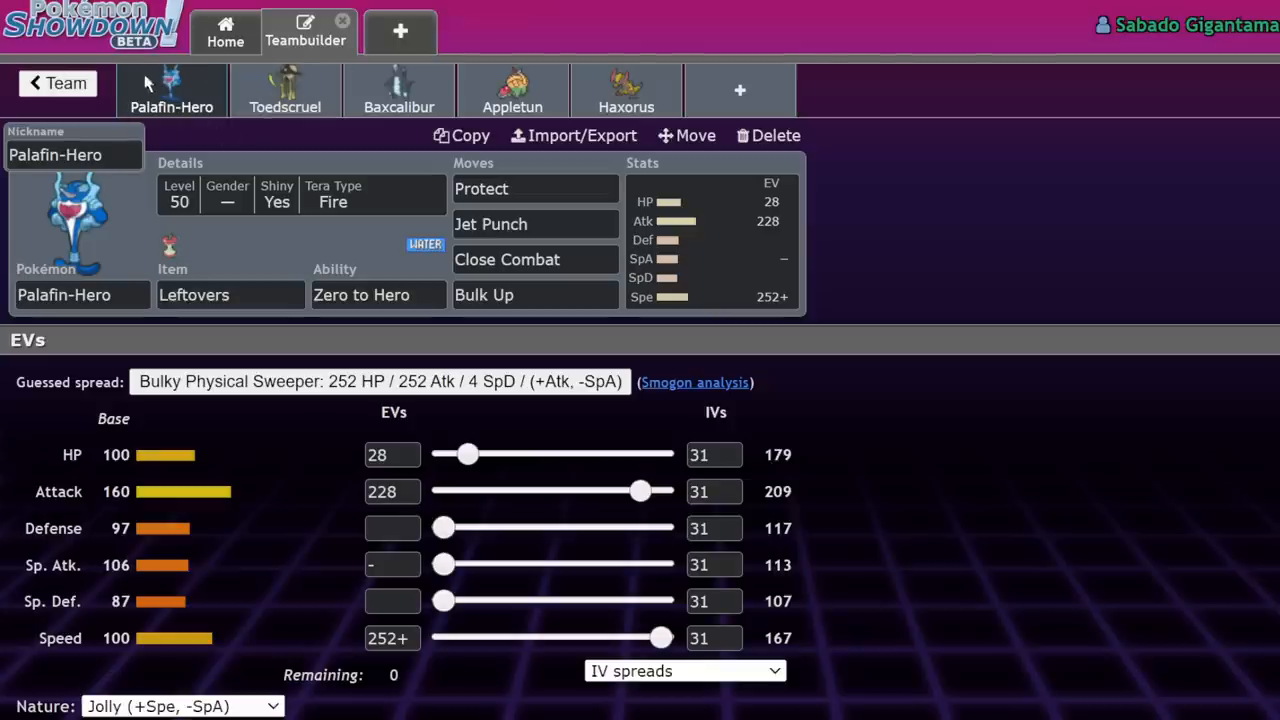
mouse_move(192, 112)
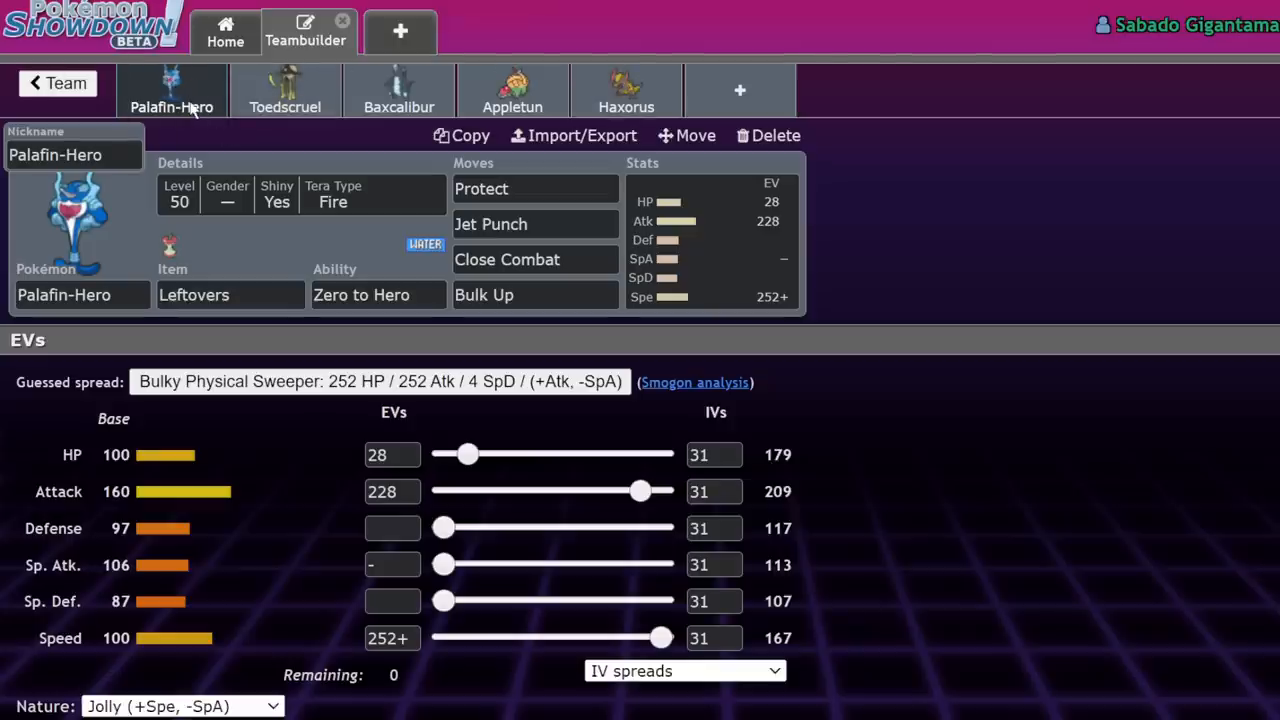
Flip between the Appletun, Haxorus and Palafin-Hero tabs to compare their sets.
left_click(512, 90)
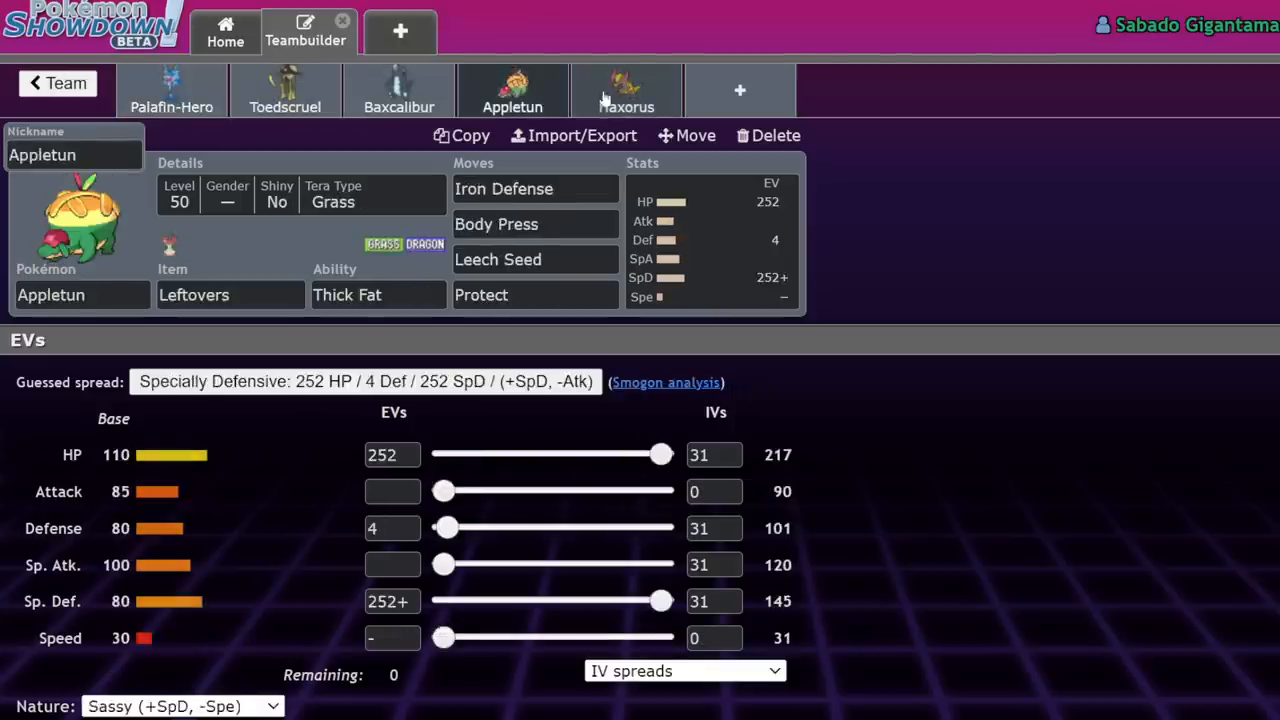
left_click(172, 90)
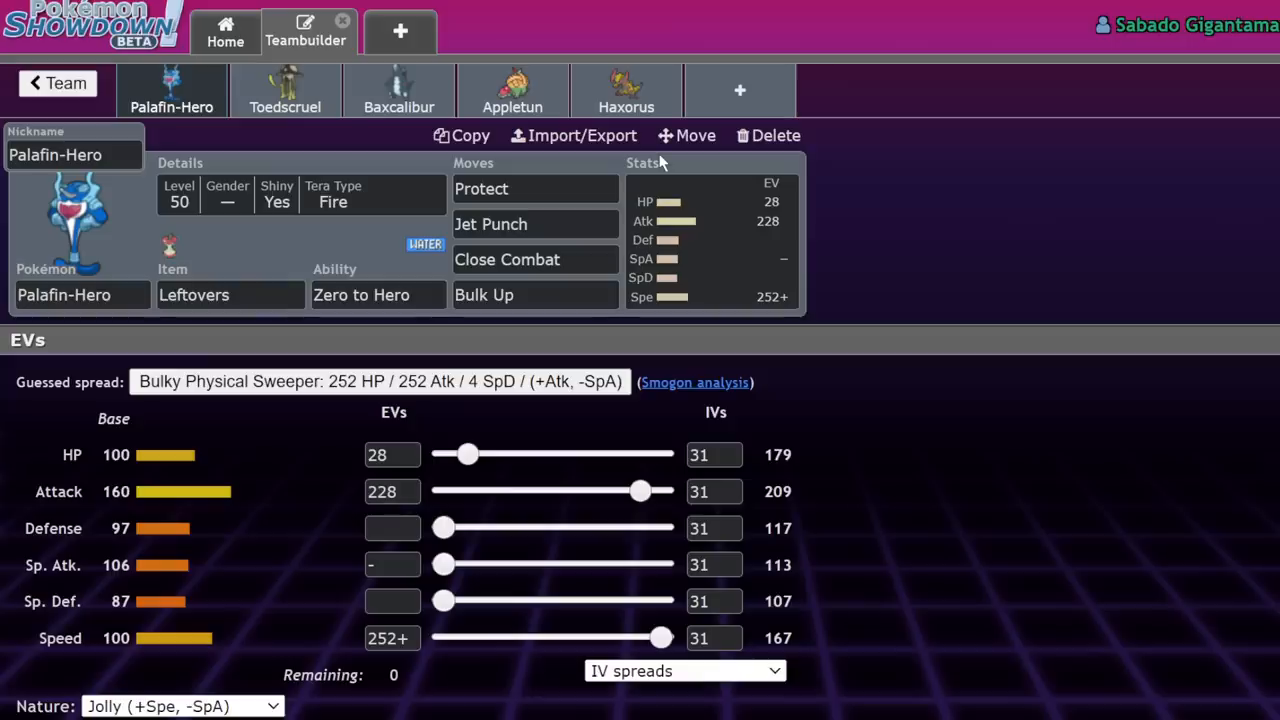
mouse_move(668, 144)
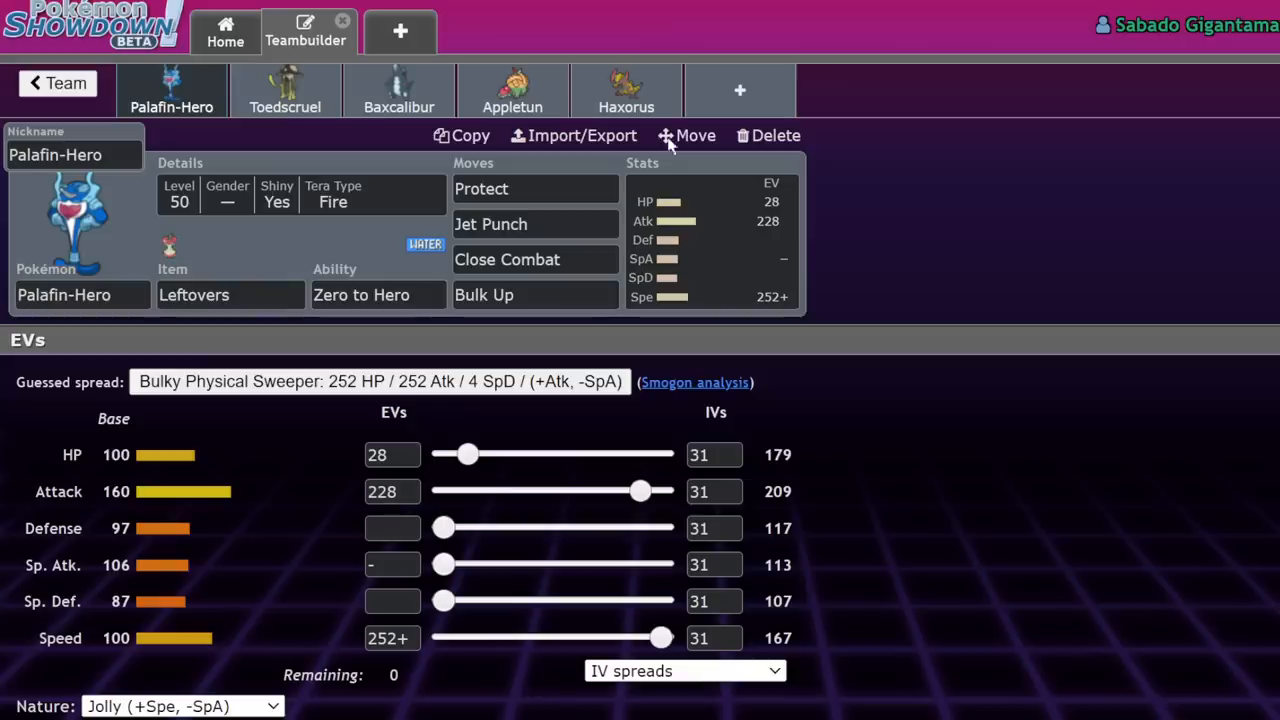
left_click(626, 90)
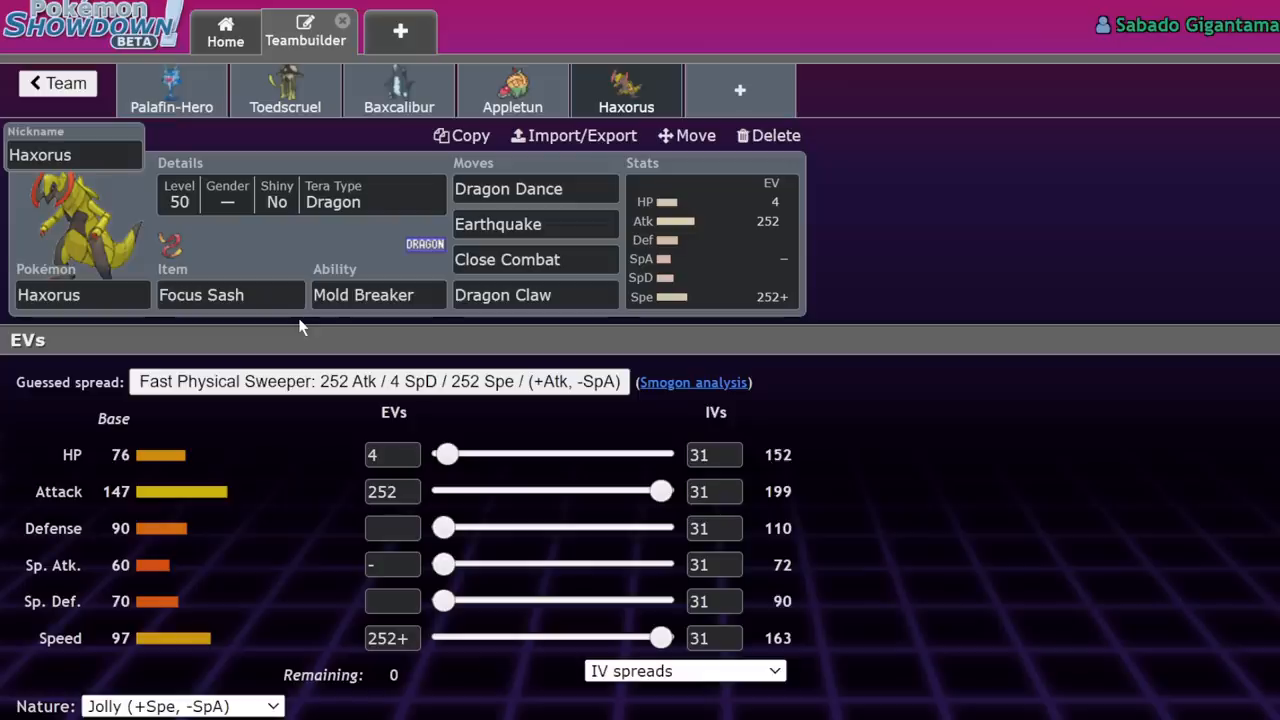
left_click(172, 90)
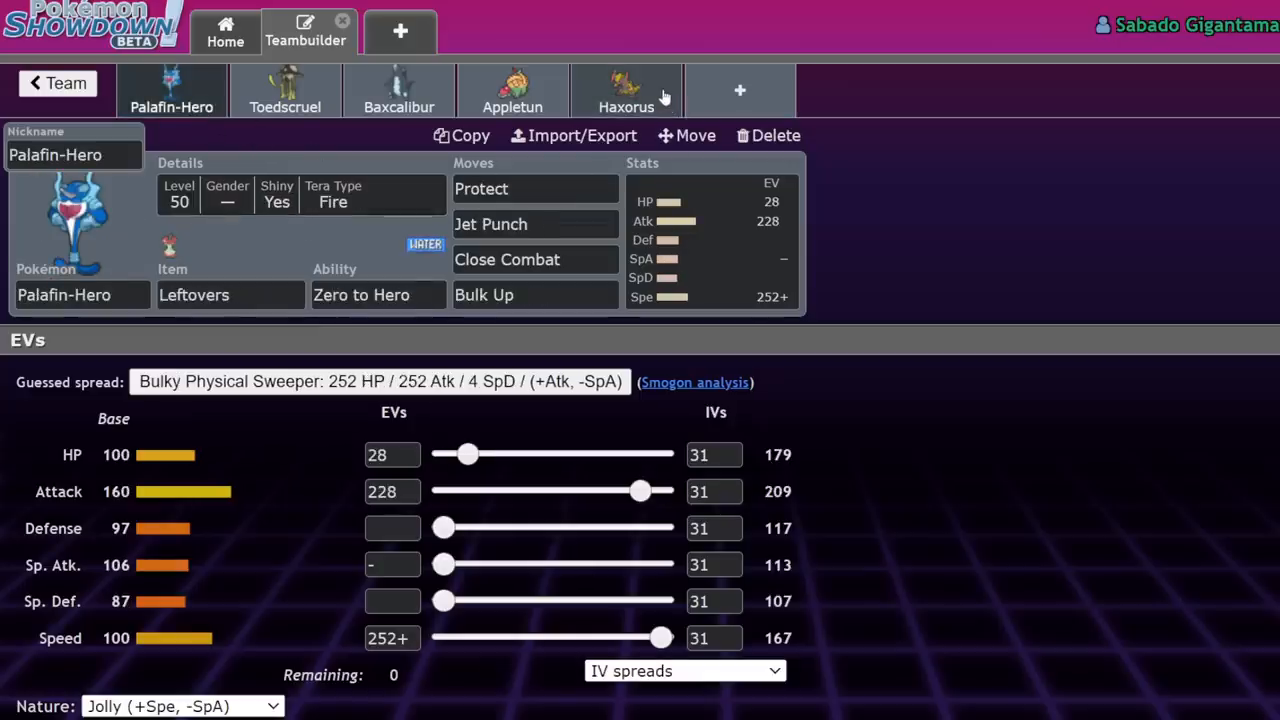
left_click(626, 90)
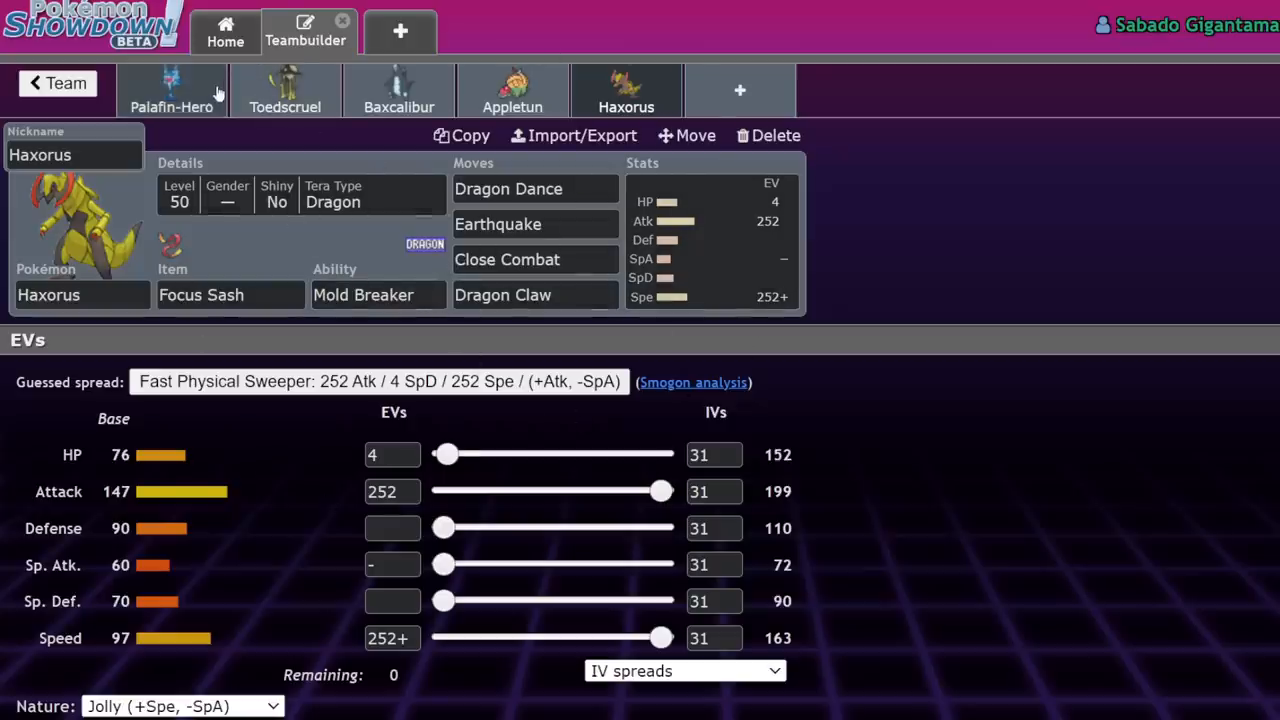
left_click(172, 90)
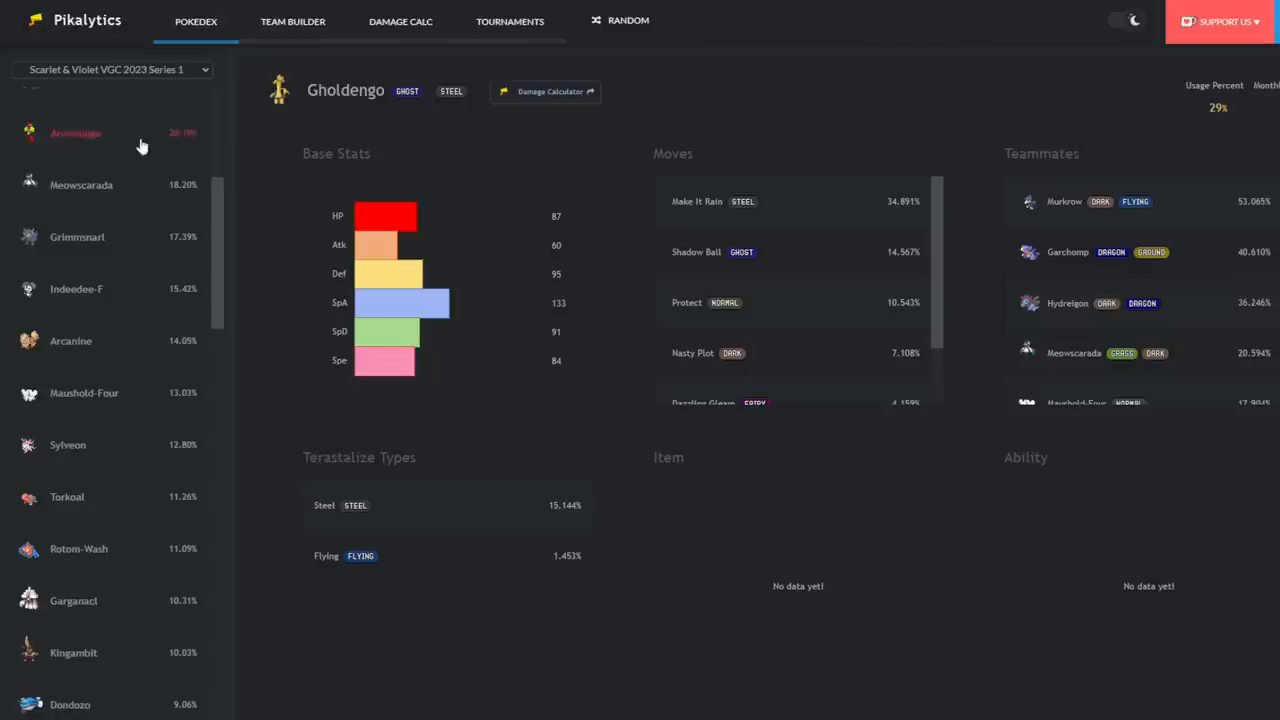
Search the usage rankings for 'pala' and select Palafin-Hero's entry.
left_click(110, 68)
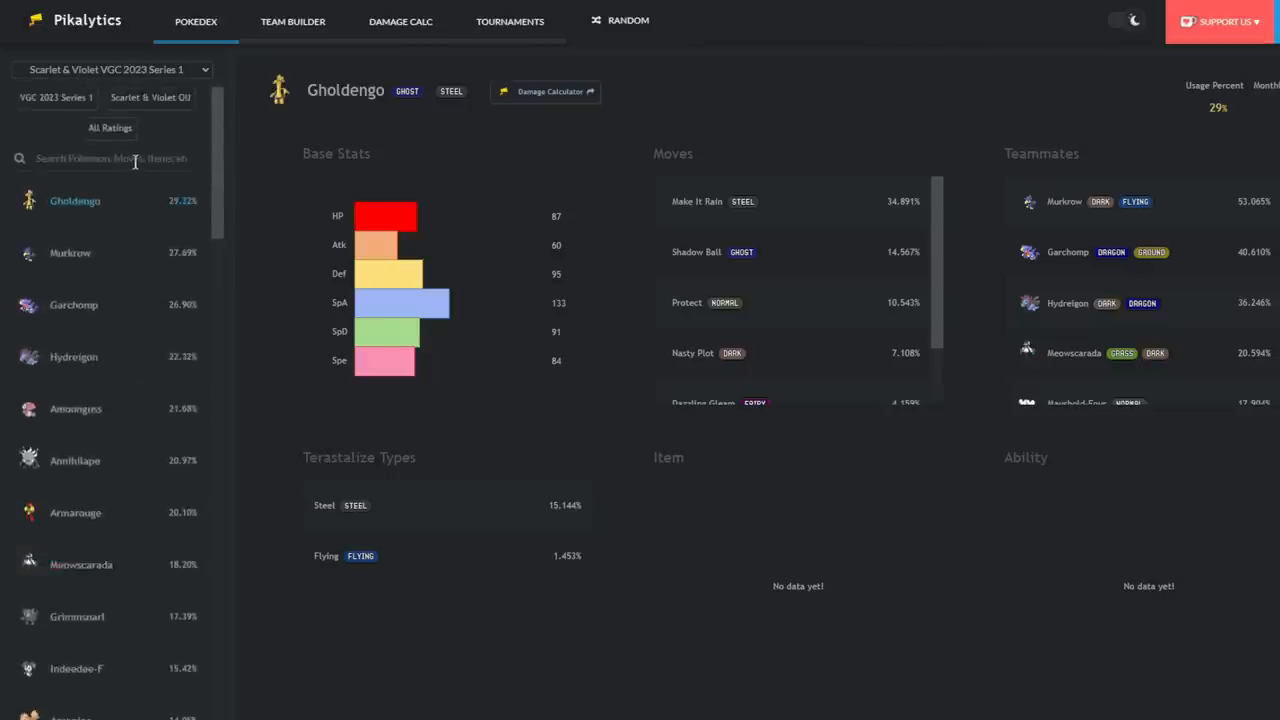
type("pala")
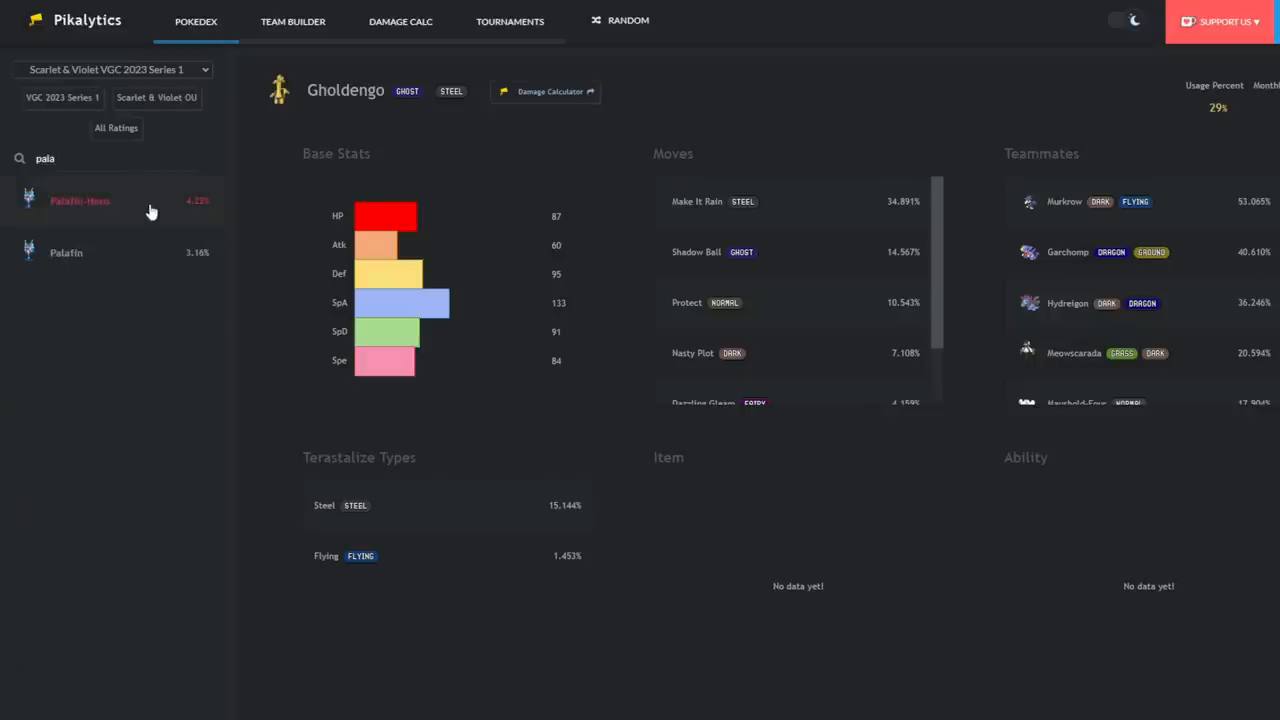
left_click(80, 200)
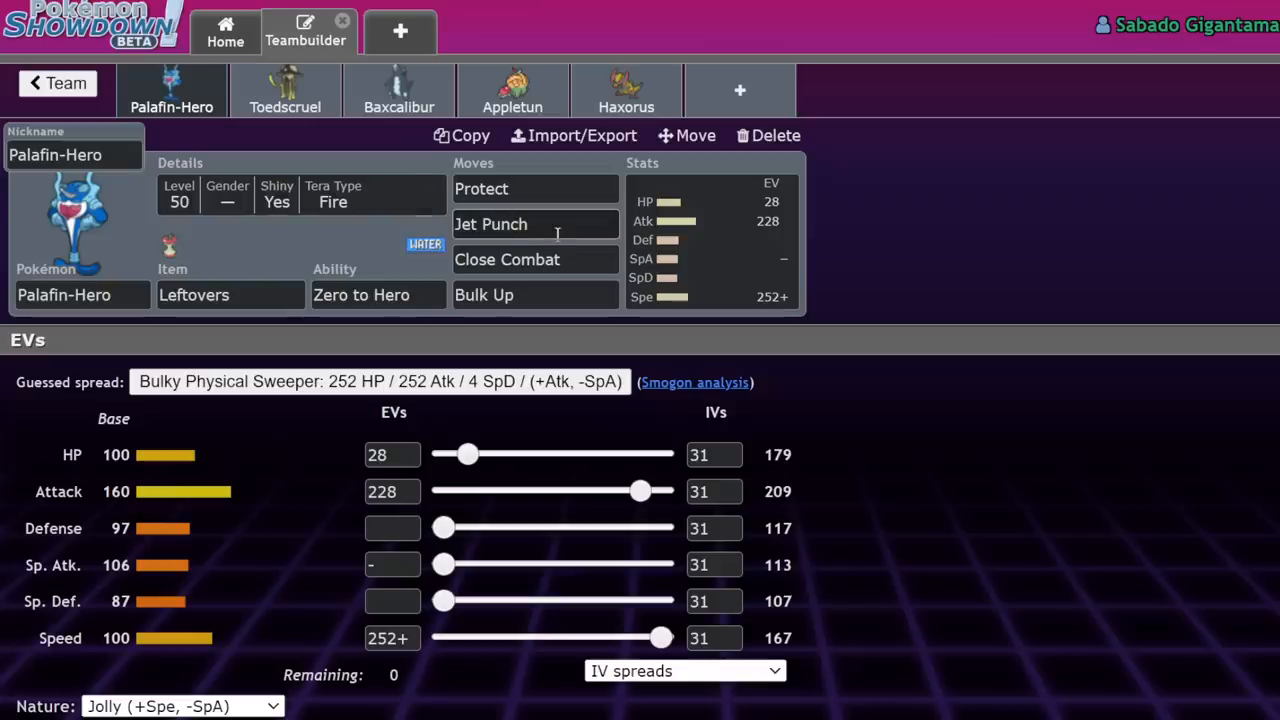
Review Palafin-Hero's stats, item and Jet Punch options, then add a sixth team slot.
left_click(492, 224)
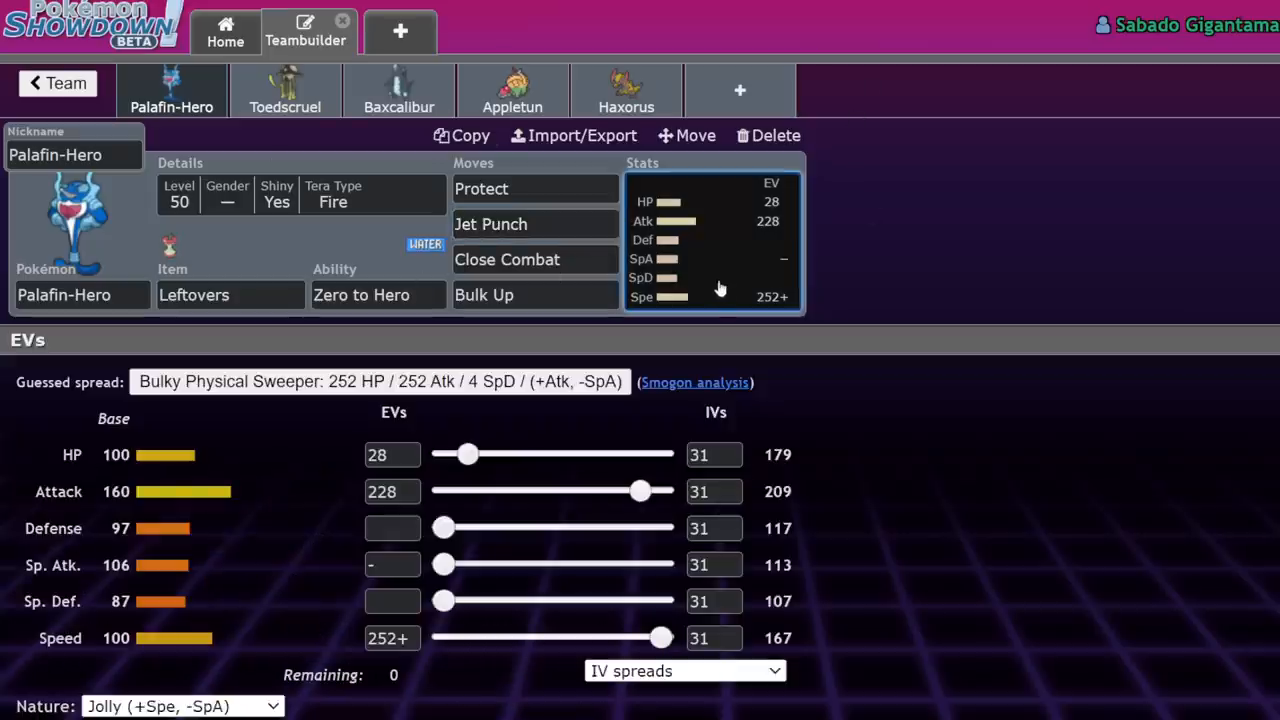
left_click(230, 294)
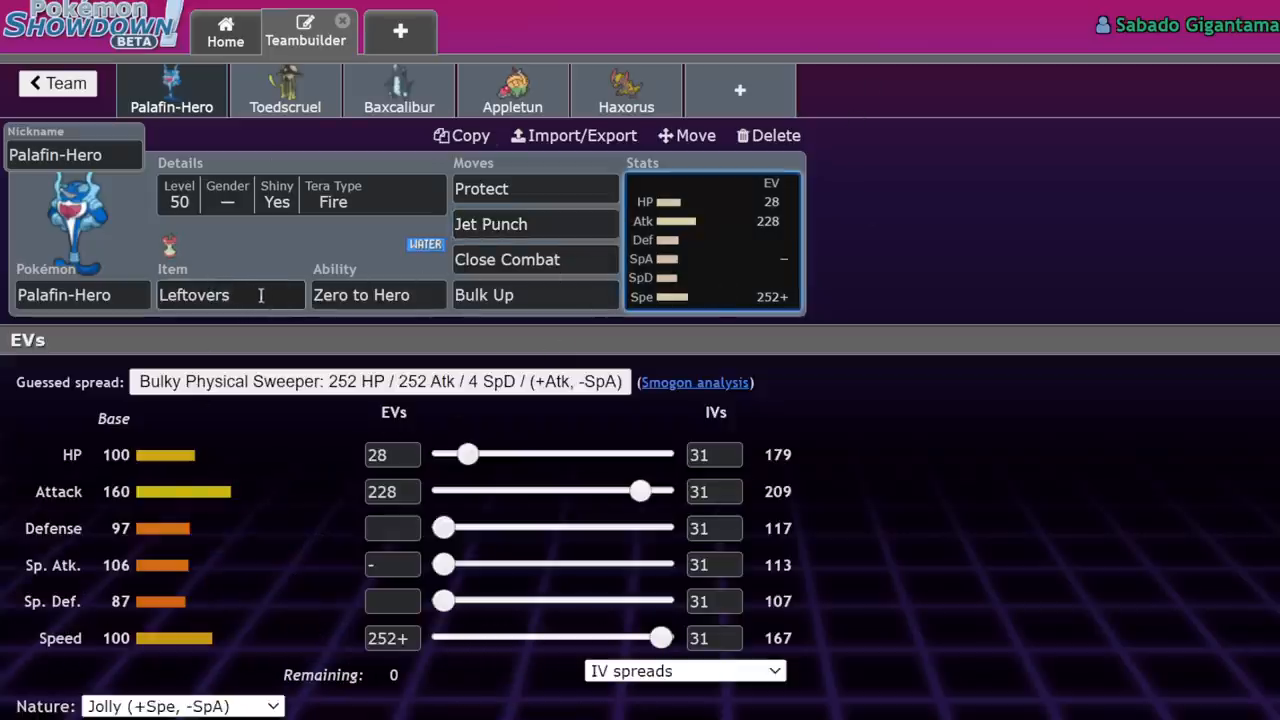
left_click(230, 294)
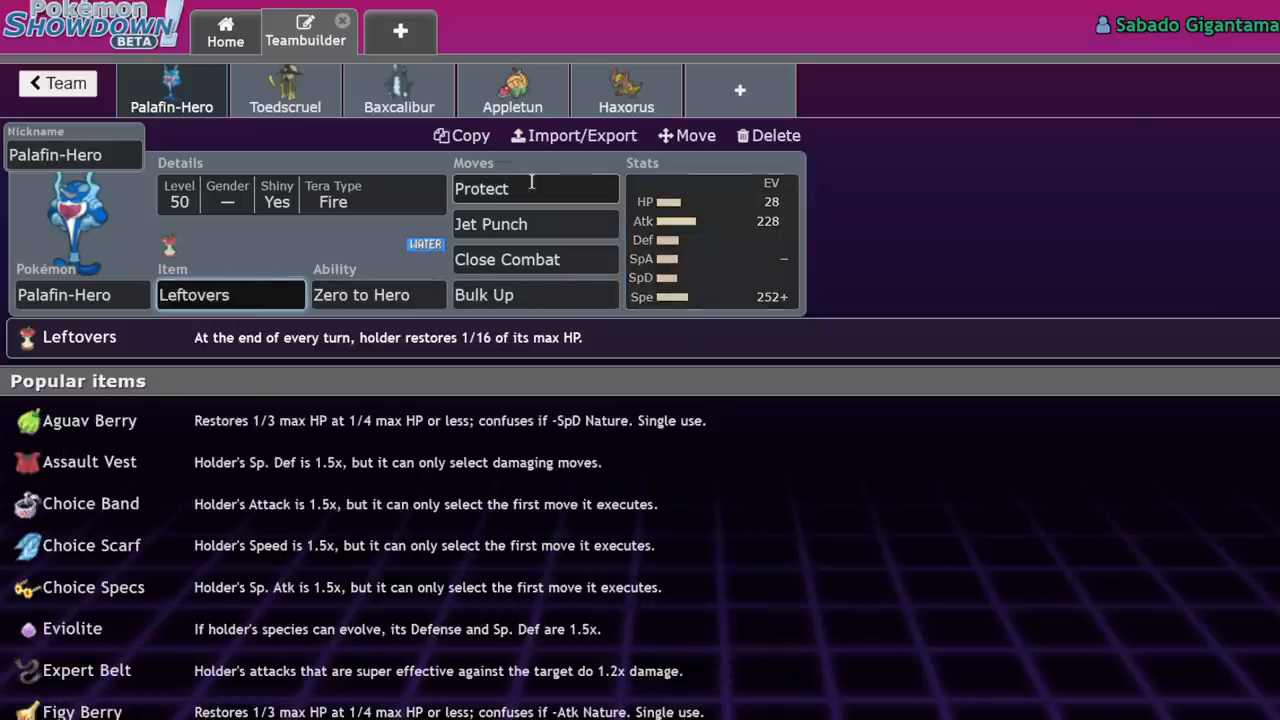
left_click(536, 224)
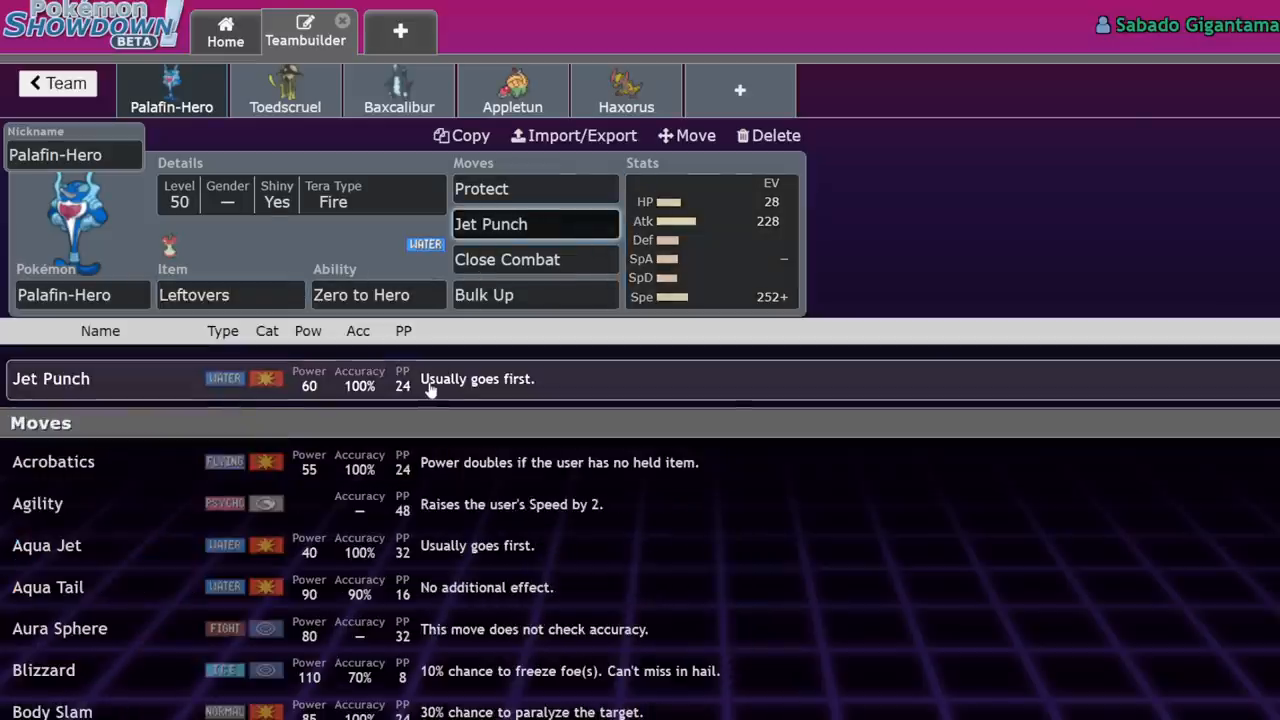
left_click(536, 224)
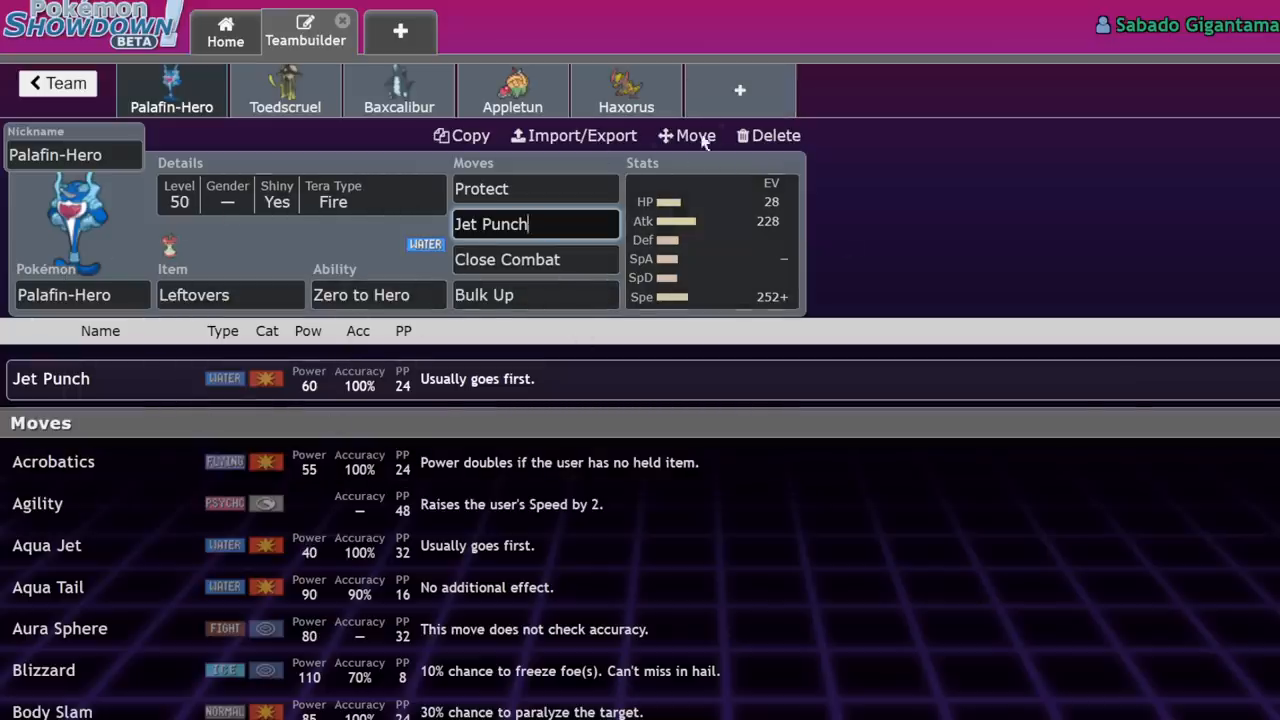
mouse_move(704, 248)
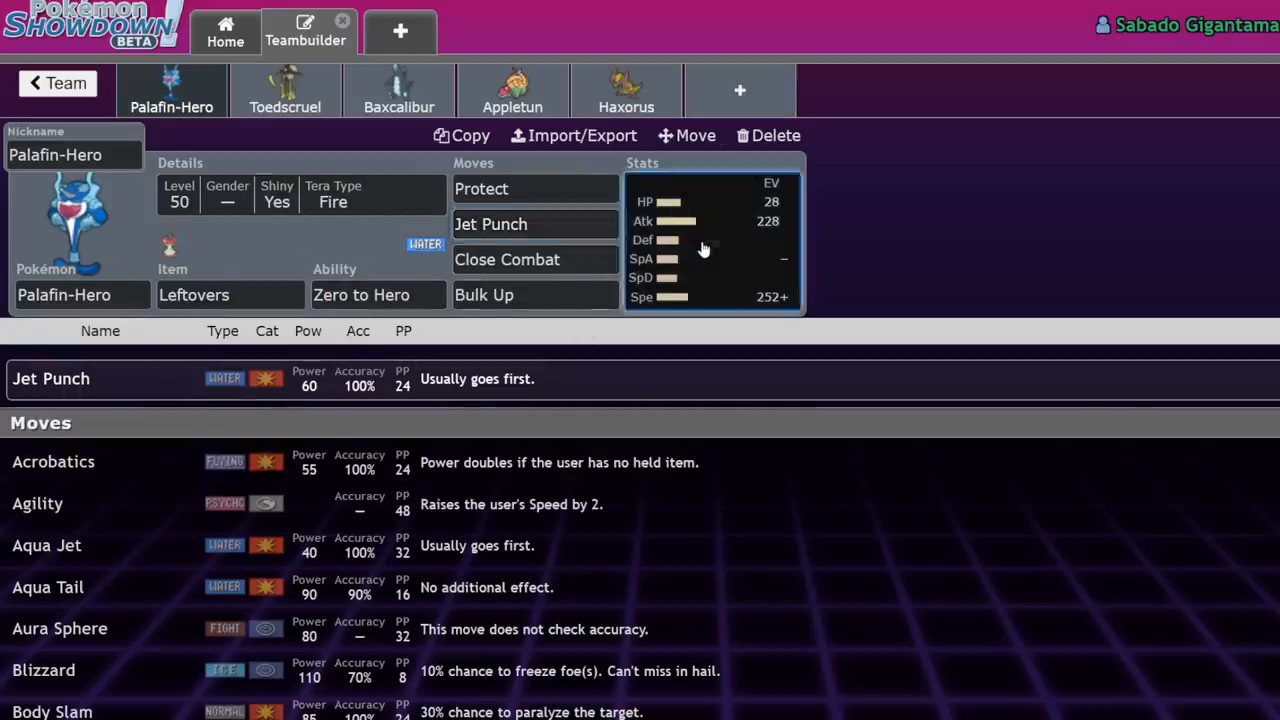
left_click(740, 90)
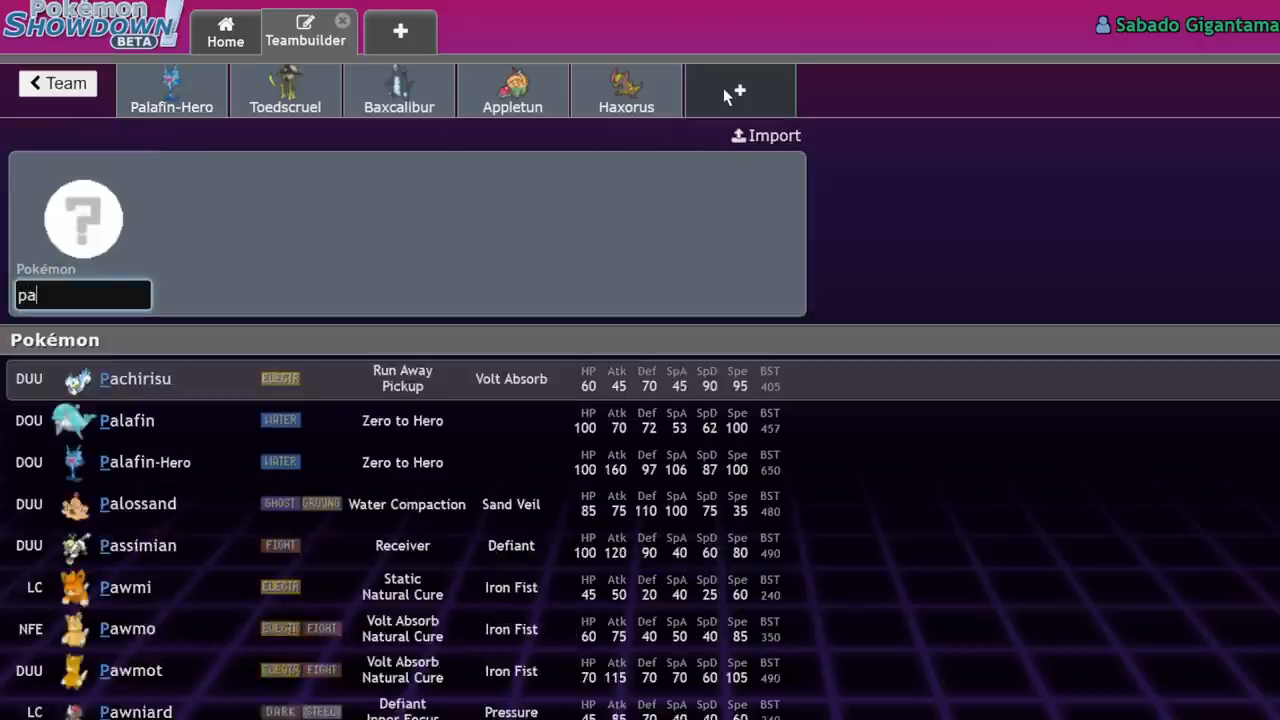
Put Palafin in the new slot and give it Flip Turn as its first move.
left_click(128, 420)
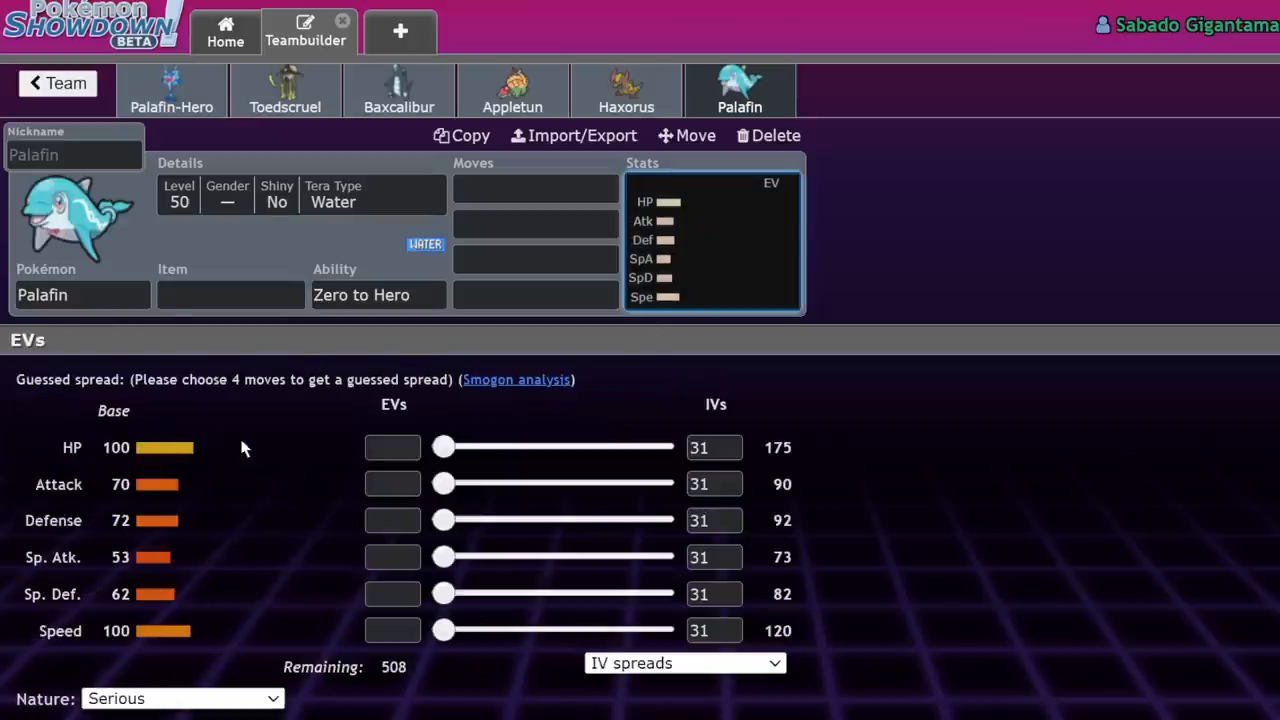
mouse_move(184, 596)
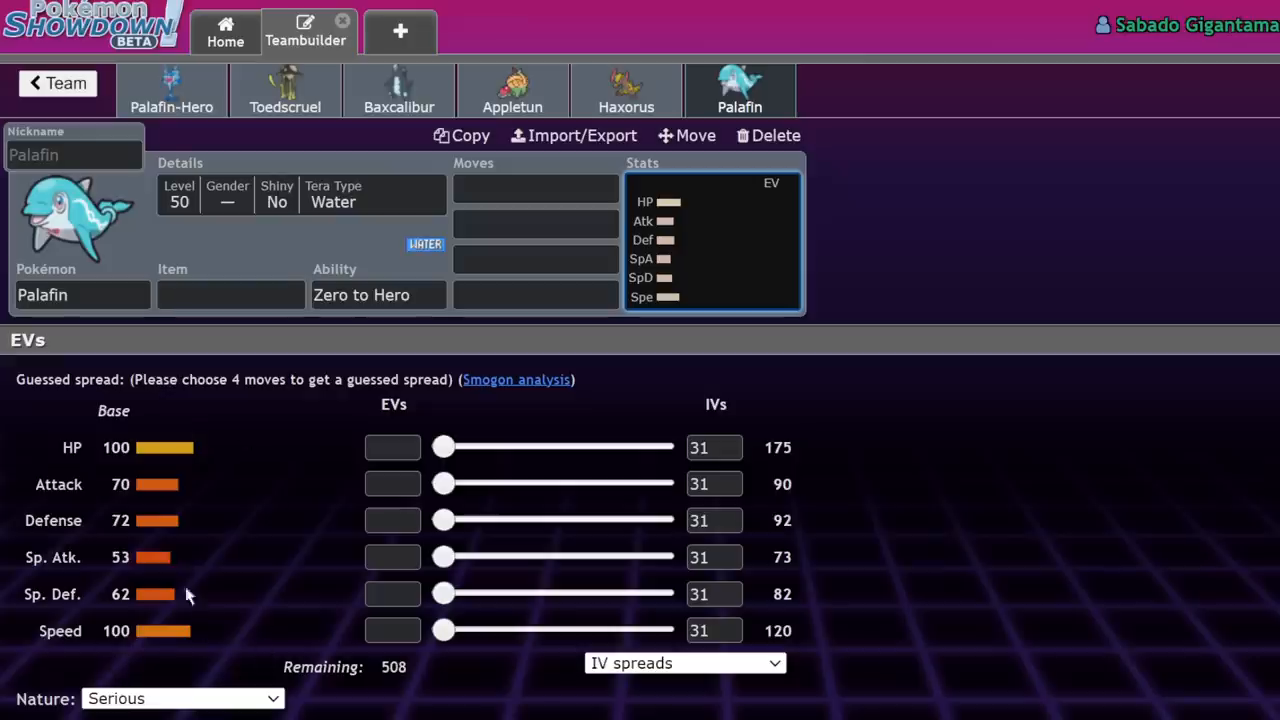
mouse_move(128, 650)
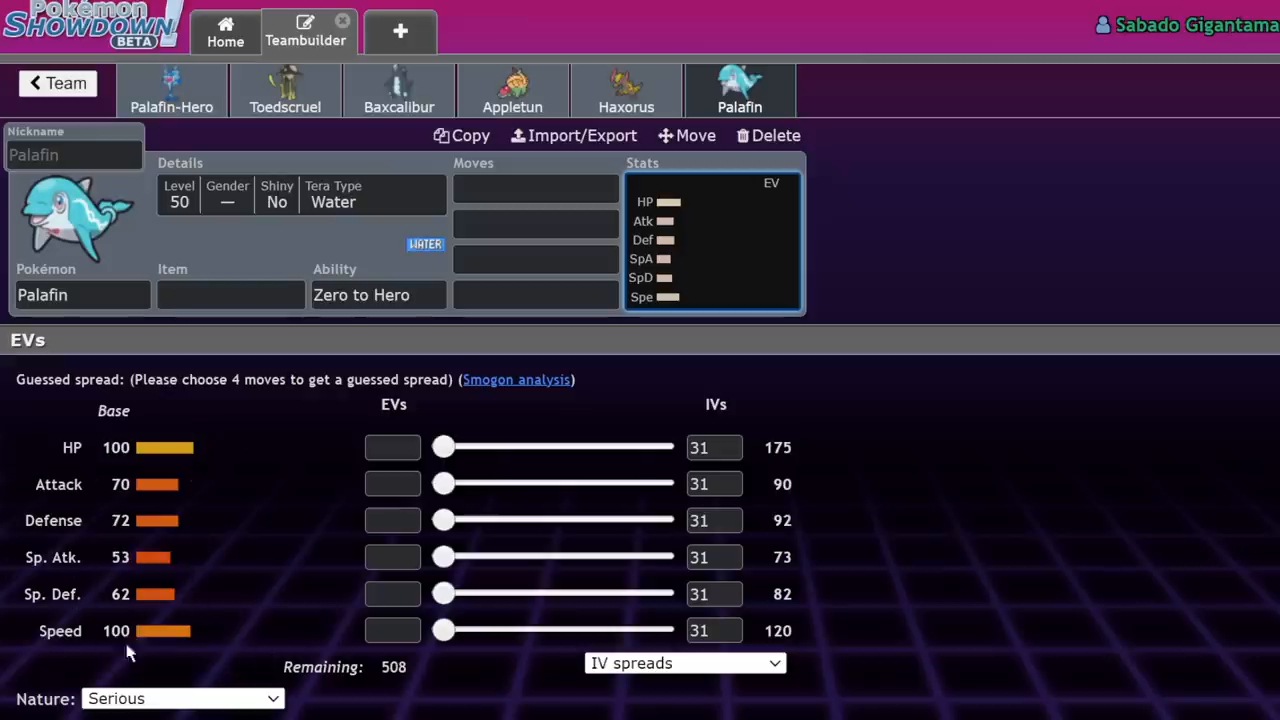
left_click(172, 90)
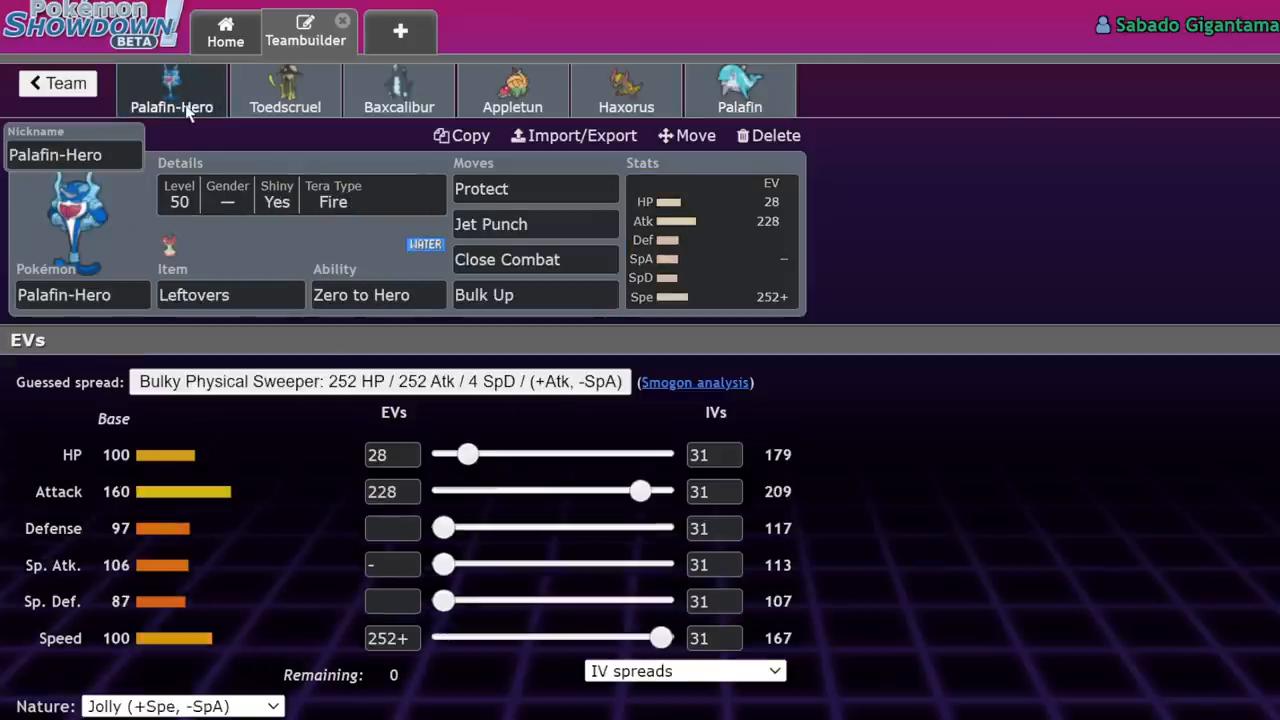
mouse_move(192, 112)
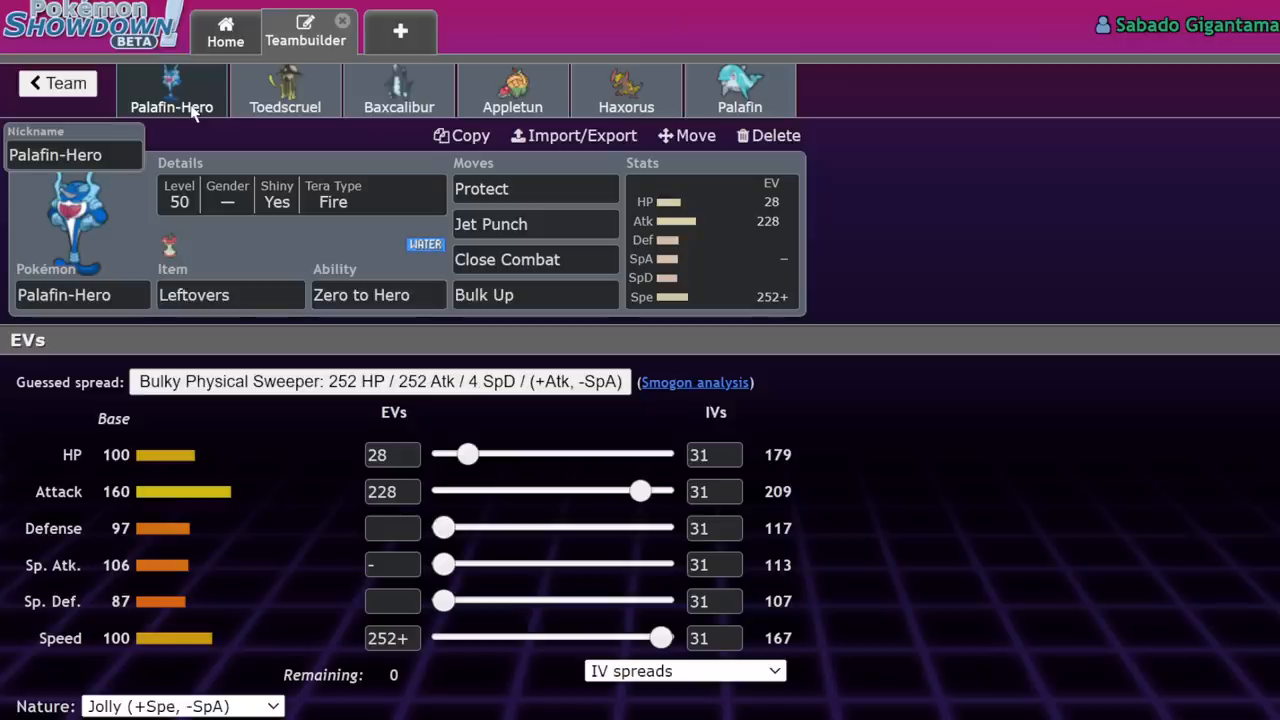
mouse_move(716, 188)
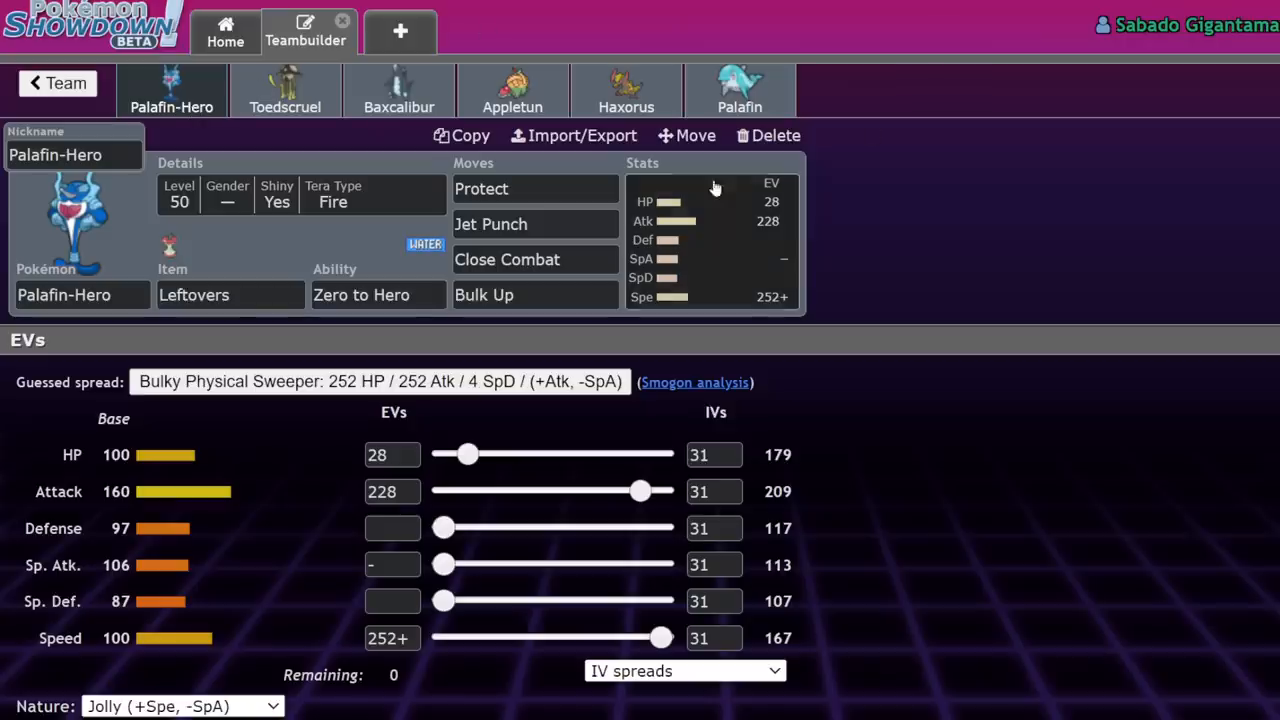
left_click(740, 90)
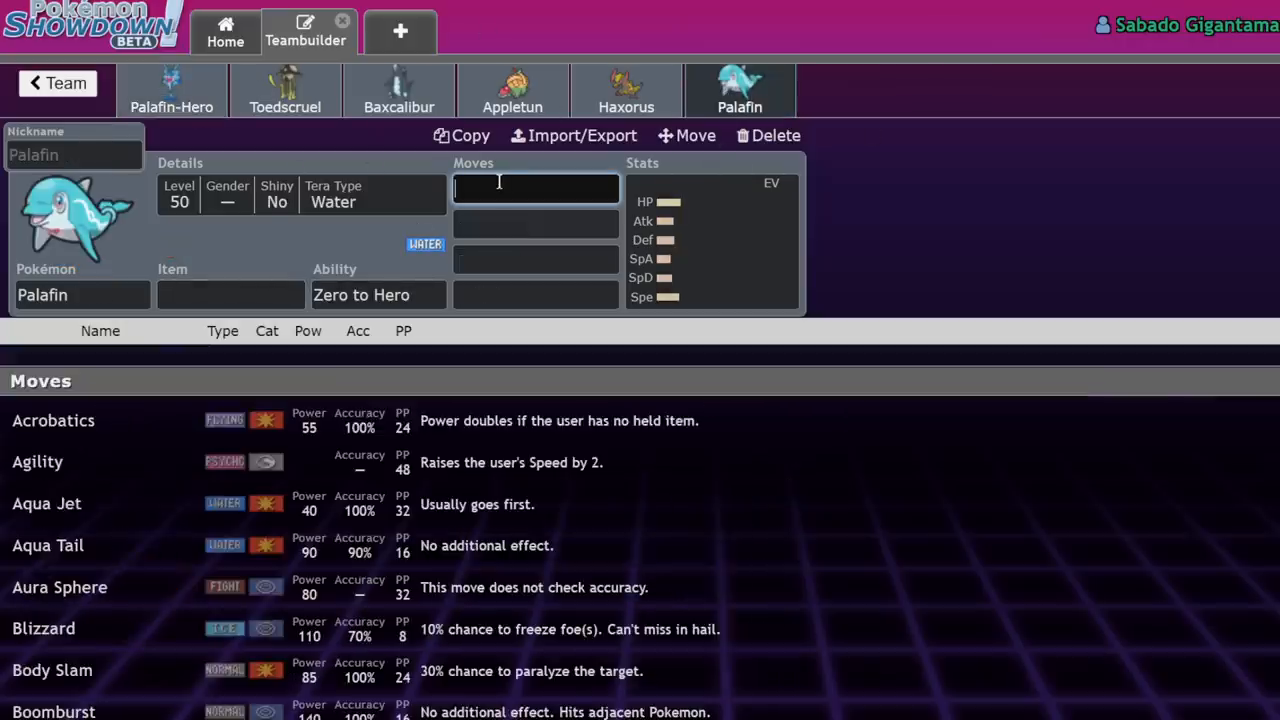
type("flip")
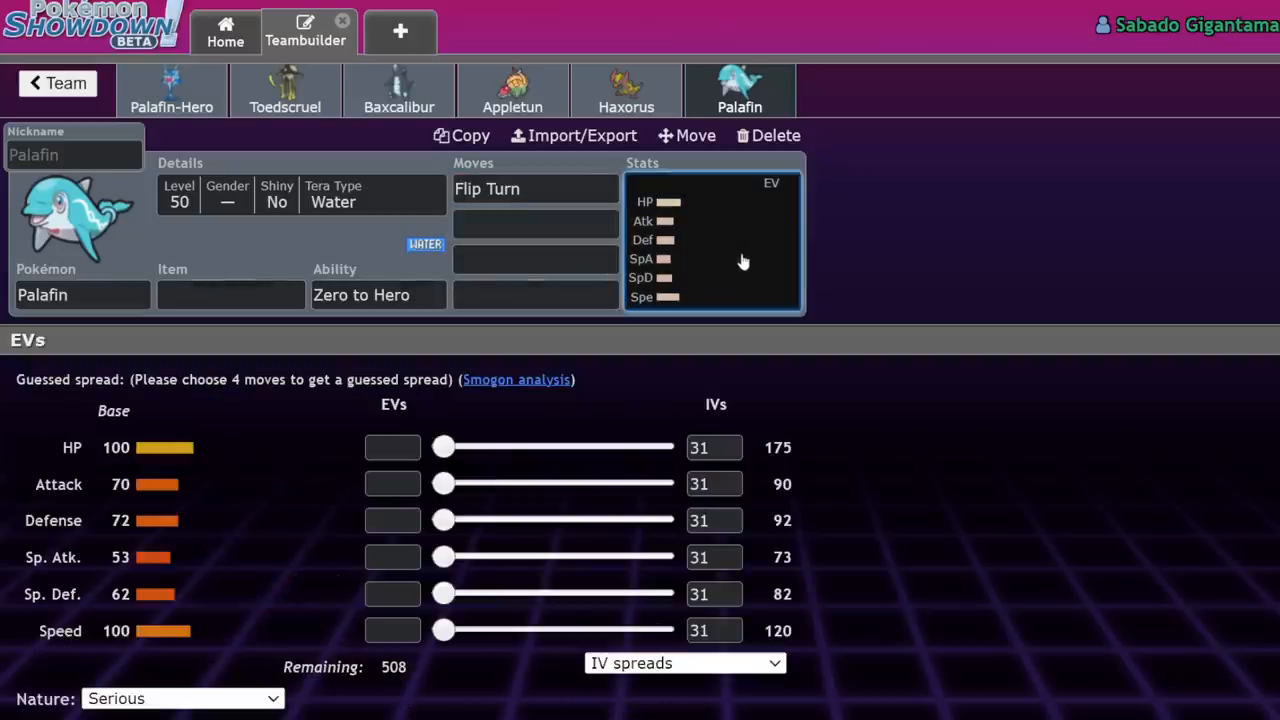
mouse_move(276, 496)
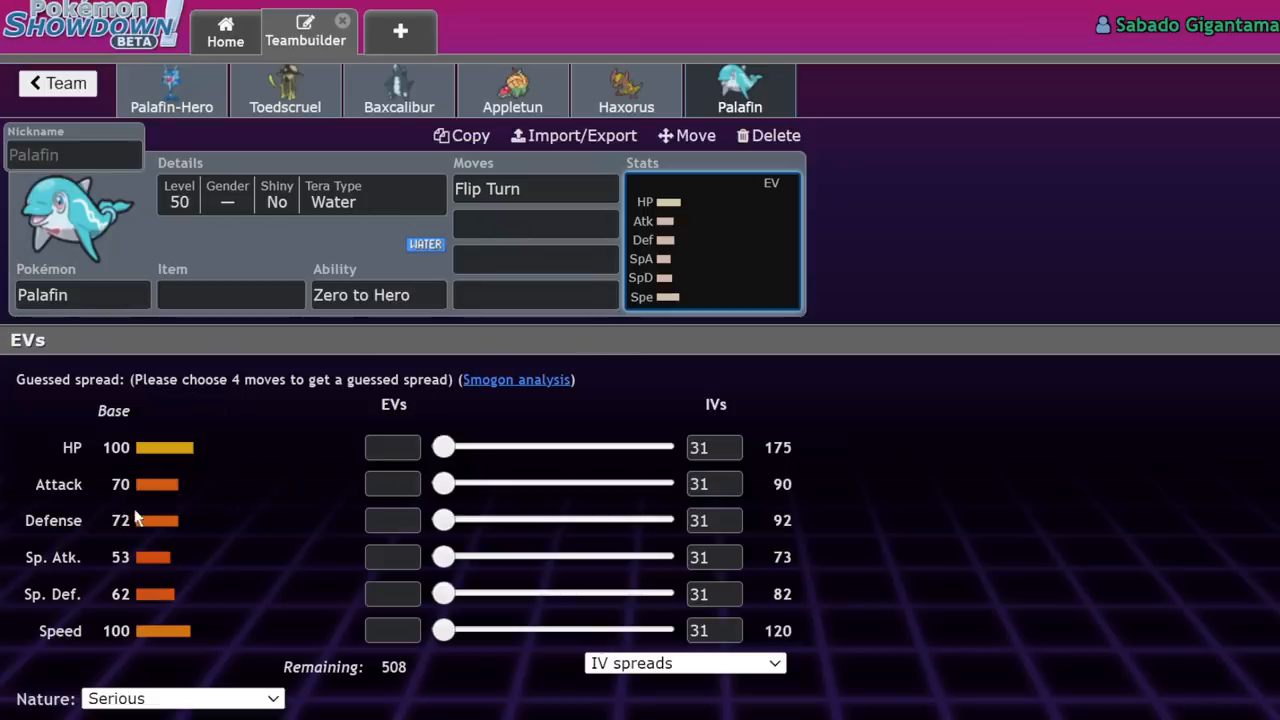
mouse_move(90, 532)
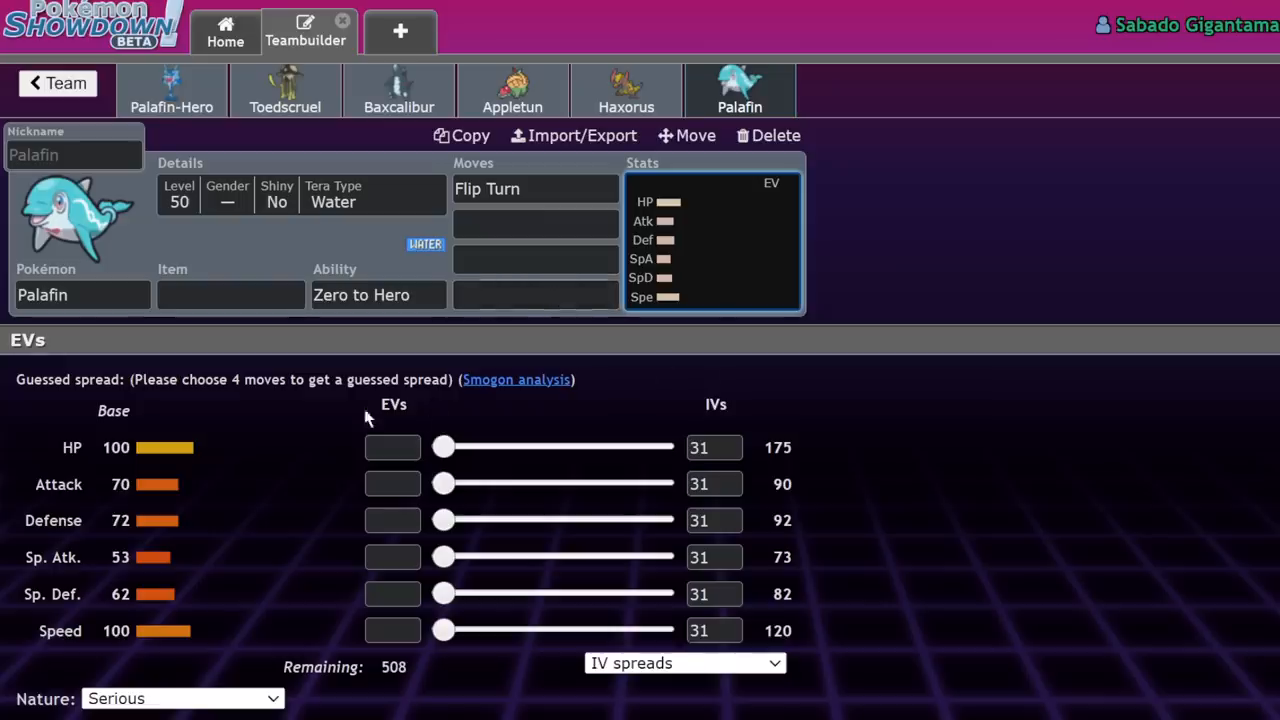
mouse_move(128, 396)
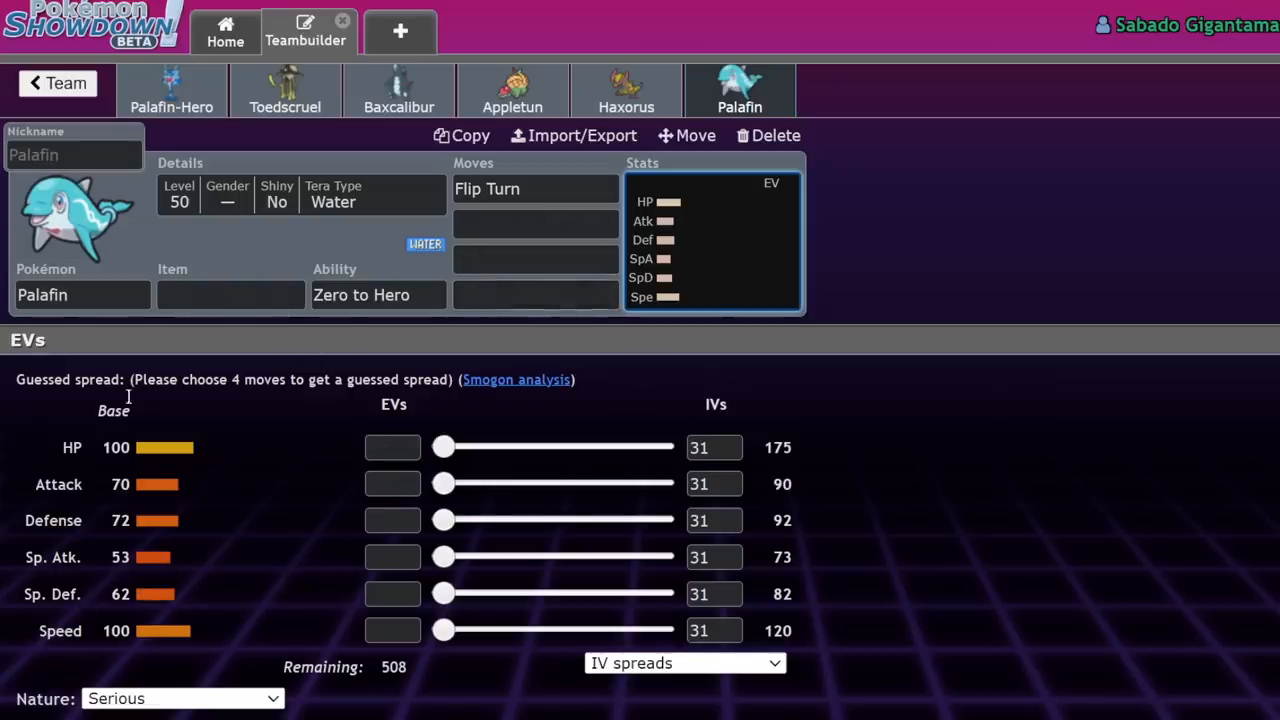
mouse_move(356, 150)
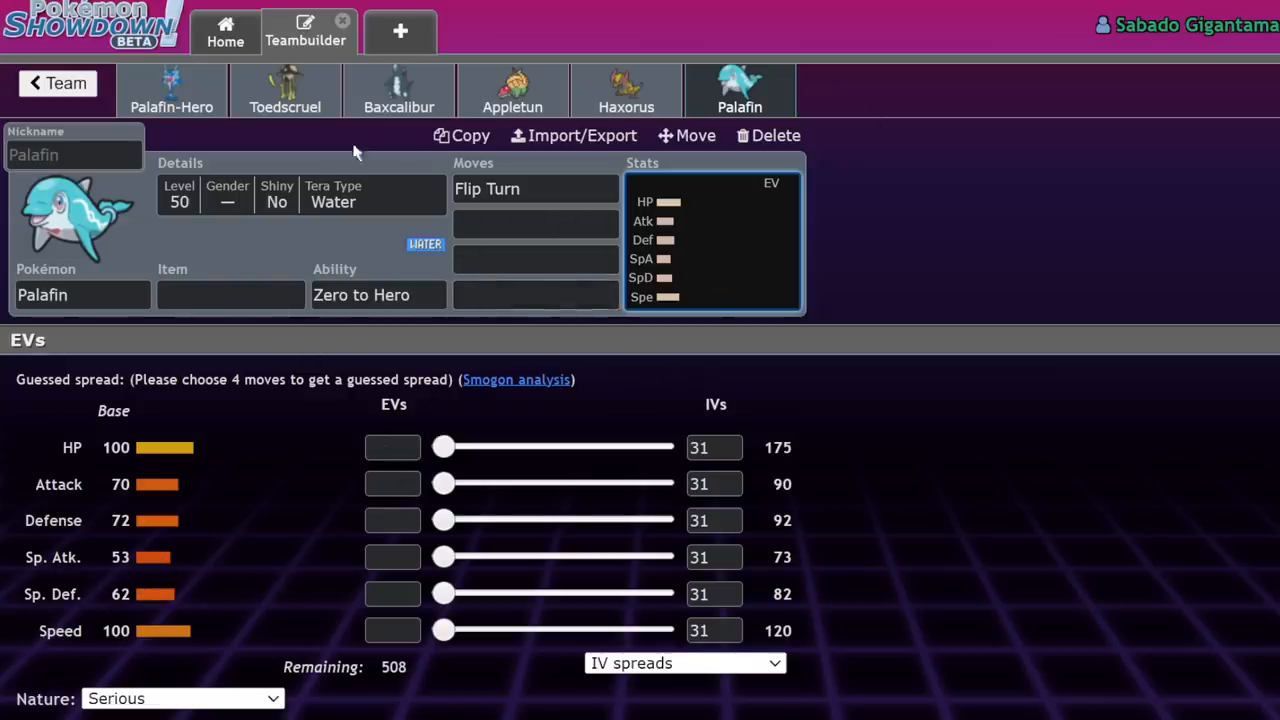
mouse_move(428, 210)
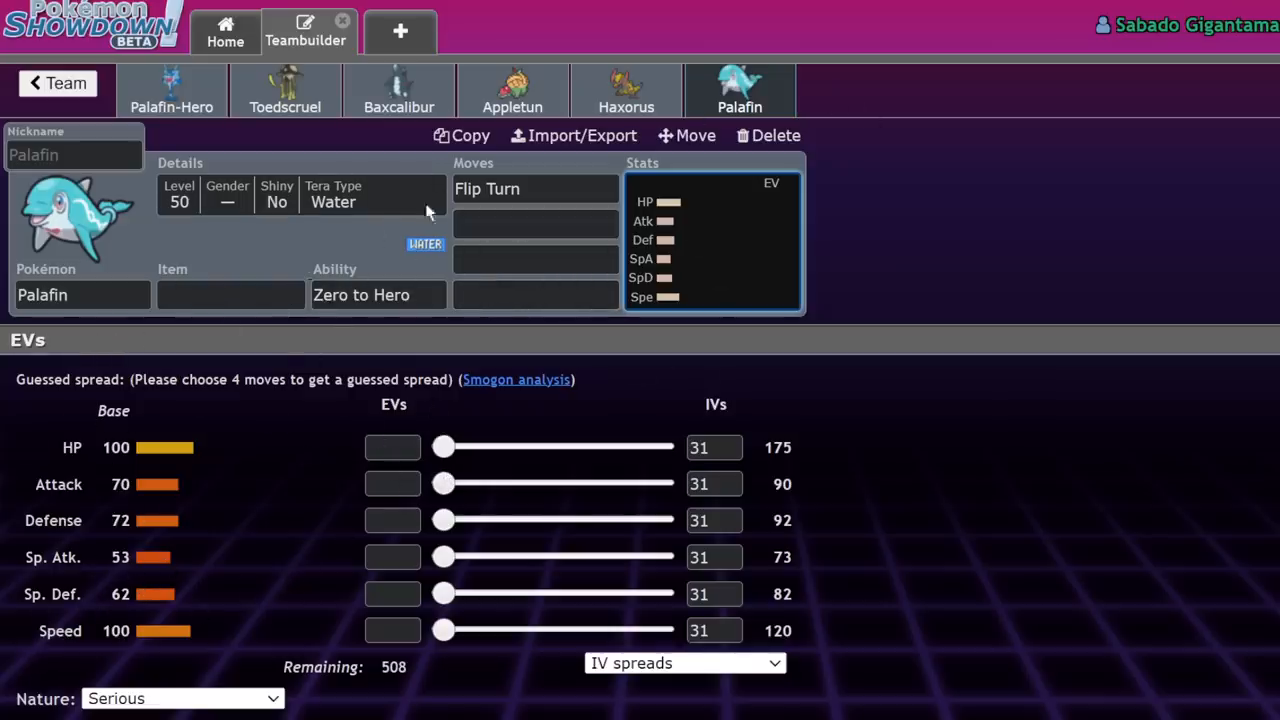
Start replacing the last slot's species with an 'ar' search listing Arboliva and Arcanine.
left_click(82, 294)
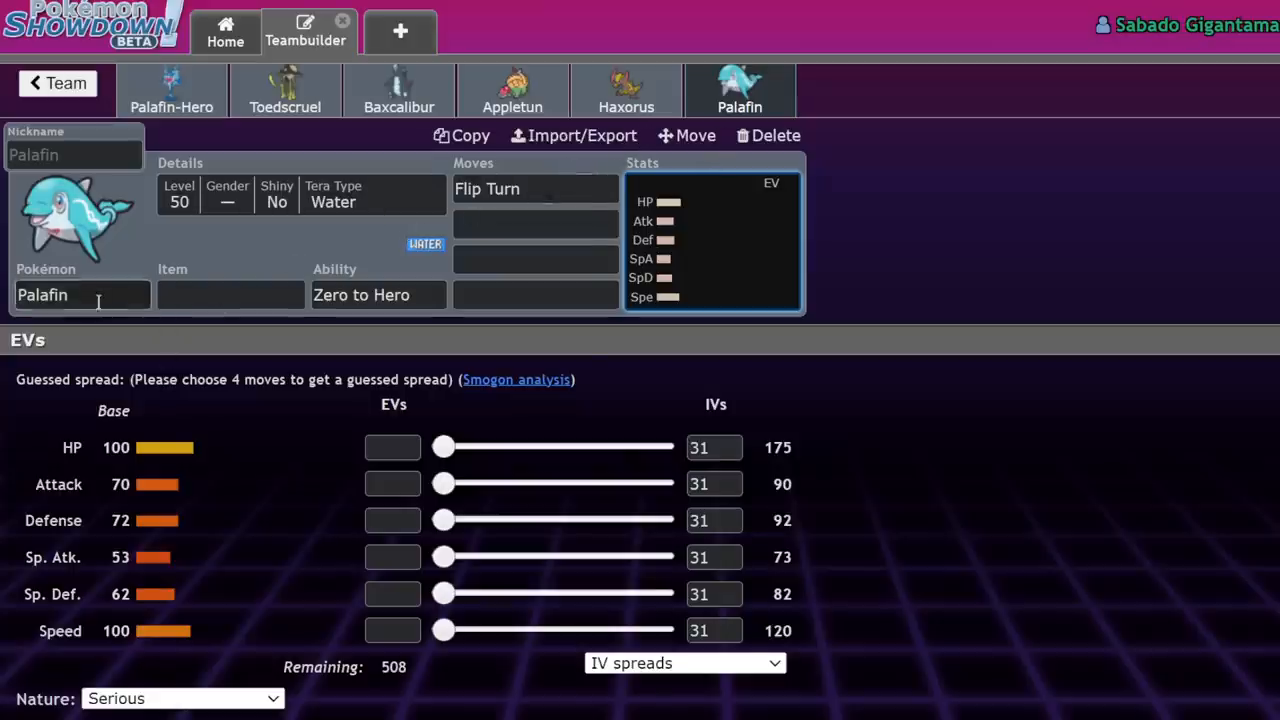
type("ar")
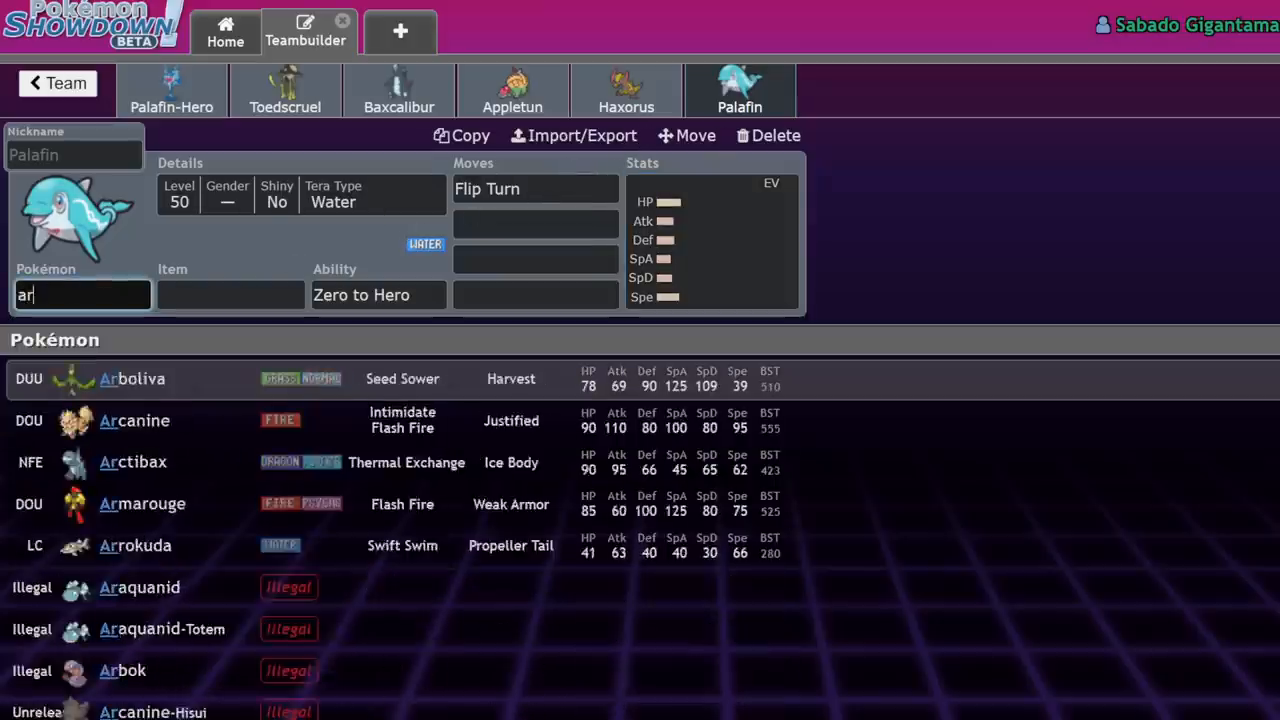
Choose Arcanine with Intimidate for the sixth slot and return to Palafin-Hero's set.
left_click(134, 420)
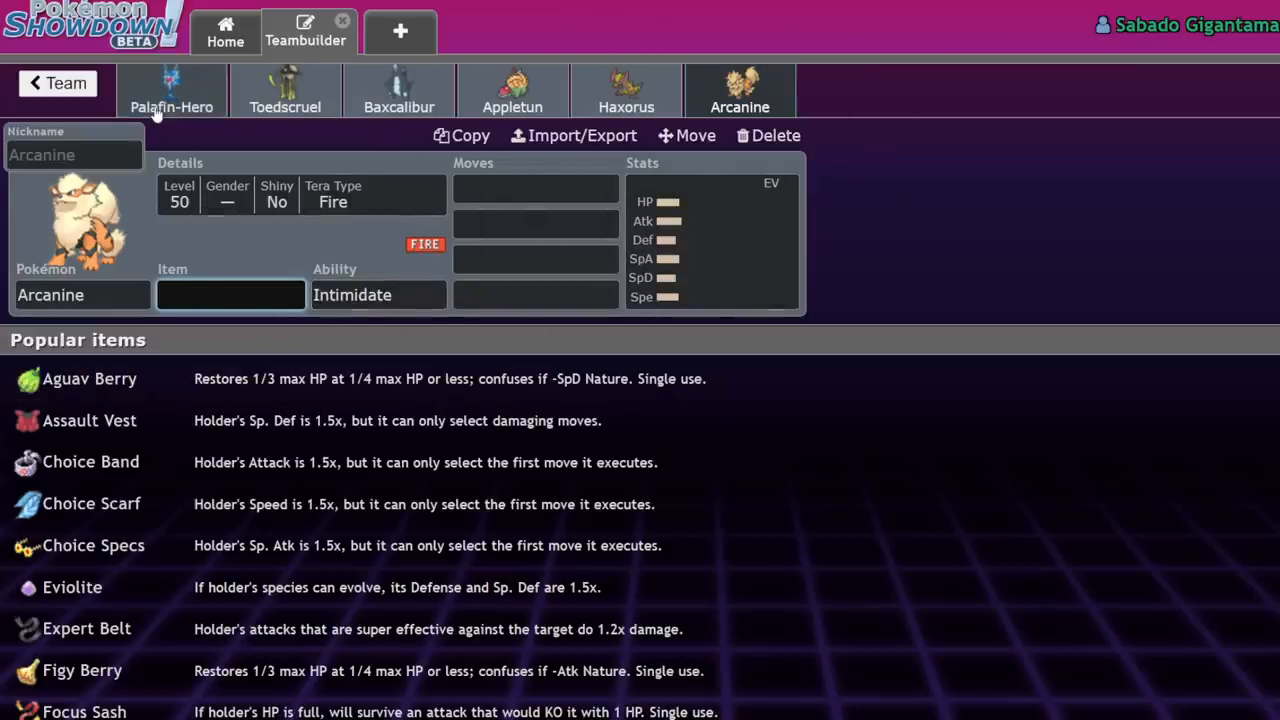
left_click(172, 90)
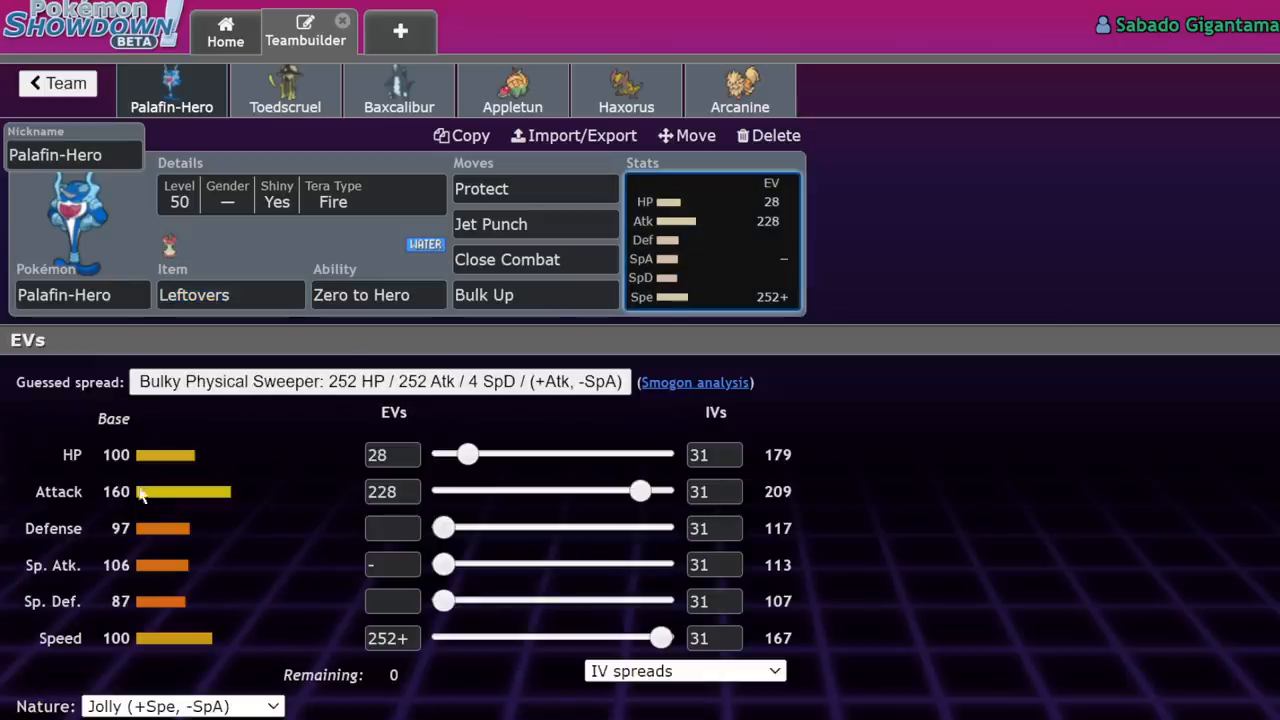
mouse_move(236, 498)
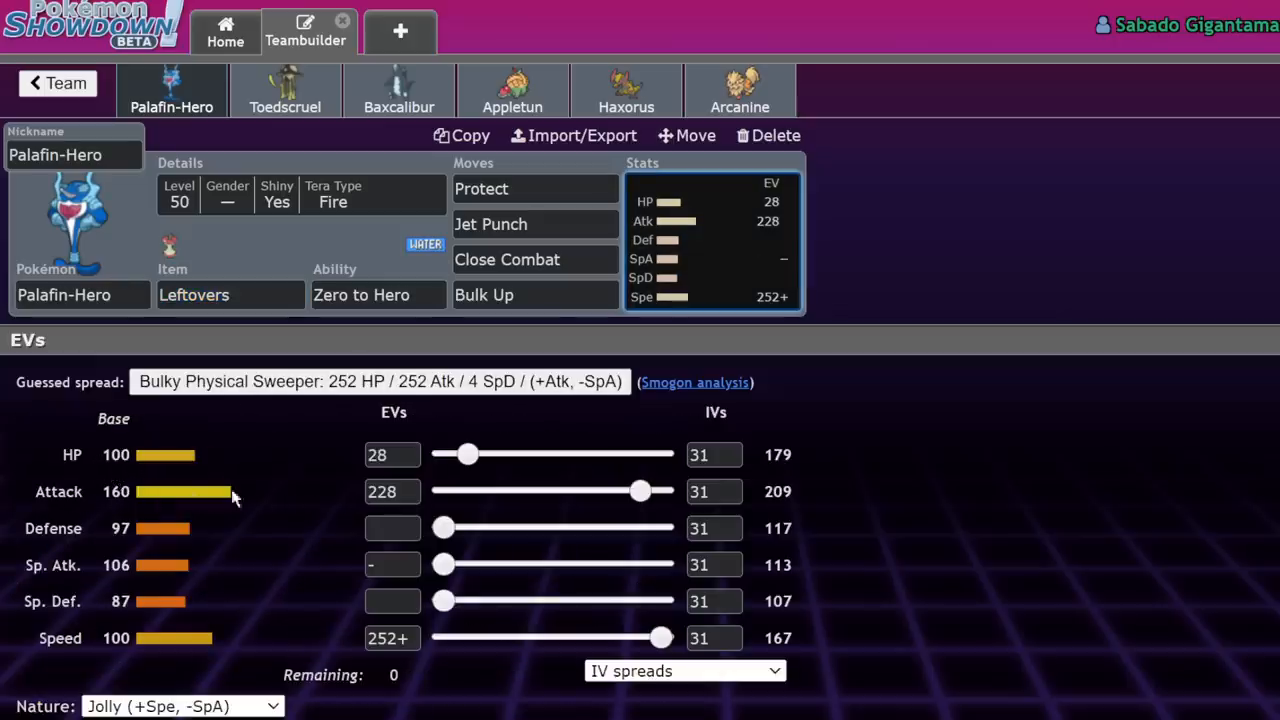
mouse_move(140, 572)
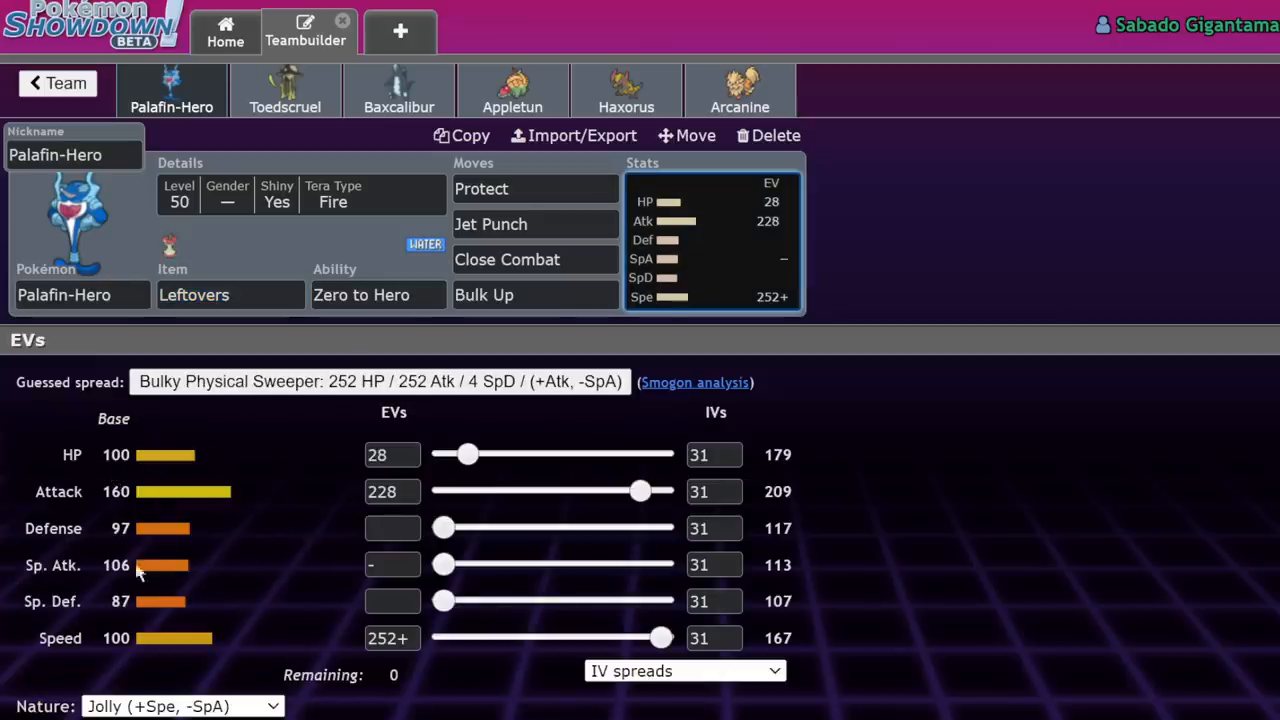
mouse_move(20, 668)
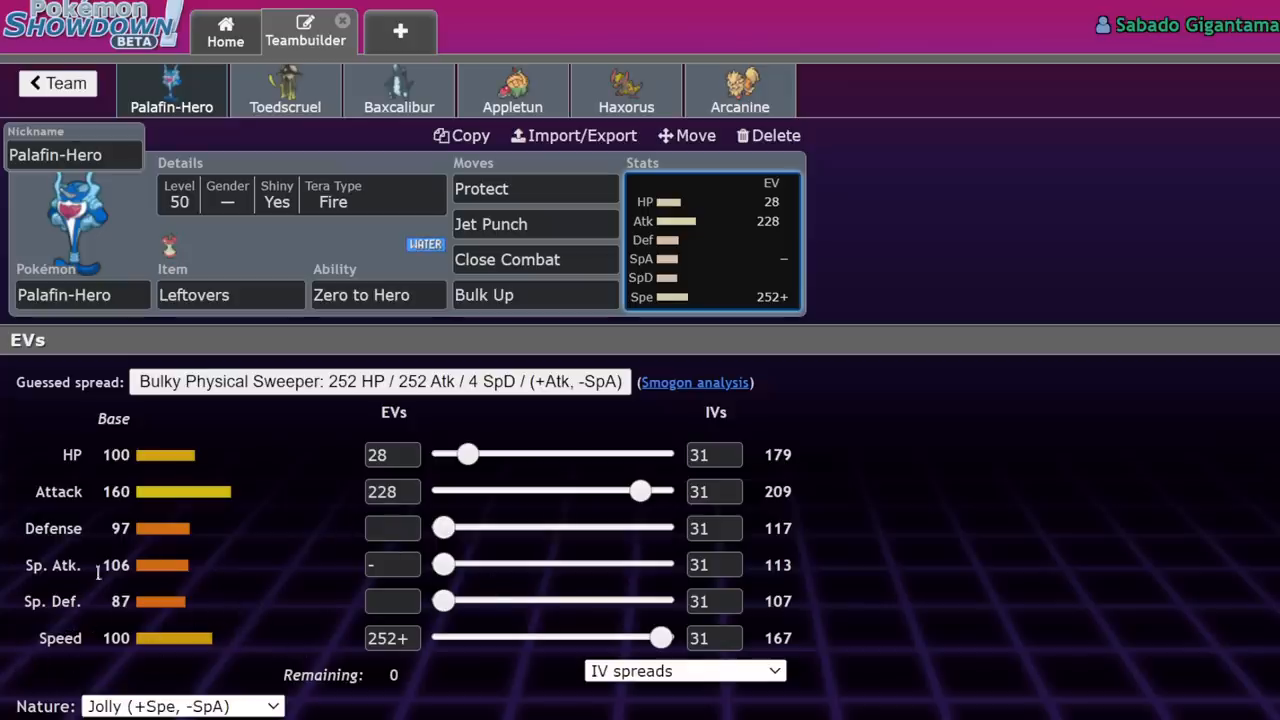
mouse_move(68, 652)
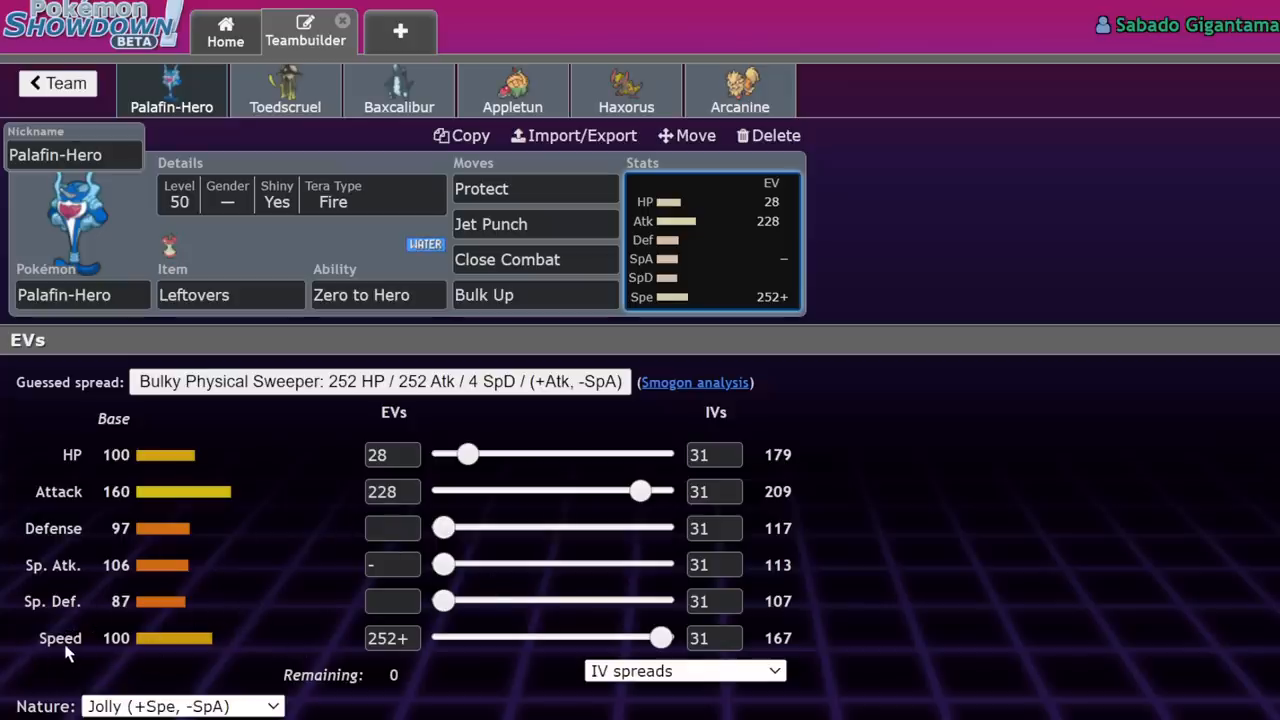
mouse_move(240, 648)
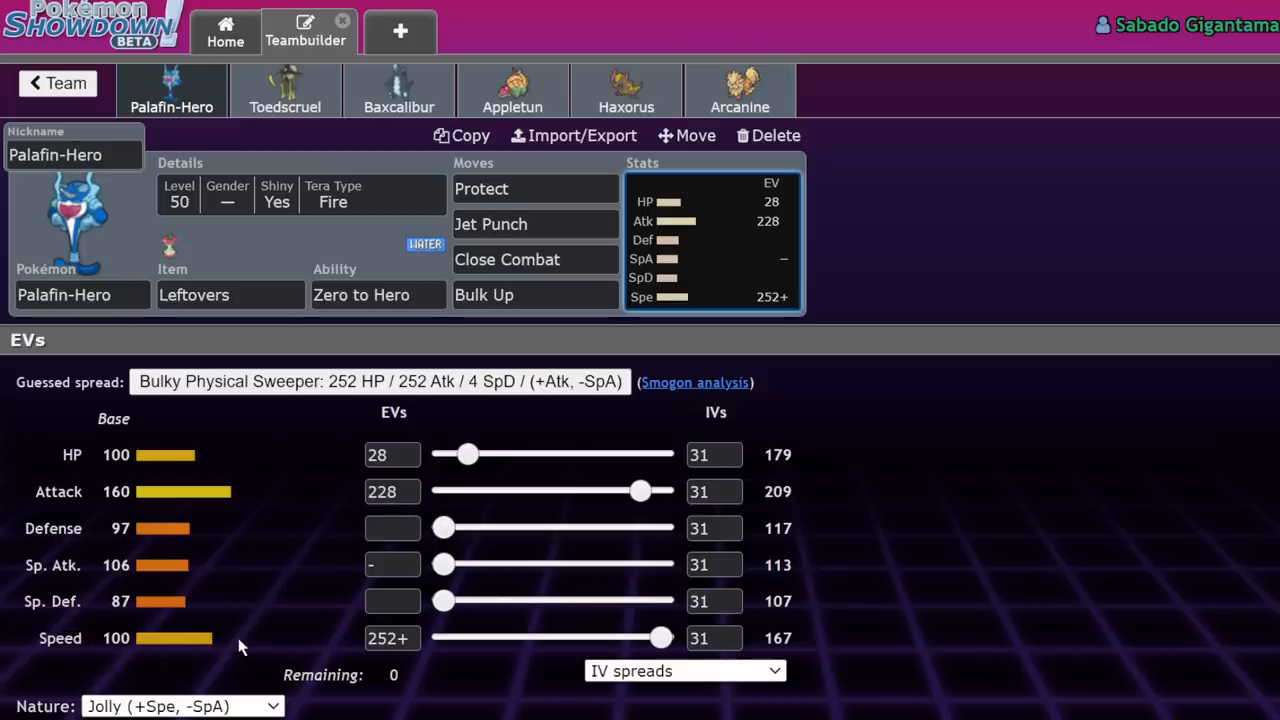
mouse_move(292, 516)
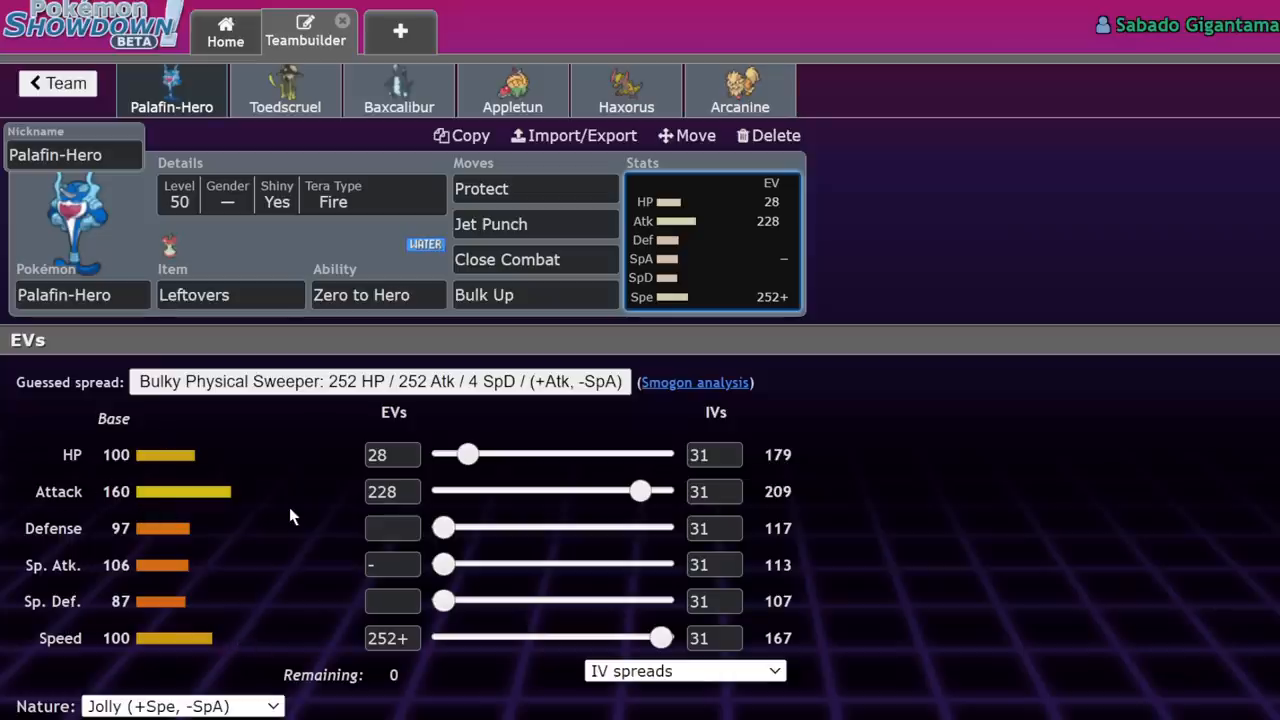
mouse_move(156, 644)
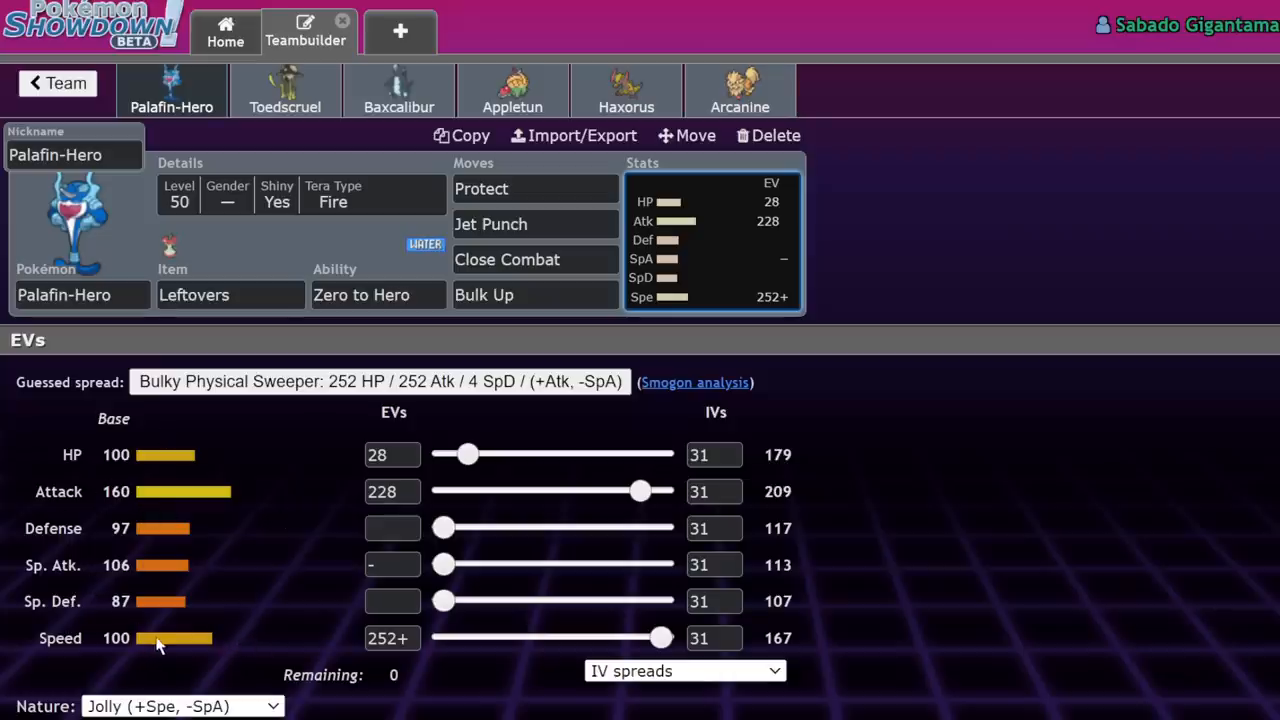
mouse_move(138, 508)
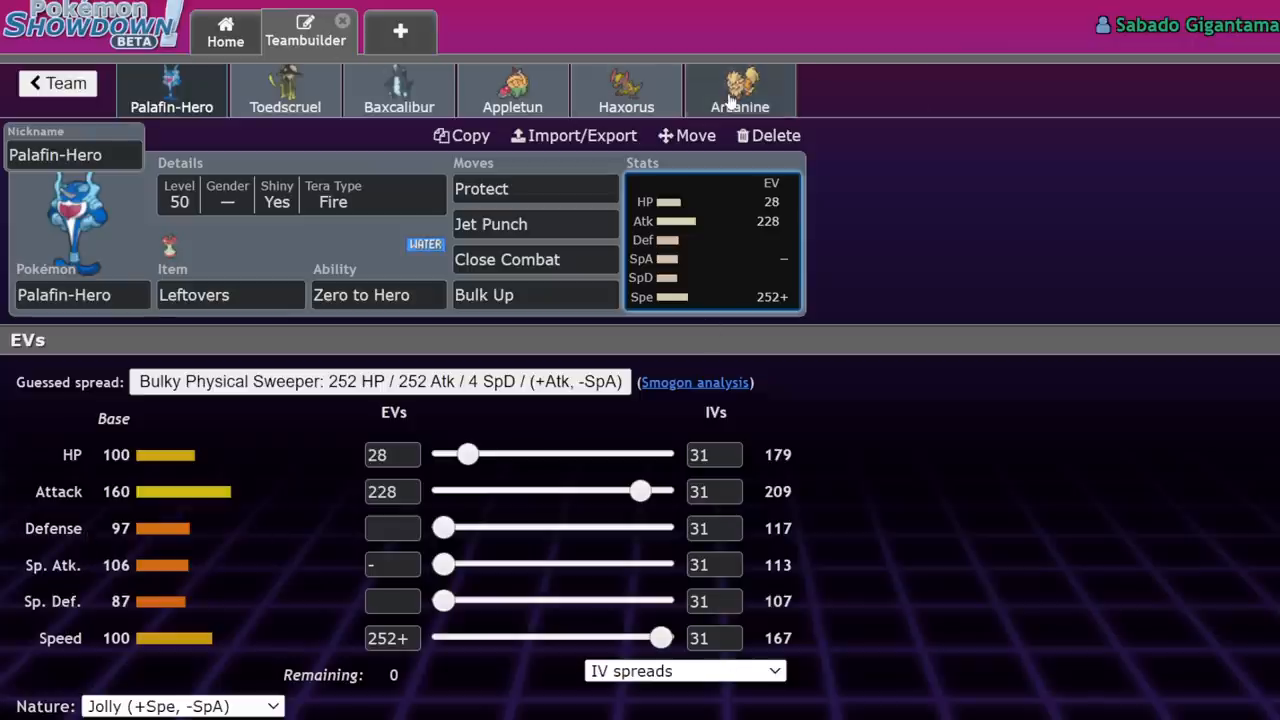
Replace Arcanine with Slaking, then with Regigigas (Slow Start) via an 're' search.
left_click(740, 90)
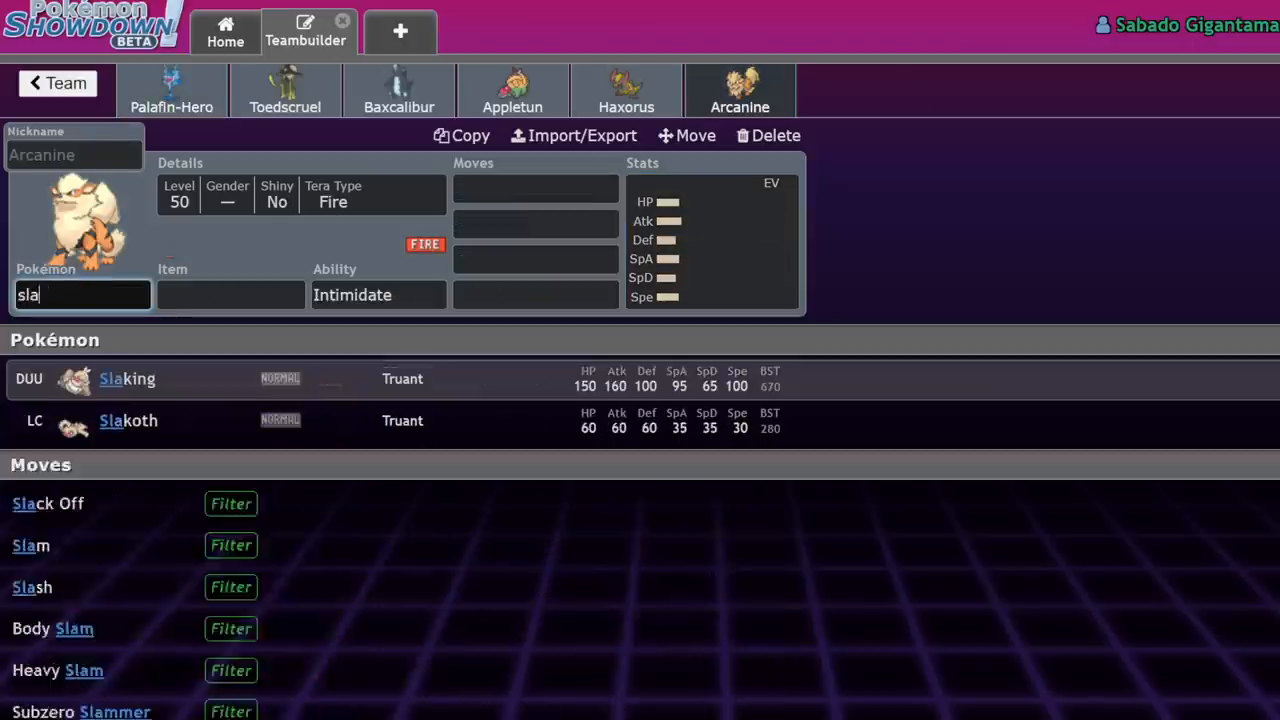
left_click(128, 378)
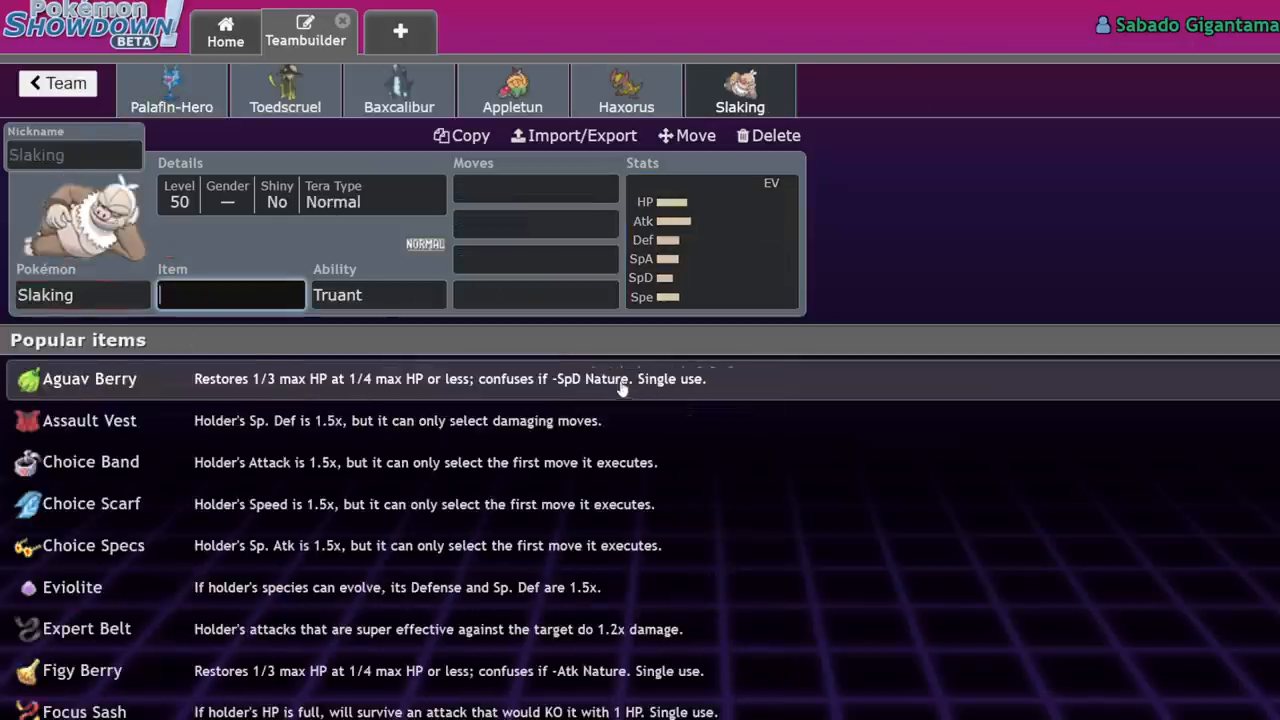
type("re")
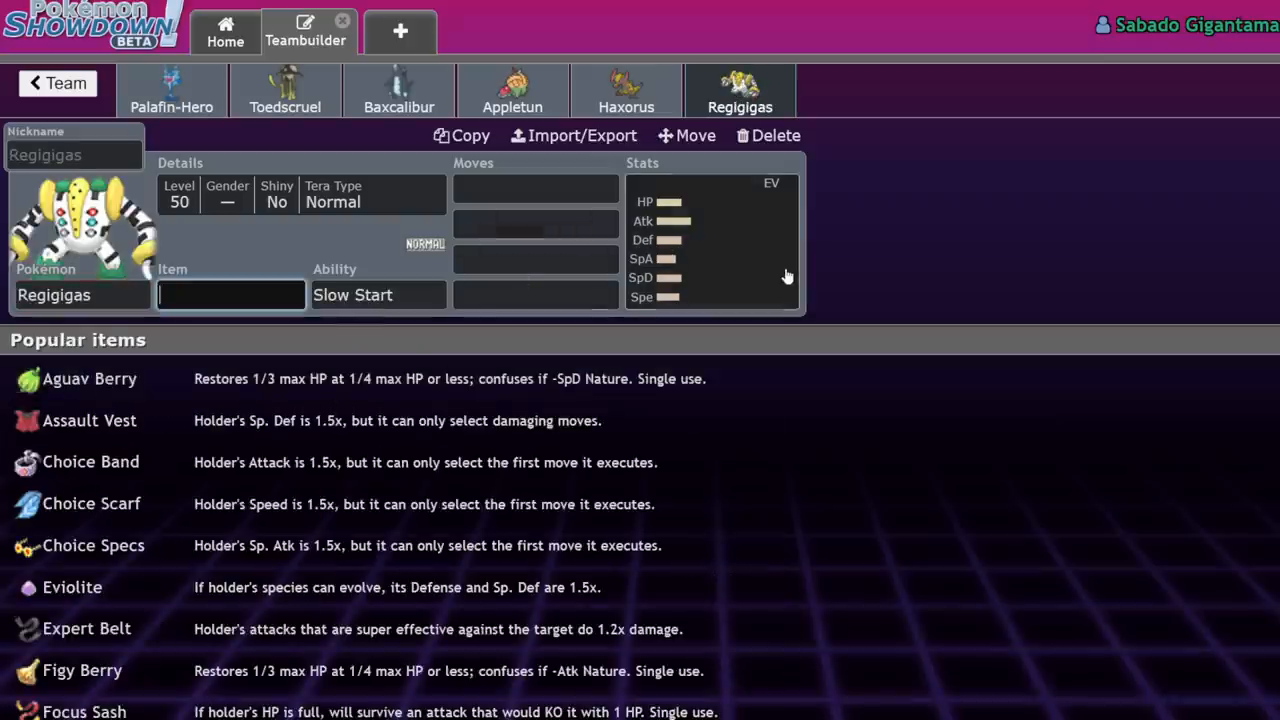
left_click(84, 294)
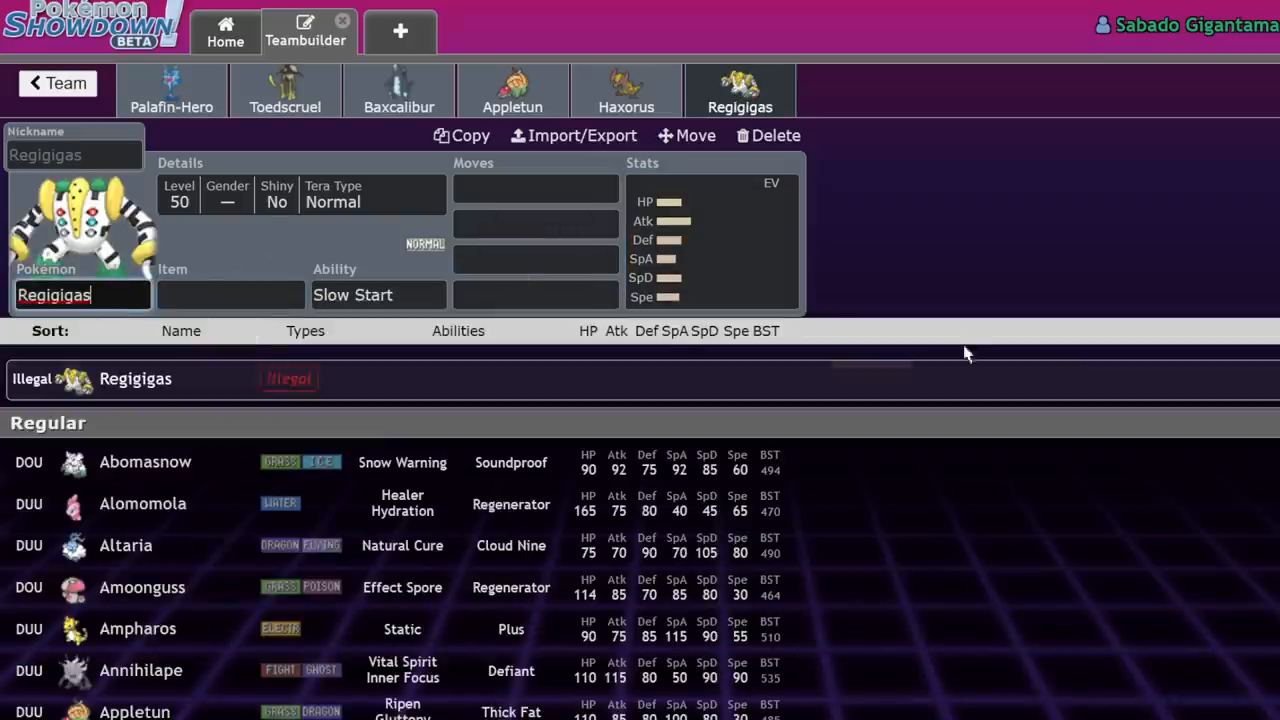
mouse_move(784, 432)
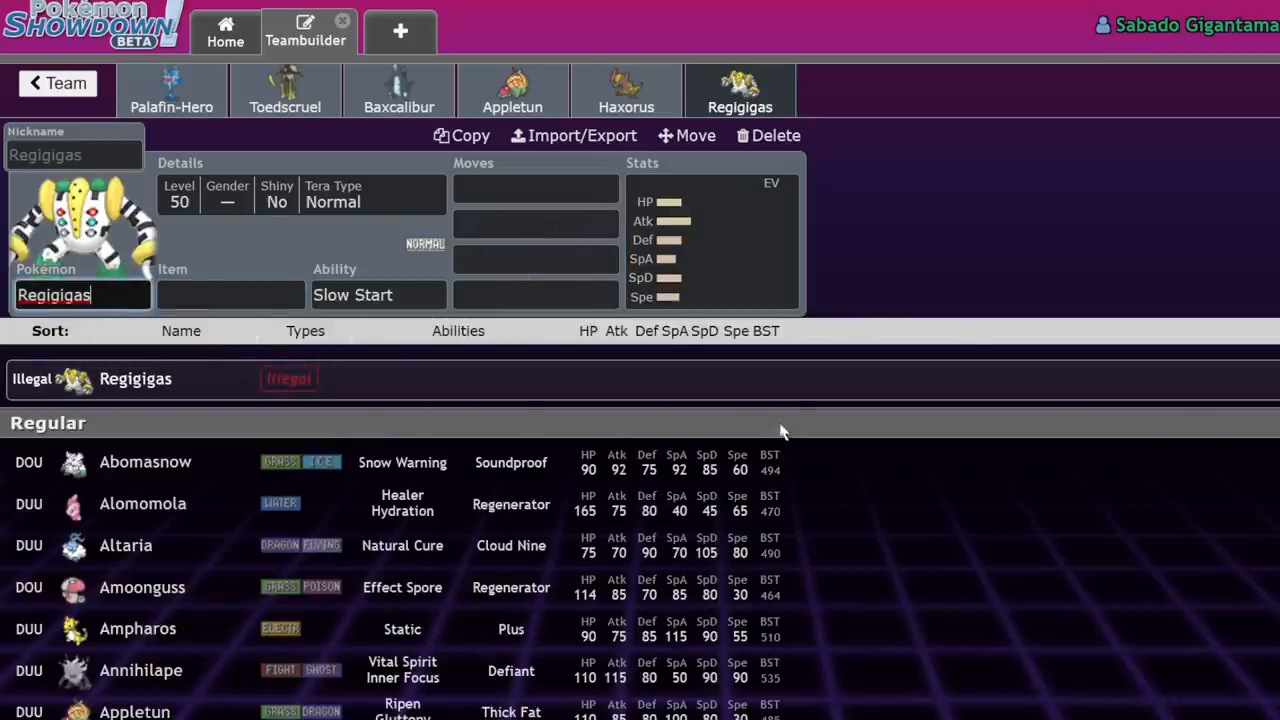
left_click(172, 90)
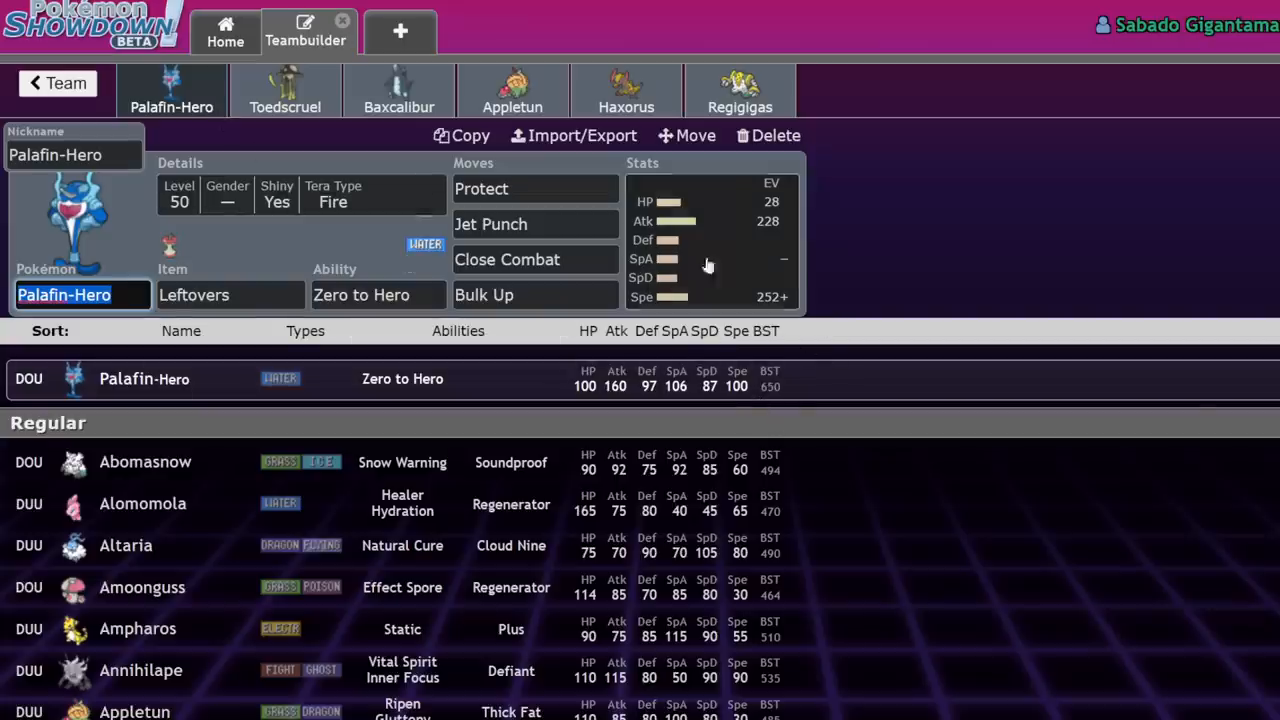
left_click(740, 90)
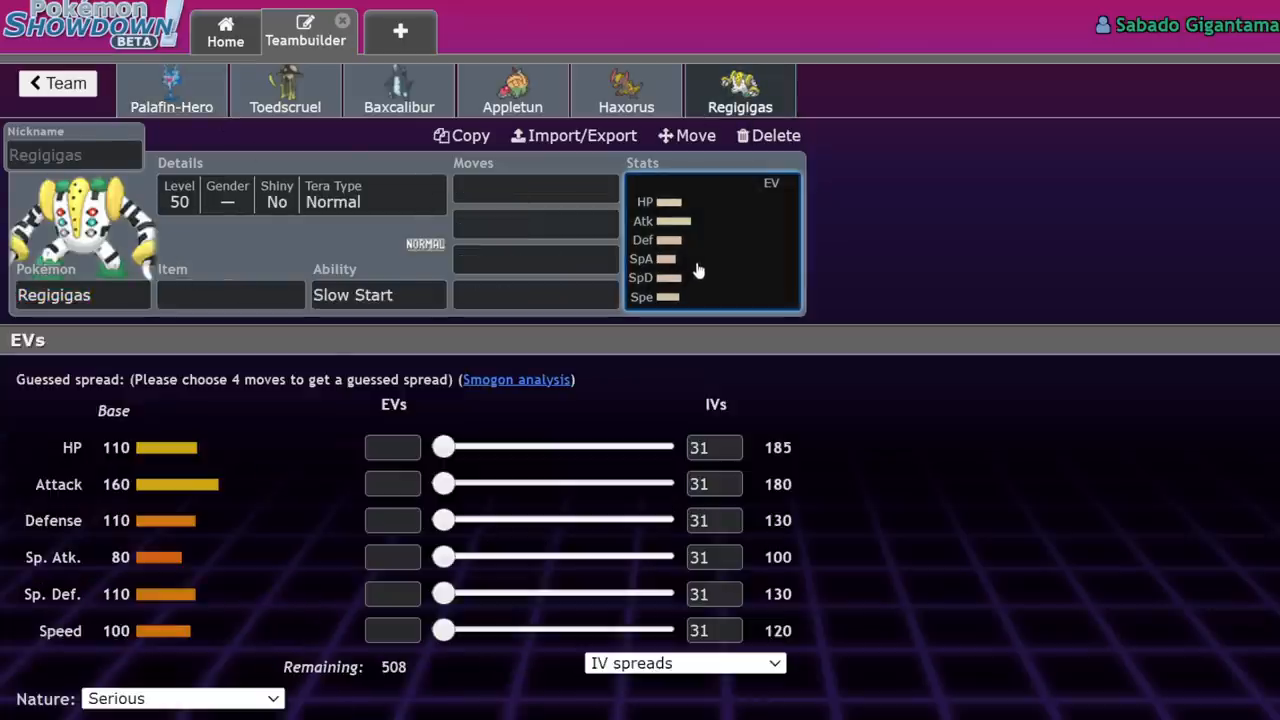
mouse_move(100, 510)
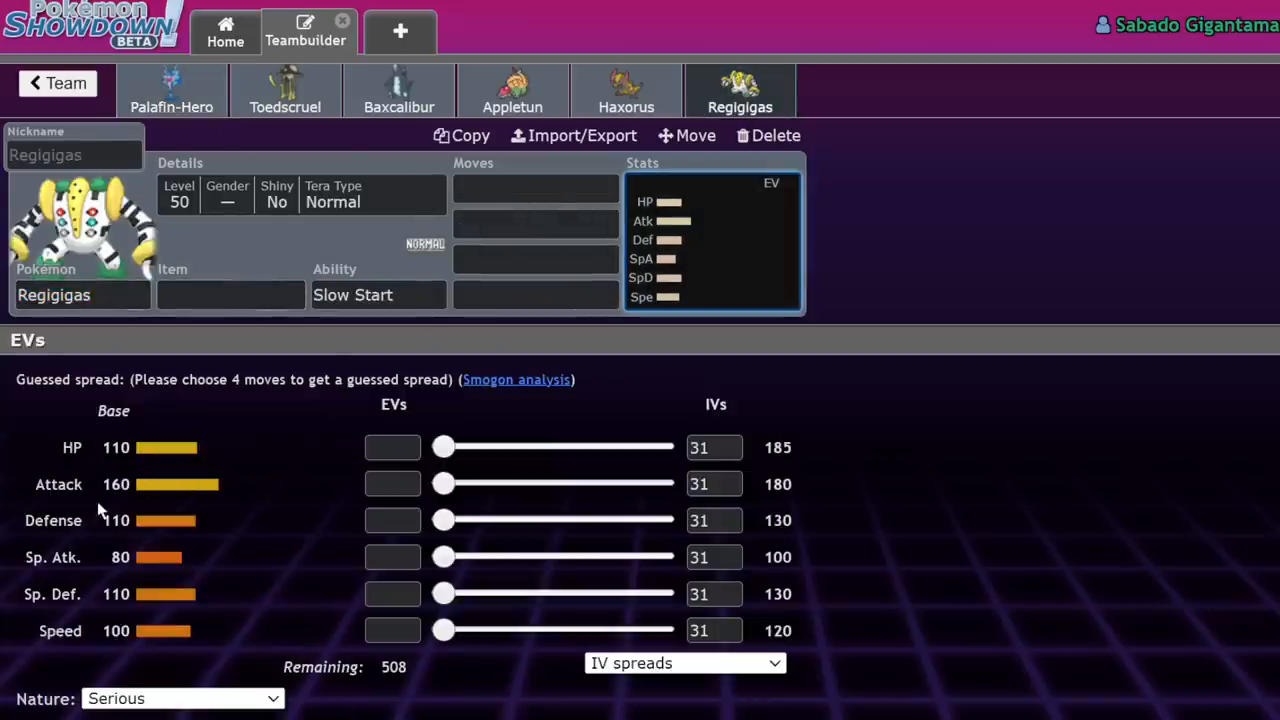
mouse_move(44, 614)
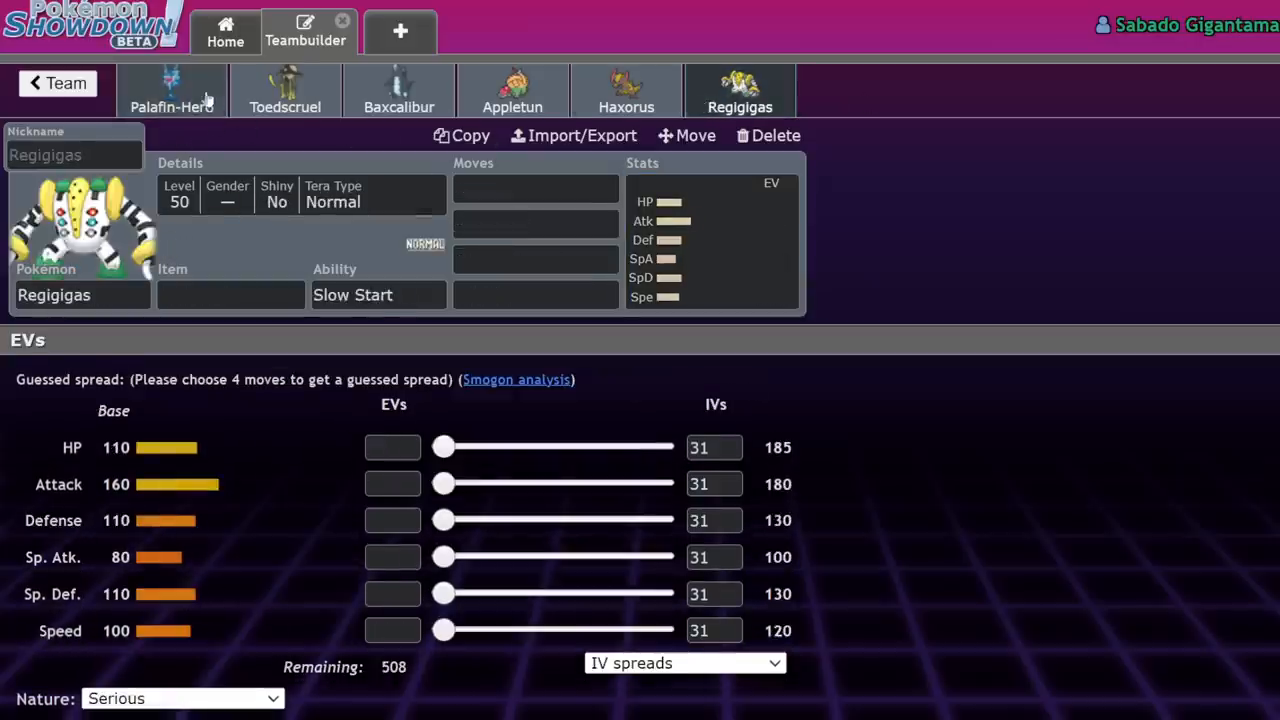
Toggle between the Regigigas and Palafin-Hero sets, ending on Palafin-Hero.
left_click(172, 90)
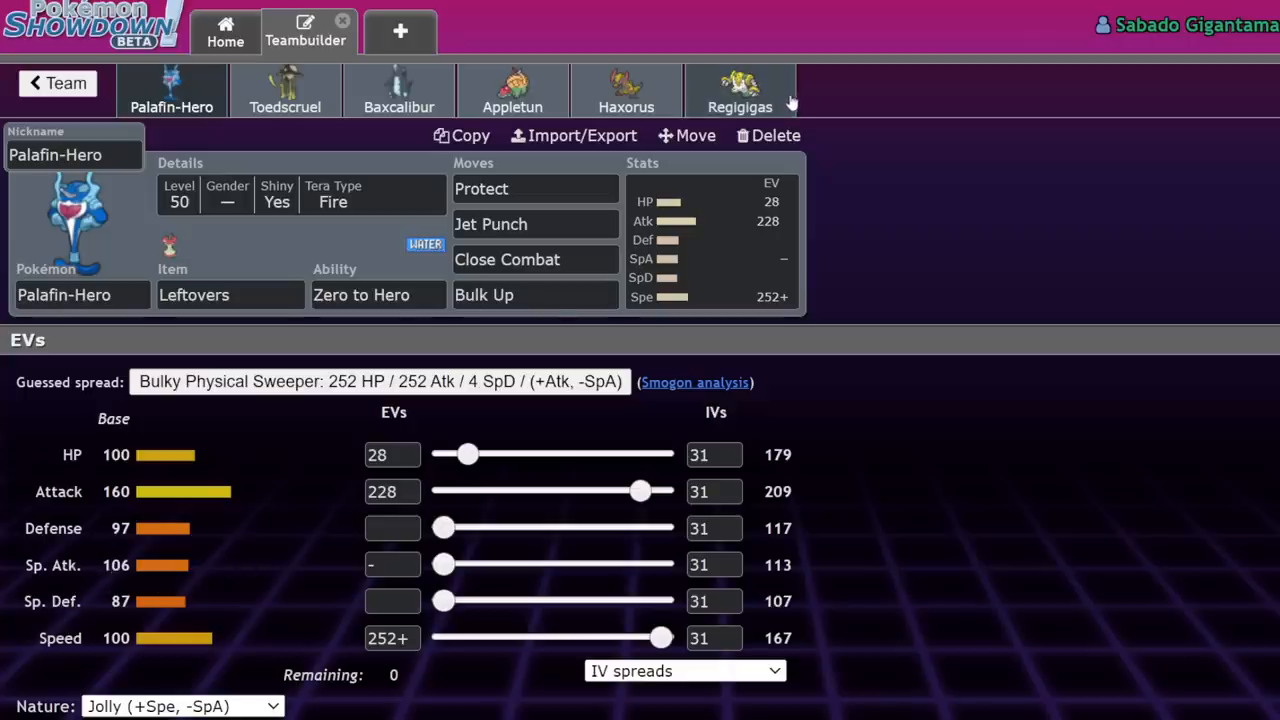
left_click(740, 90)
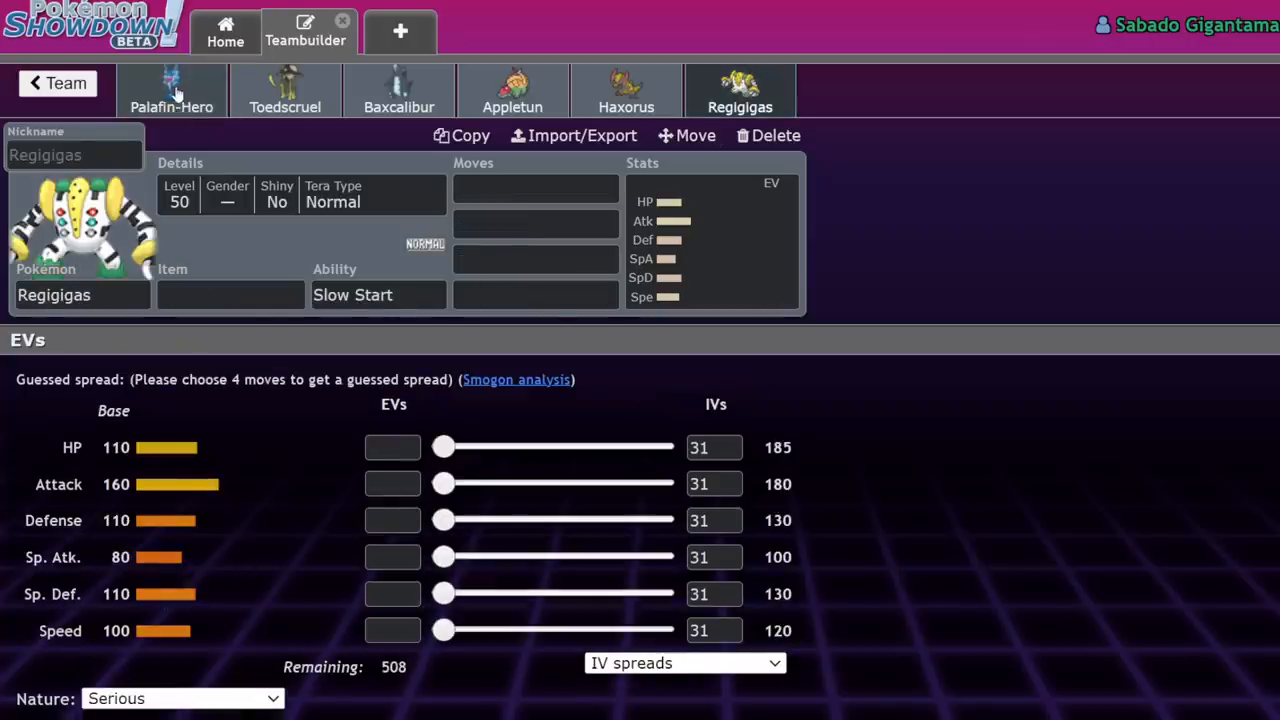
left_click(172, 90)
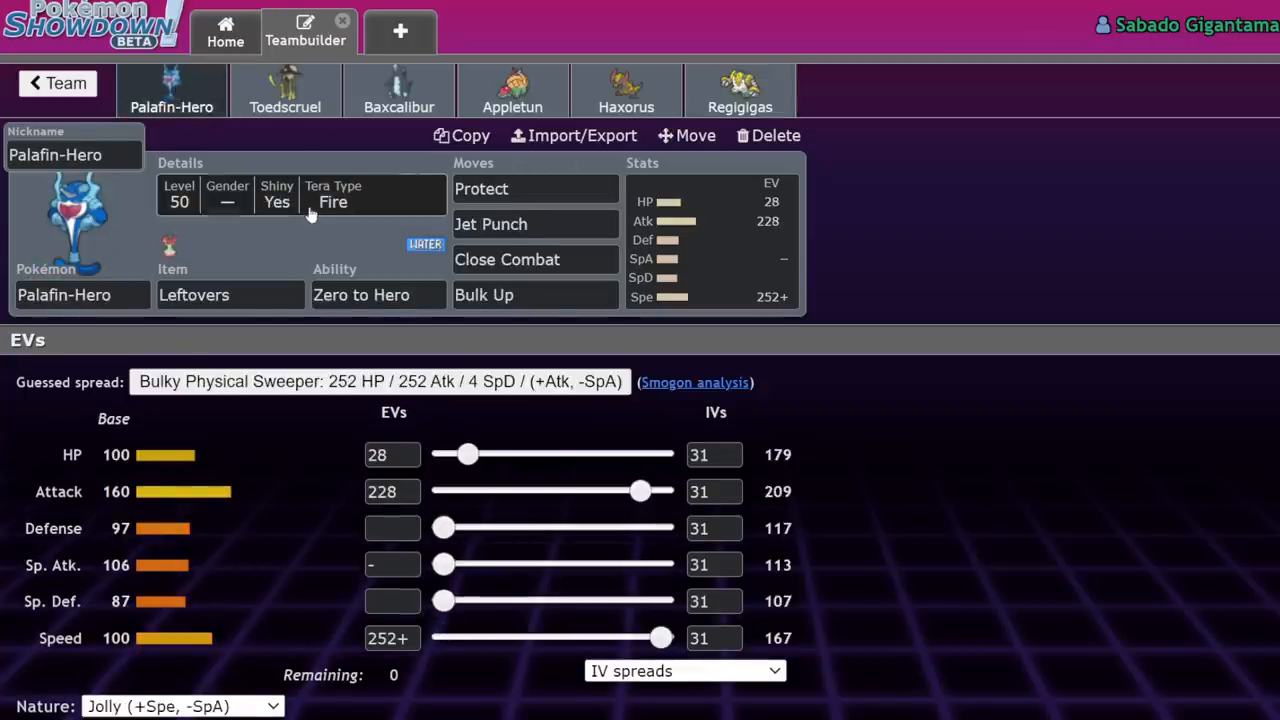
left_click(740, 90)
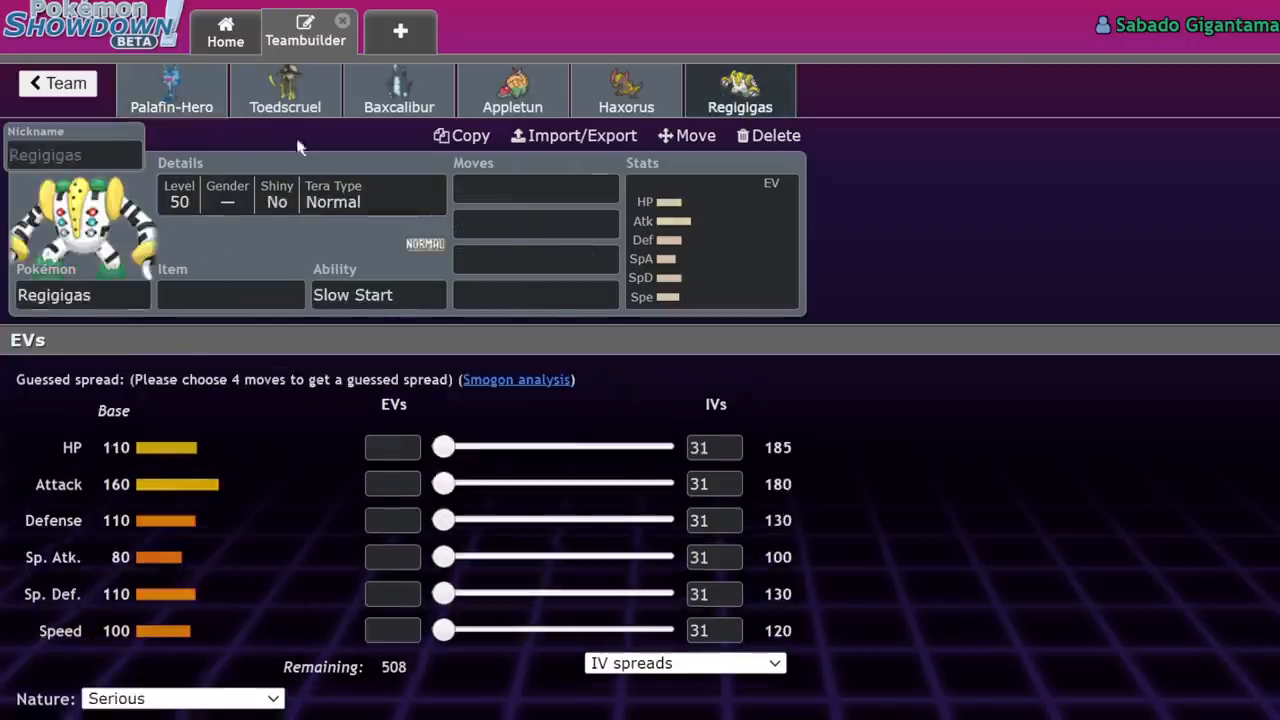
left_click(172, 90)
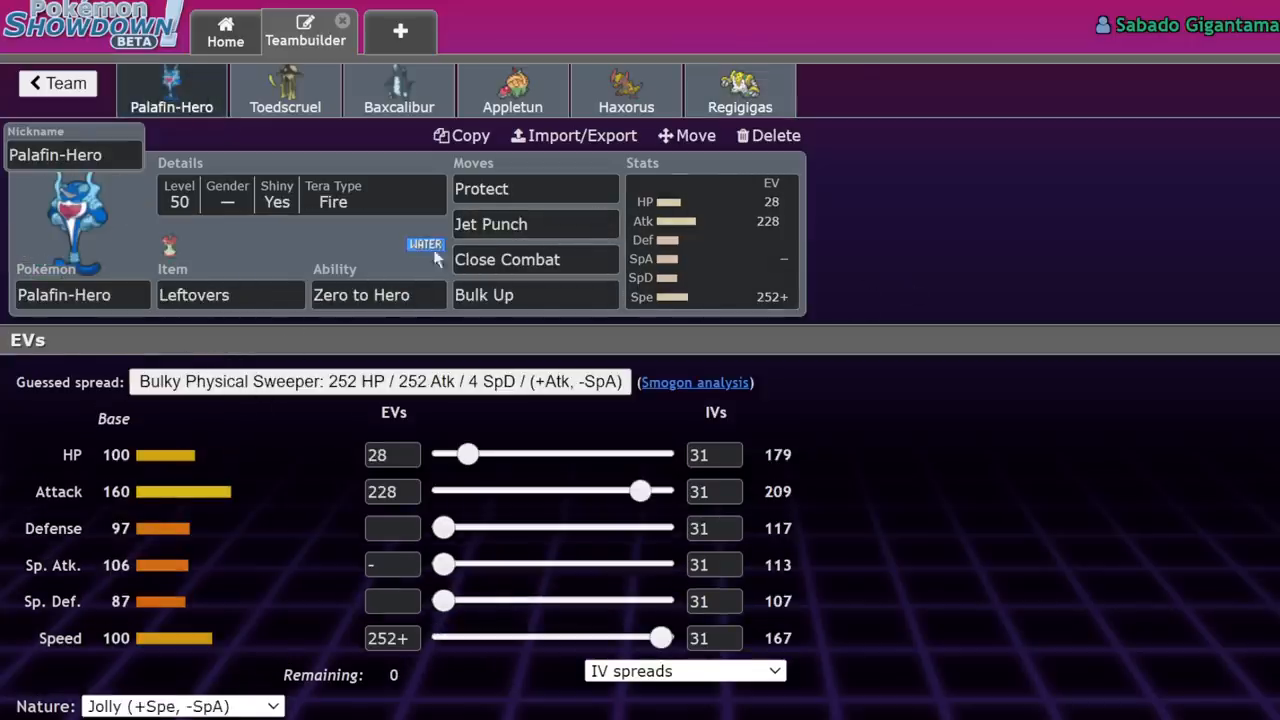
Check Close Combat and Jet Punch, then give Palafin-Hero Wave Crash in the fourth slot.
left_click(508, 260)
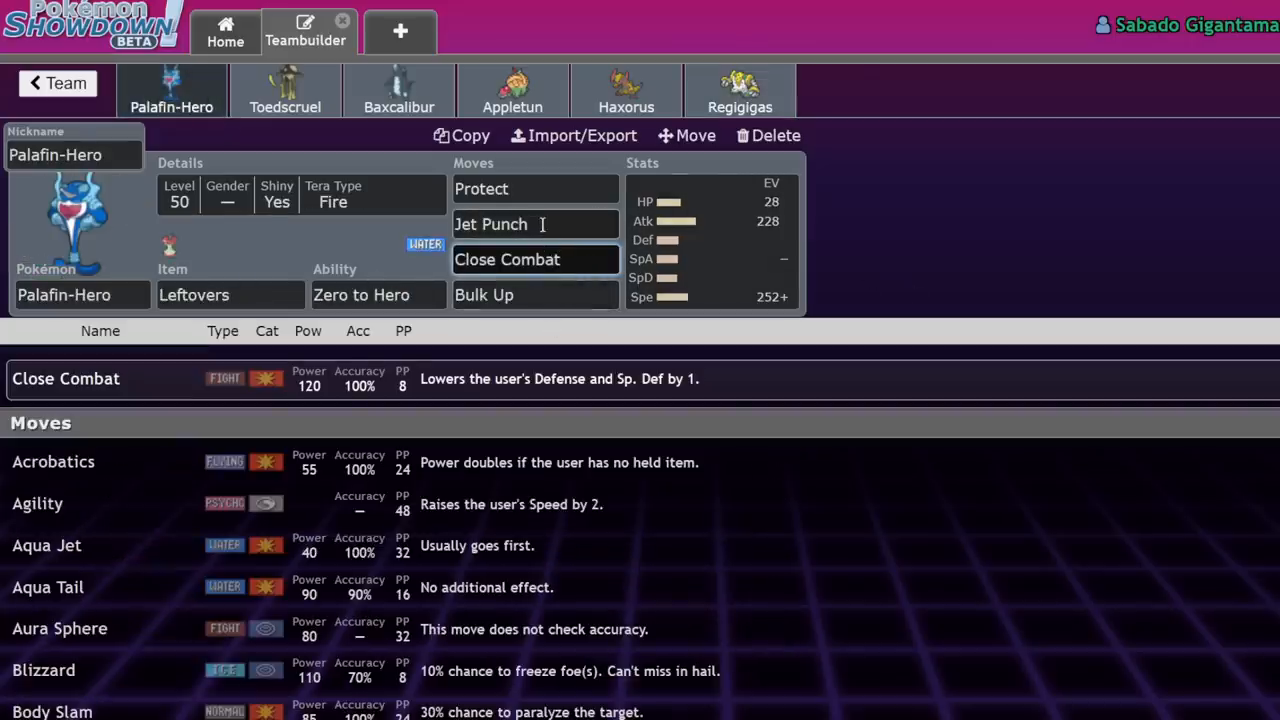
left_click(536, 224)
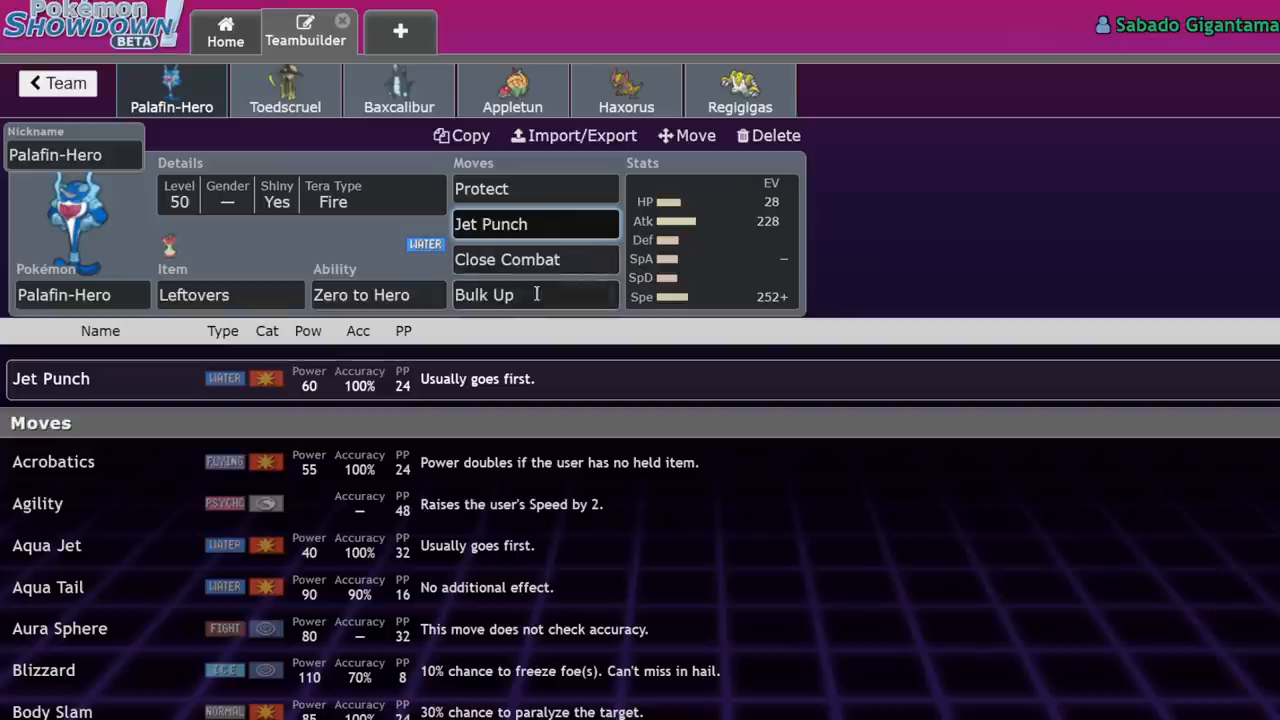
type("wav")
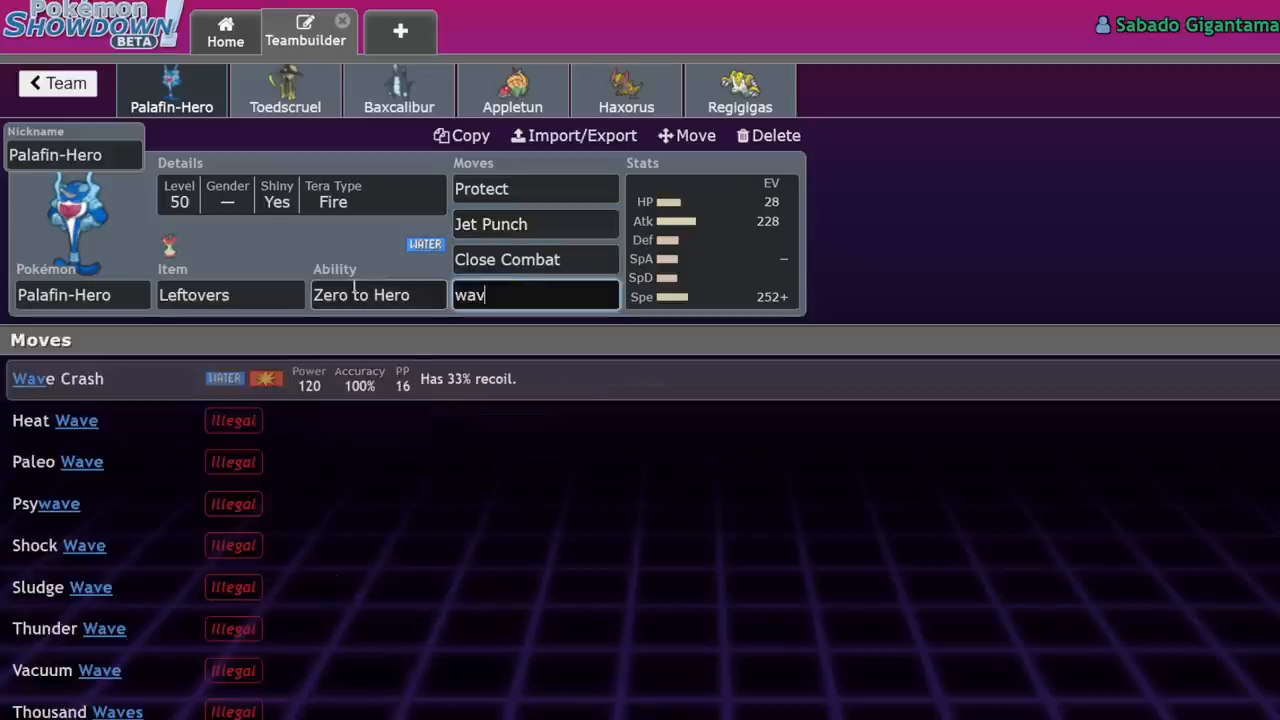
Equip Choice Band instead of Leftovers and swap Protect for Zen Headbutt.
left_click(56, 378)
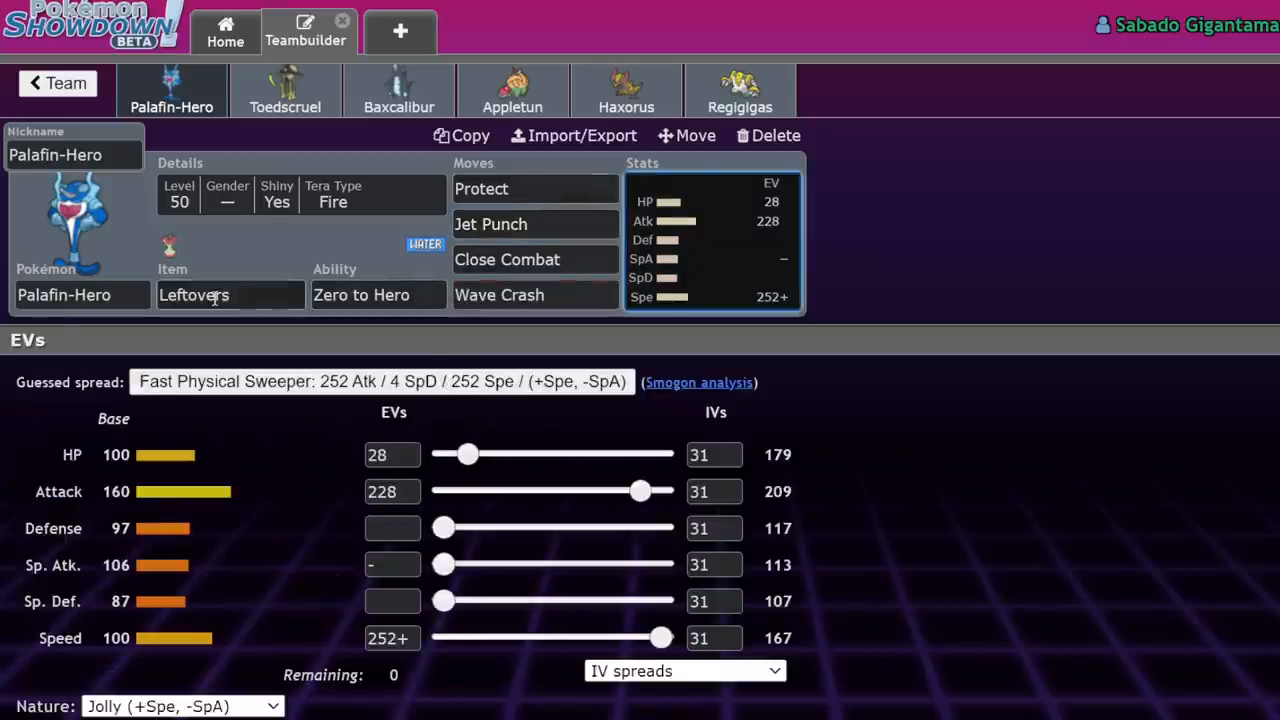
type("choi")
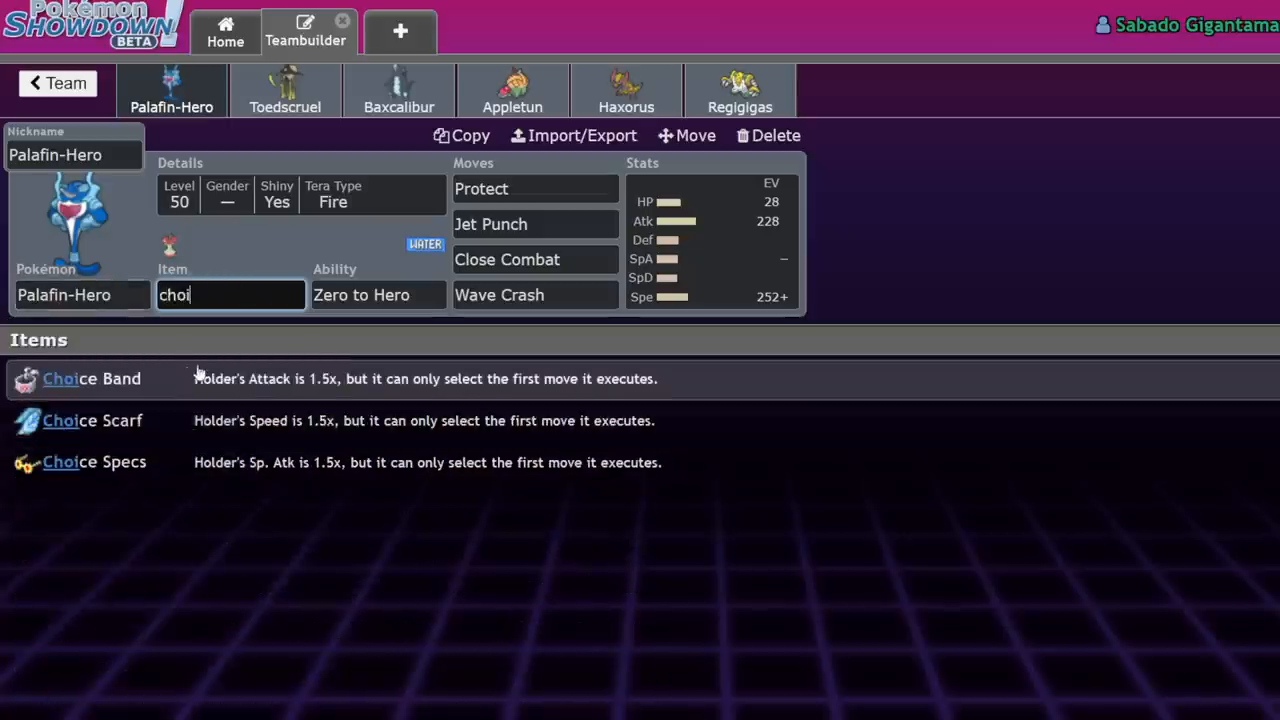
left_click(92, 378)
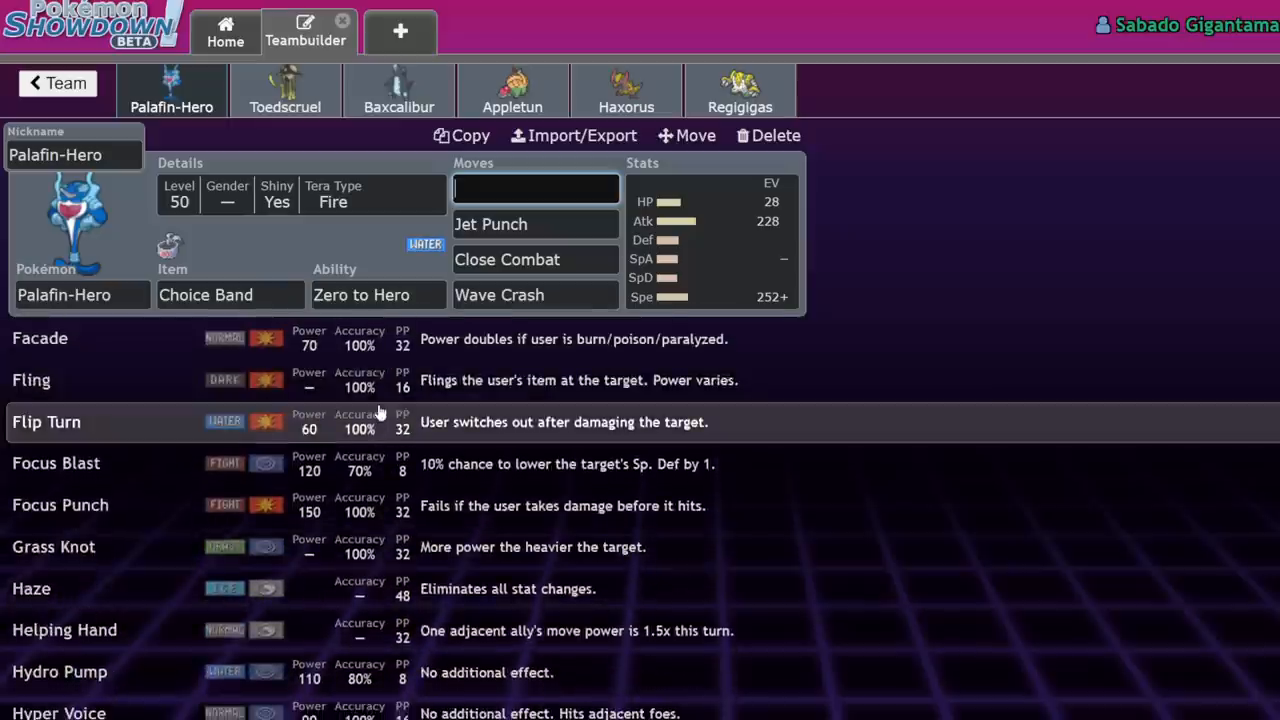
scroll("down", 3)
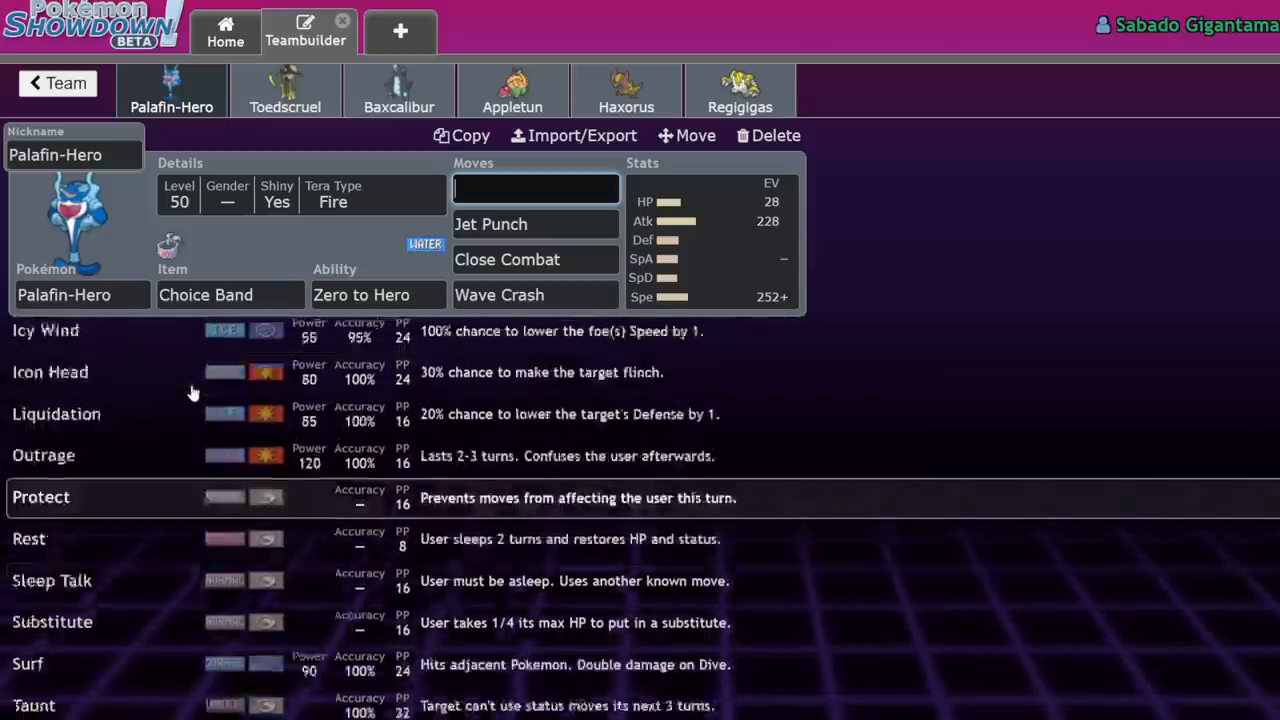
scroll("down", 3)
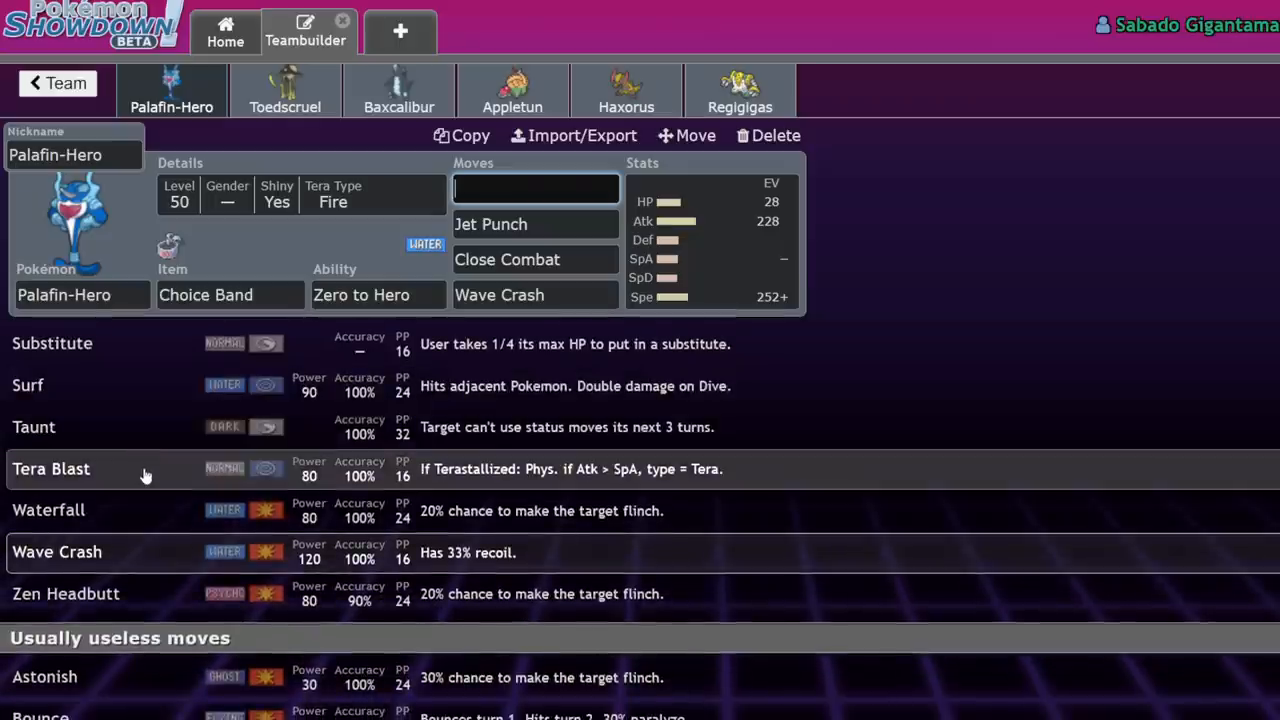
scroll("down", 3)
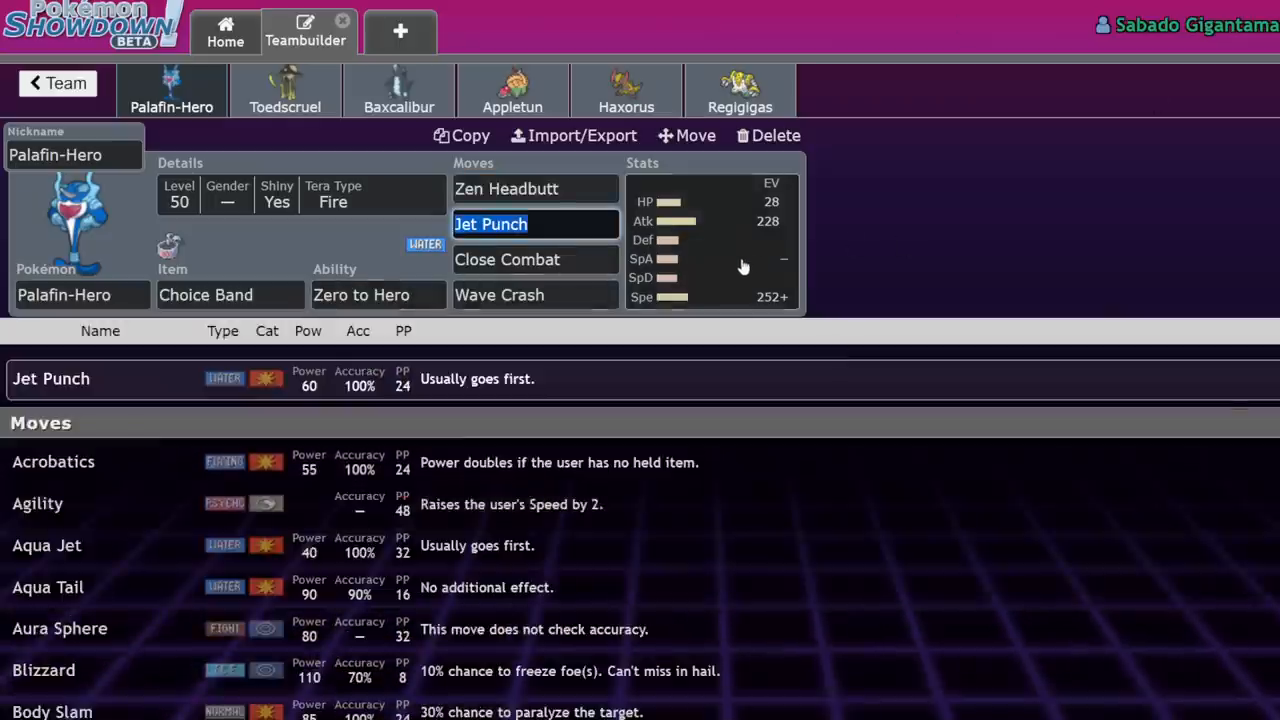
left_click(710, 240)
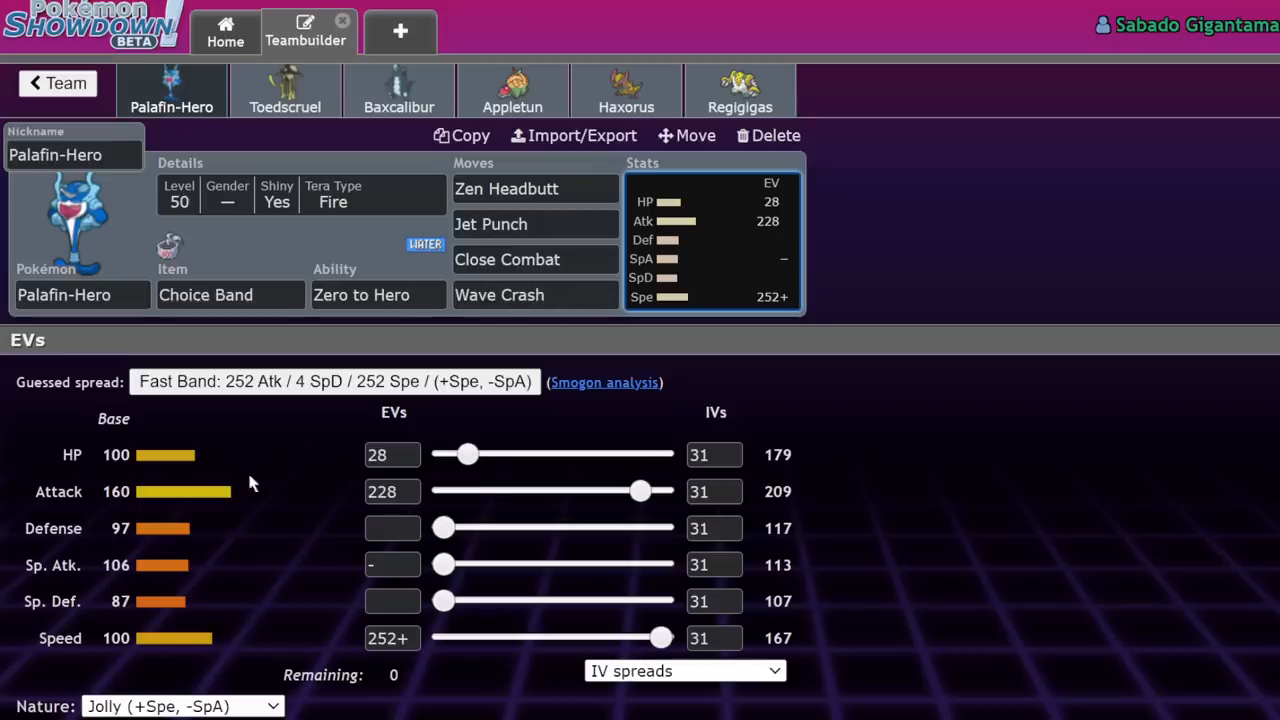
mouse_move(1156, 304)
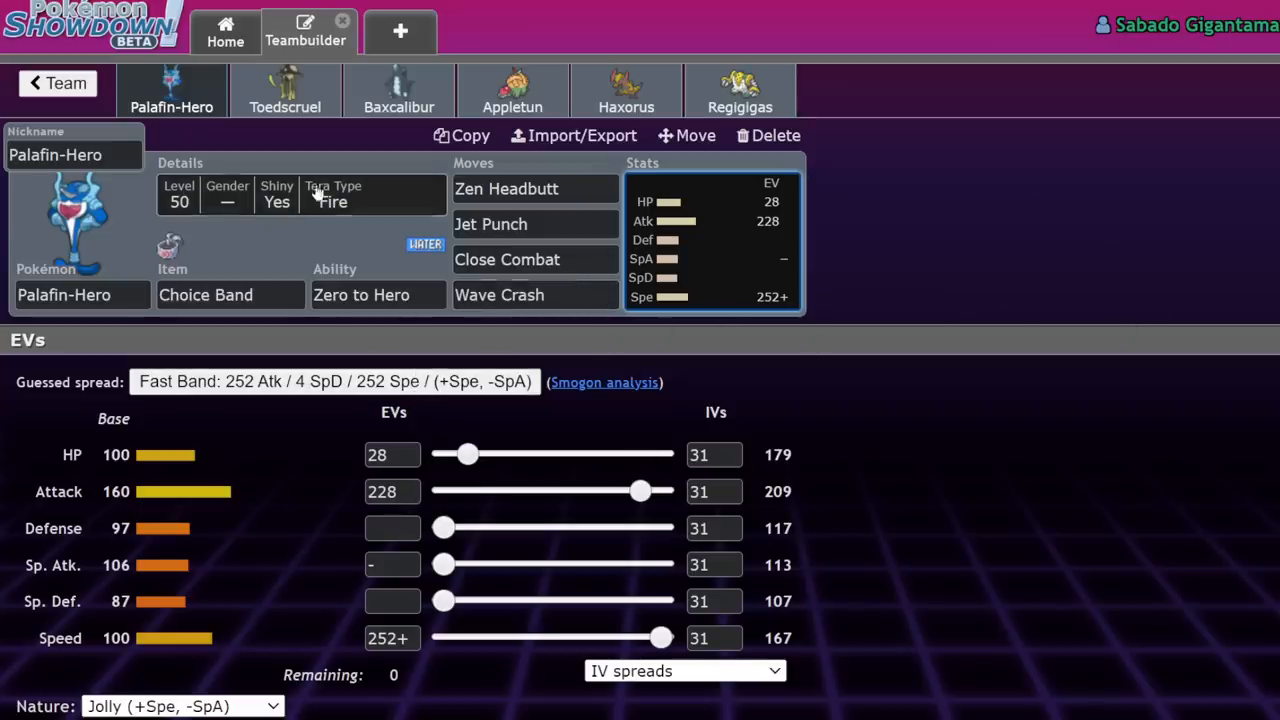
Set Tera Type to Water, move HP EVs into 252 Attack, and review ability and Jet Punch options.
left_click(300, 196)
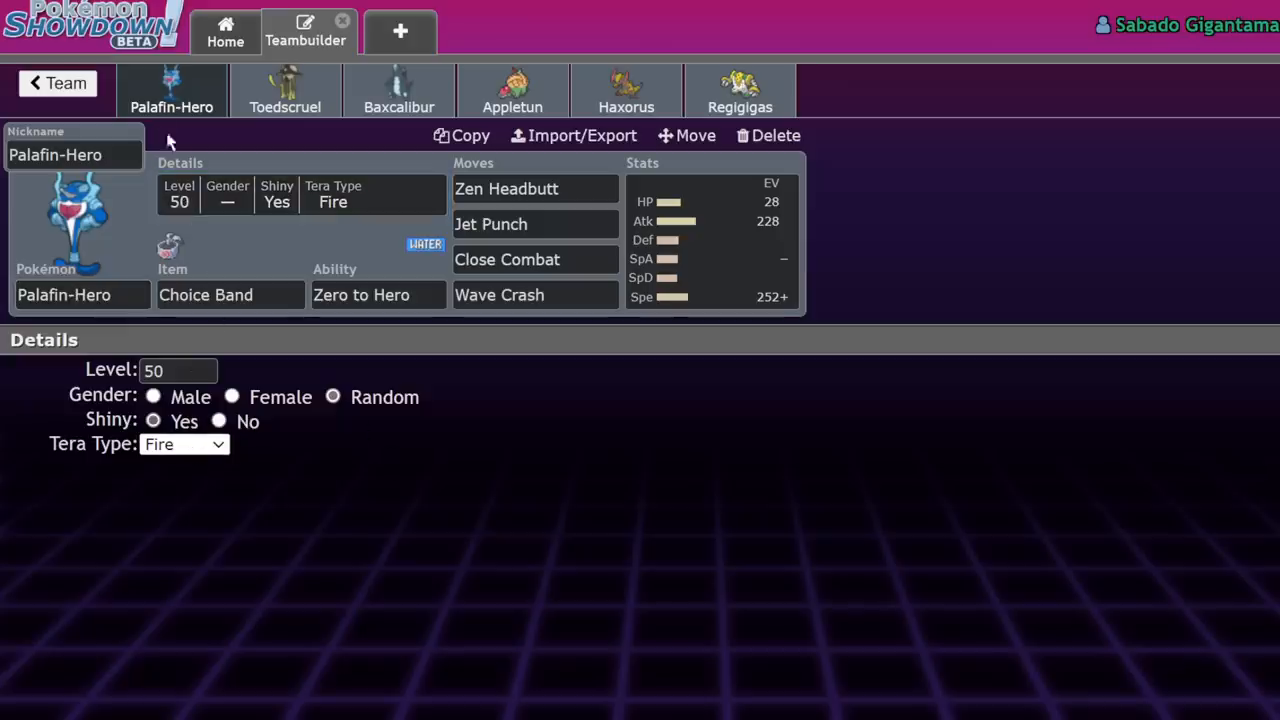
mouse_move(264, 200)
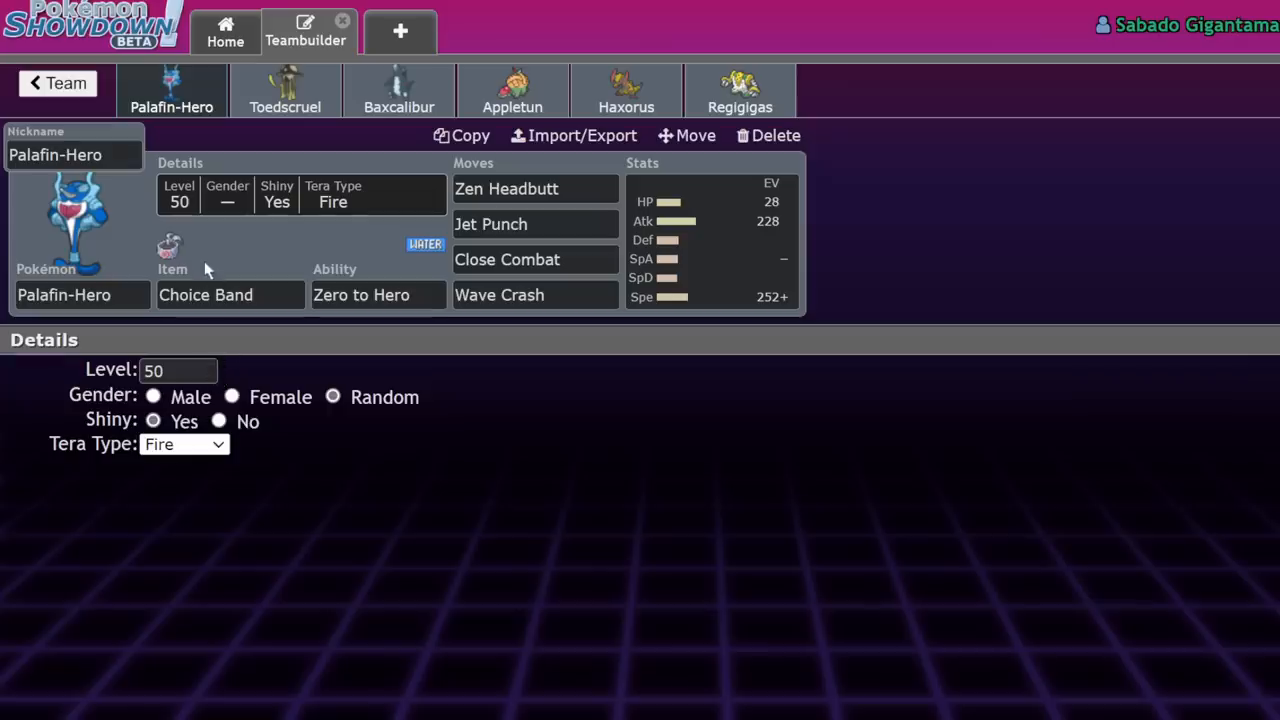
mouse_move(196, 408)
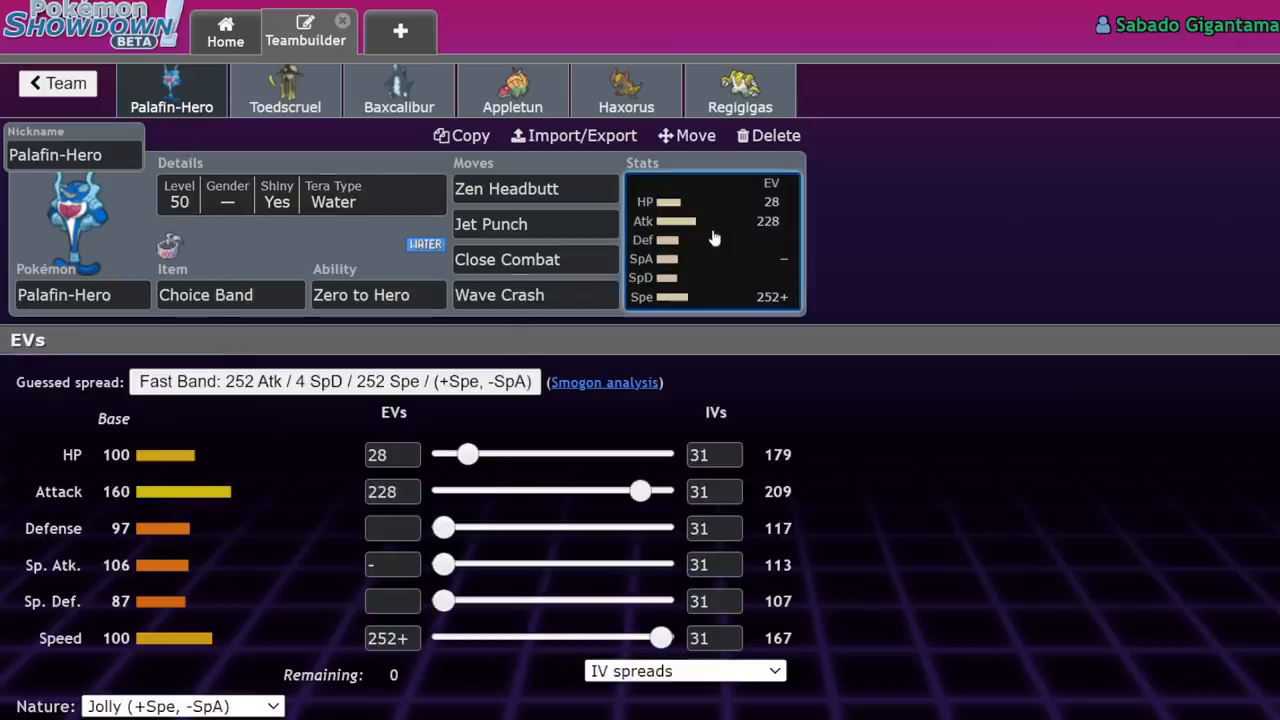
mouse_move(616, 518)
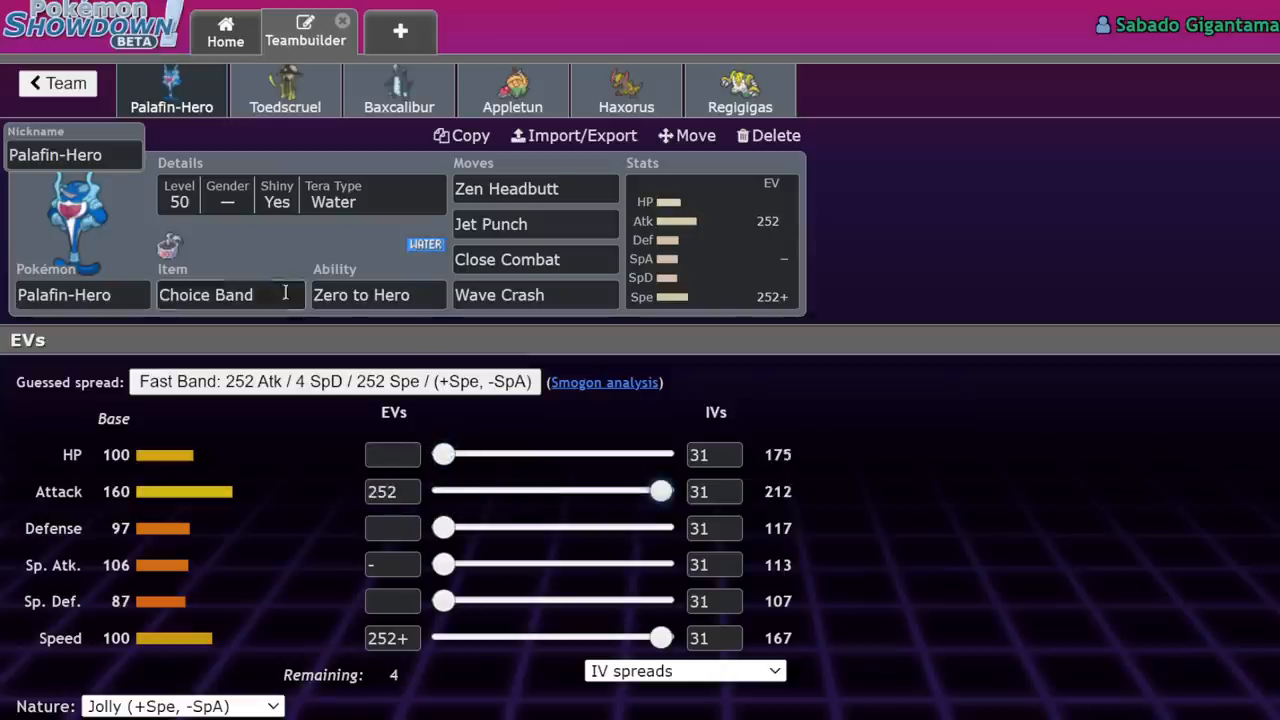
left_click(378, 294)
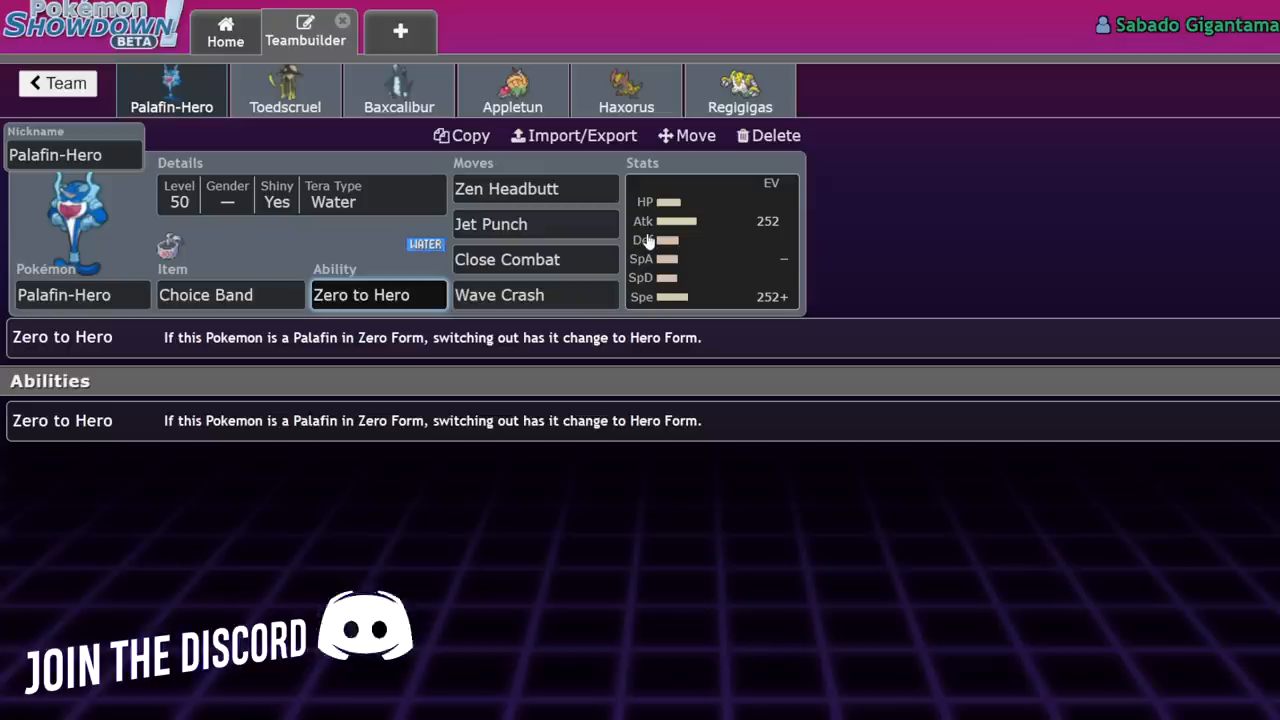
mouse_move(664, 232)
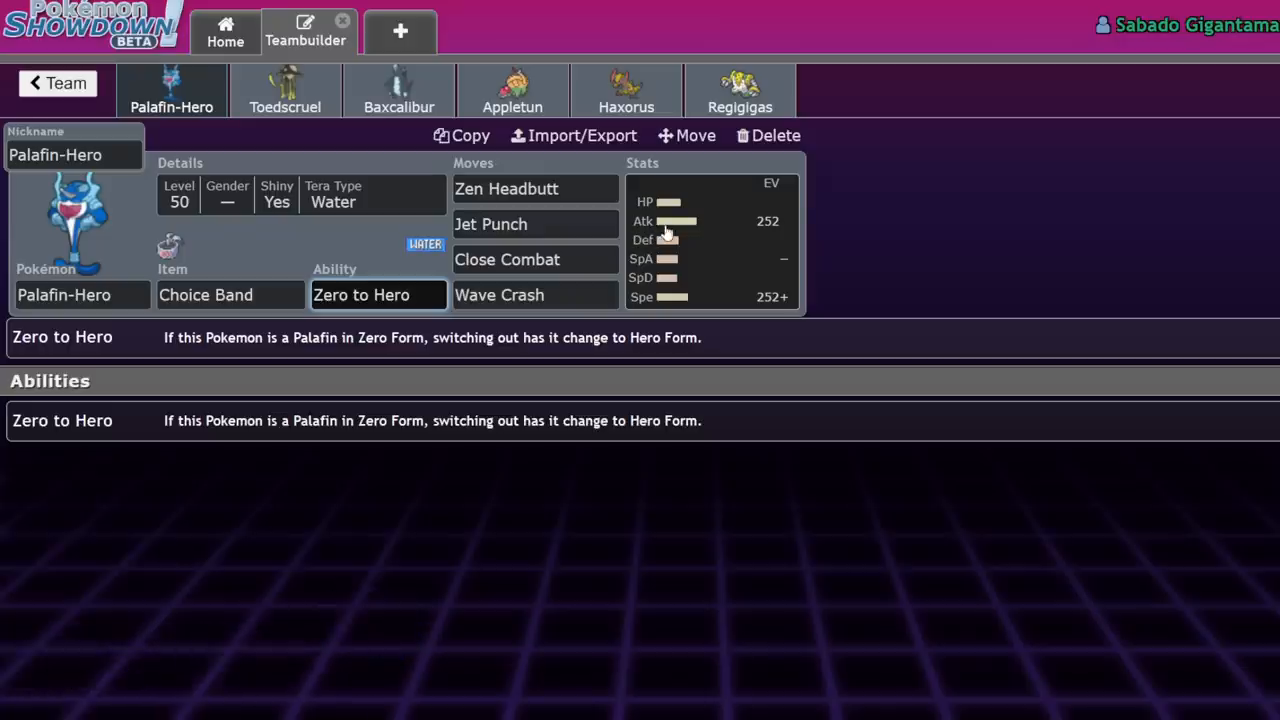
left_click(492, 224)
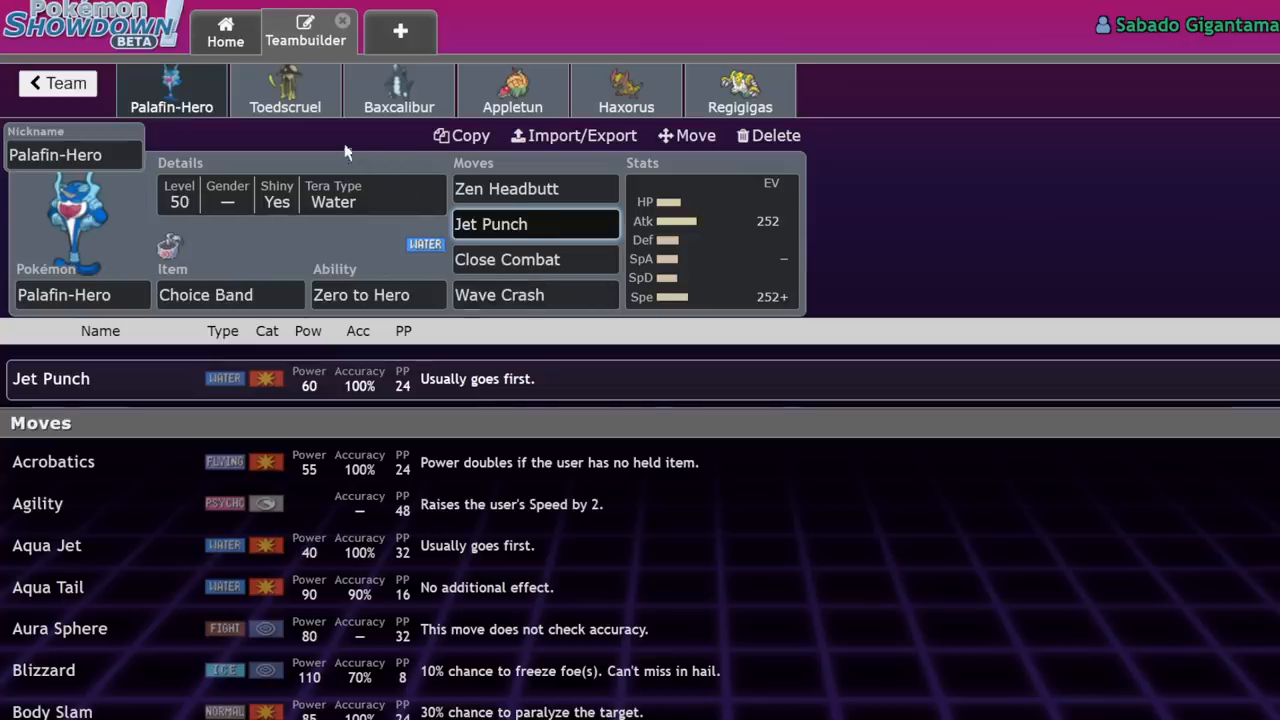
mouse_move(328, 210)
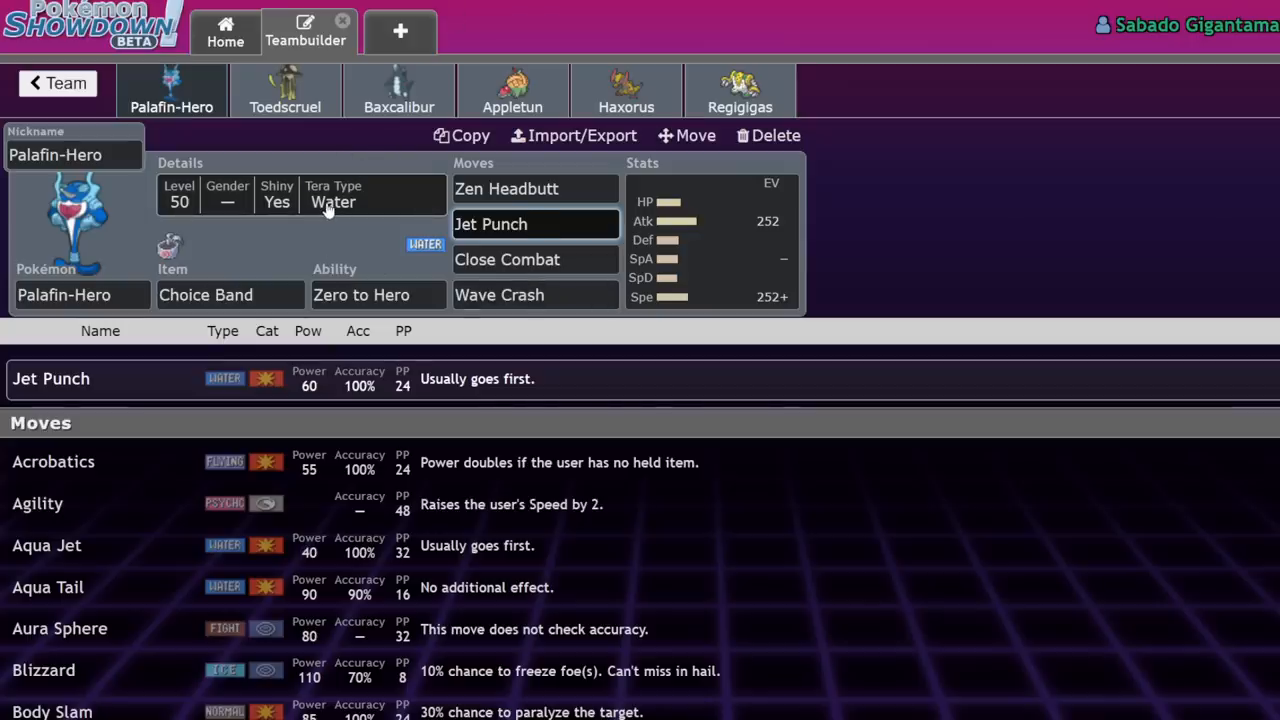
Bring up Palafin-Hero's Pikalytics usage page and scroll through its moves, teammates and Tera types.
left_click(710, 240)
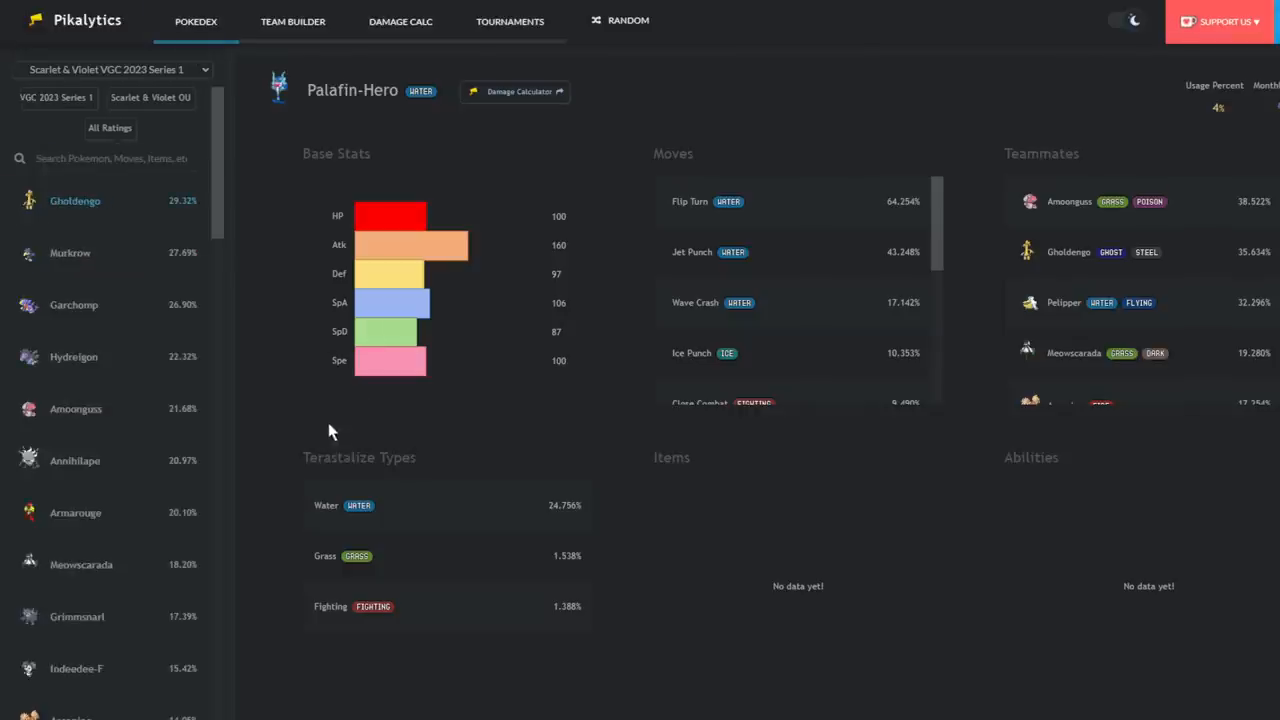
scroll("down", 3)
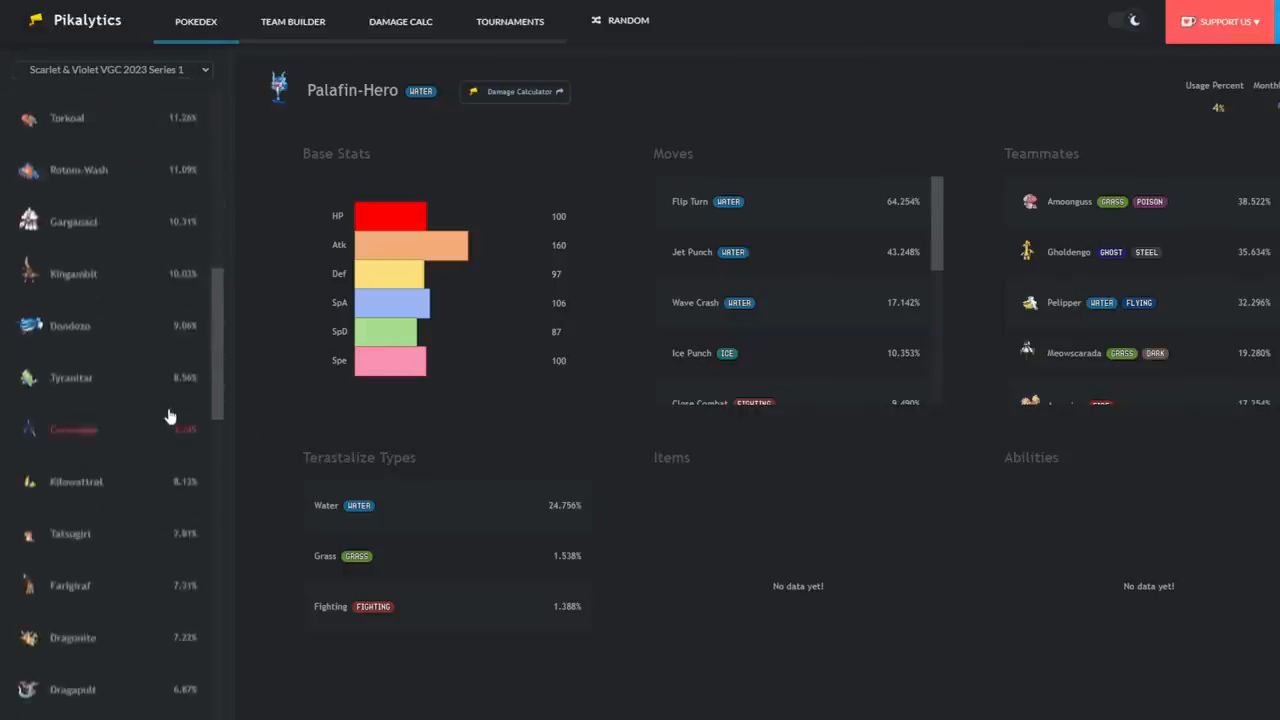
scroll("down", 3)
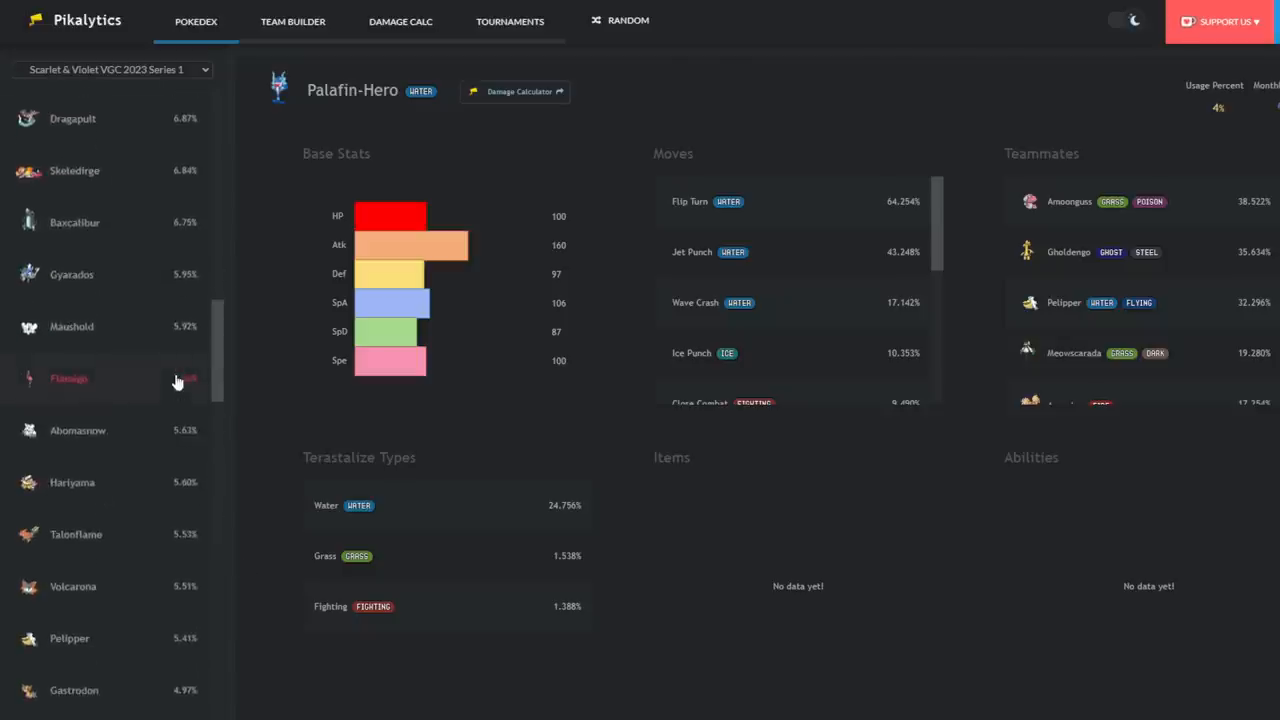
scroll("down", 3)
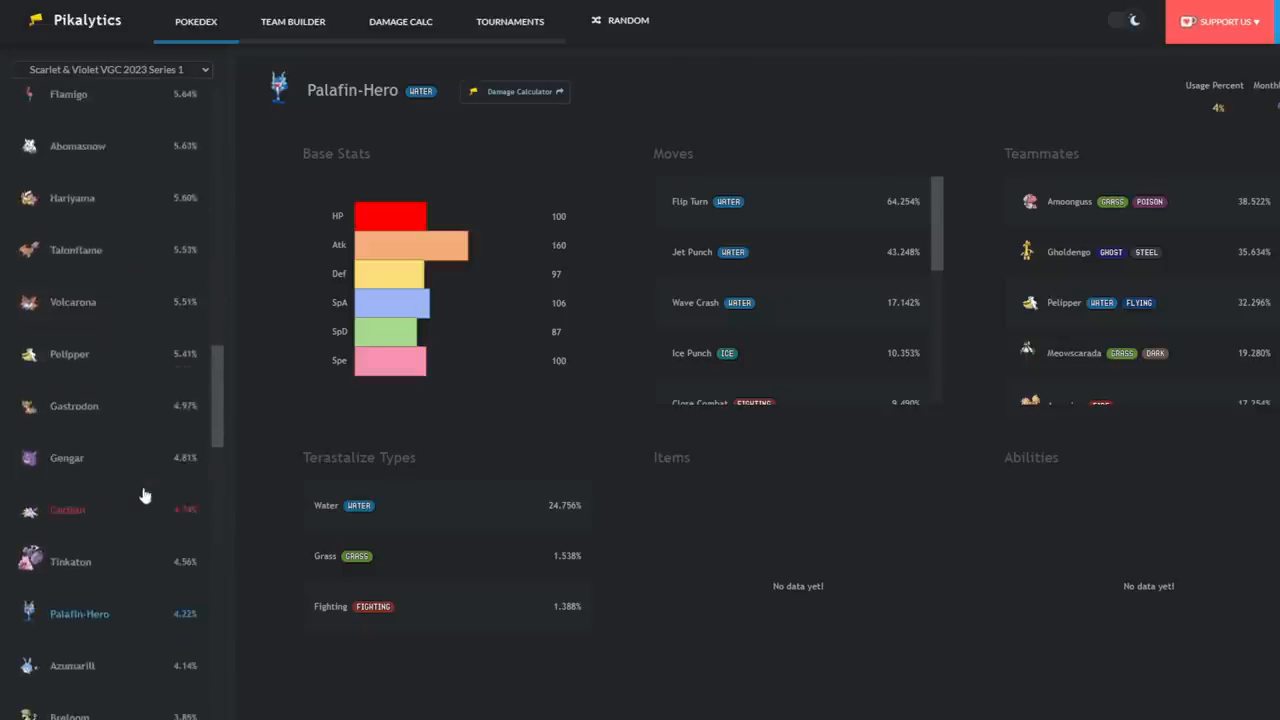
scroll("down", 3)
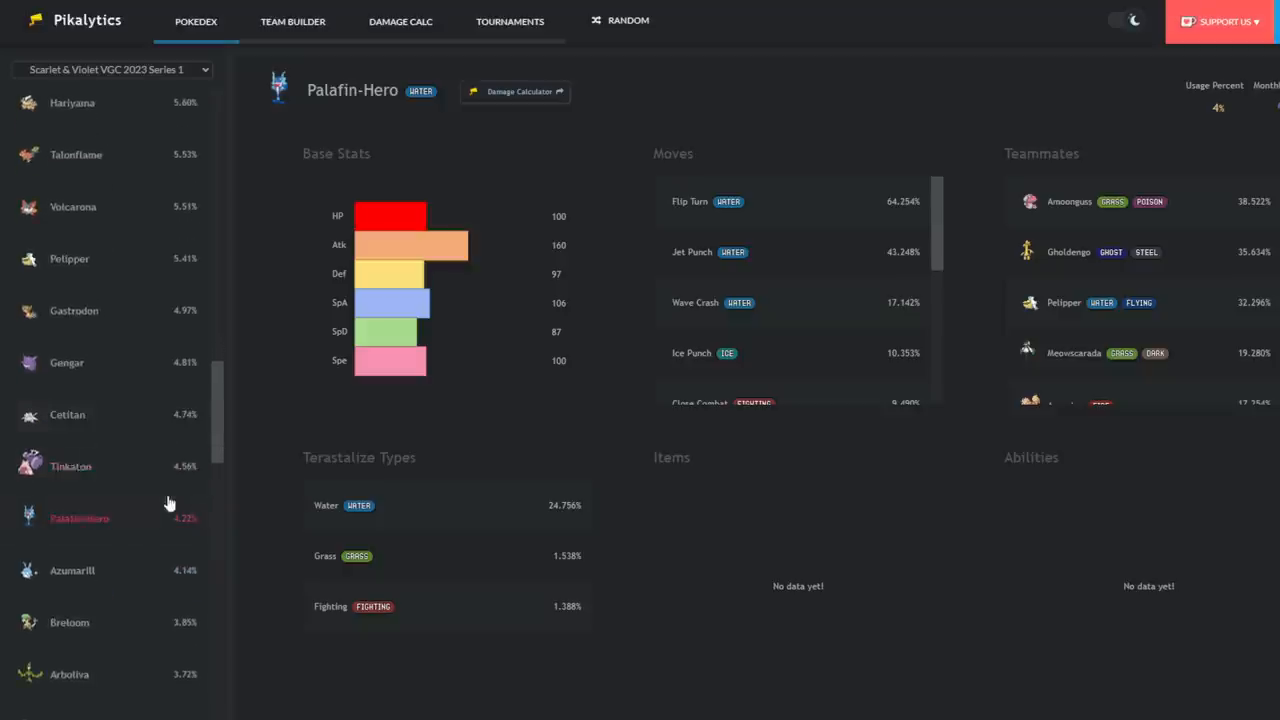
mouse_move(248, 282)
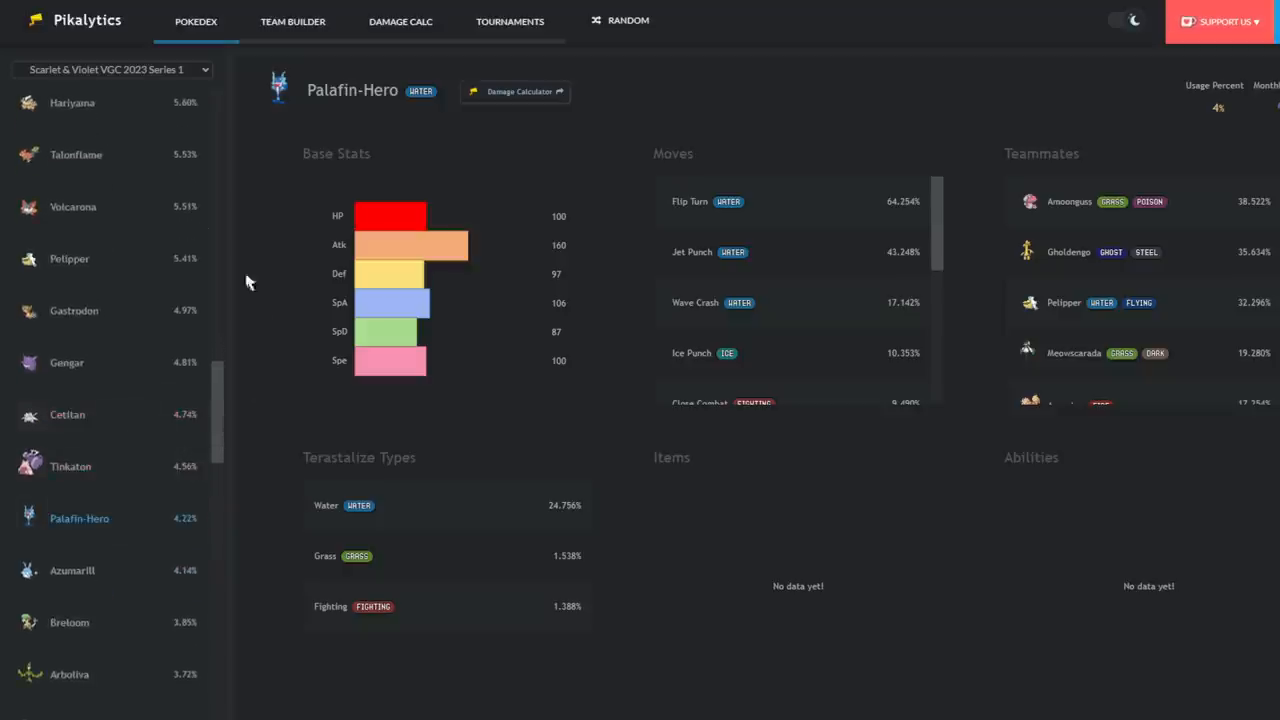
mouse_move(464, 154)
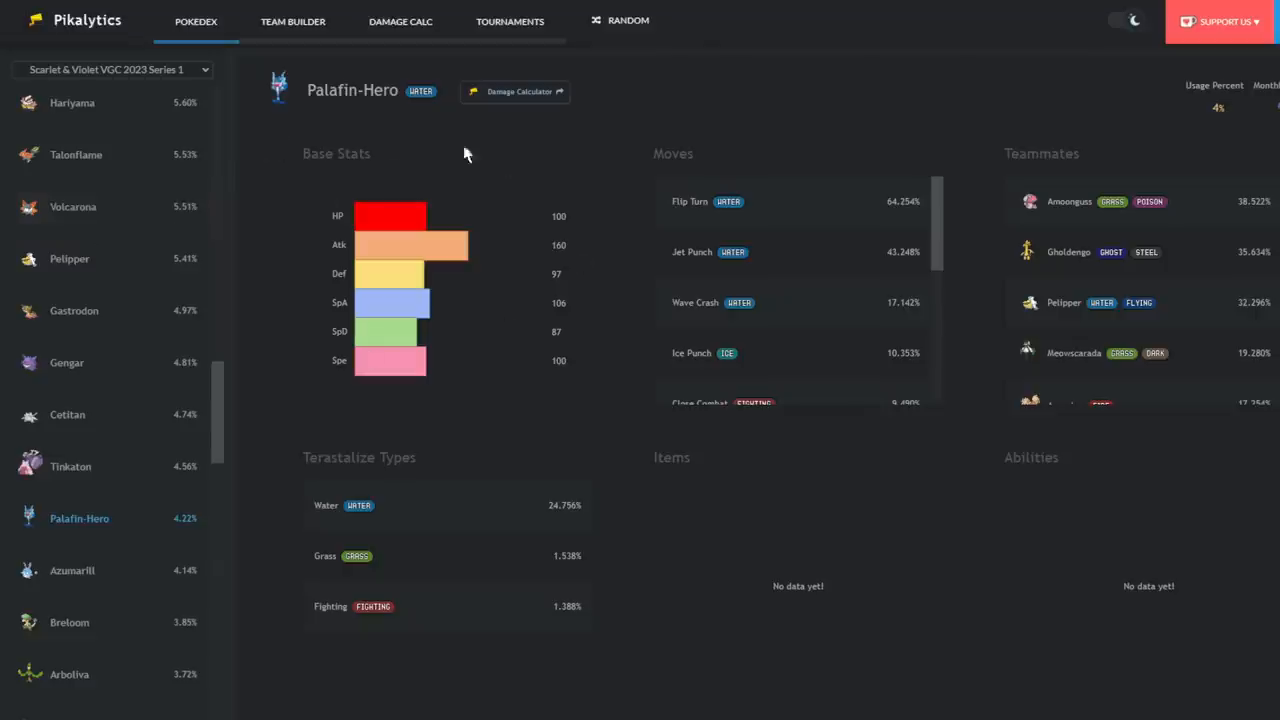
scroll("down", 3)
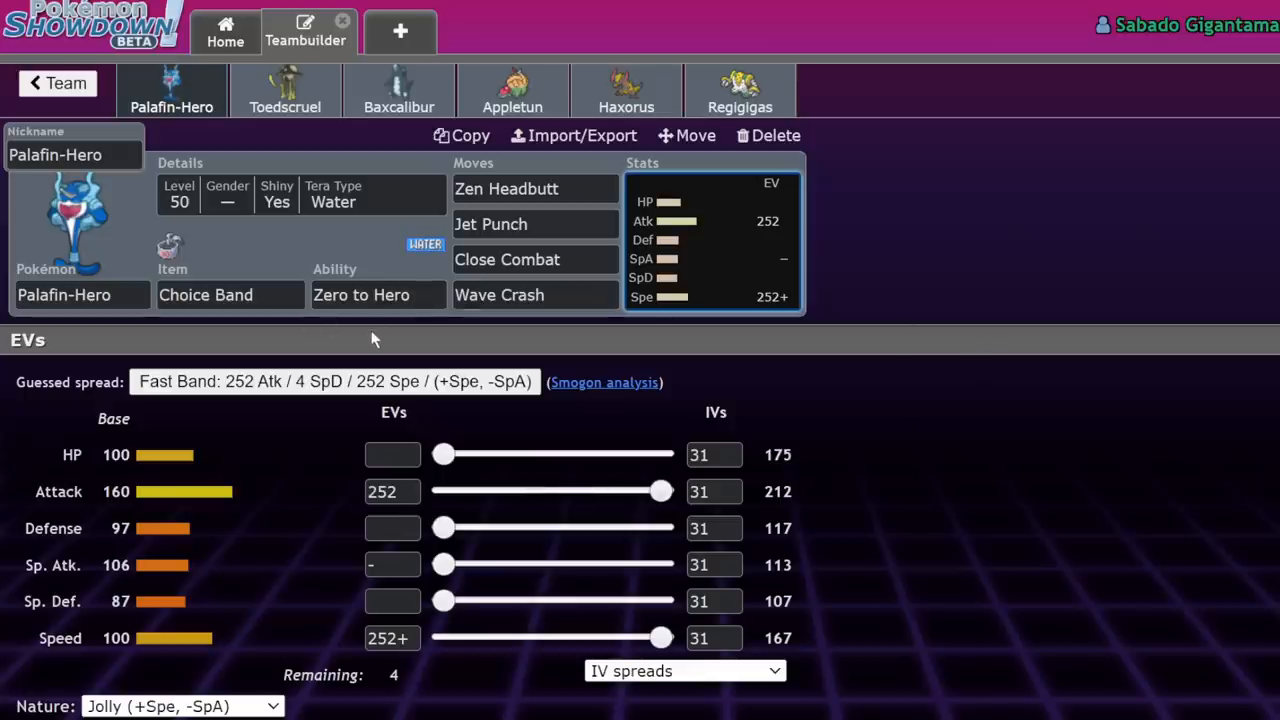
mouse_move(370, 408)
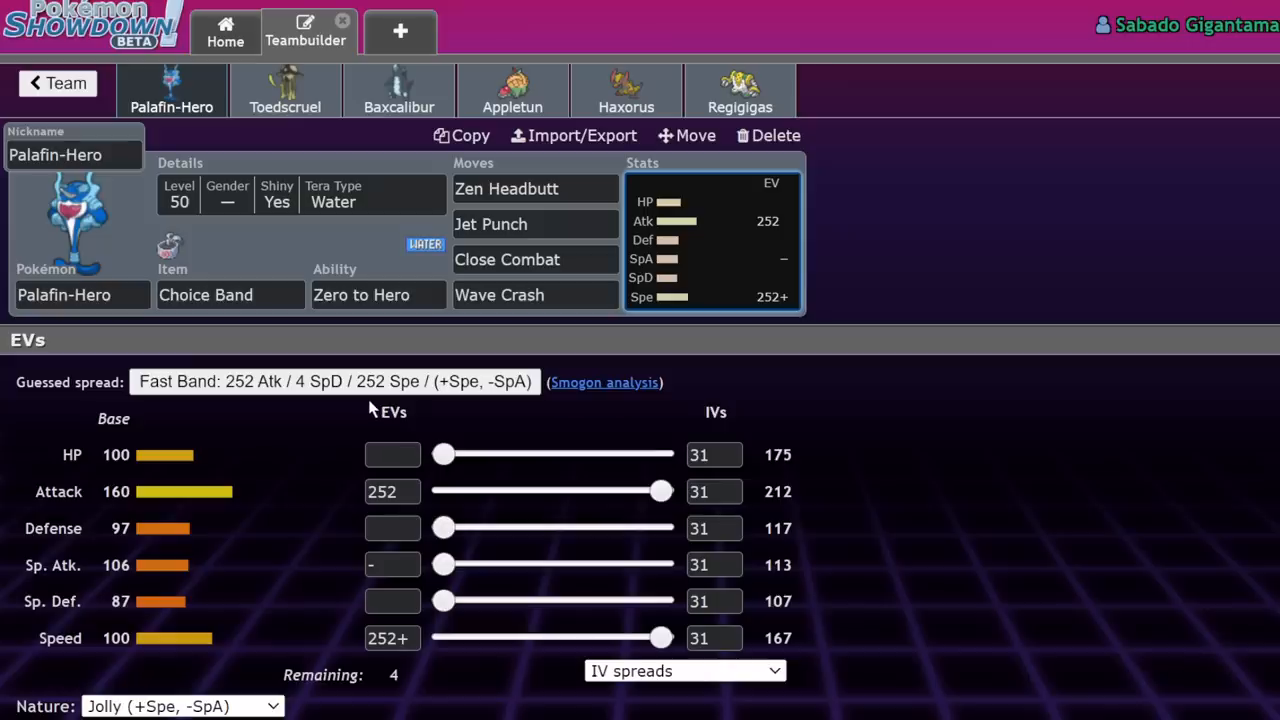
mouse_move(350, 262)
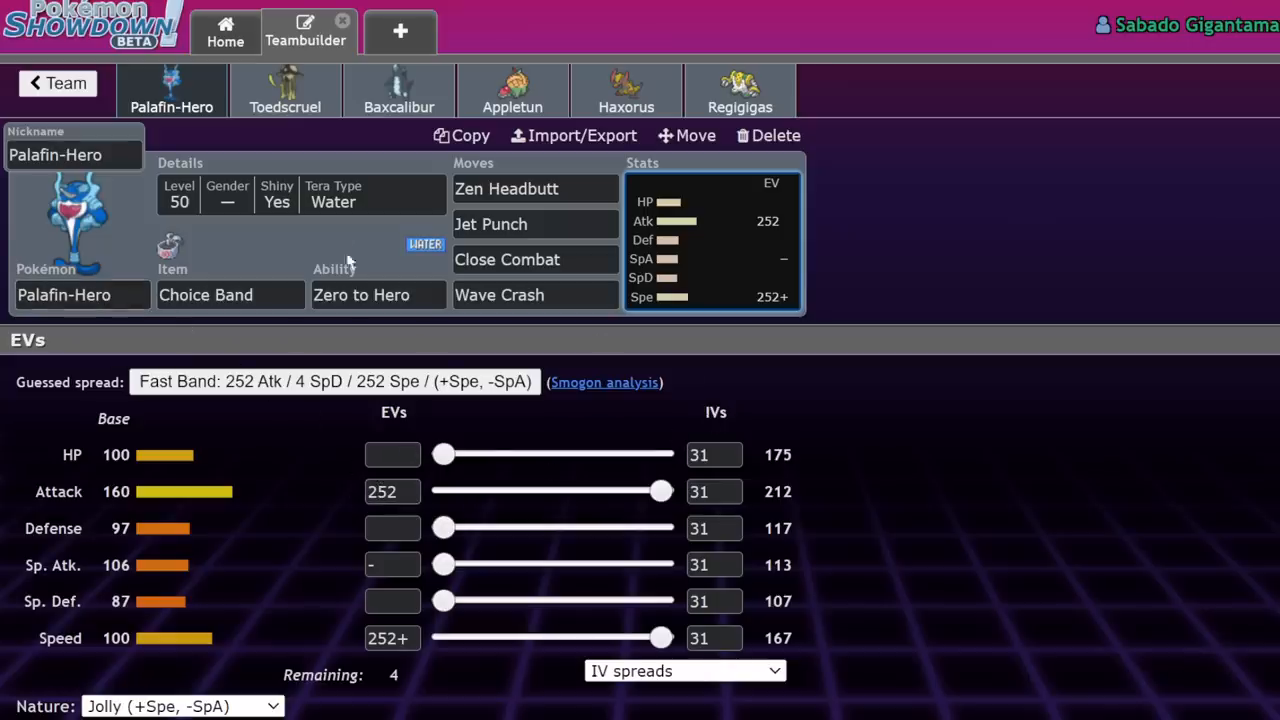
mouse_move(324, 124)
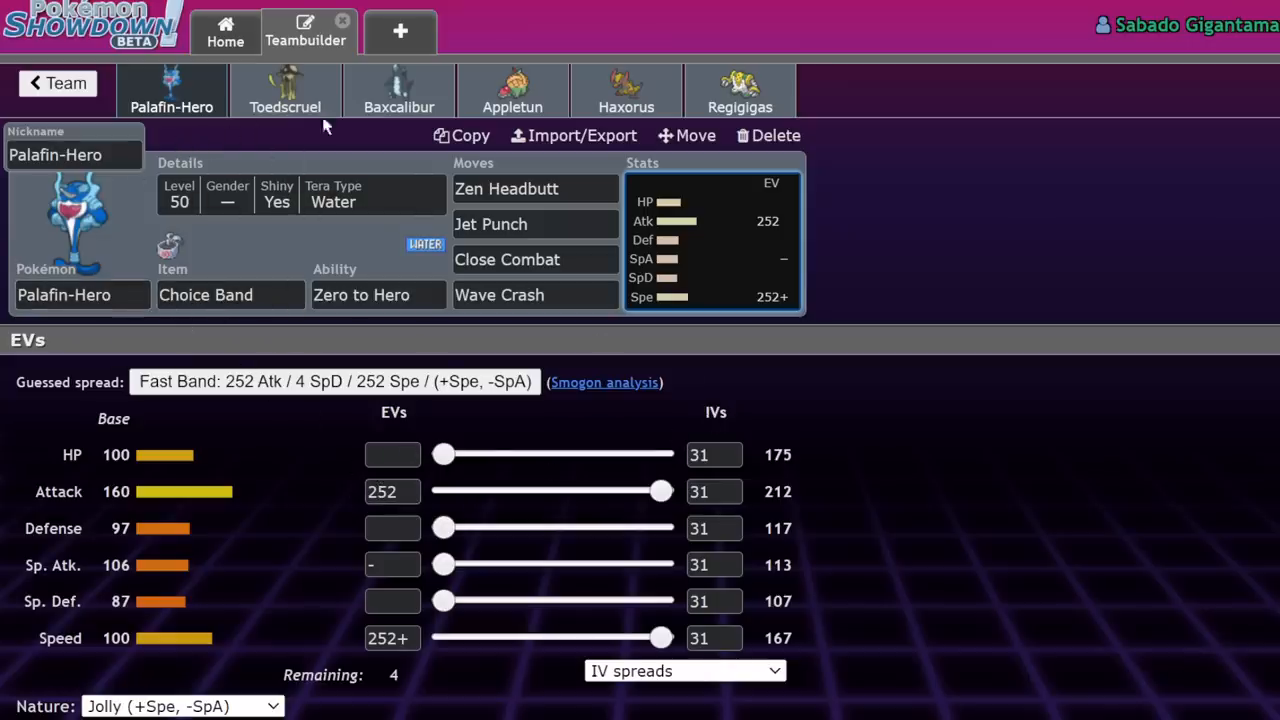
Clear Toedscruel's Defense EVs, leaving 252 HP/4 Sp. Def, and view its Mycelium Might ability details.
left_click(284, 90)
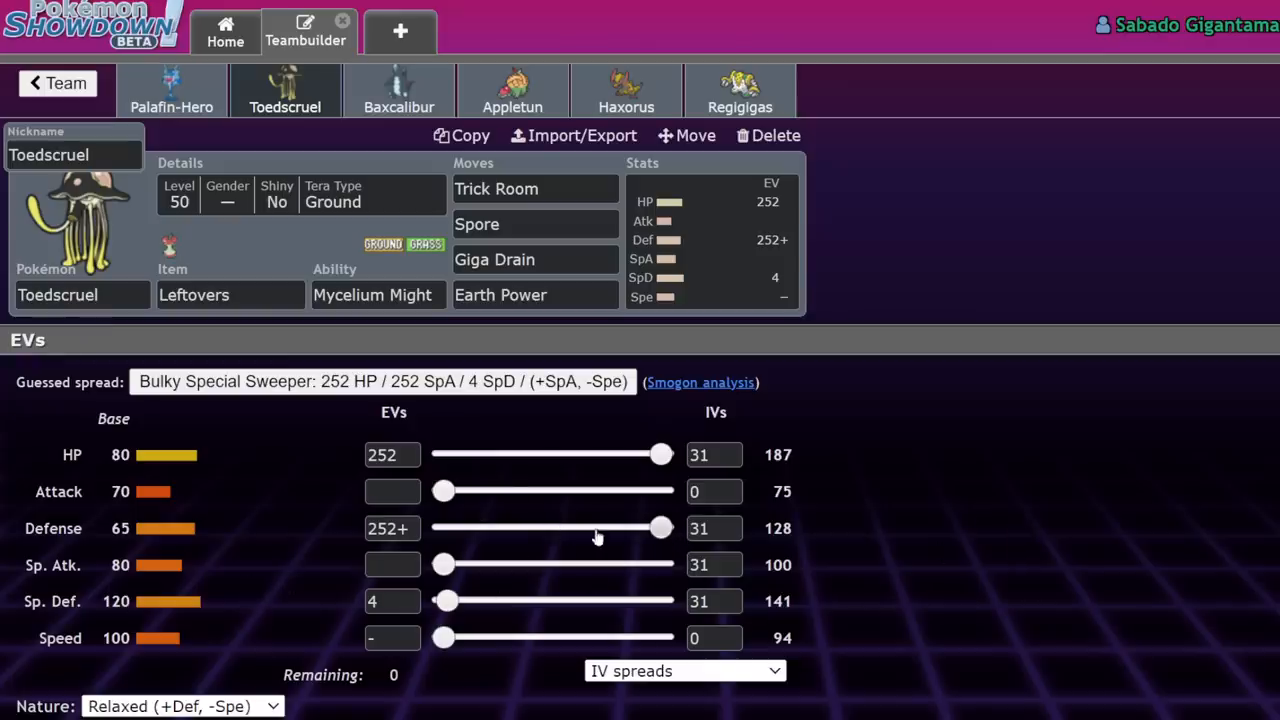
left_click_drag(660, 528, 444, 528)
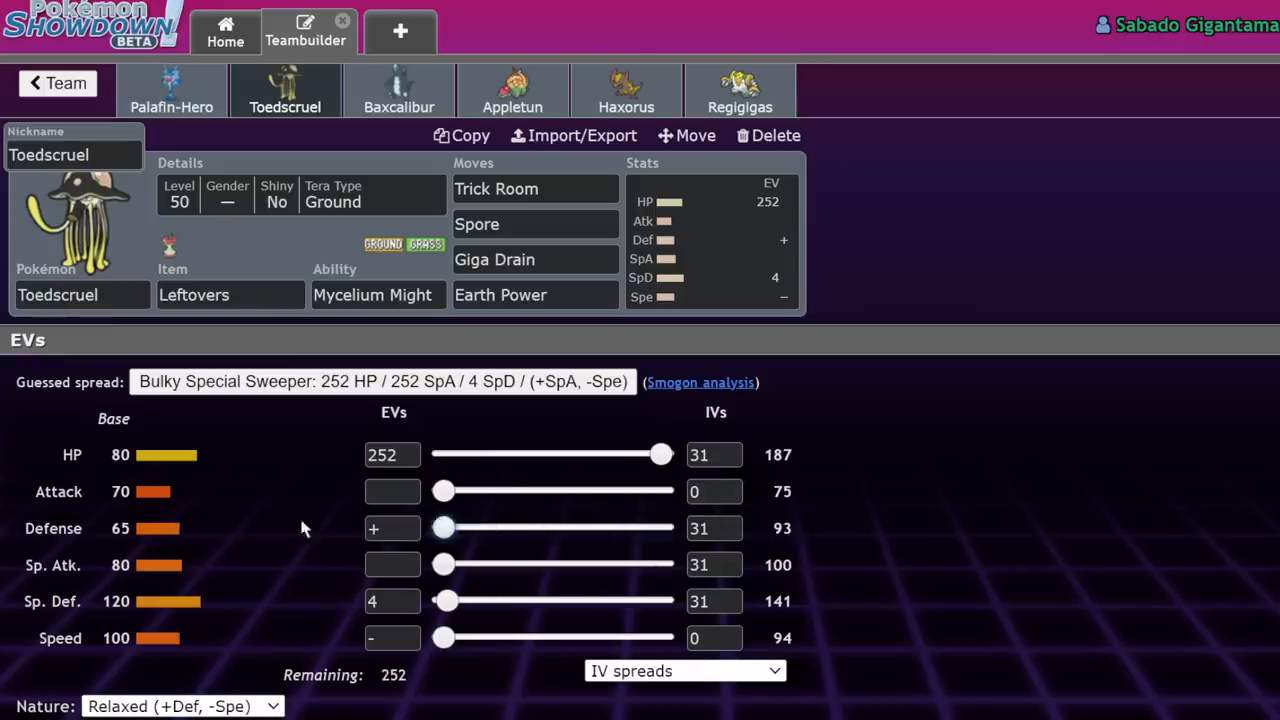
left_click(378, 294)
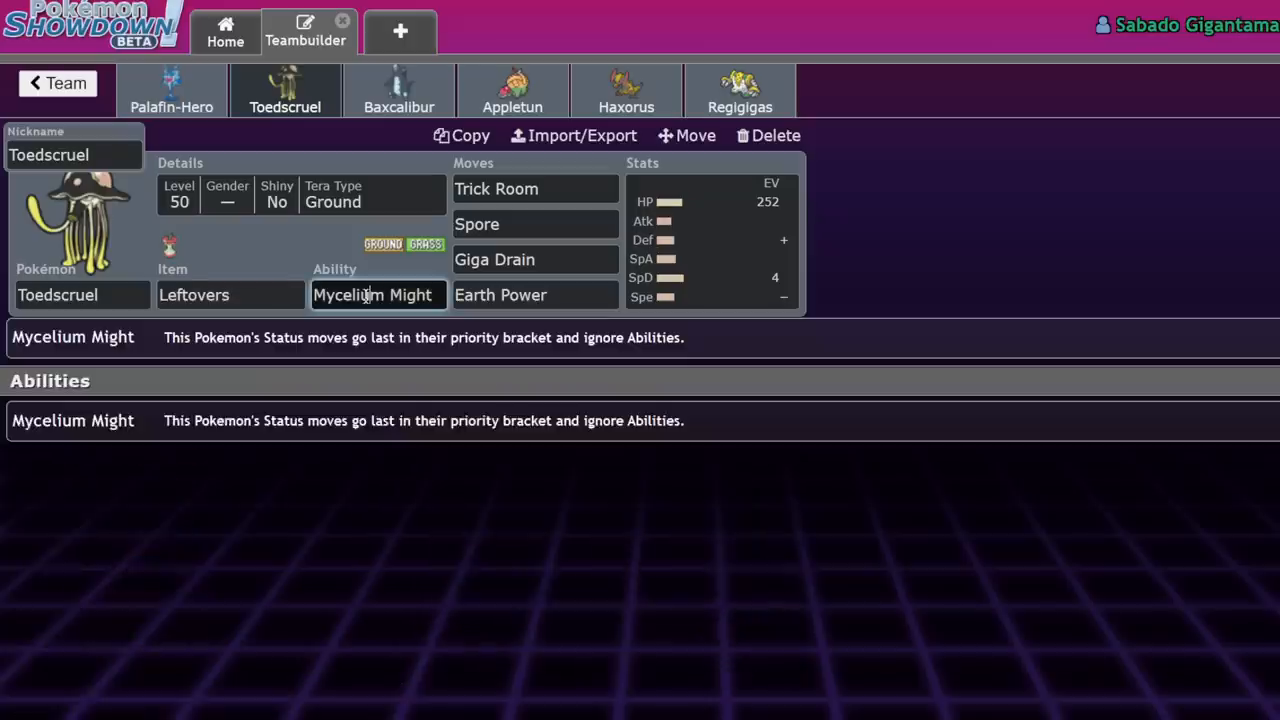
mouse_move(292, 420)
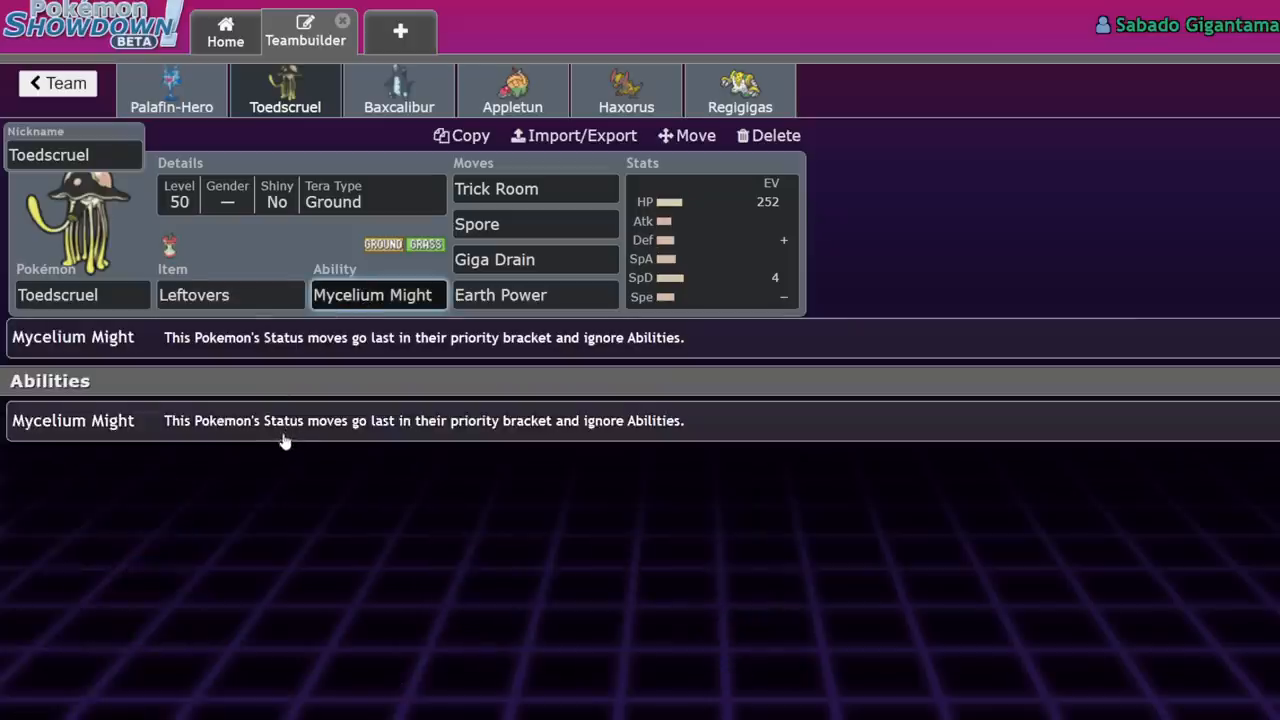
mouse_move(284, 448)
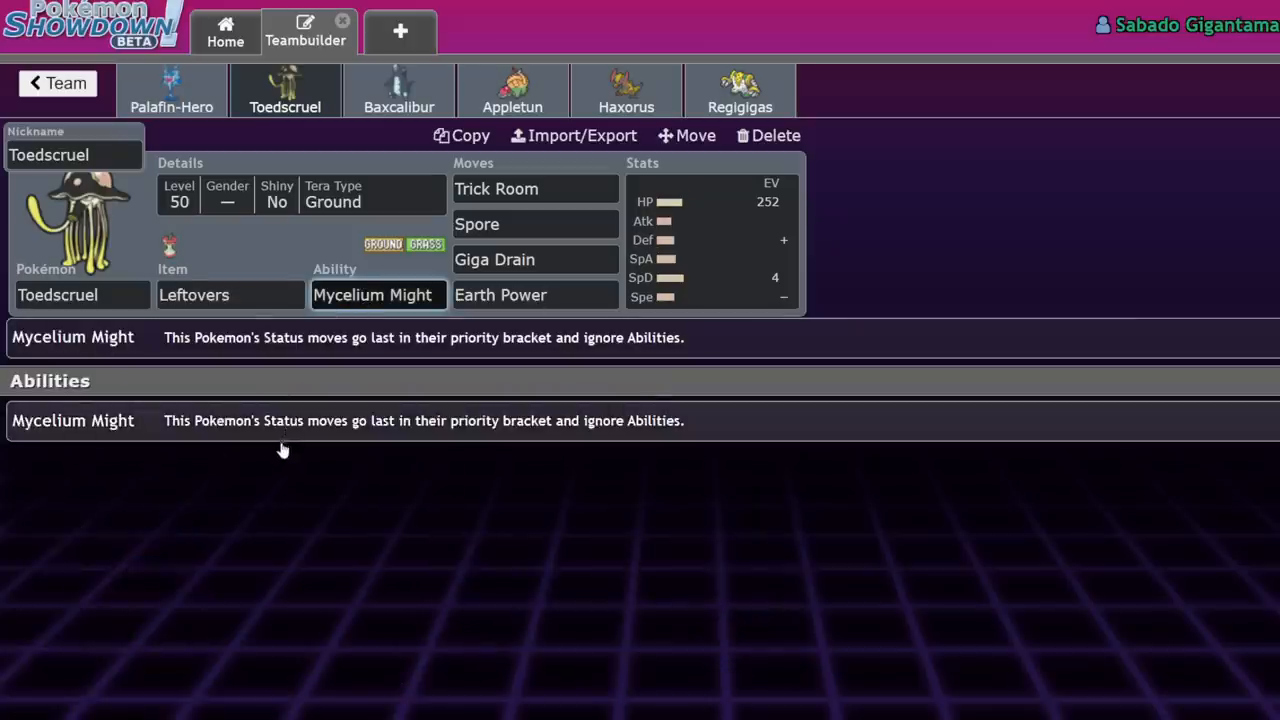
mouse_move(280, 400)
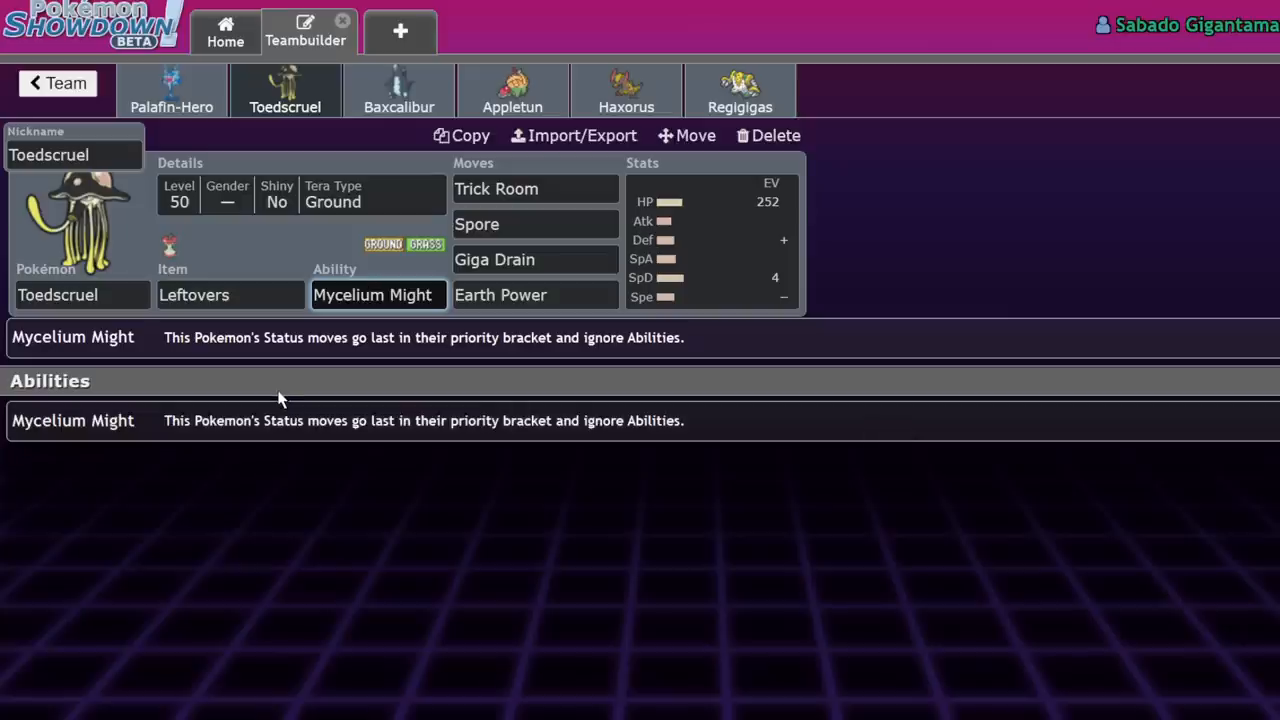
mouse_move(284, 402)
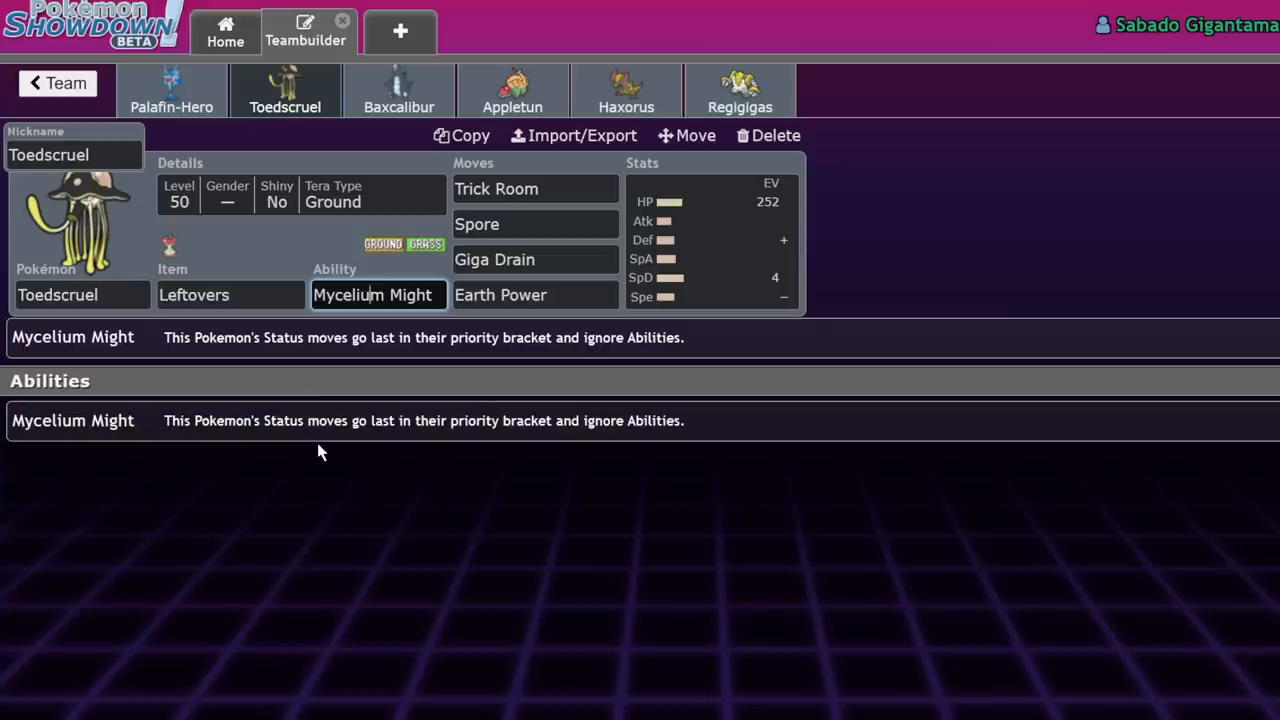
mouse_move(388, 452)
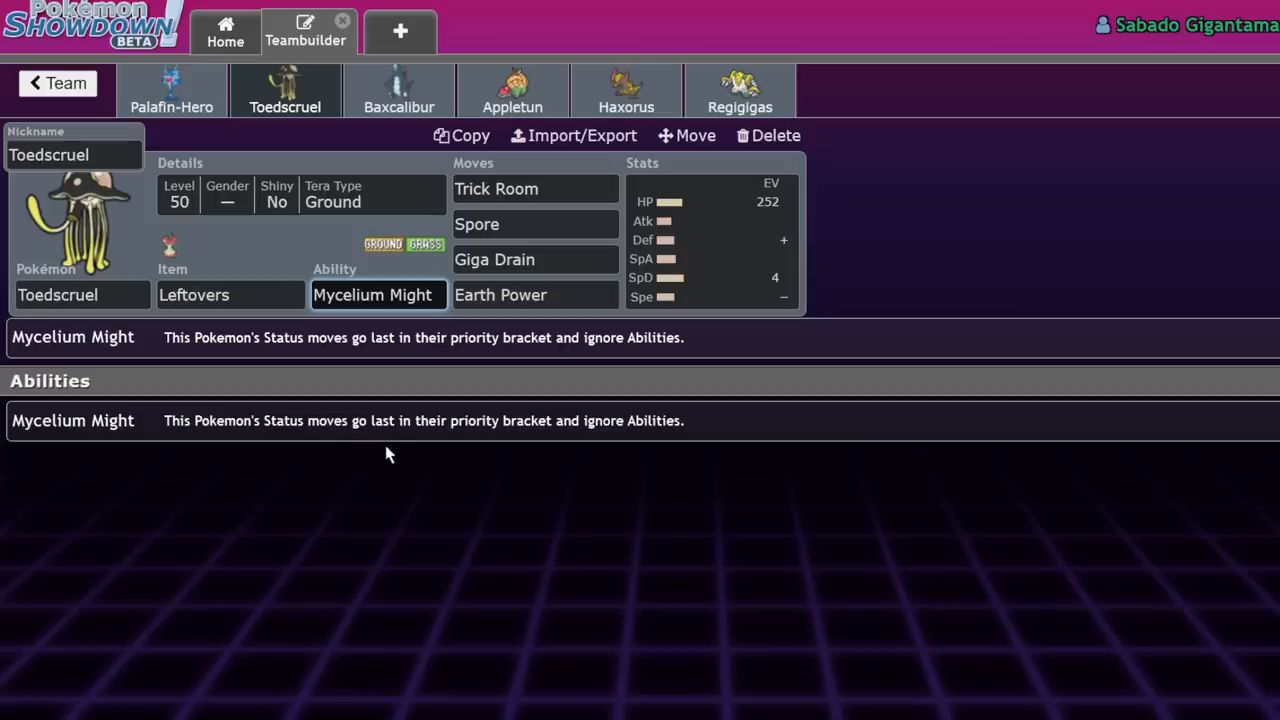
mouse_move(808, 260)
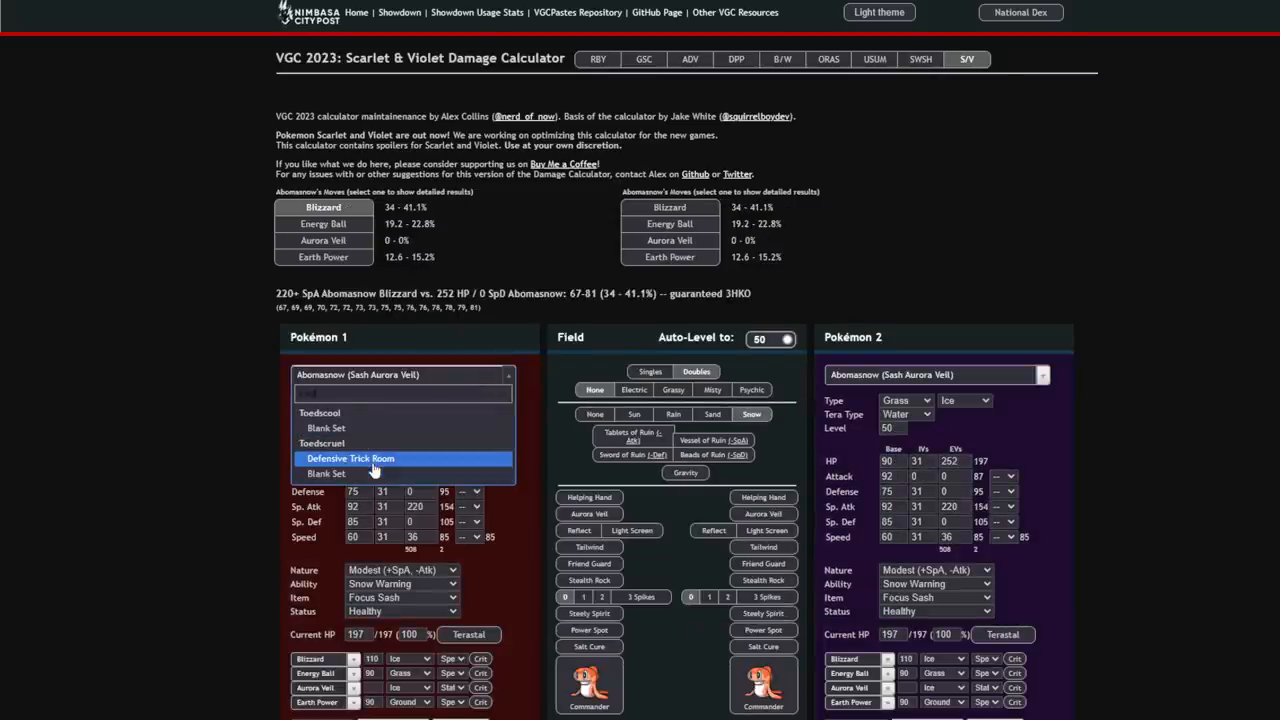
Load Defensive Trick Room Toedscruel against Tera-Steel Life Orb Gholdengo and show Earth Power's guaranteed 2HKO.
left_click(350, 458)
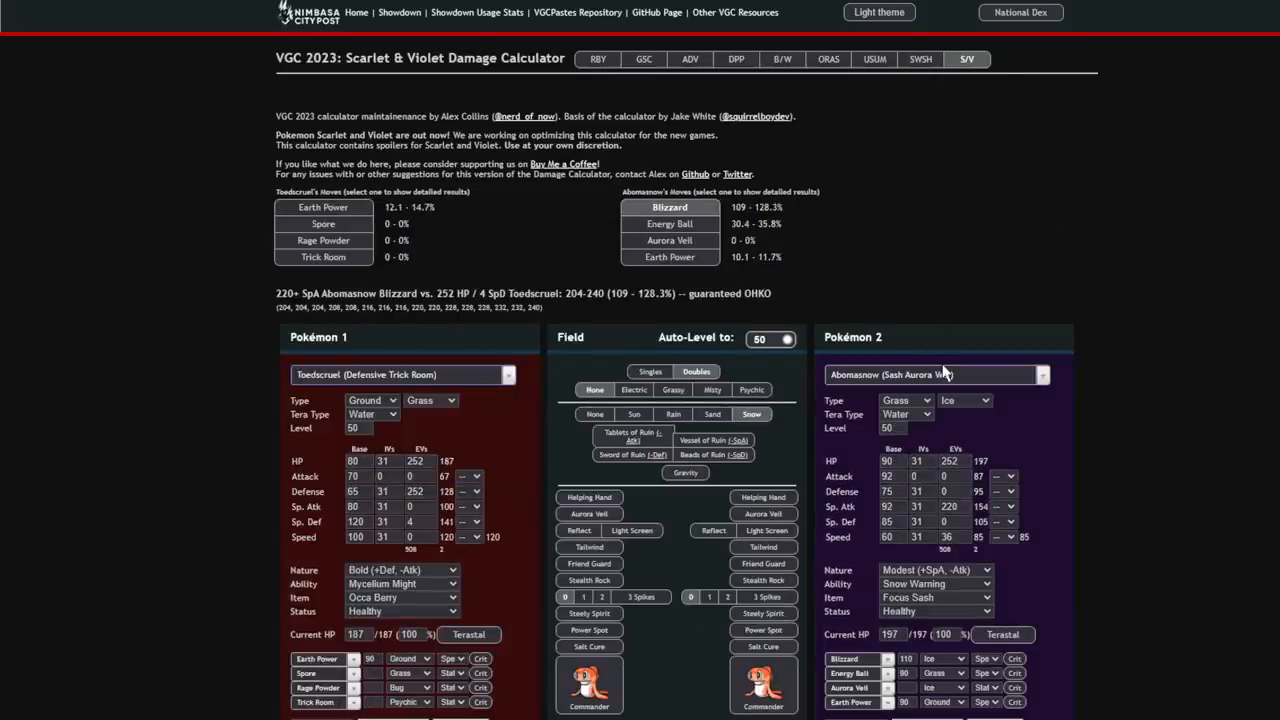
left_click(936, 374)
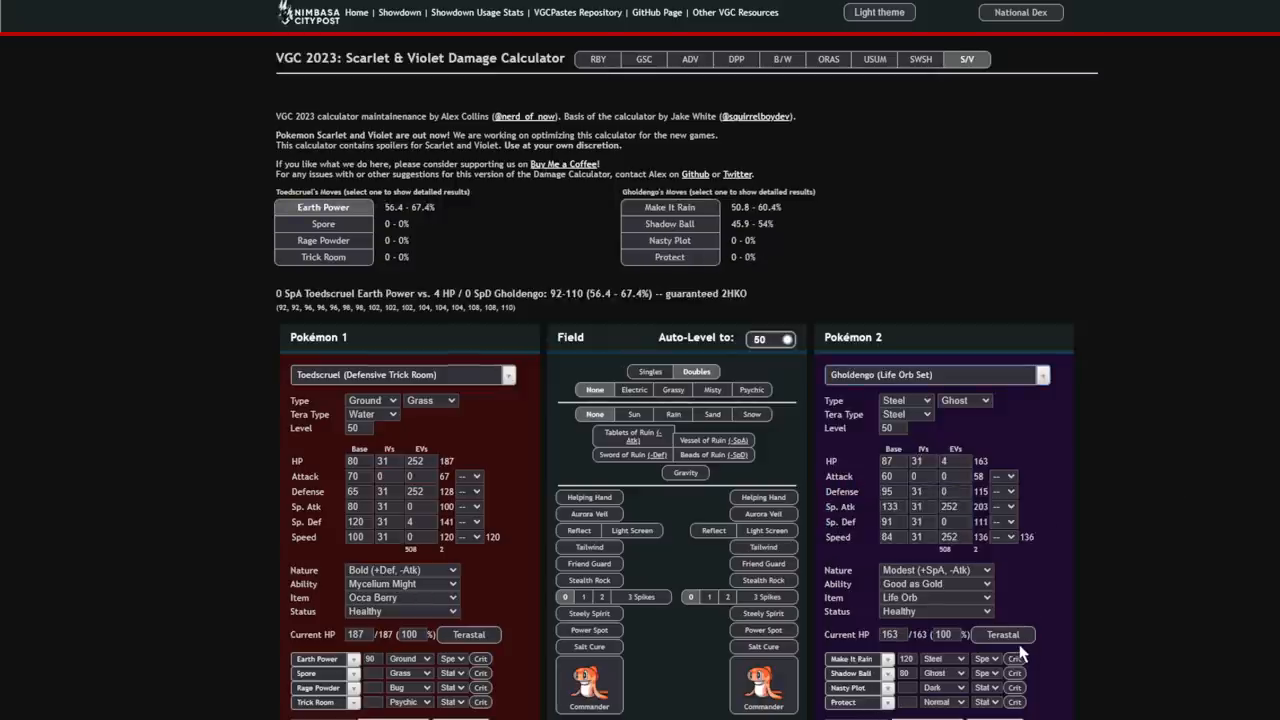
left_click(1002, 634)
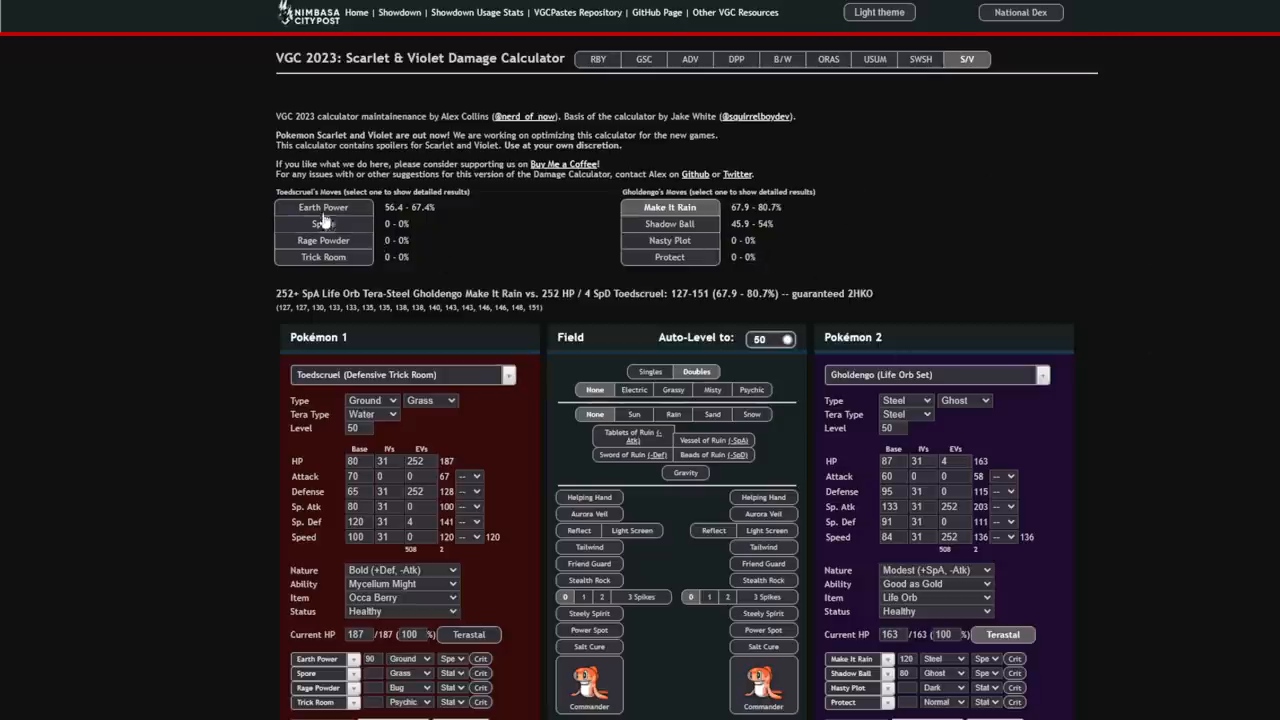
mouse_move(362, 218)
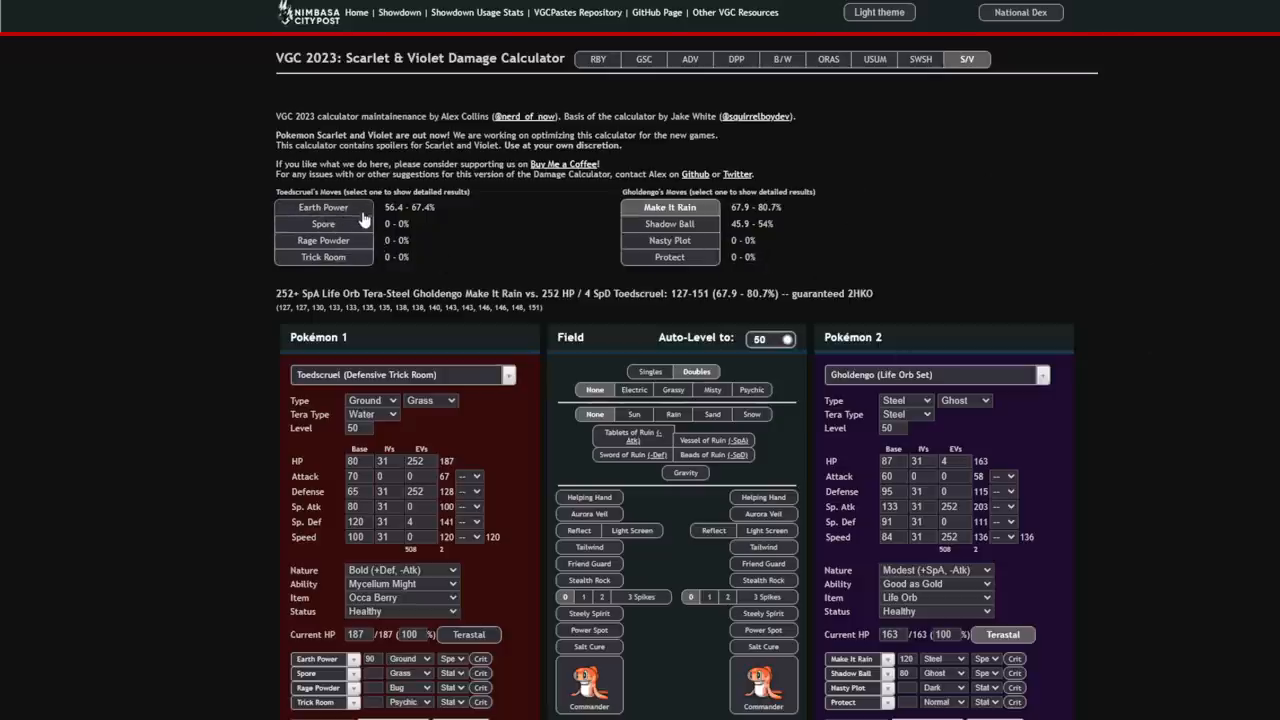
left_click(324, 206)
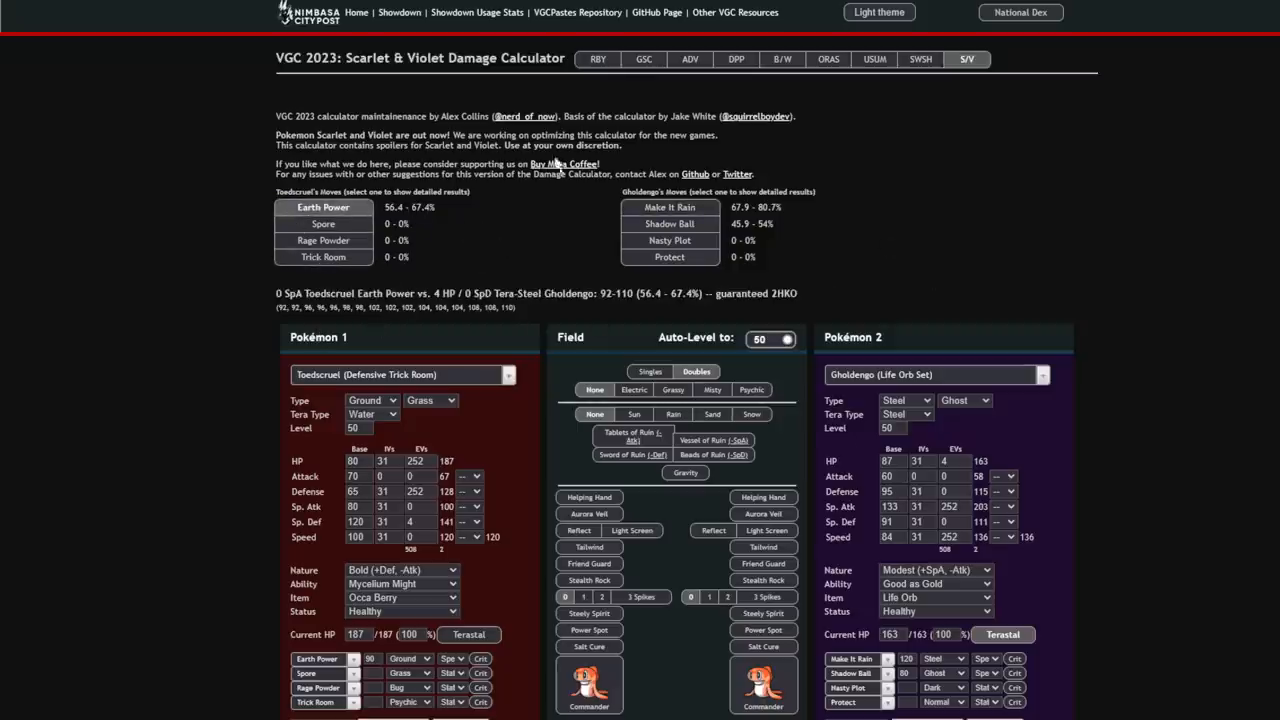
mouse_move(524, 232)
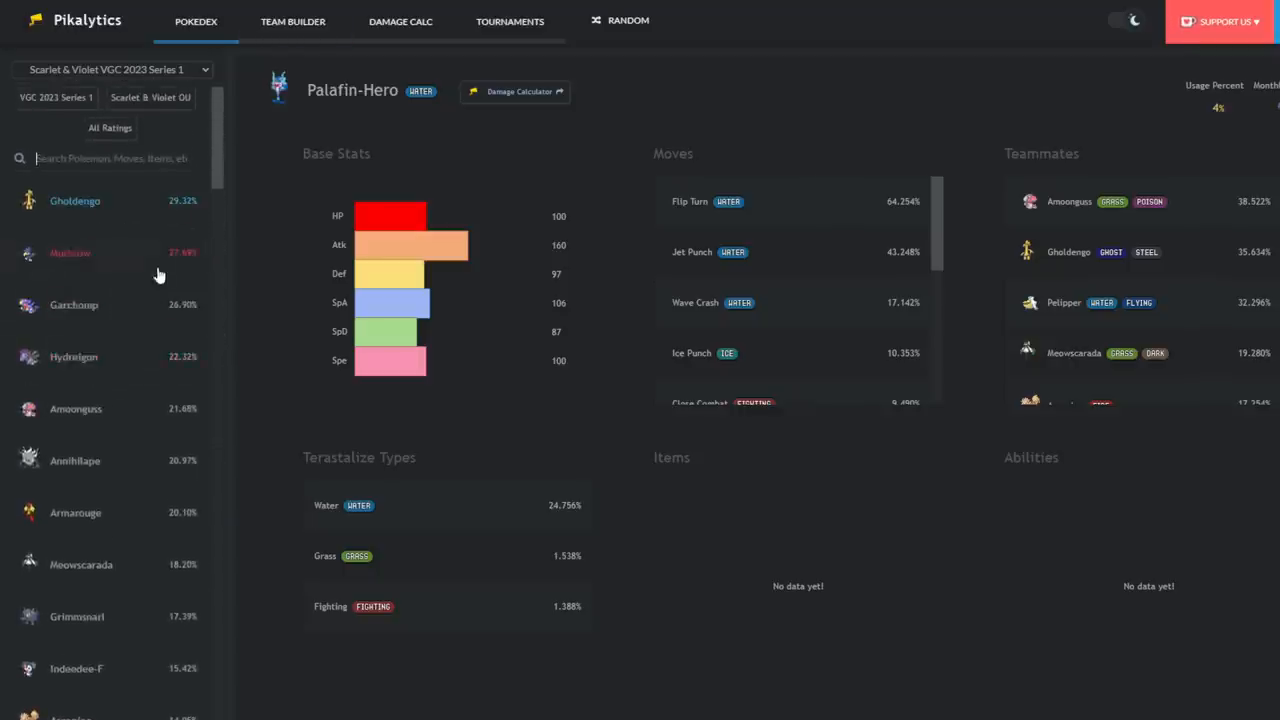
mouse_move(128, 356)
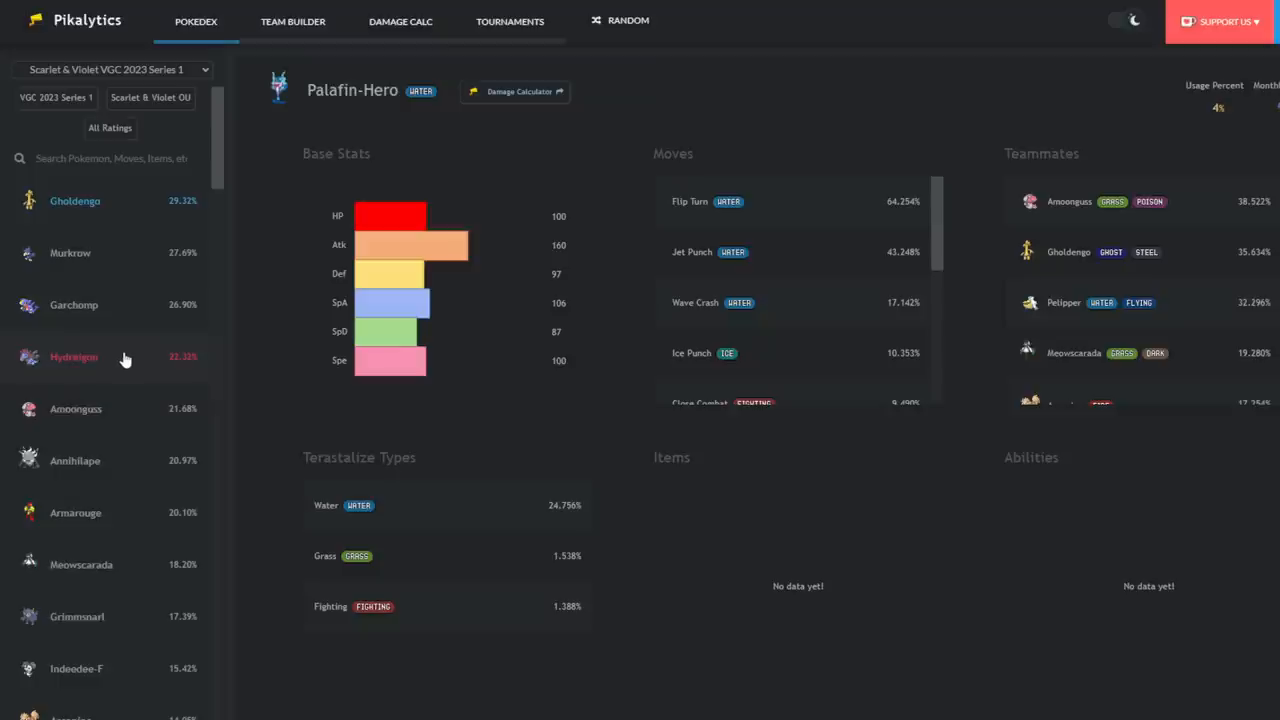
mouse_move(120, 378)
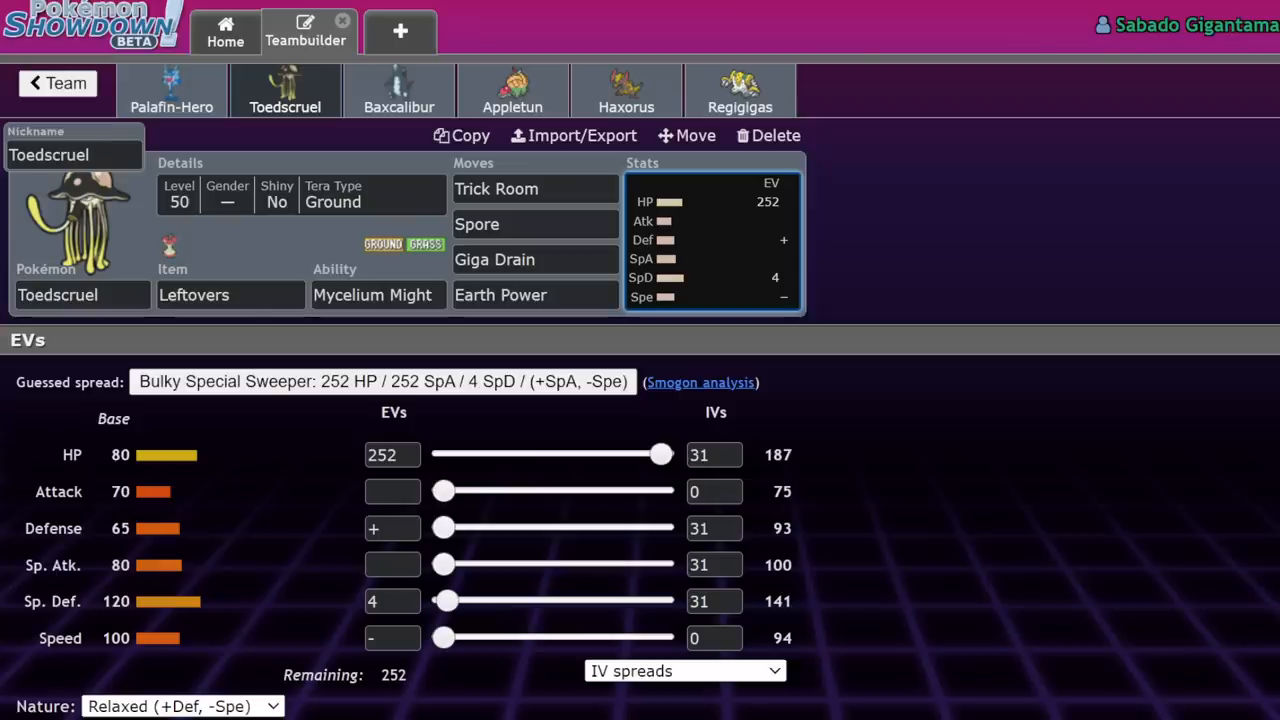
mouse_move(490, 444)
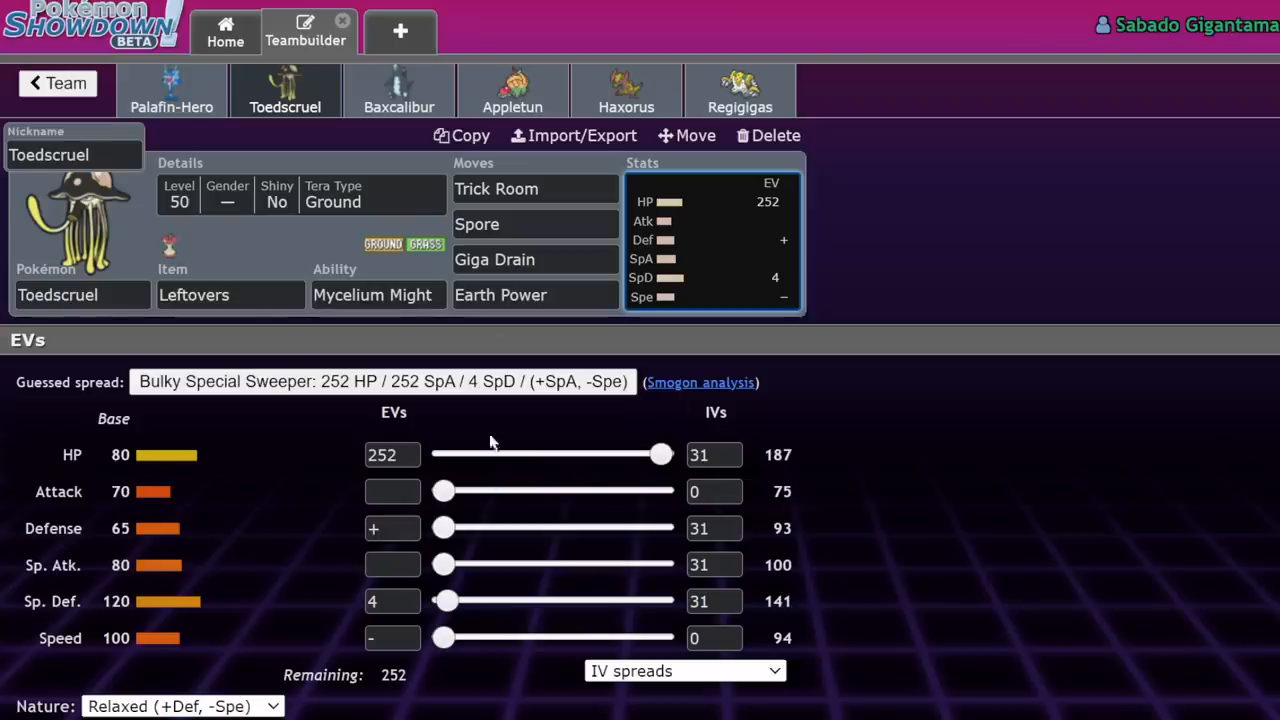
Raise Toedscruel's Defense EVs to 252, finishing the 252 HP / 252 Def / 4 SpD spread.
left_click_drag(444, 528, 660, 528)
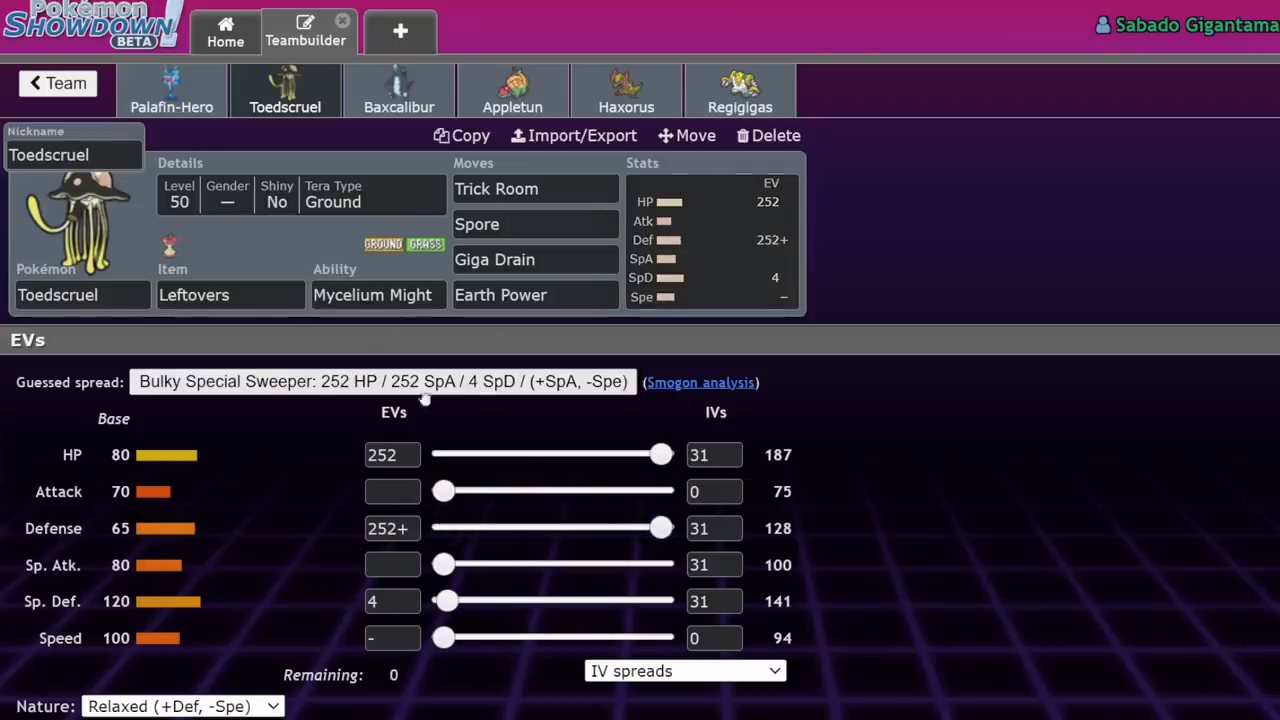
left_click(536, 224)
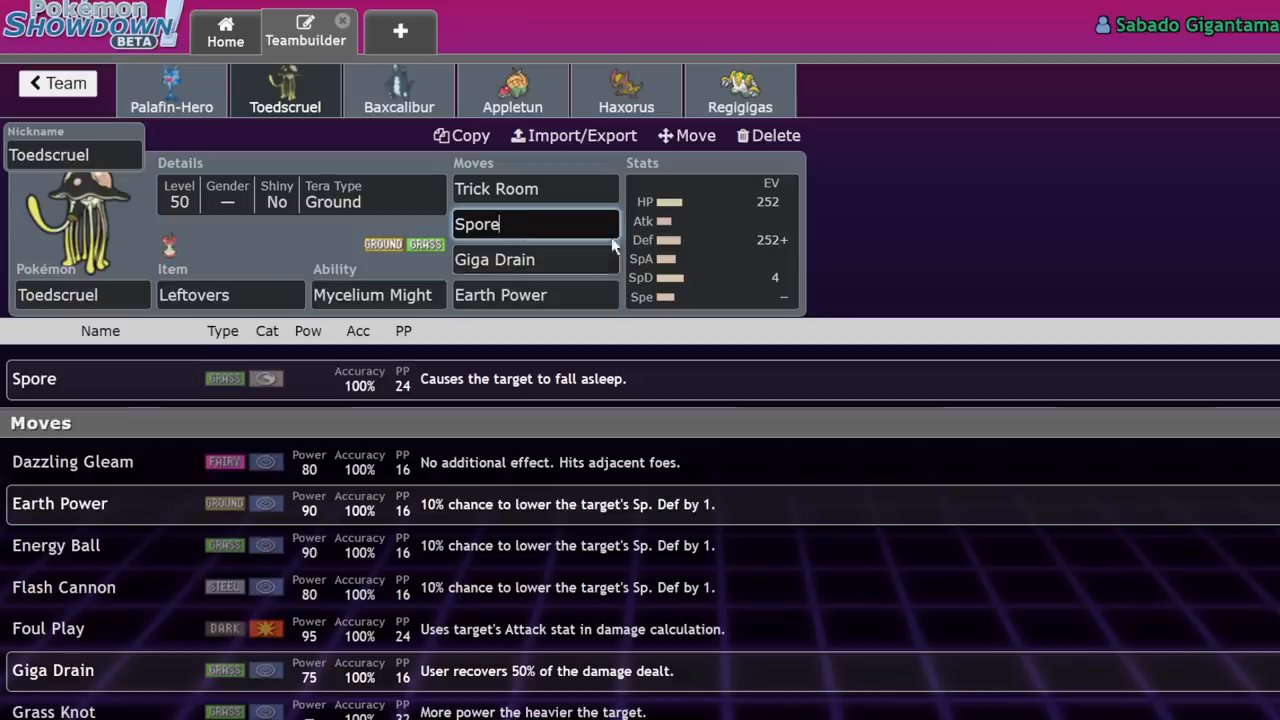
mouse_move(604, 284)
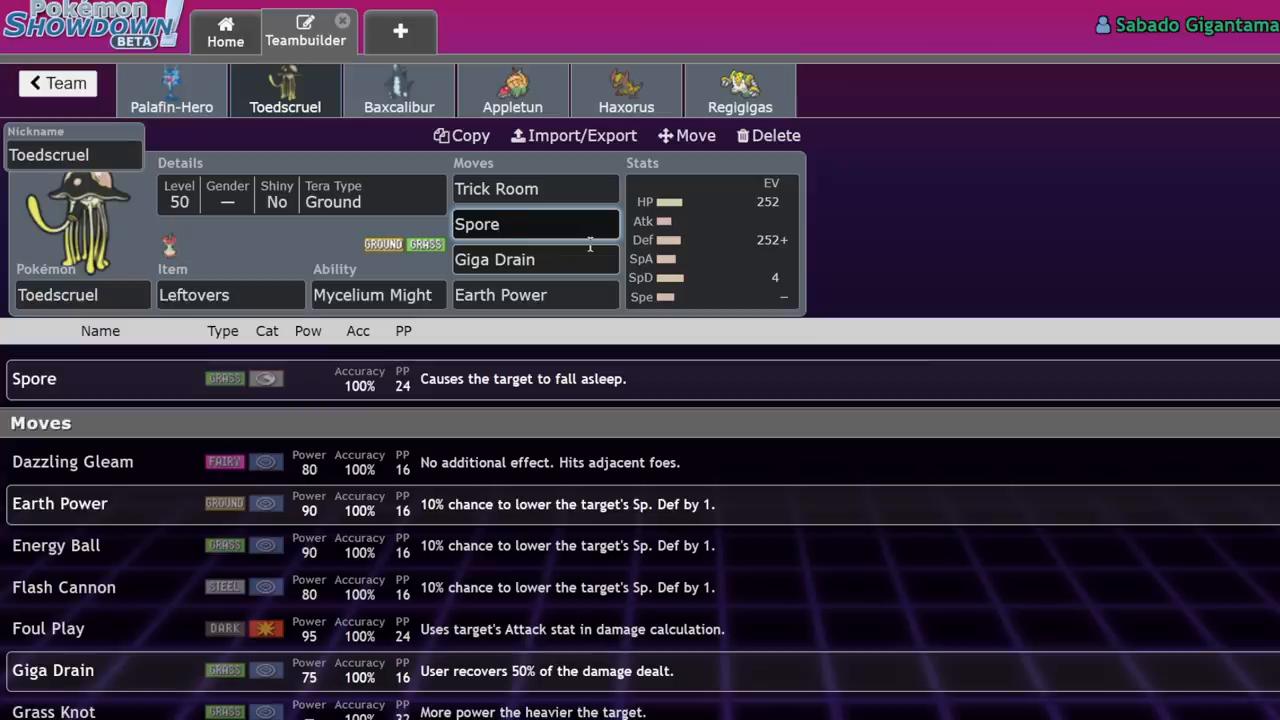
left_click(536, 224)
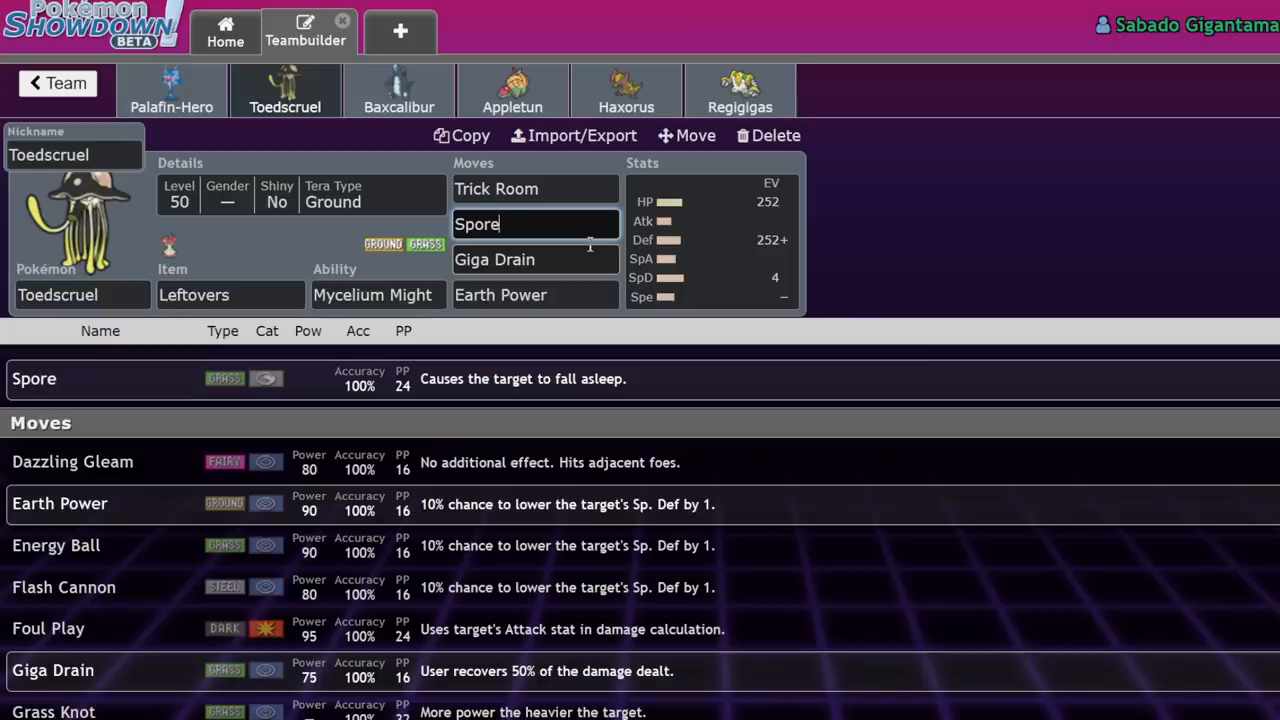
scroll("down", 3)
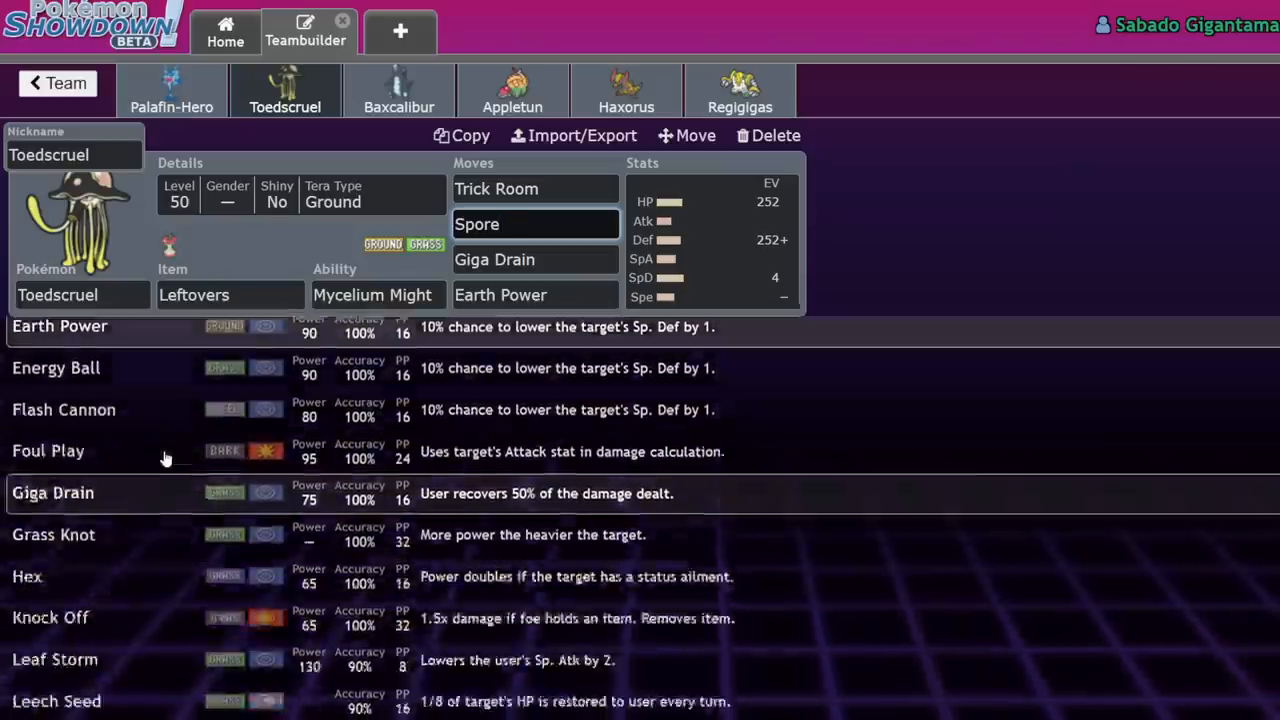
scroll("down", 3)
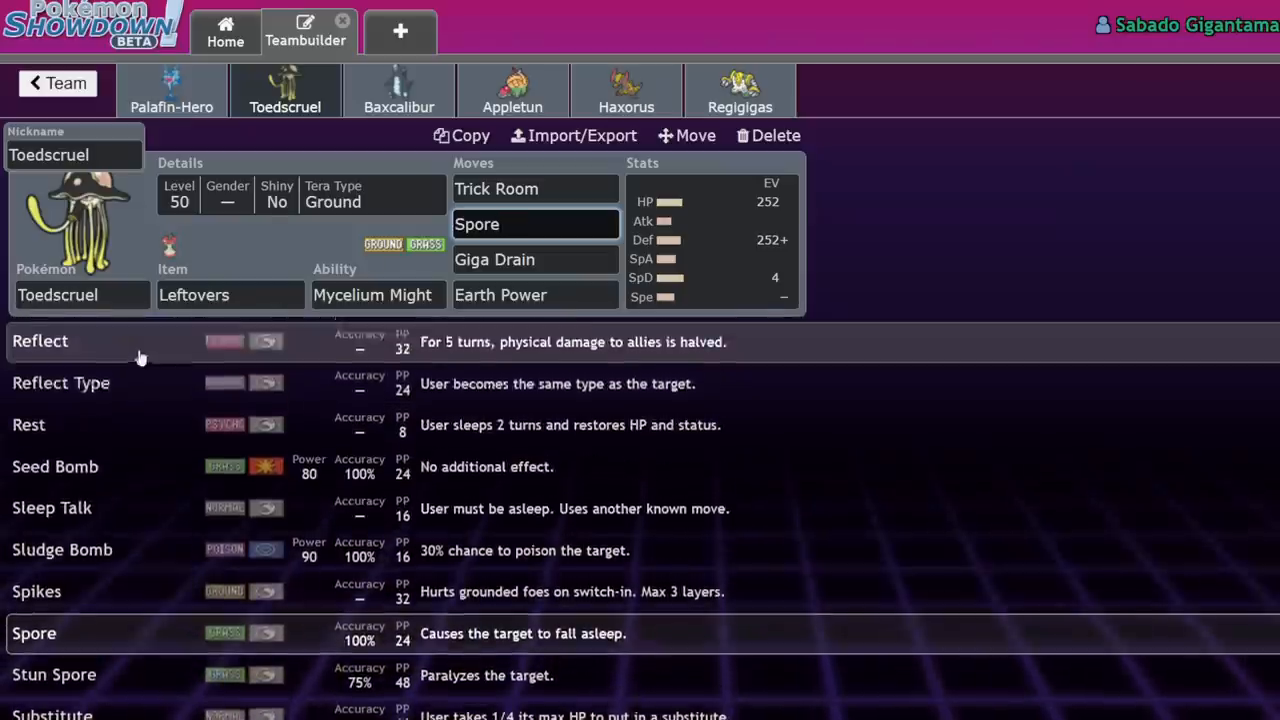
scroll("down", 3)
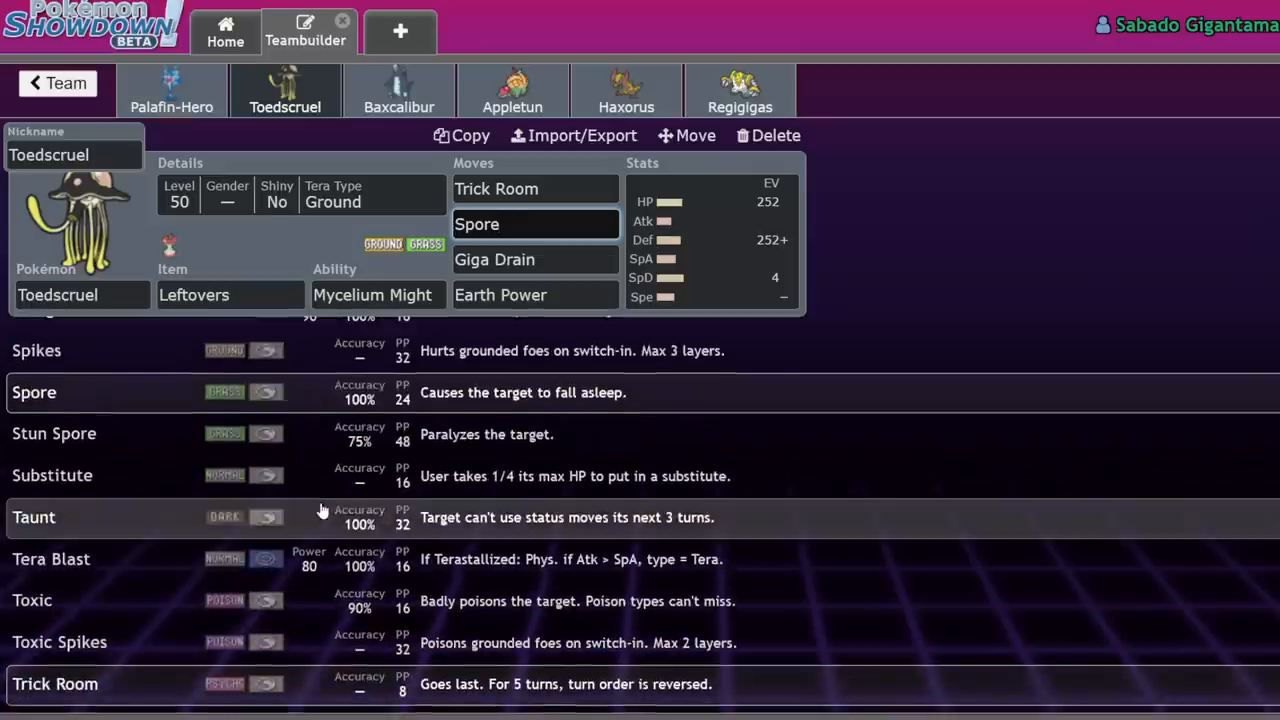
scroll("down", 3)
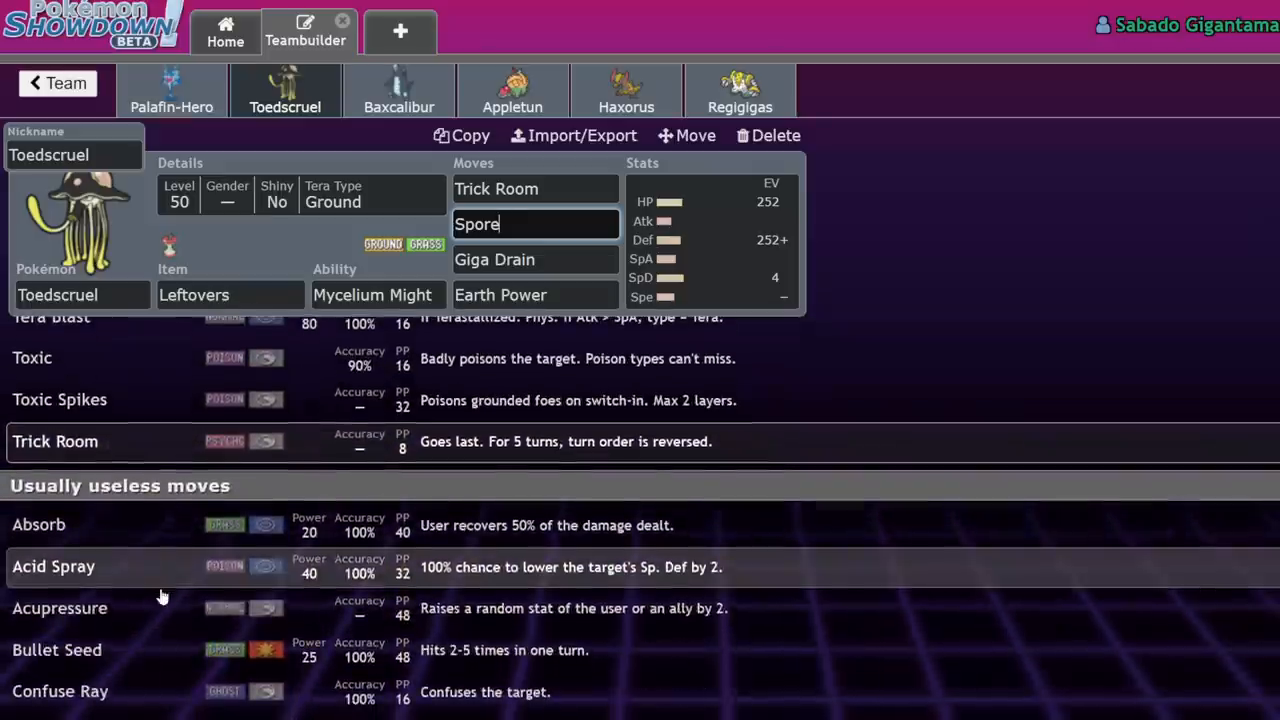
scroll("down", 3)
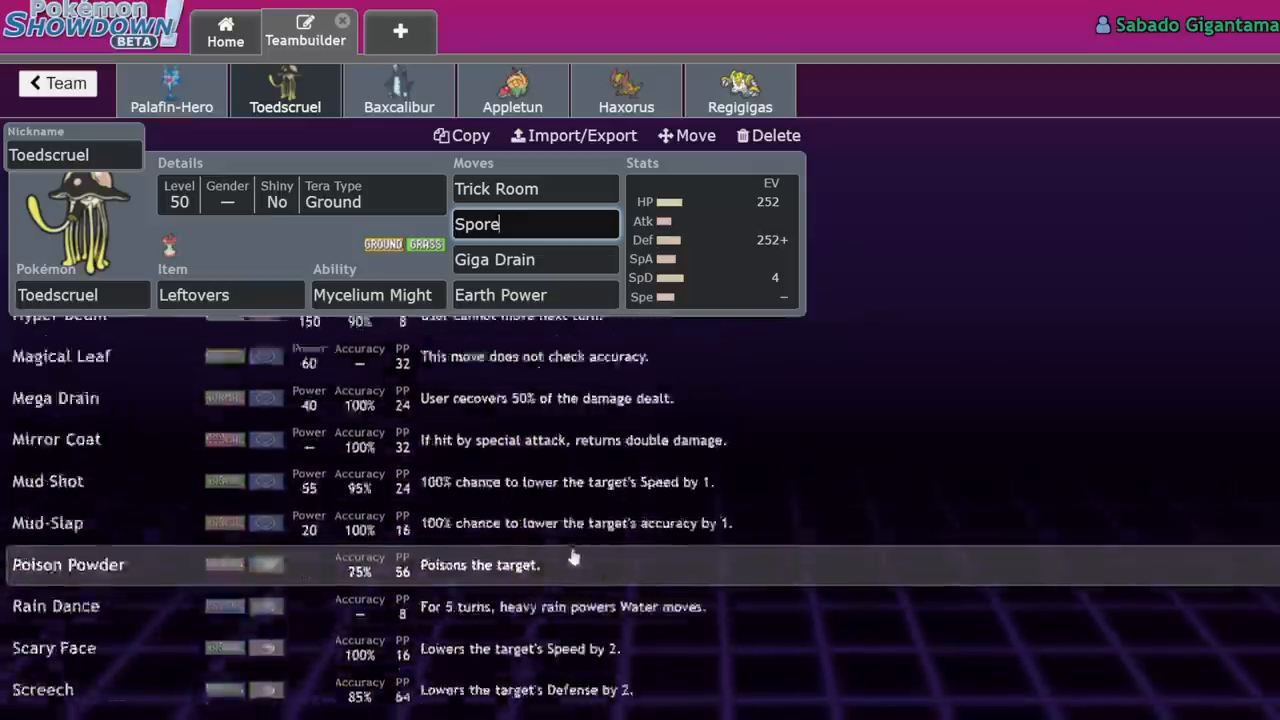
scroll("down", 3)
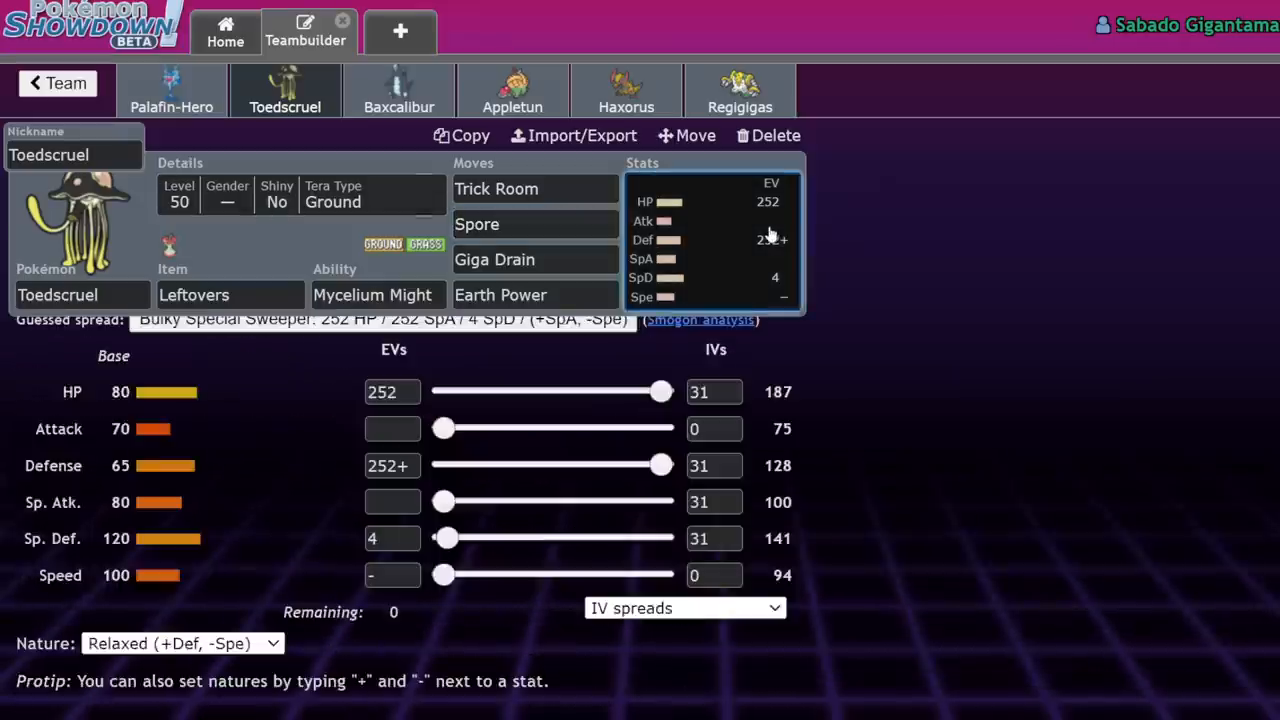
mouse_move(1036, 206)
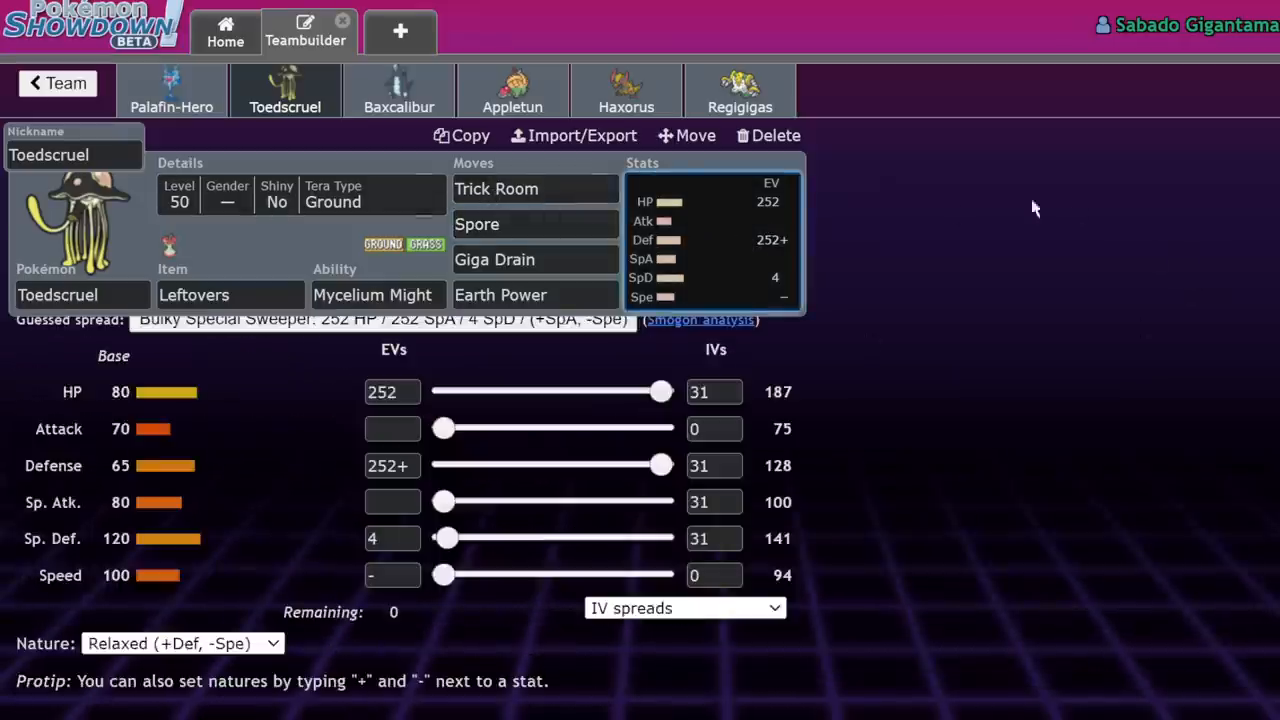
mouse_move(400, 88)
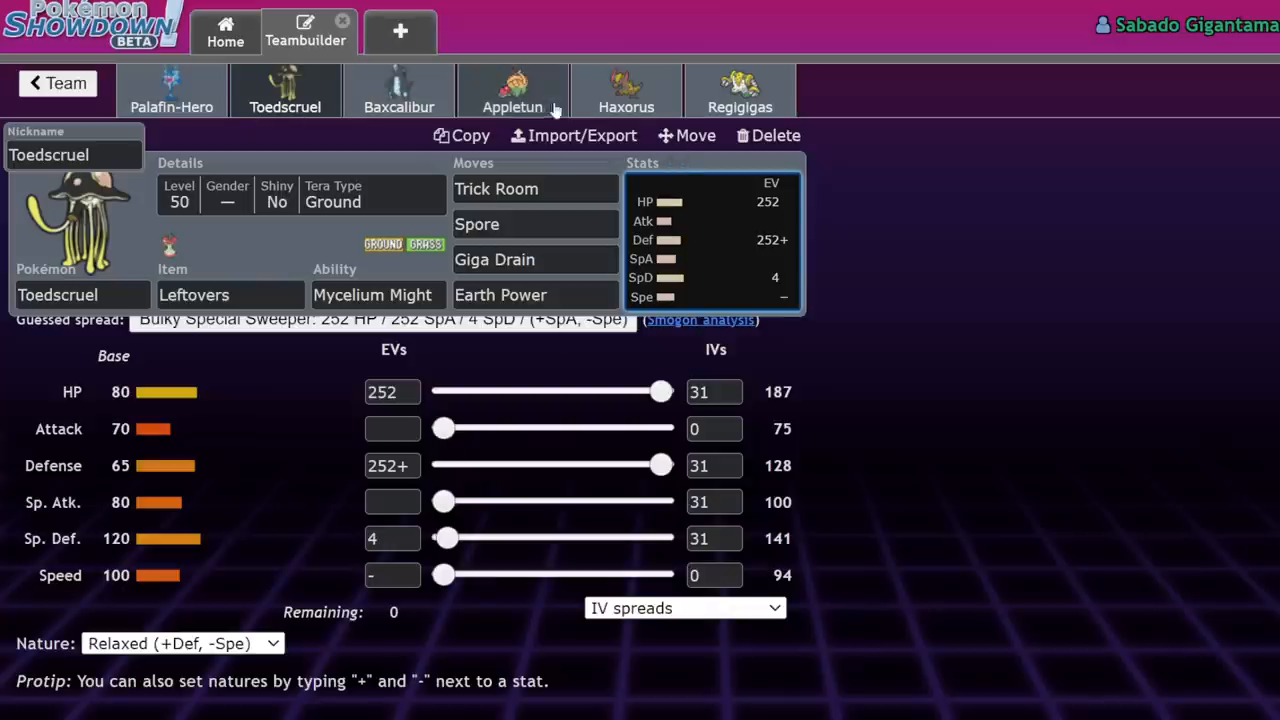
Switch the teambuilder to Baxcalibur's Clear Amulet / Thermal Exchange set.
left_click(400, 90)
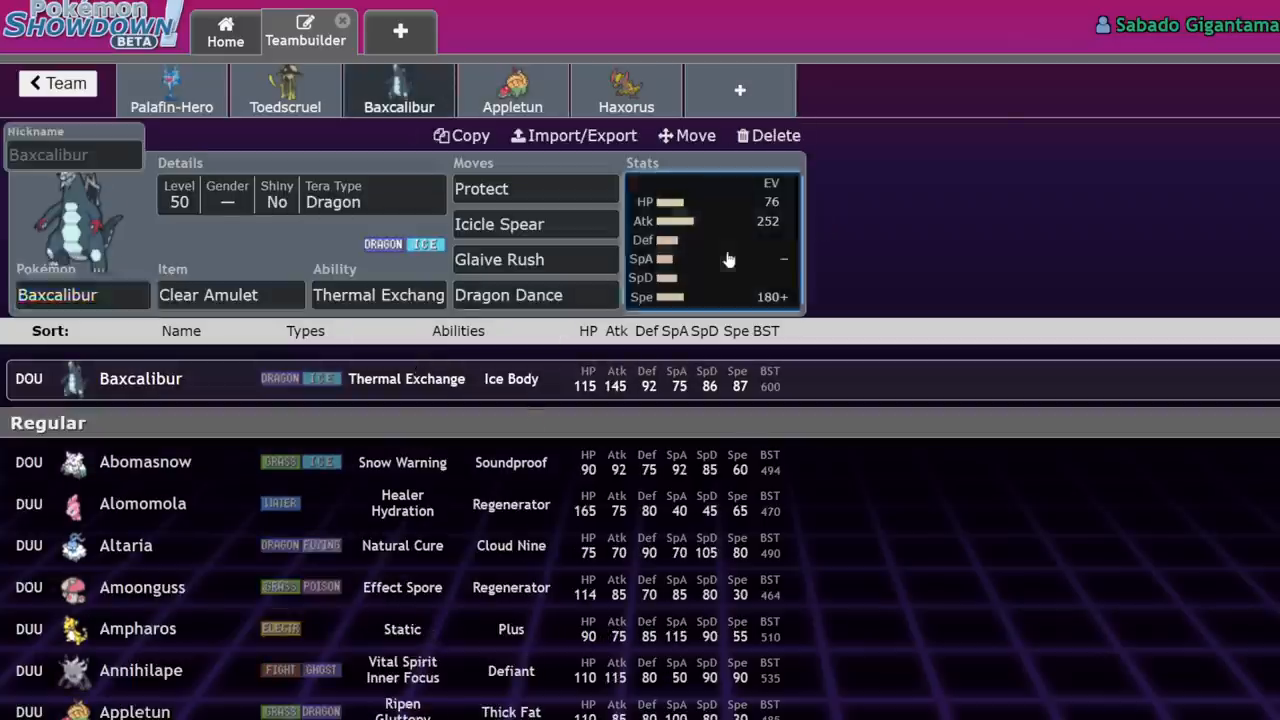
Review Baxcalibur's Jolly 76 HP/252 Atk/180 Spe spread, its level 50 Tera Dragon details, and its abilities.
left_click(710, 240)
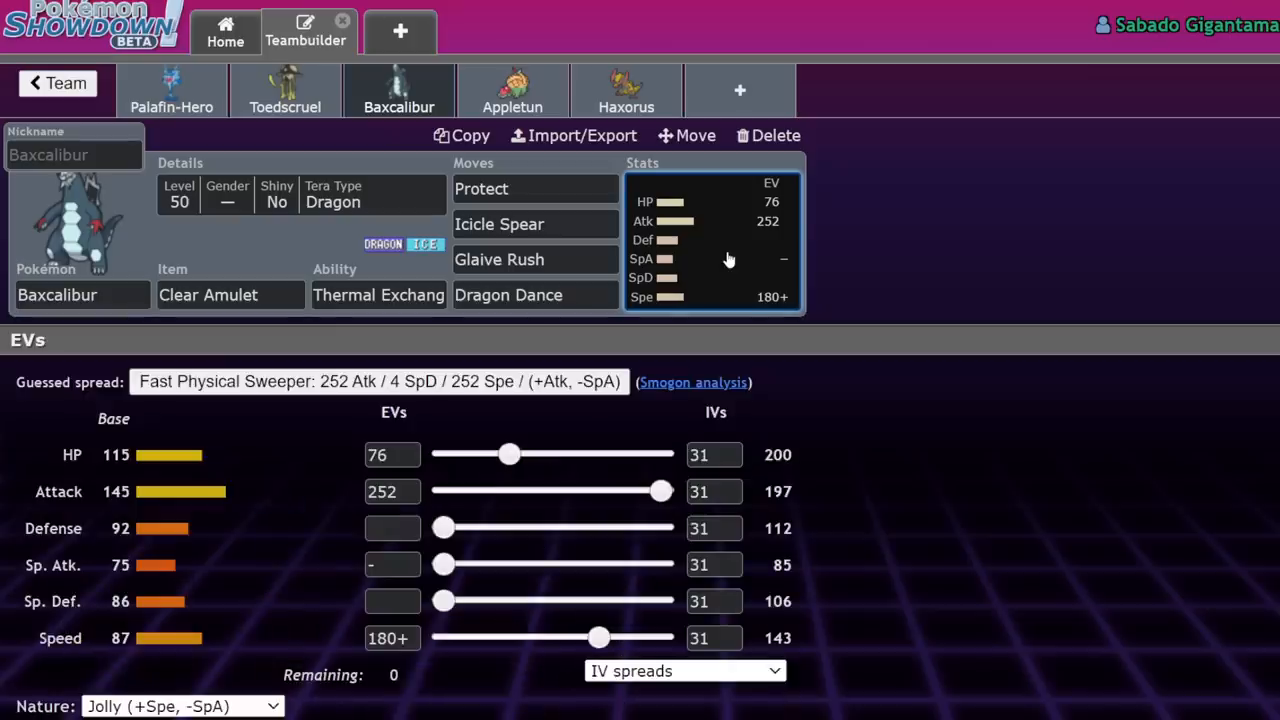
mouse_move(728, 272)
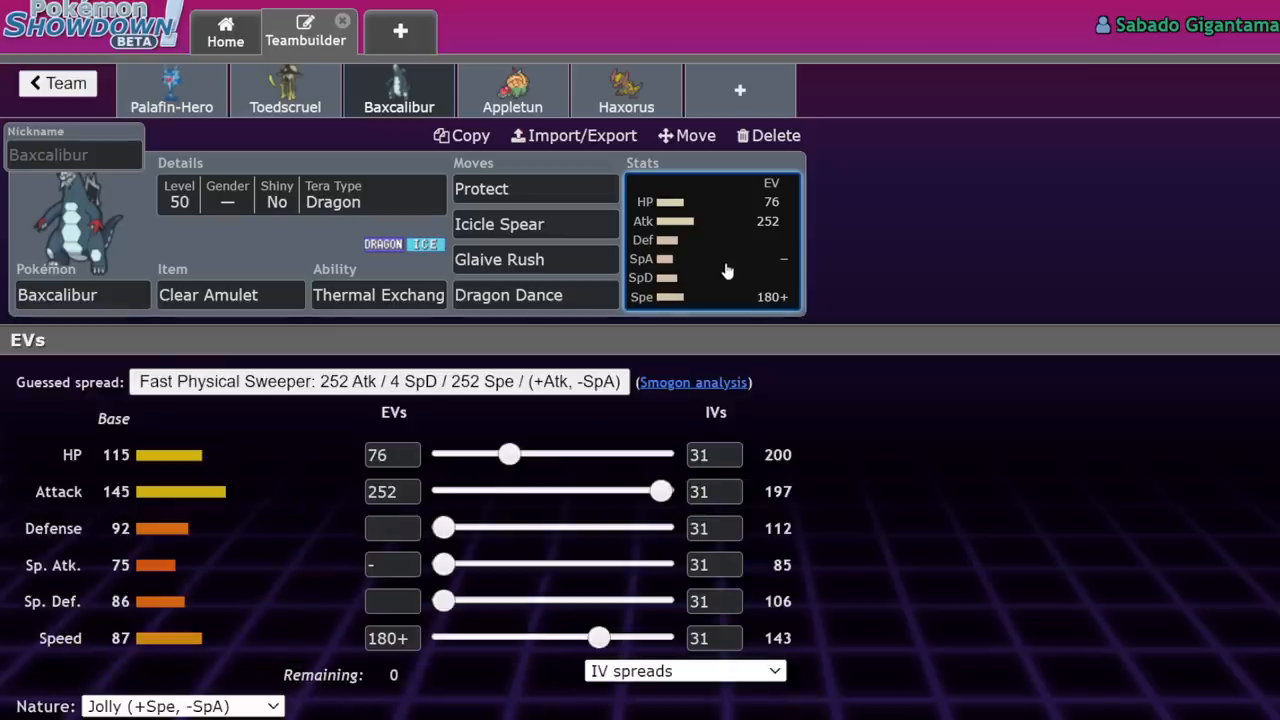
mouse_move(290, 624)
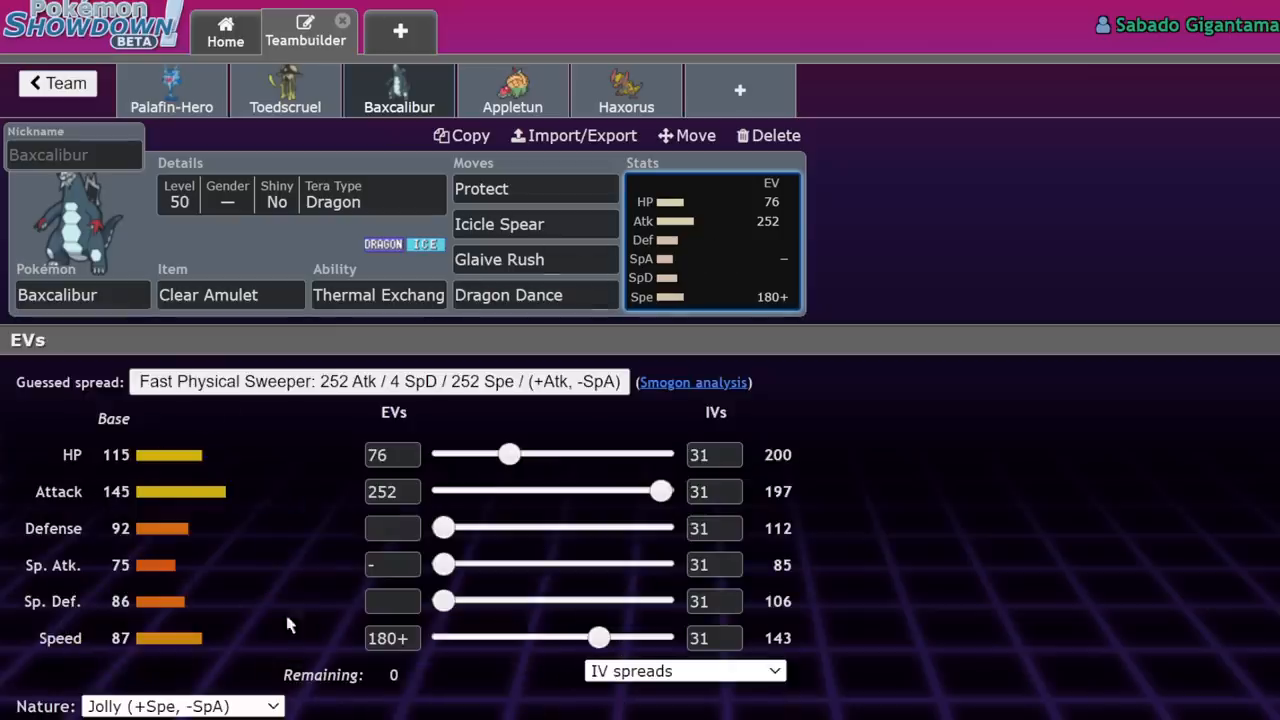
mouse_move(524, 160)
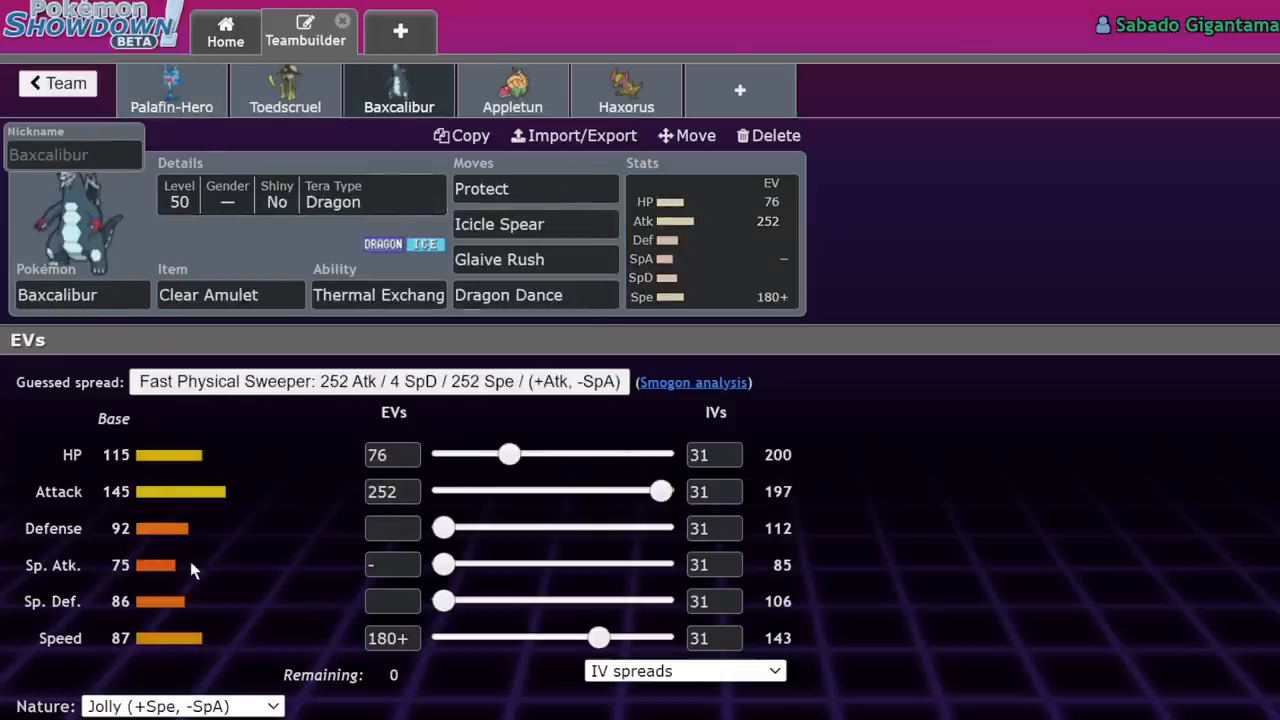
mouse_move(164, 482)
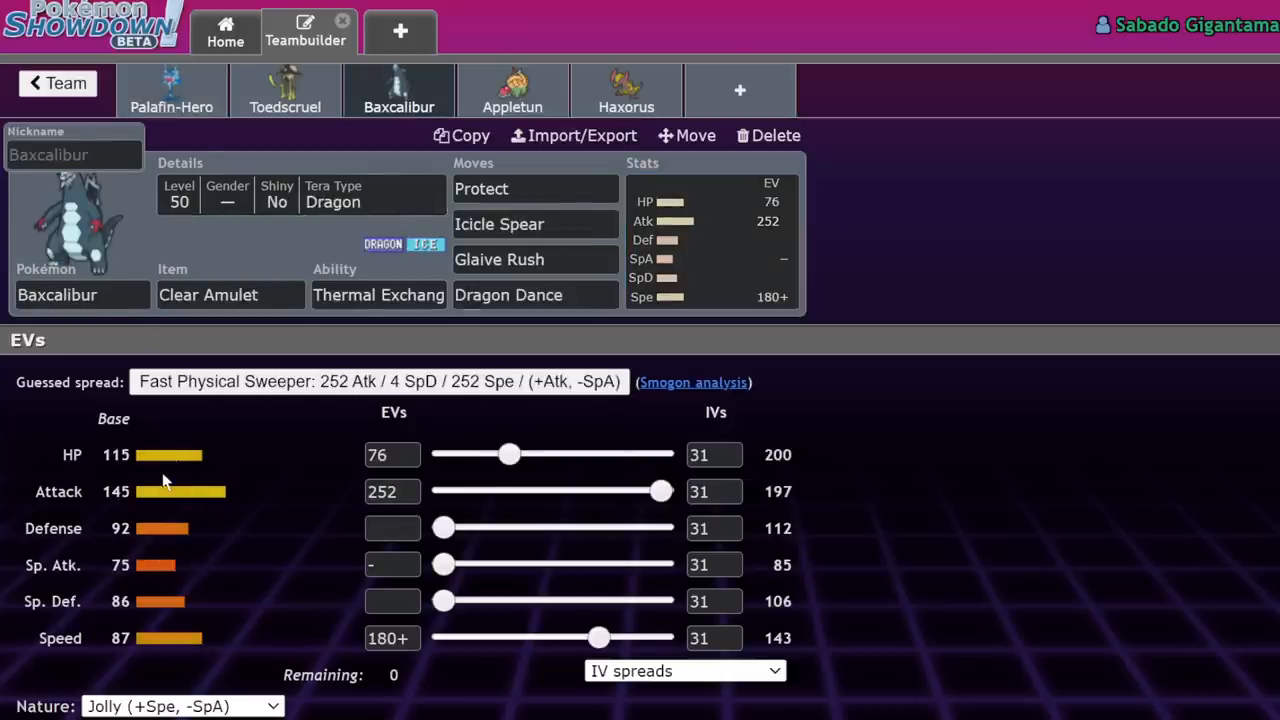
mouse_move(24, 518)
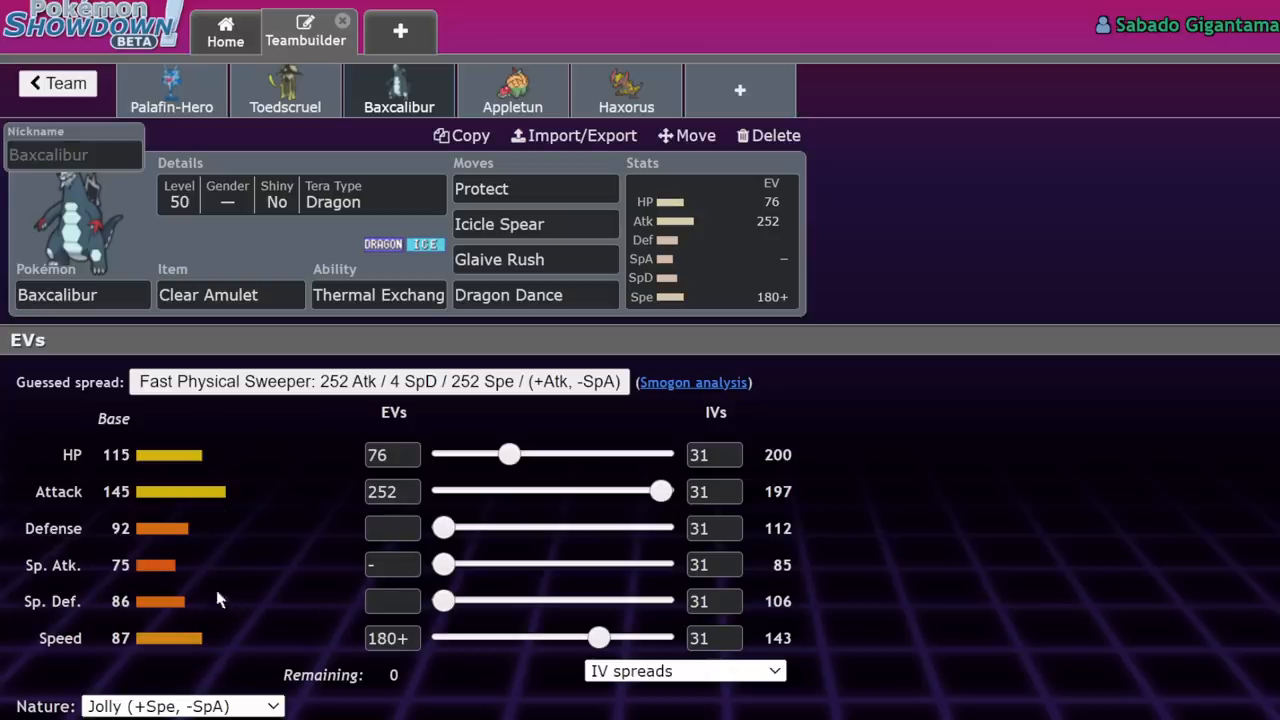
mouse_move(296, 524)
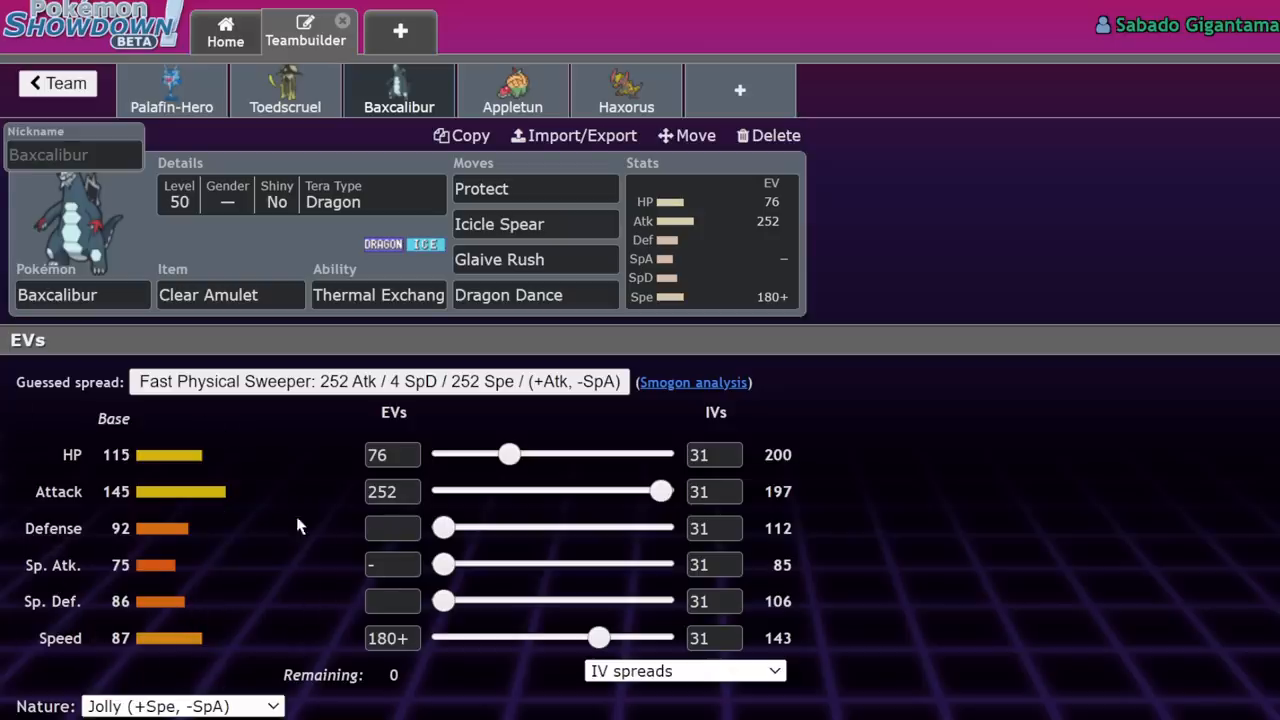
mouse_move(372, 228)
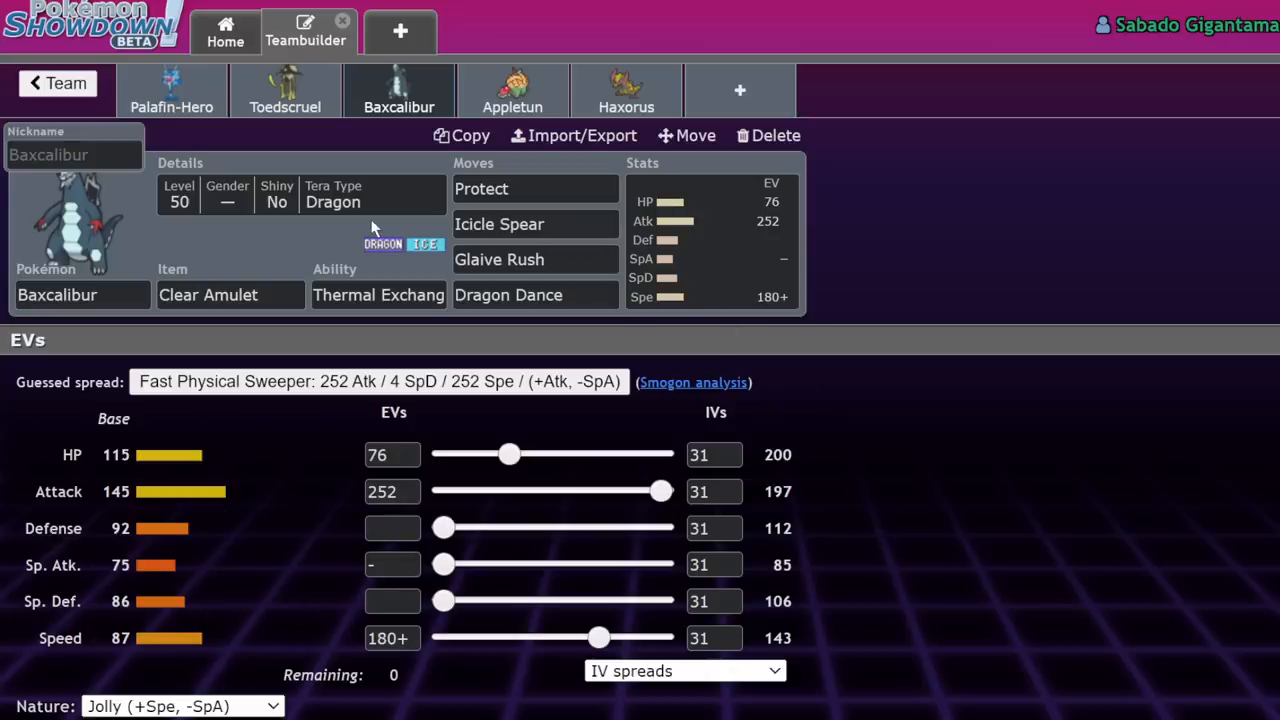
mouse_move(996, 276)
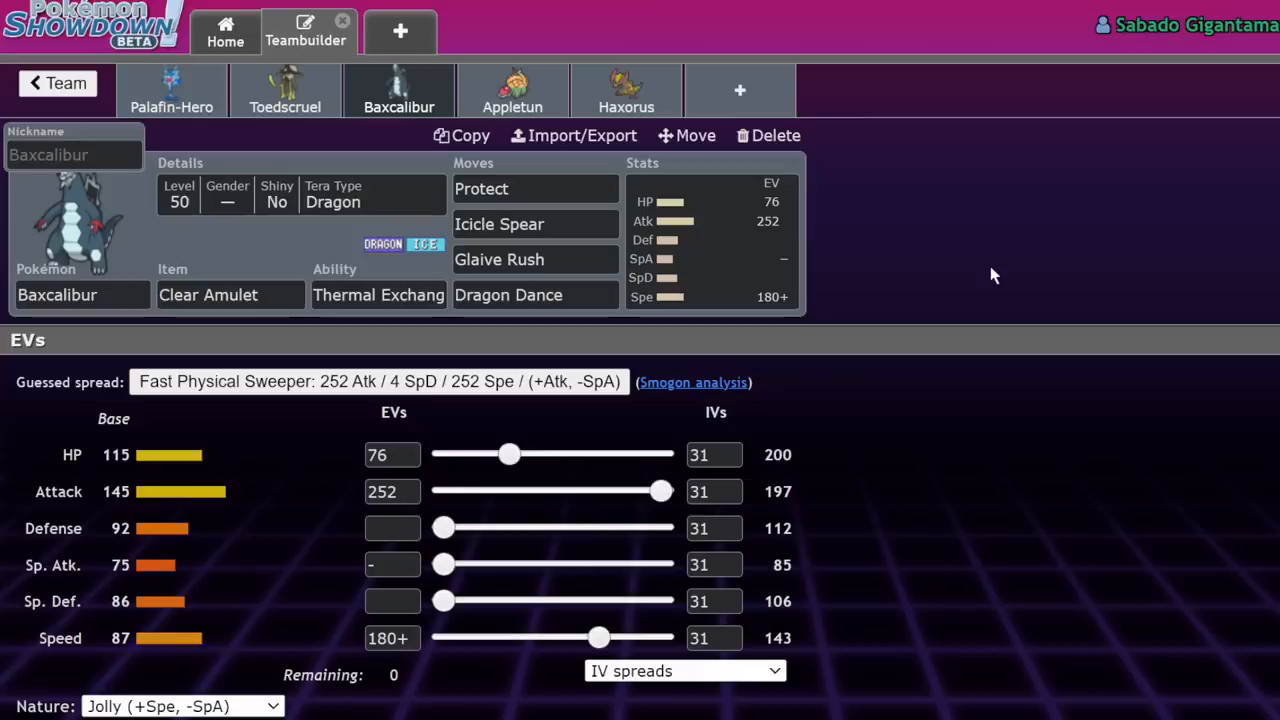
mouse_move(988, 270)
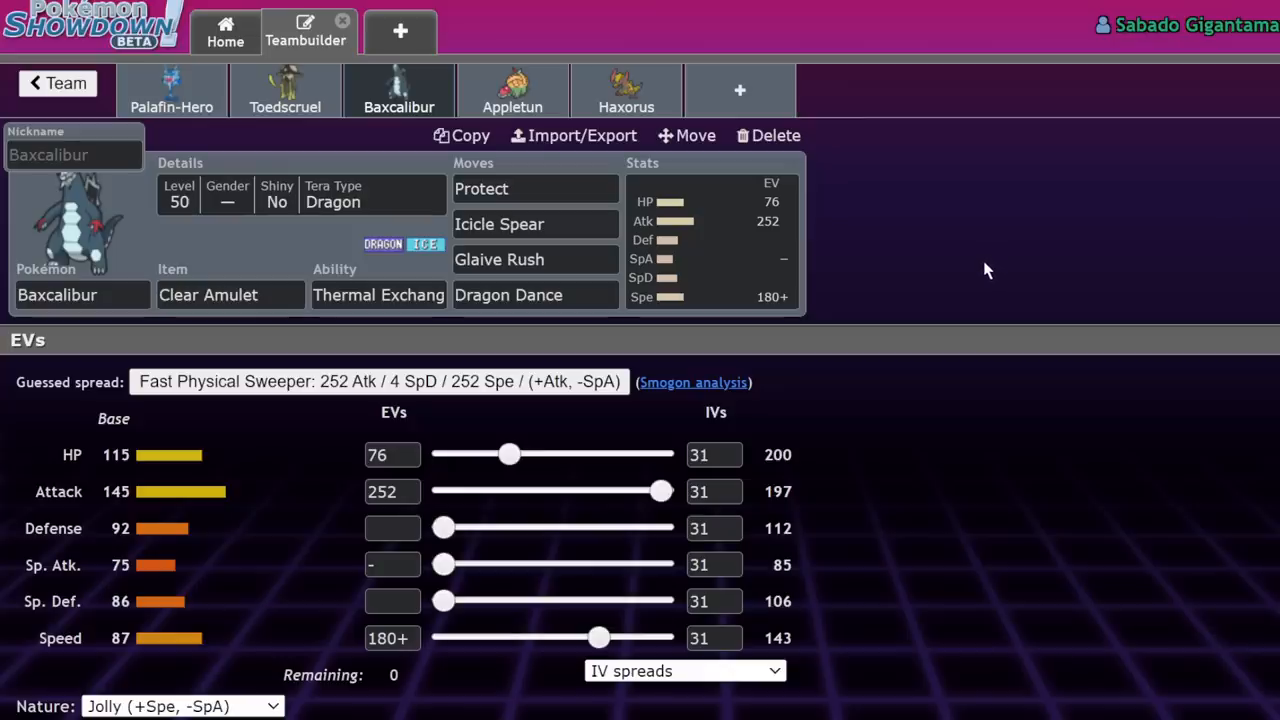
mouse_move(824, 328)
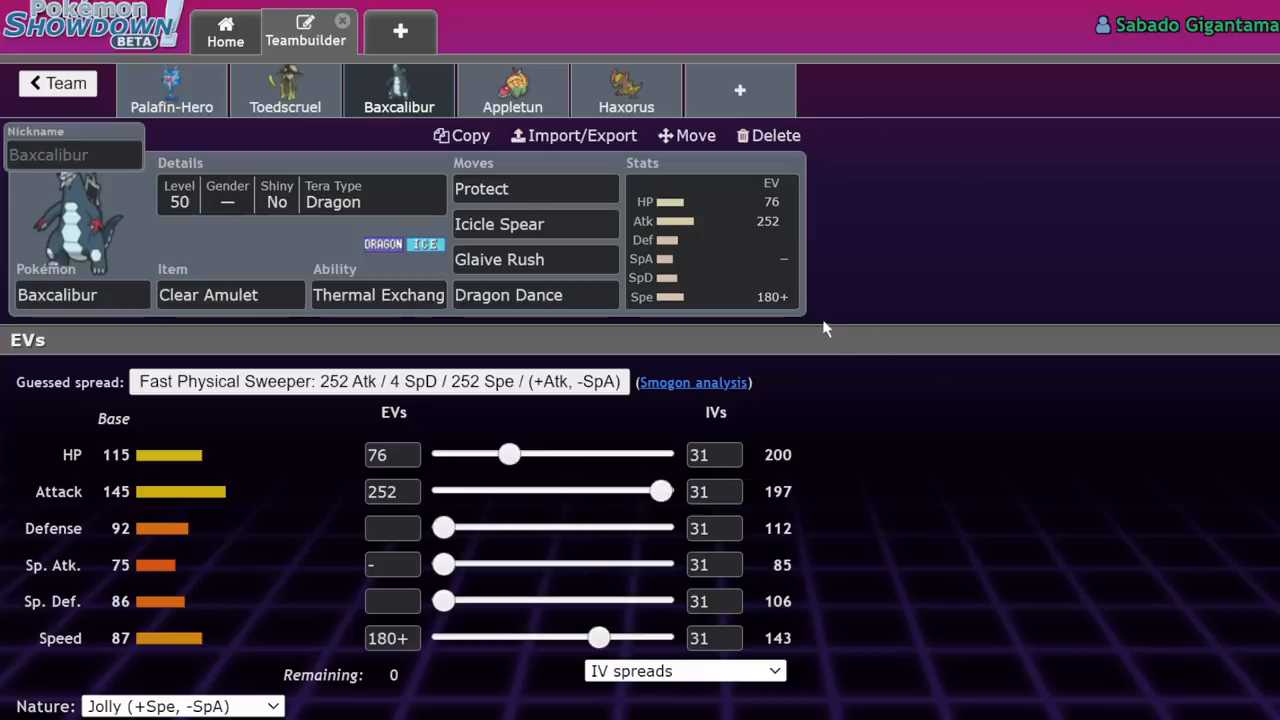
mouse_move(818, 320)
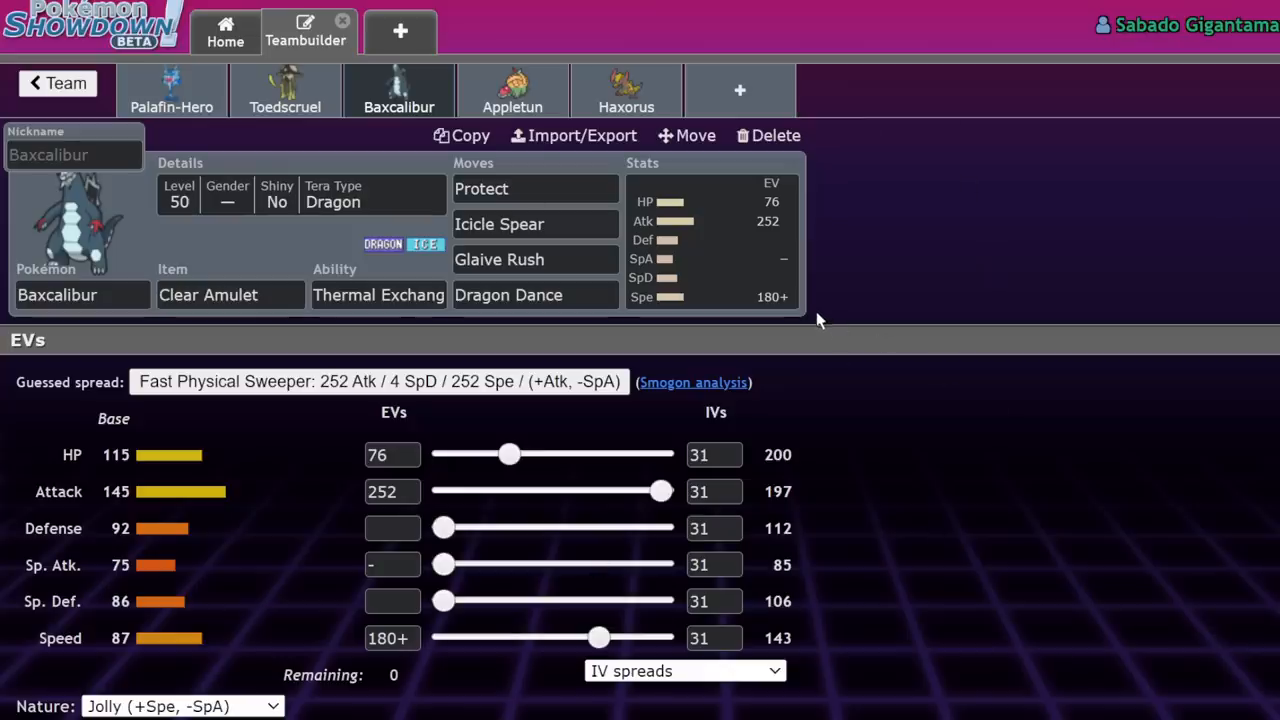
mouse_move(1140, 264)
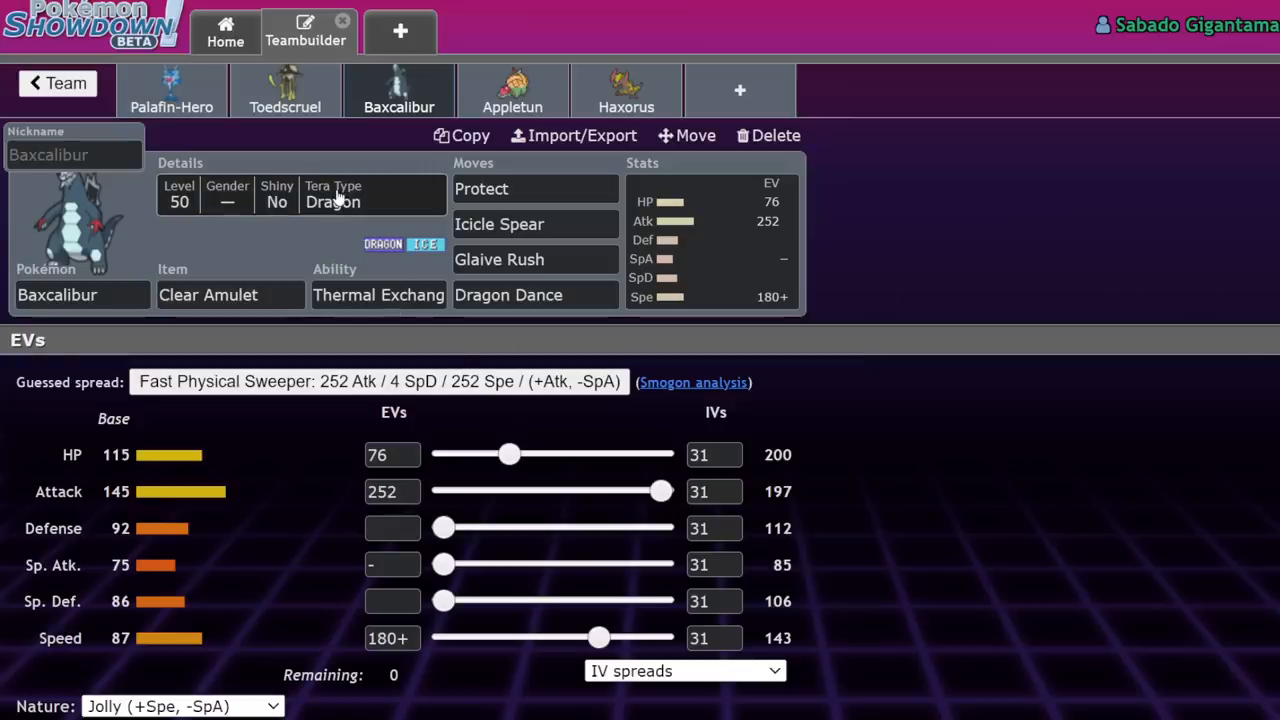
left_click(300, 196)
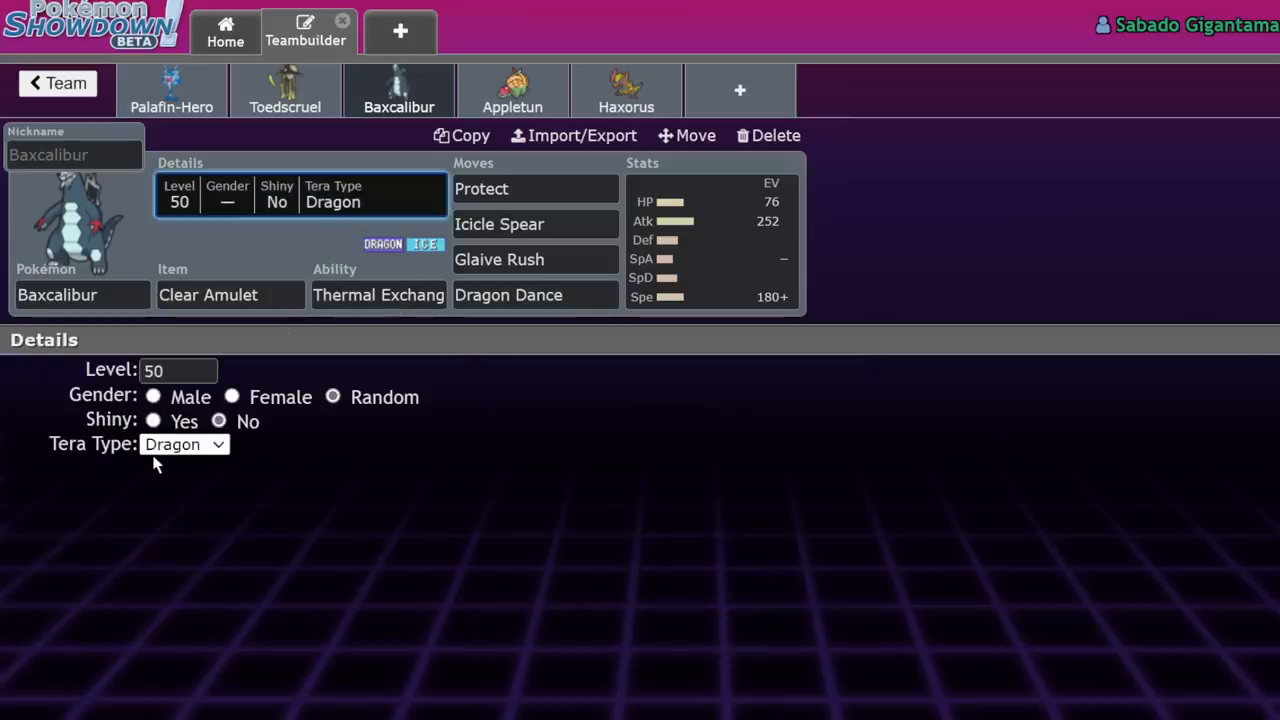
left_click(710, 240)
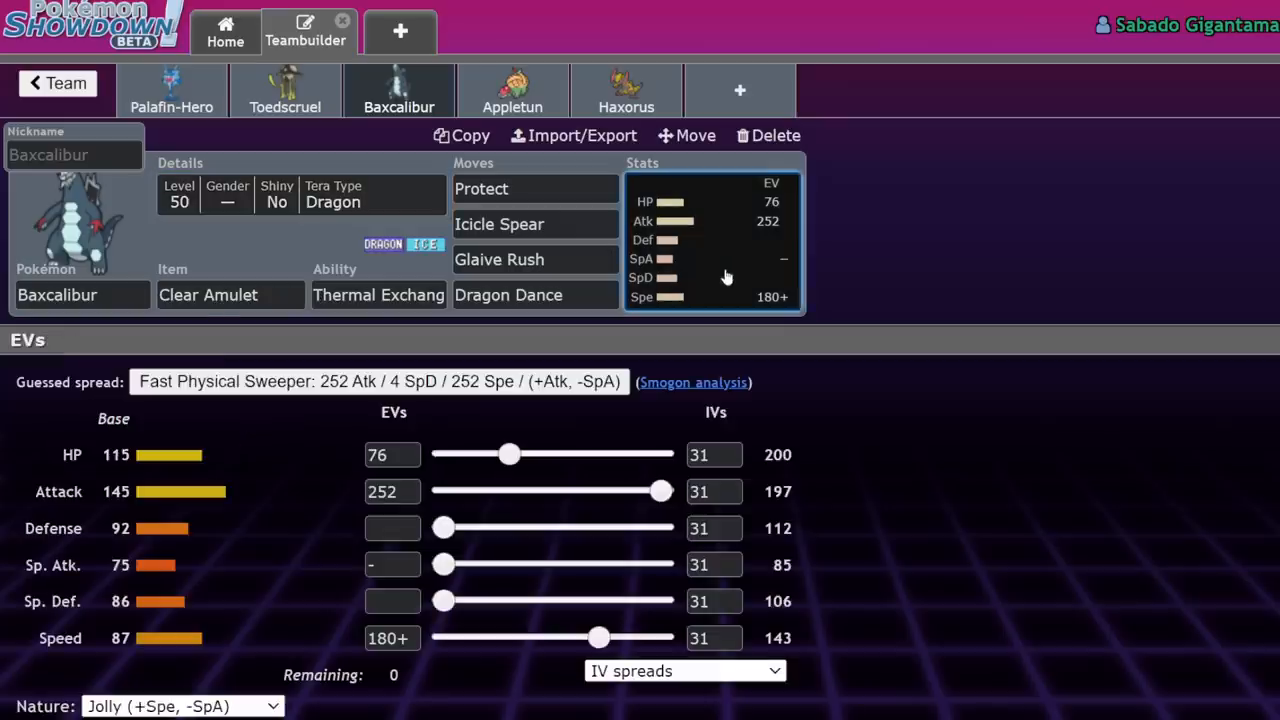
mouse_move(750, 130)
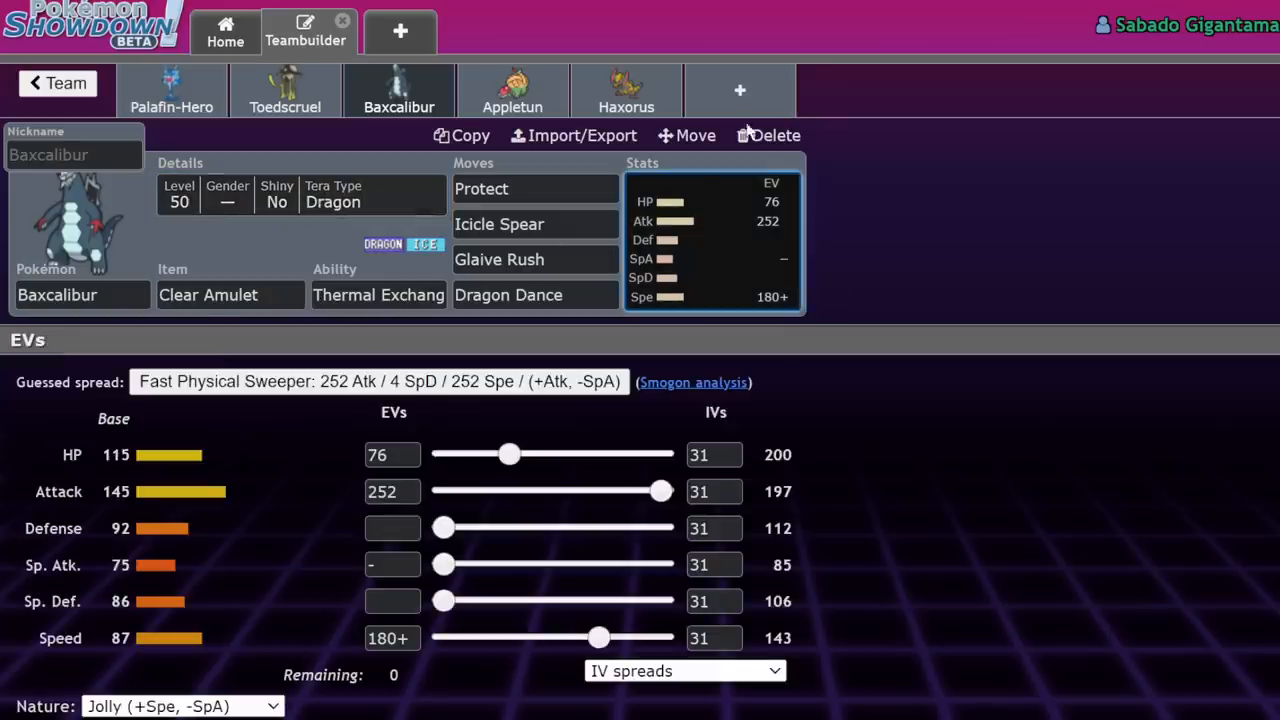
mouse_move(968, 226)
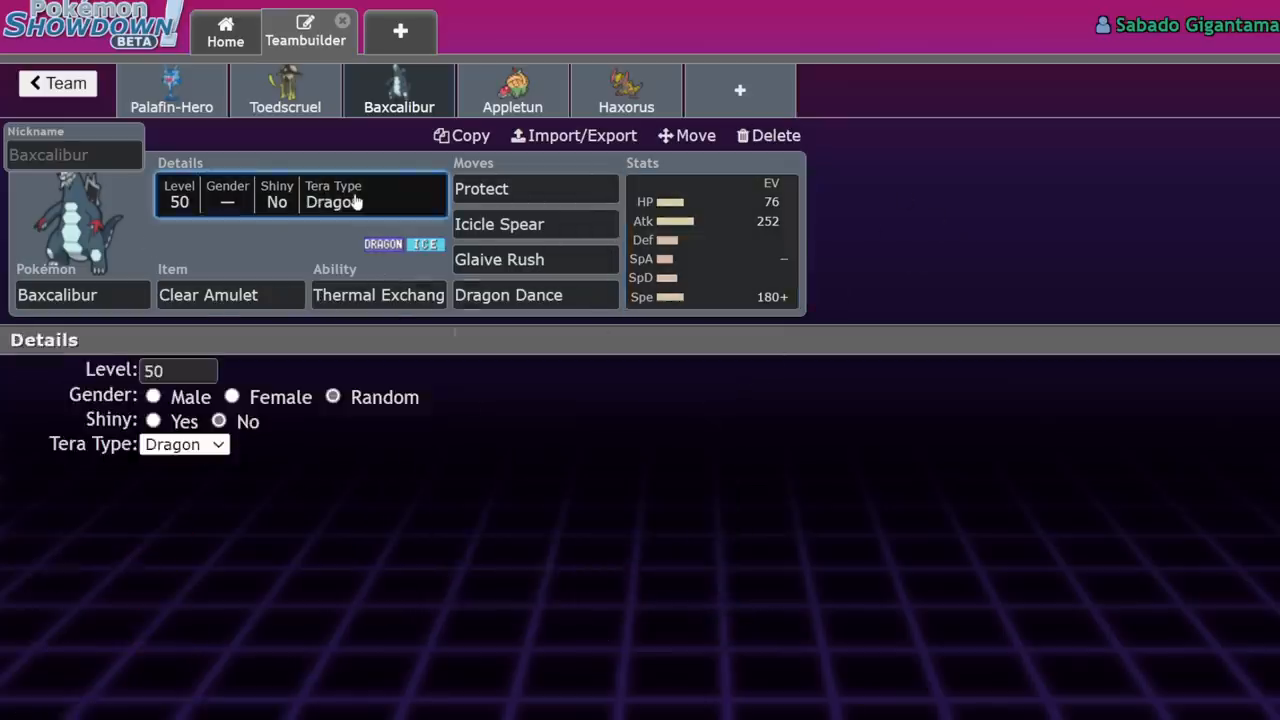
left_click(378, 294)
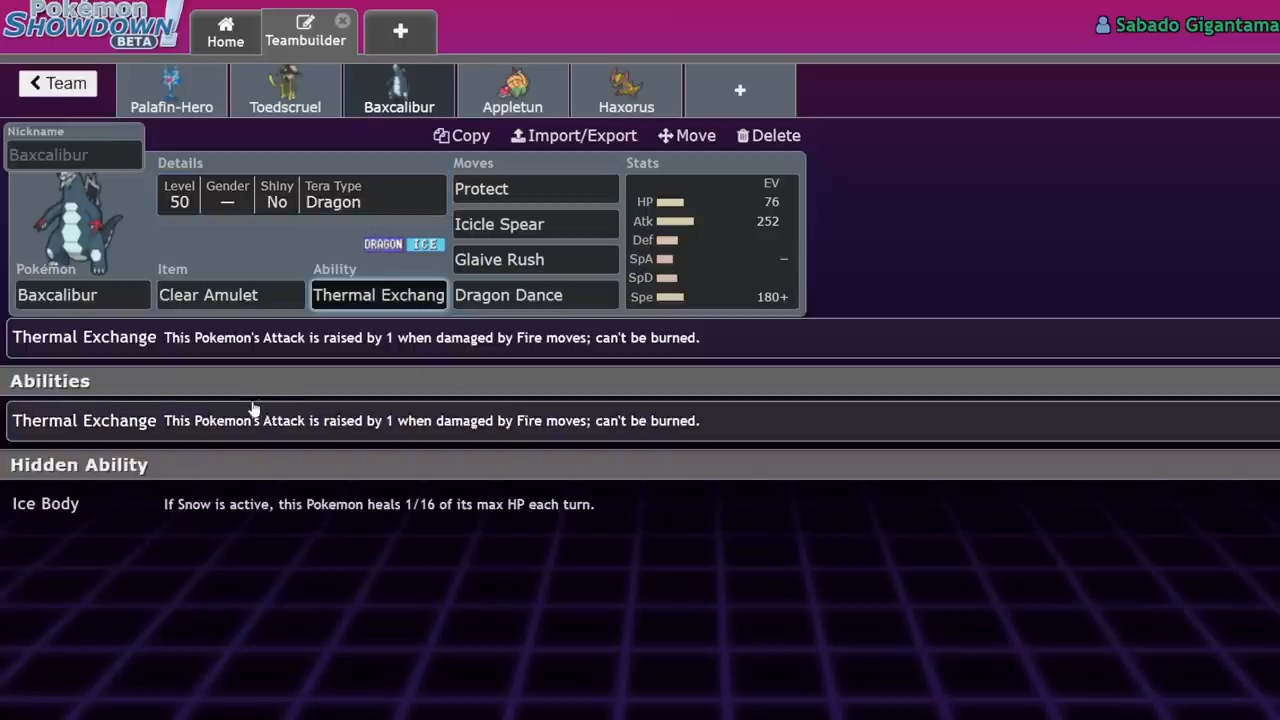
mouse_move(324, 378)
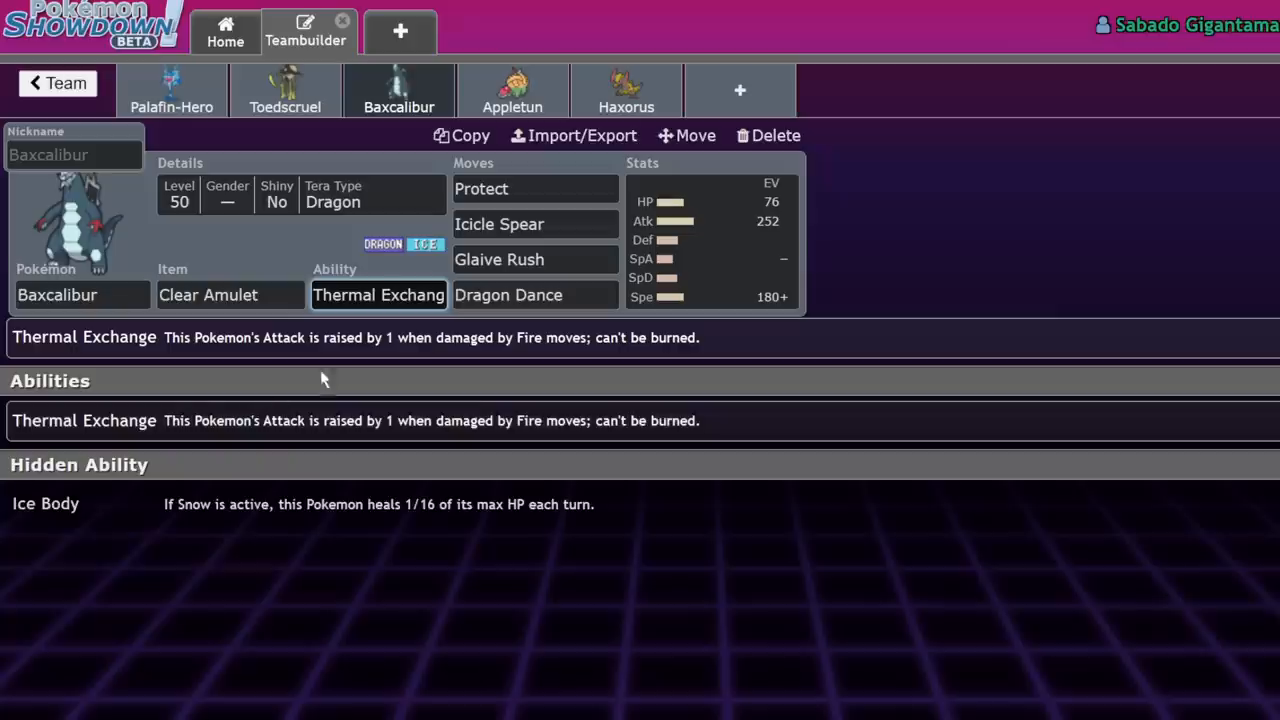
mouse_move(824, 220)
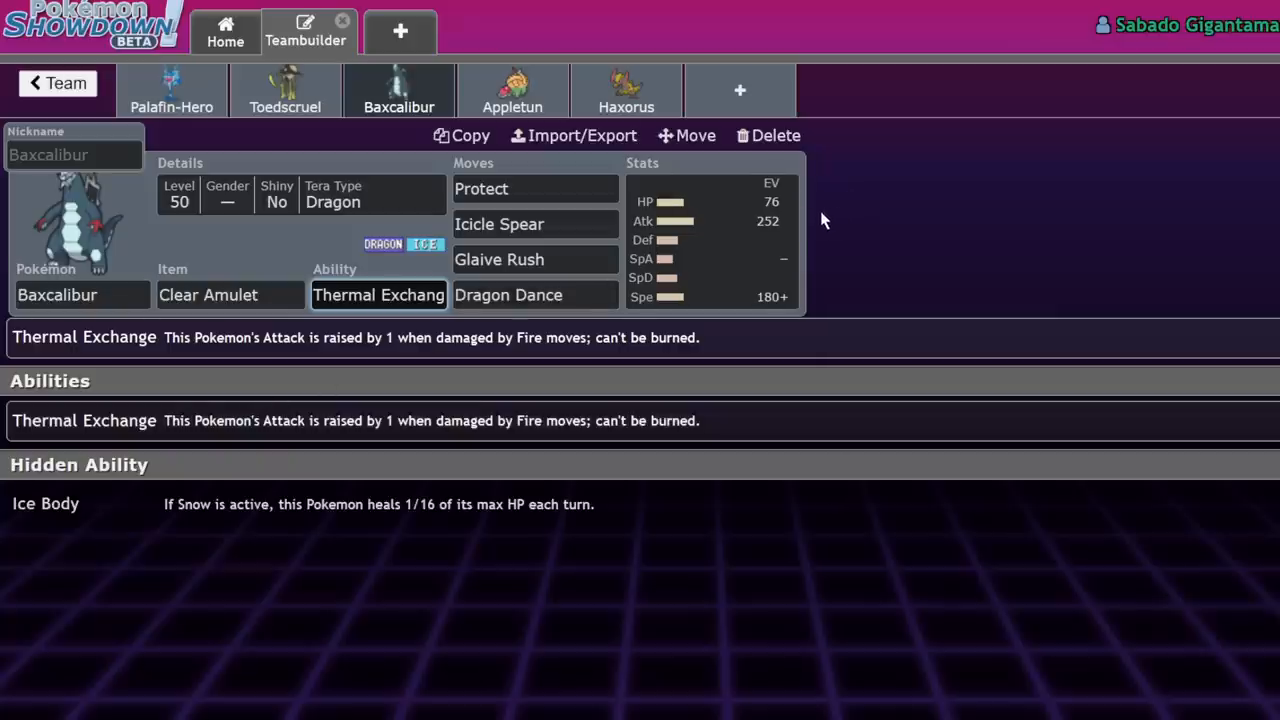
mouse_move(396, 280)
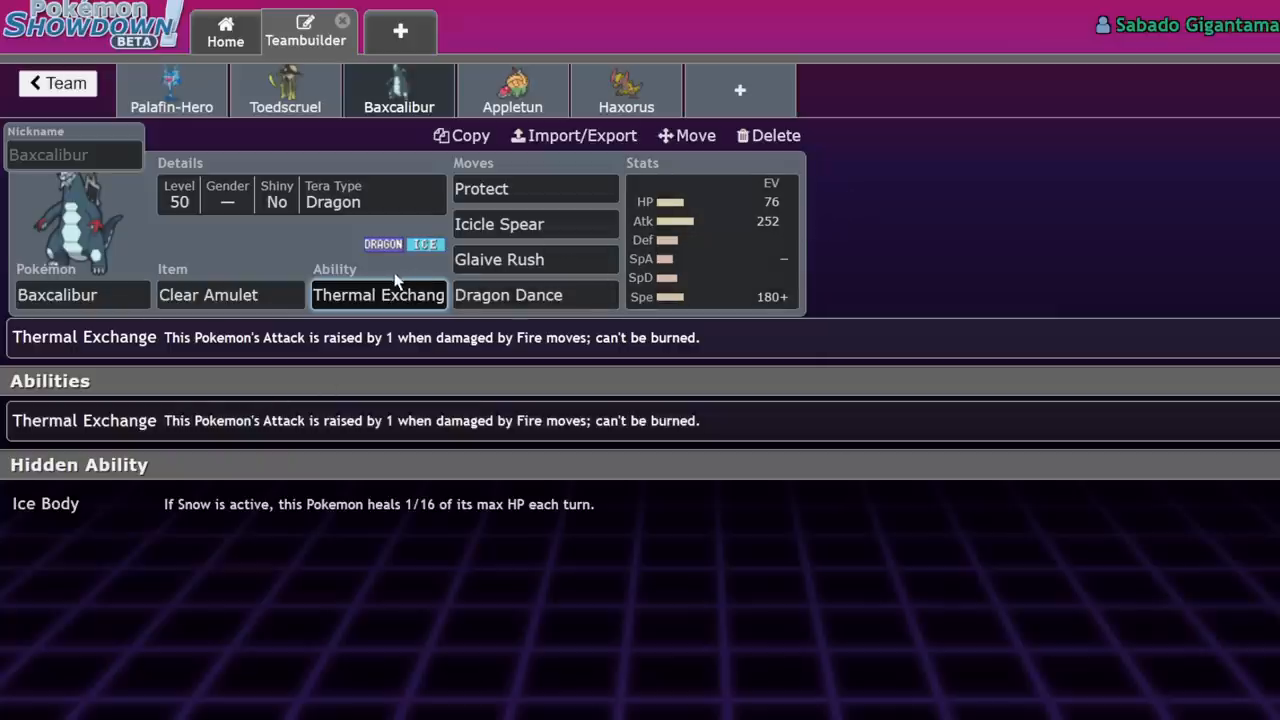
mouse_move(576, 420)
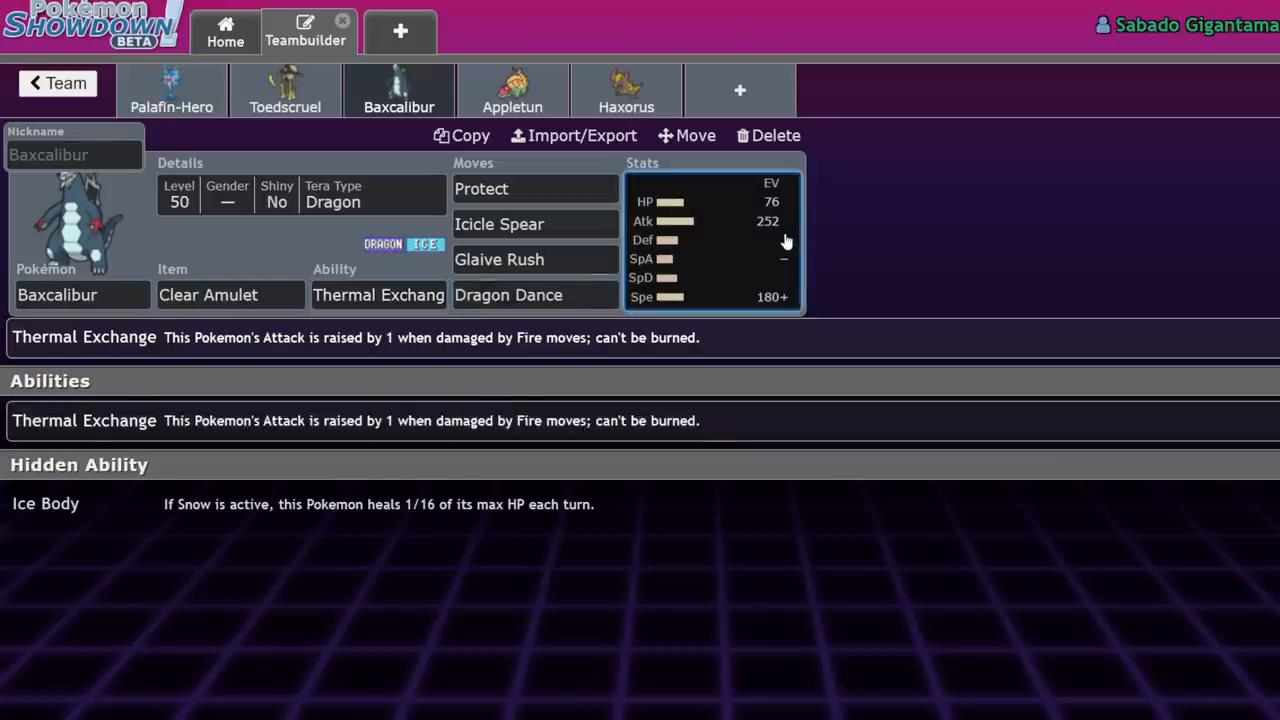
Return to Baxcalibur's EV spread and look up the Glaive Rush move's details.
left_click(710, 240)
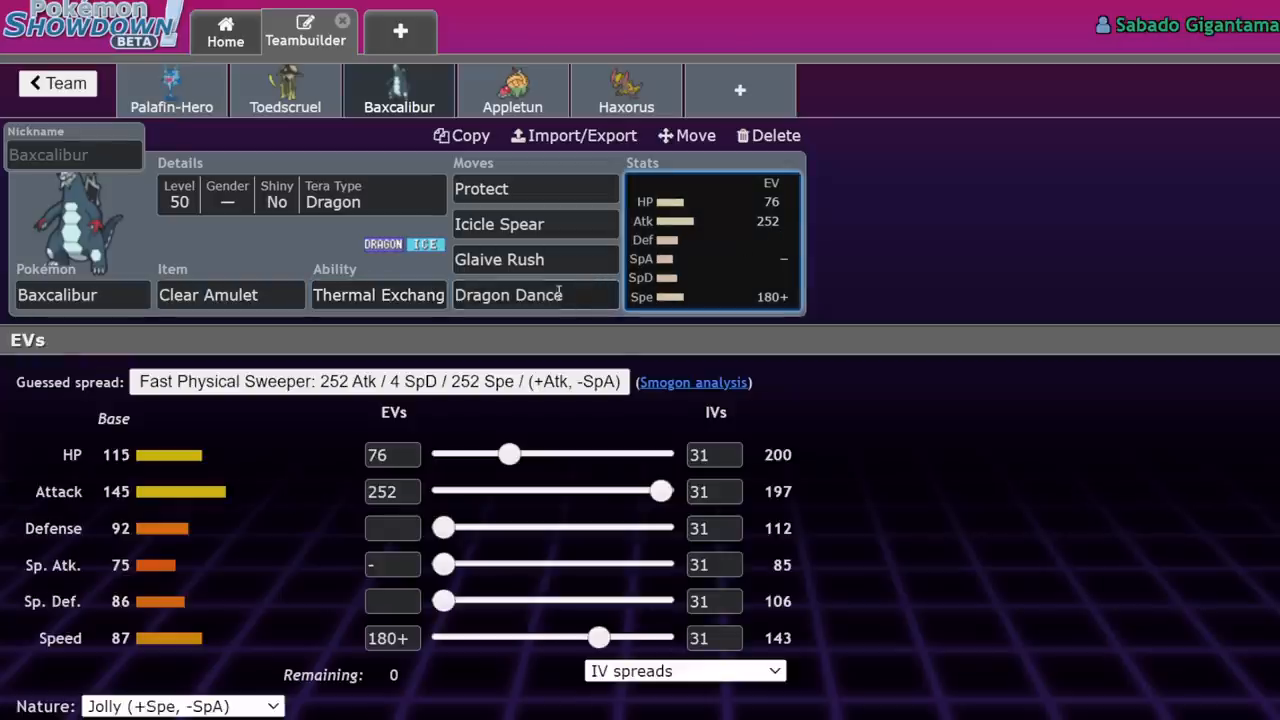
left_click(536, 294)
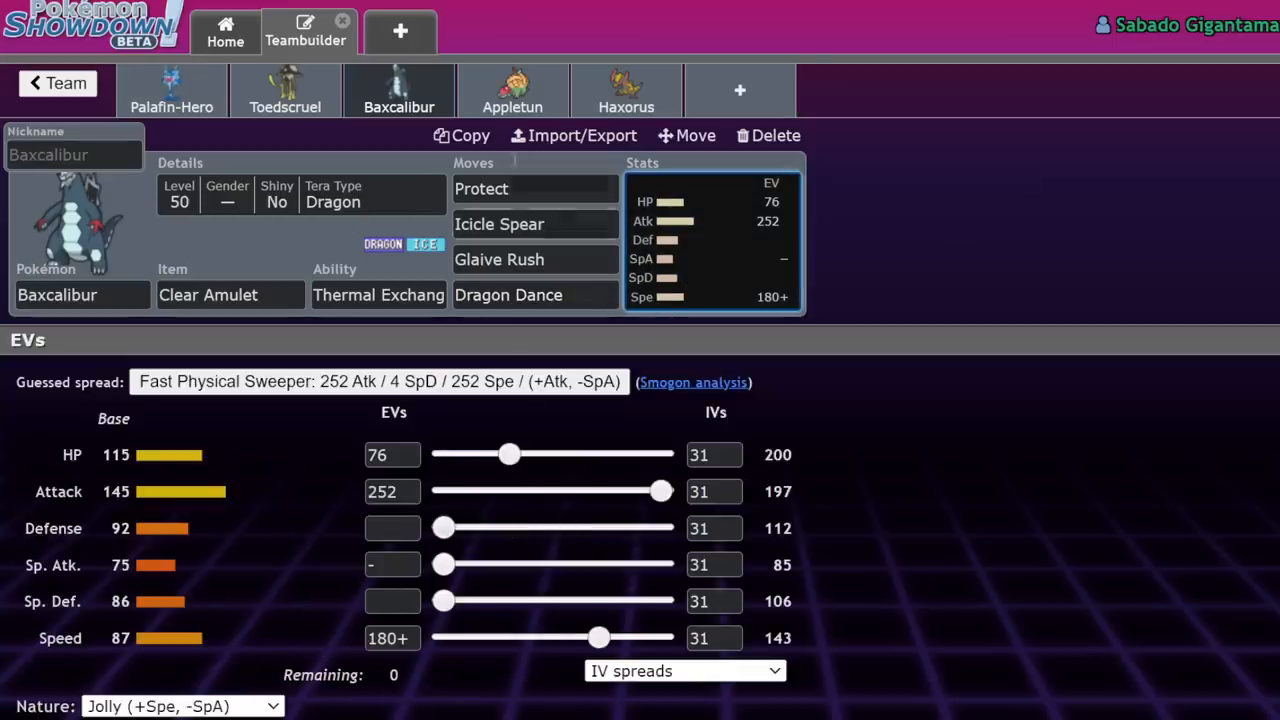
left_click(500, 260)
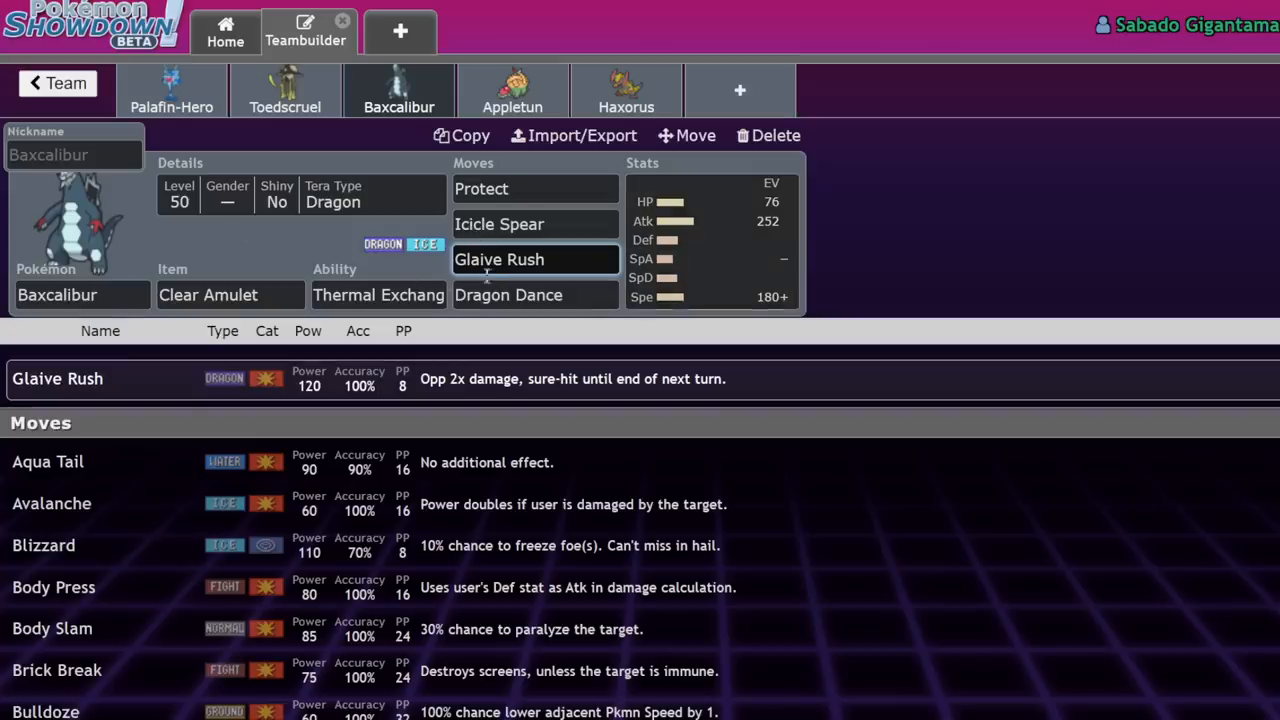
mouse_move(884, 240)
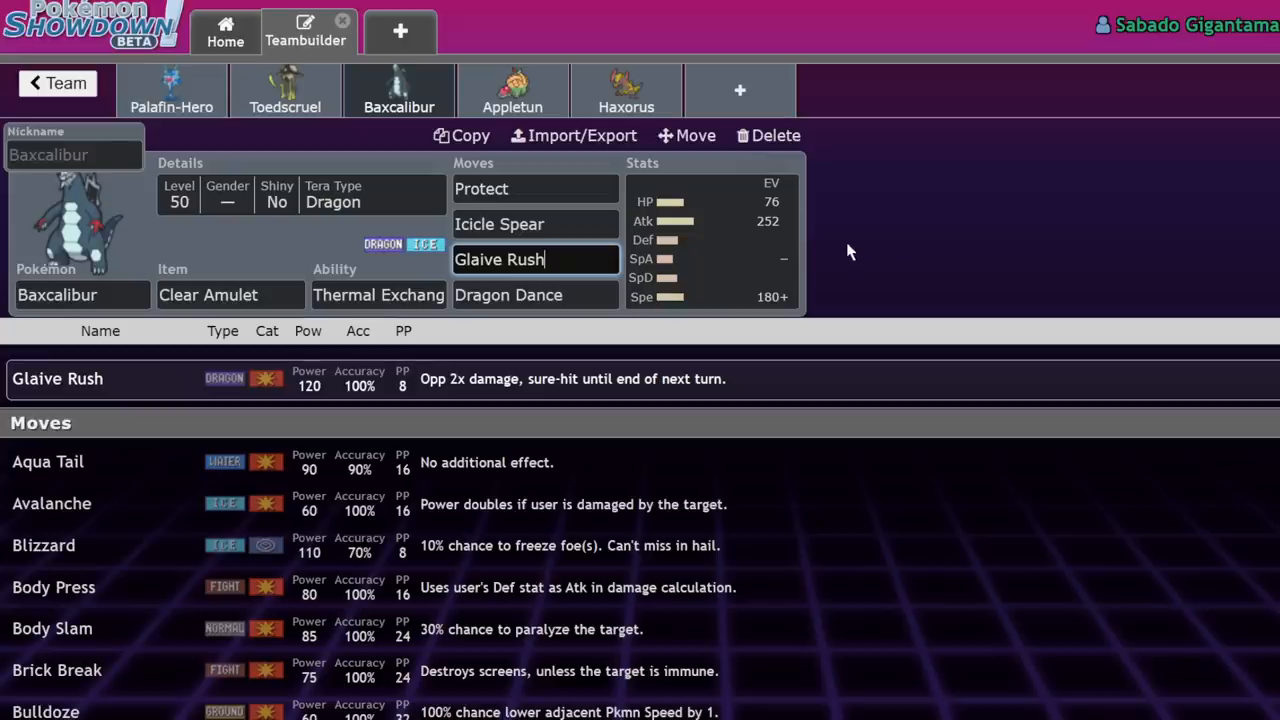
mouse_move(264, 196)
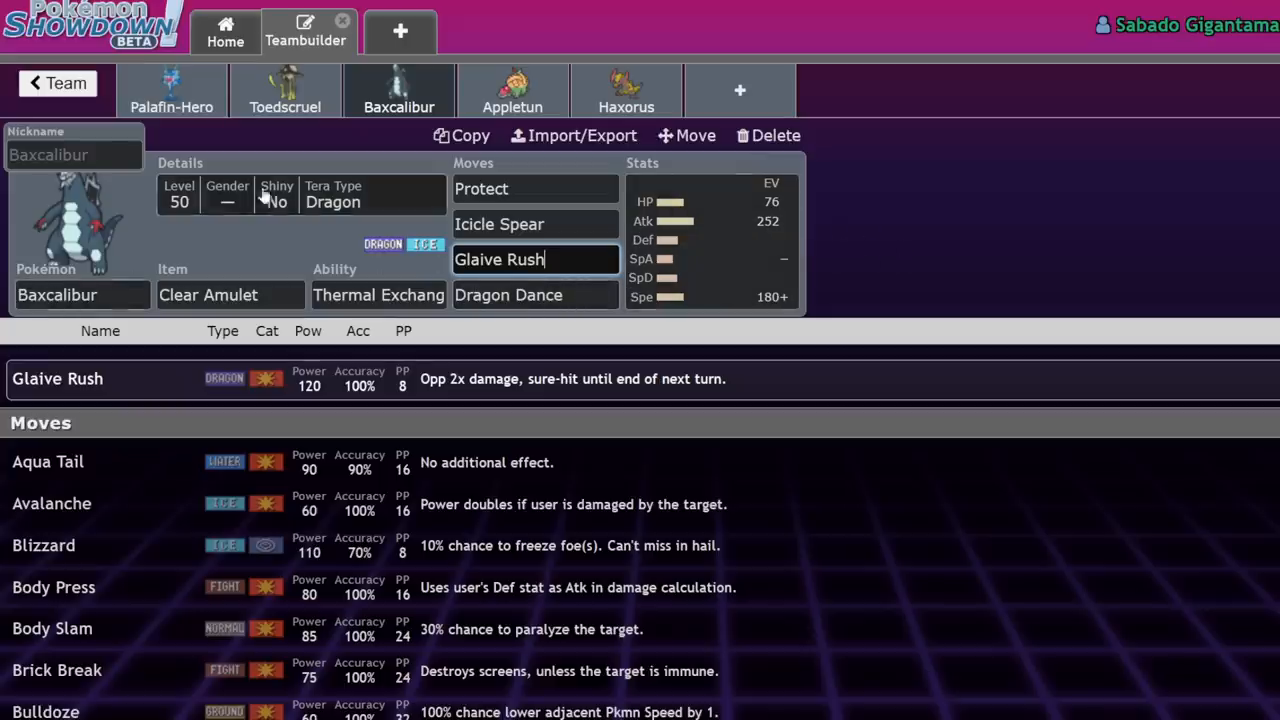
left_click(500, 224)
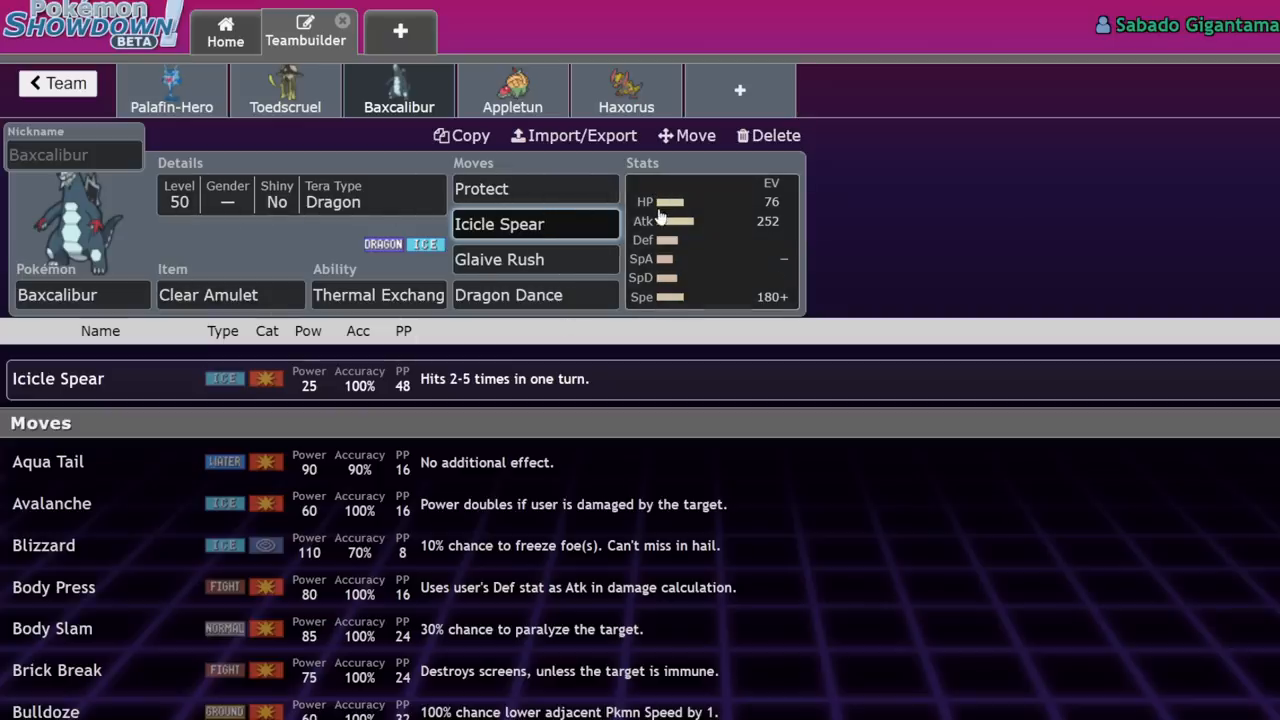
left_click(536, 224)
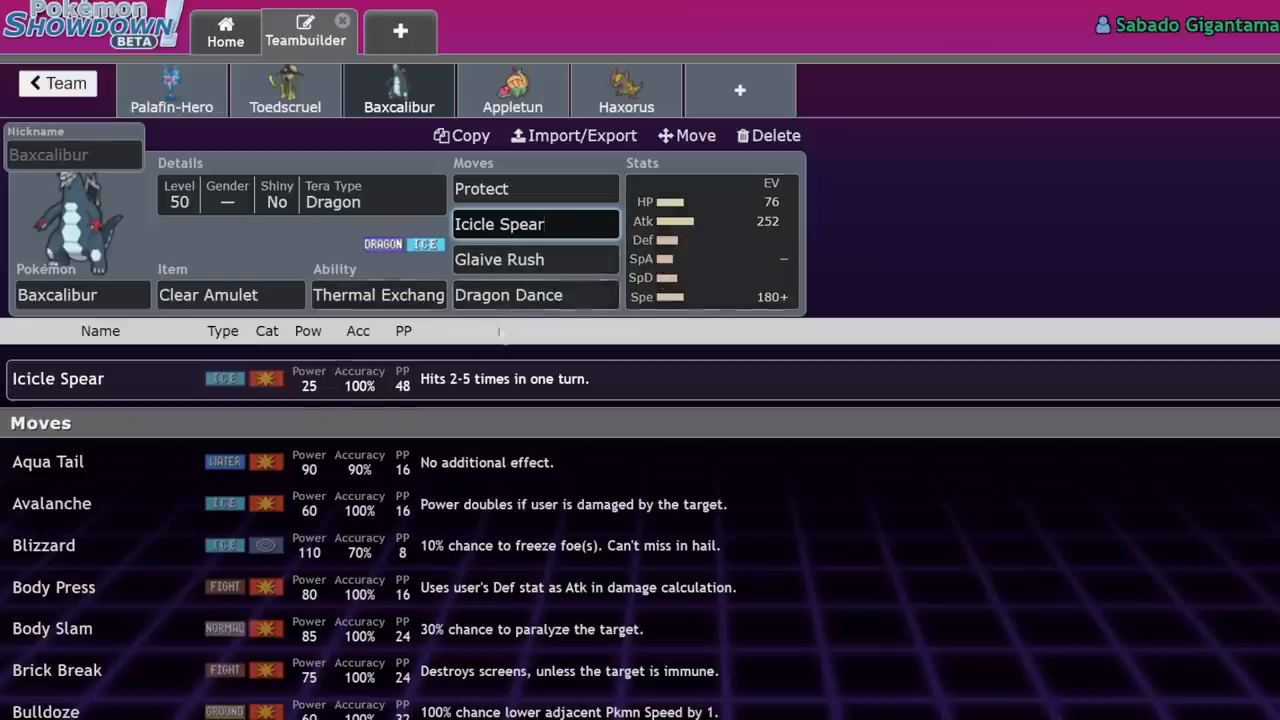
scroll("down", 3)
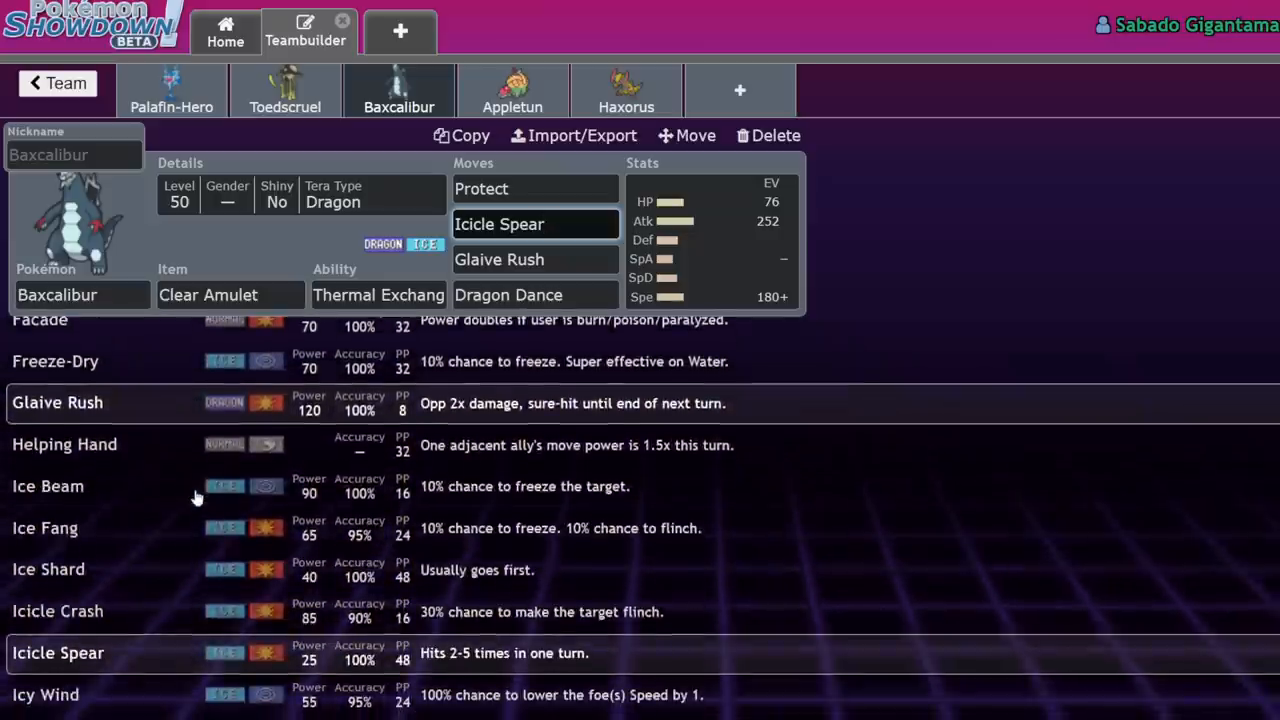
scroll("down", 3)
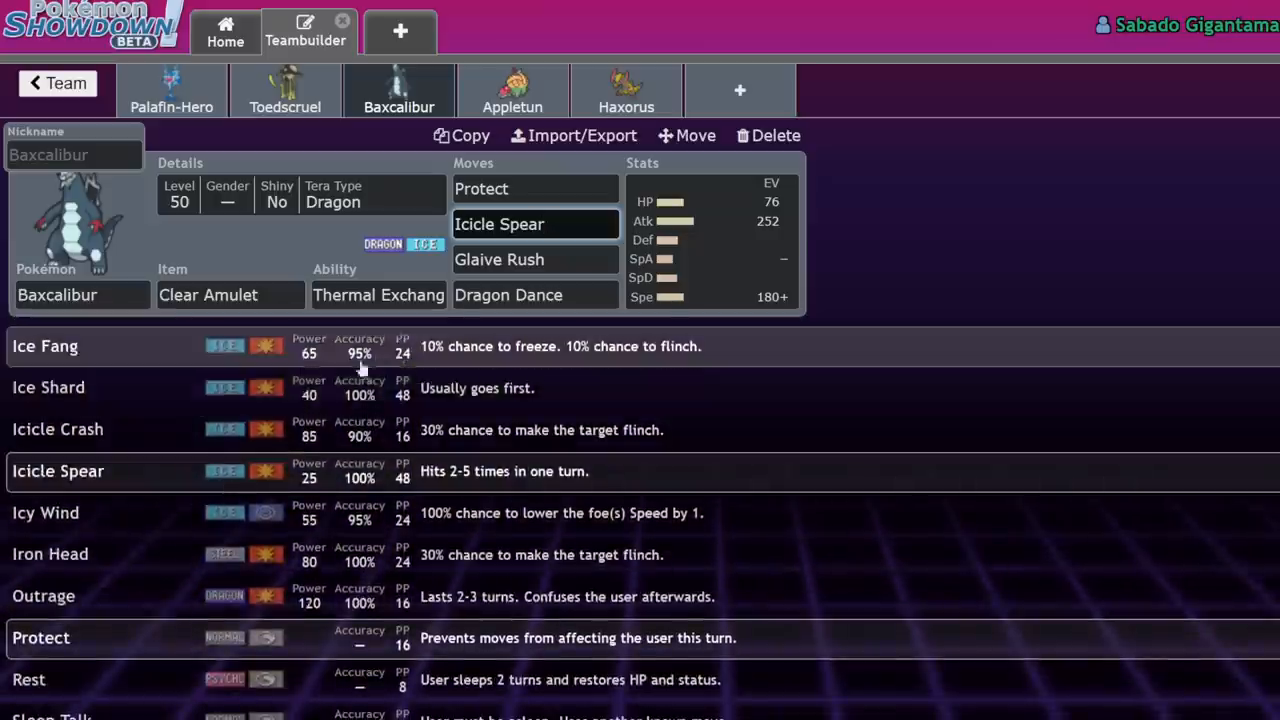
scroll("down", 3)
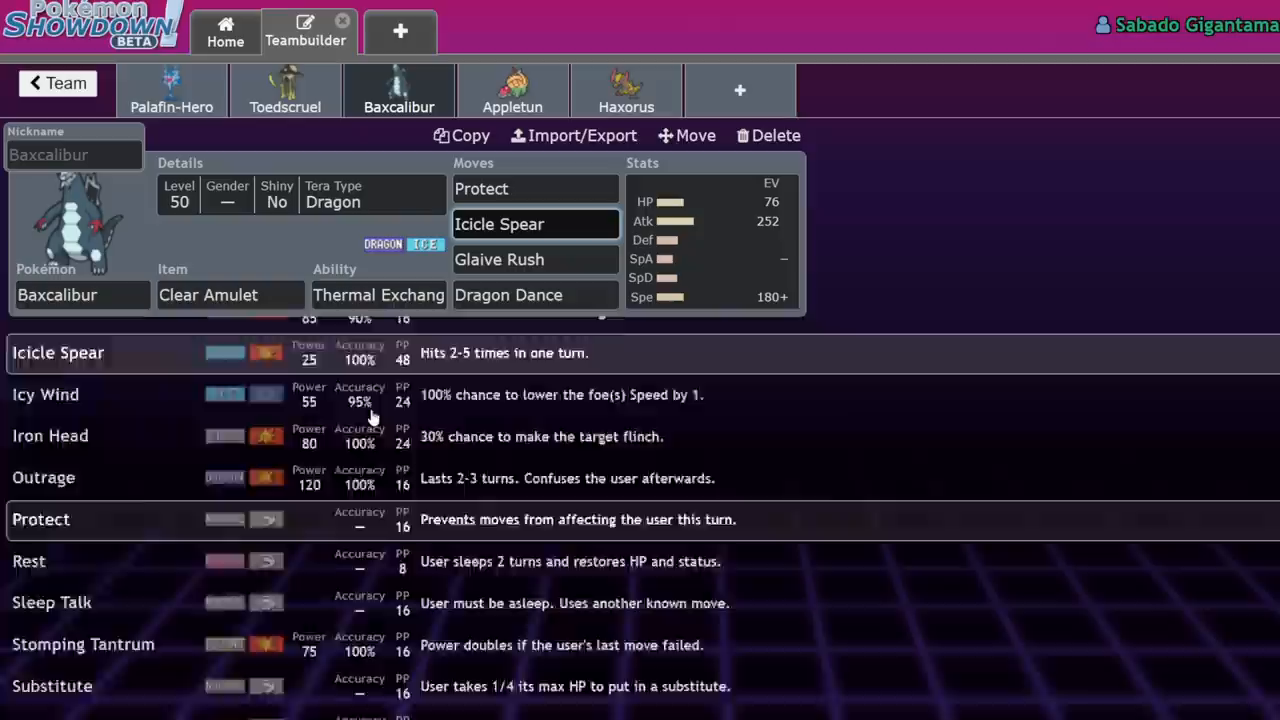
scroll("down", 3)
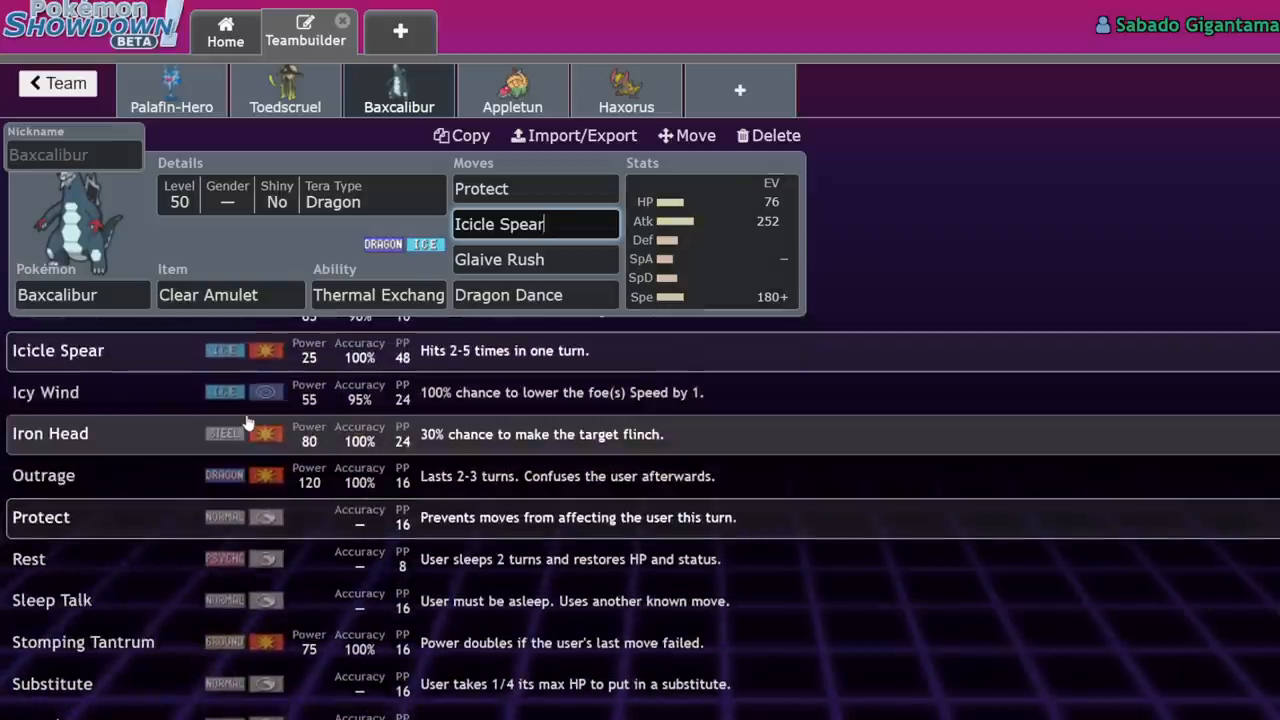
mouse_move(284, 428)
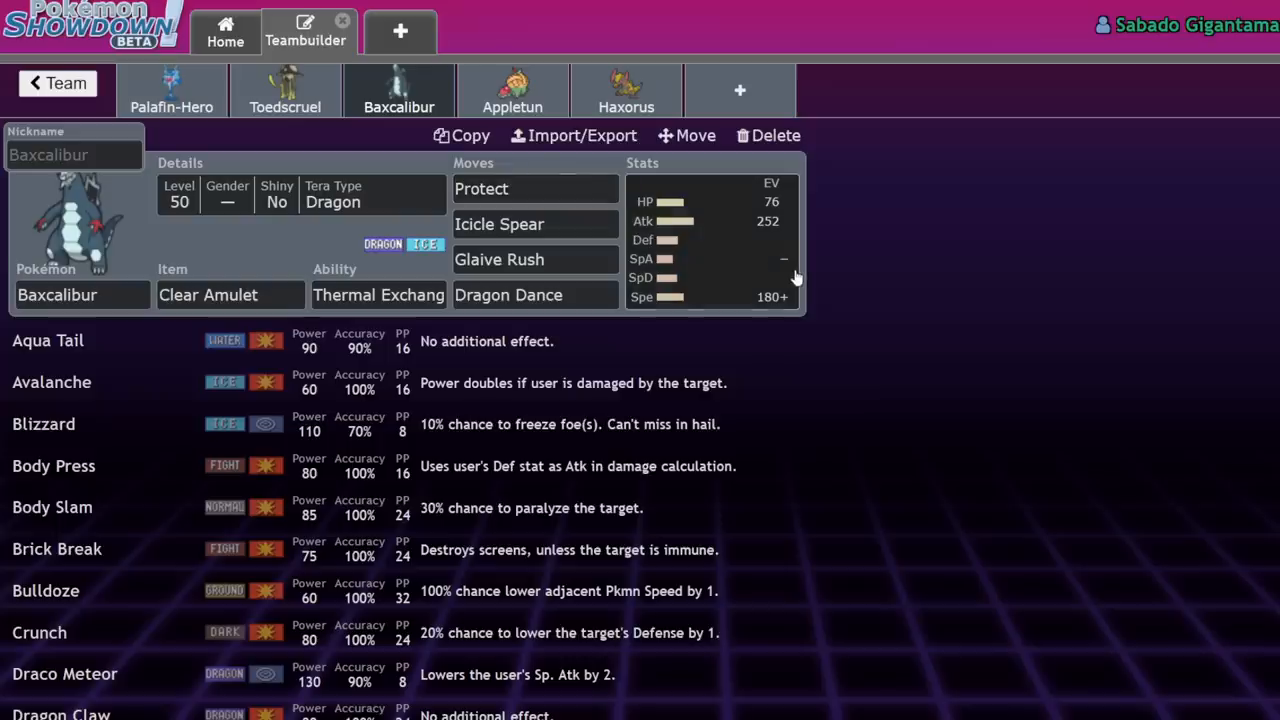
mouse_move(776, 292)
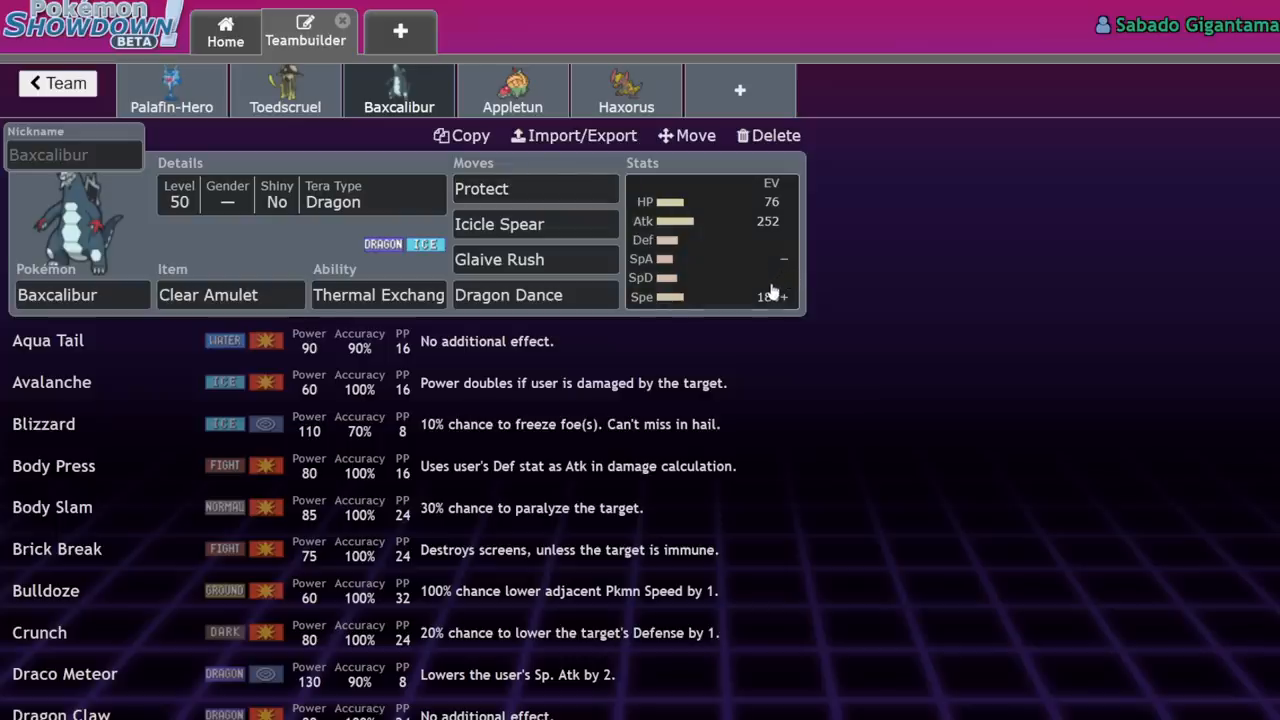
mouse_move(710, 232)
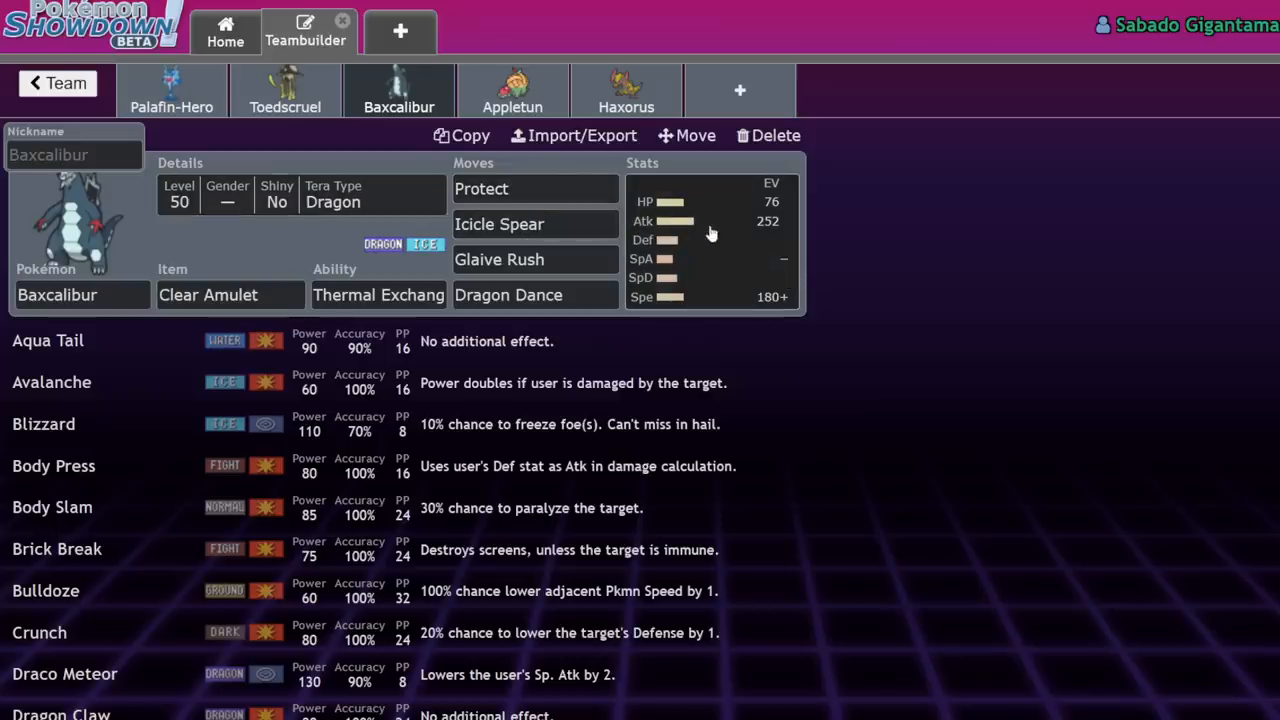
mouse_move(746, 292)
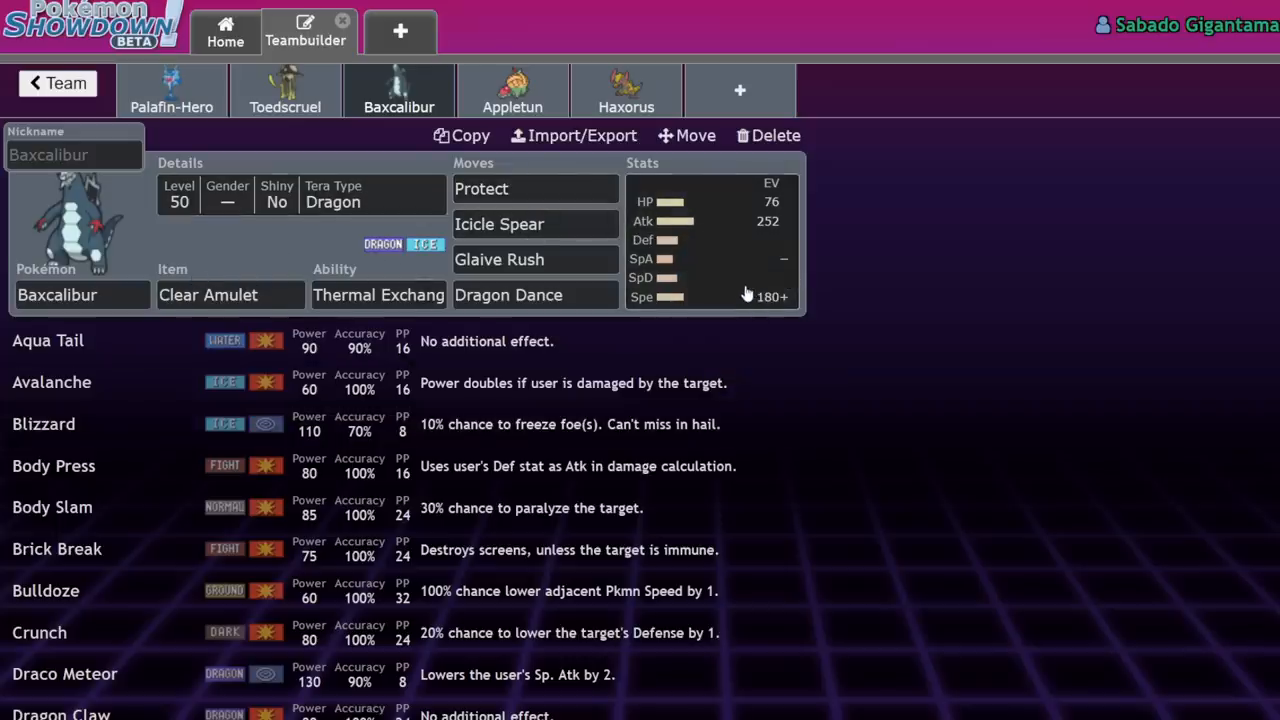
mouse_move(880, 204)
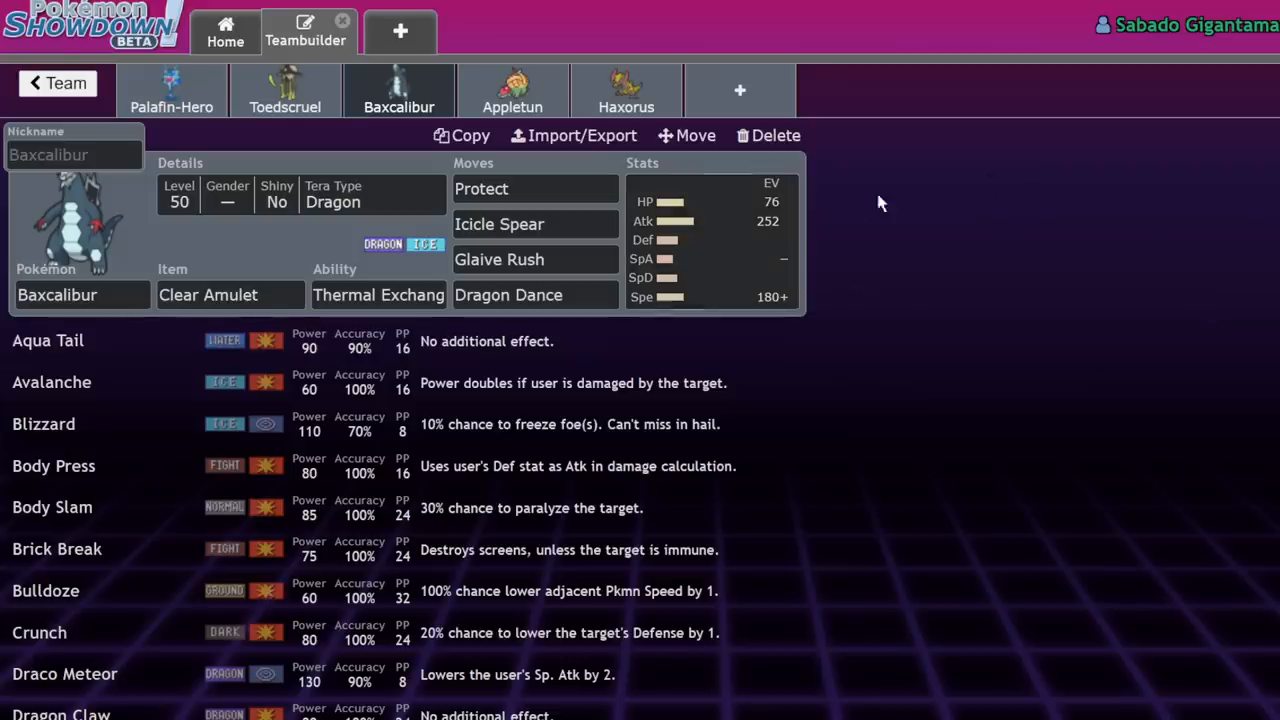
mouse_move(690, 280)
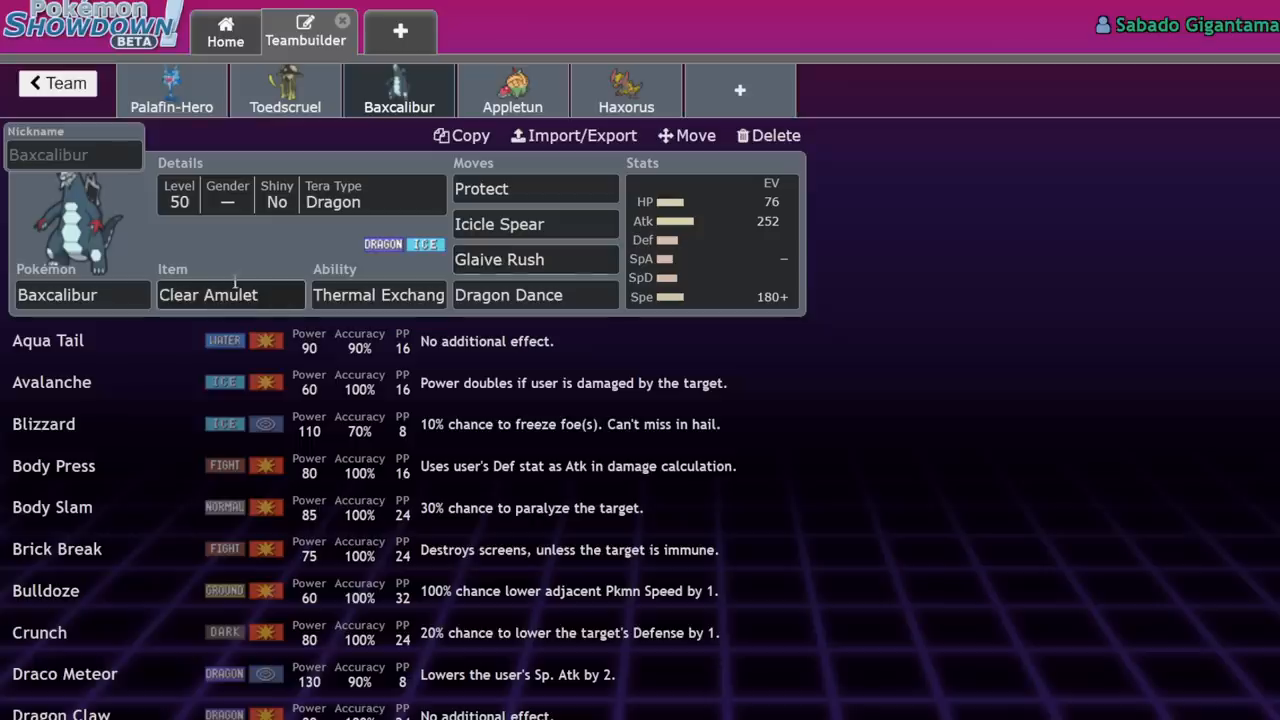
Look up Icicle Spear from Baxcalibur's move slots, then switch to Appletun's Leftovers set.
left_click(536, 260)
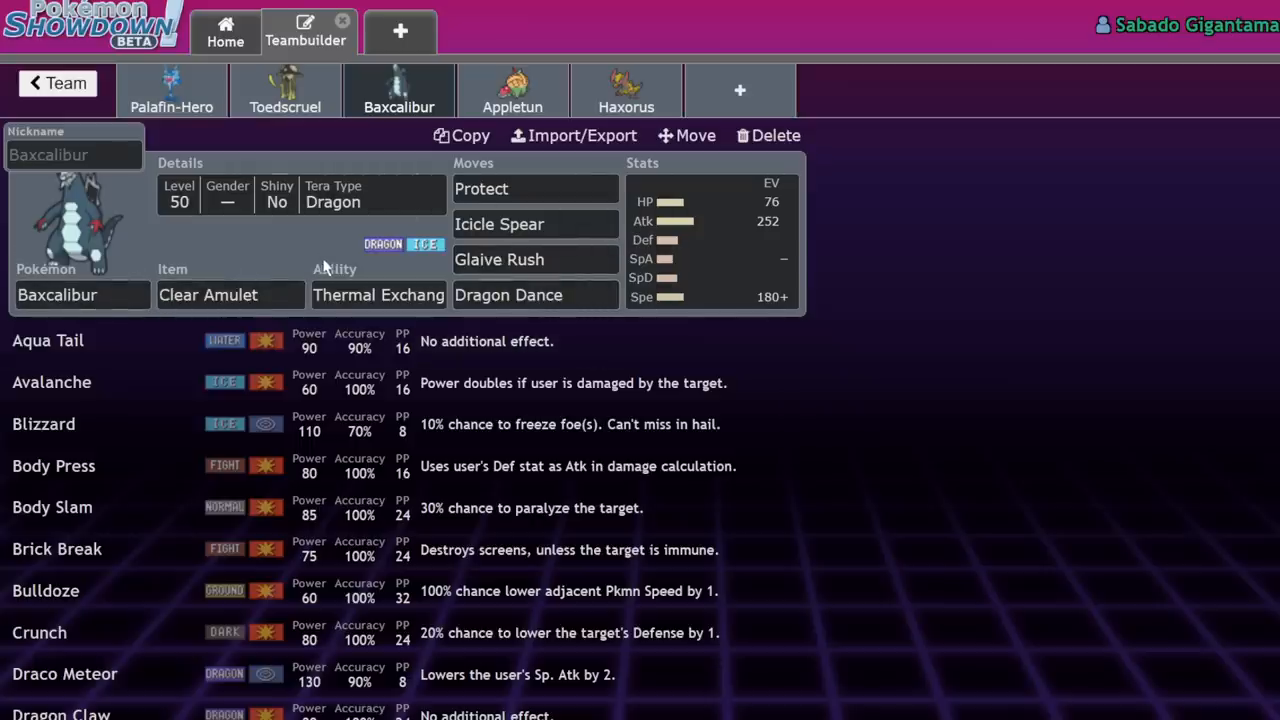
left_click(536, 224)
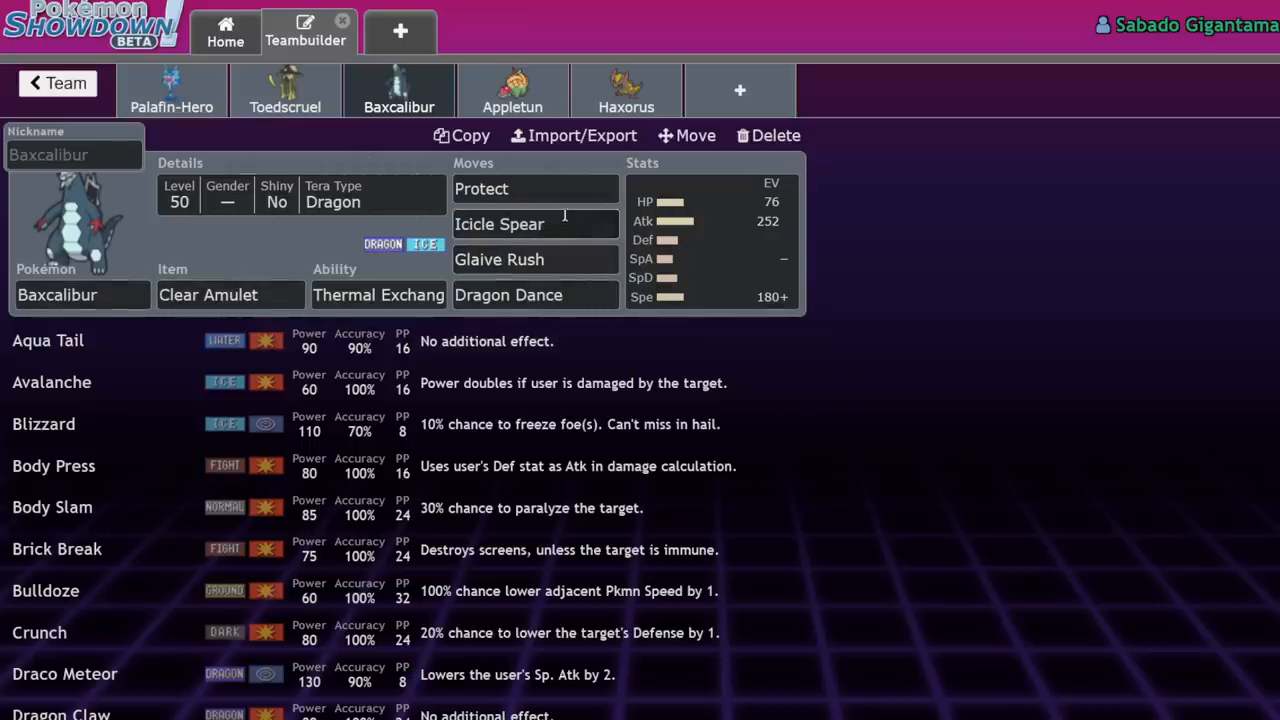
left_click(536, 224)
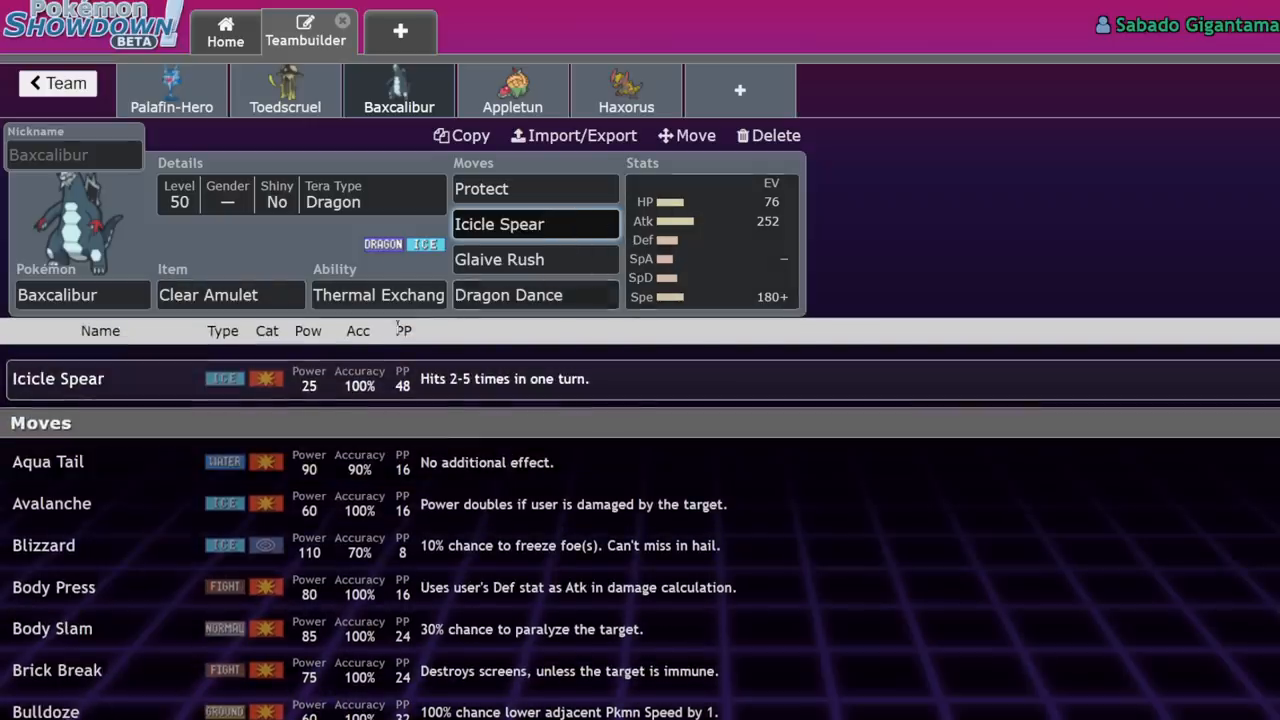
left_click(536, 224)
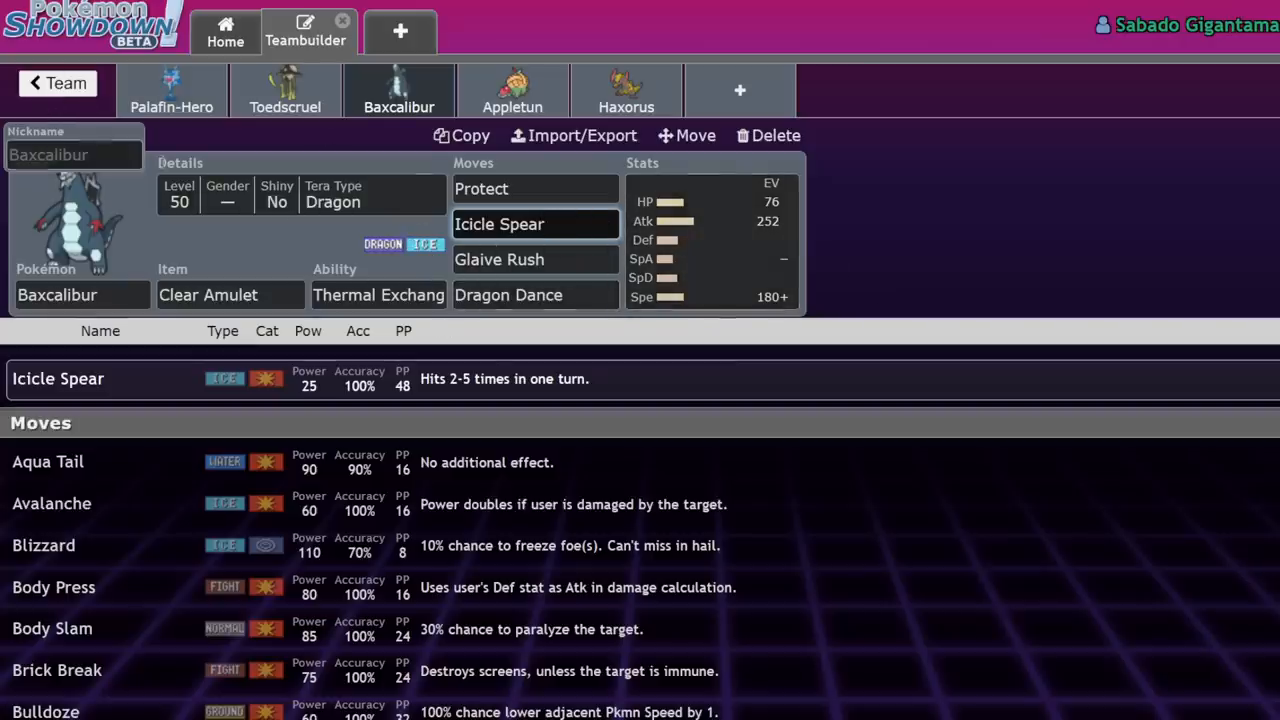
left_click(512, 90)
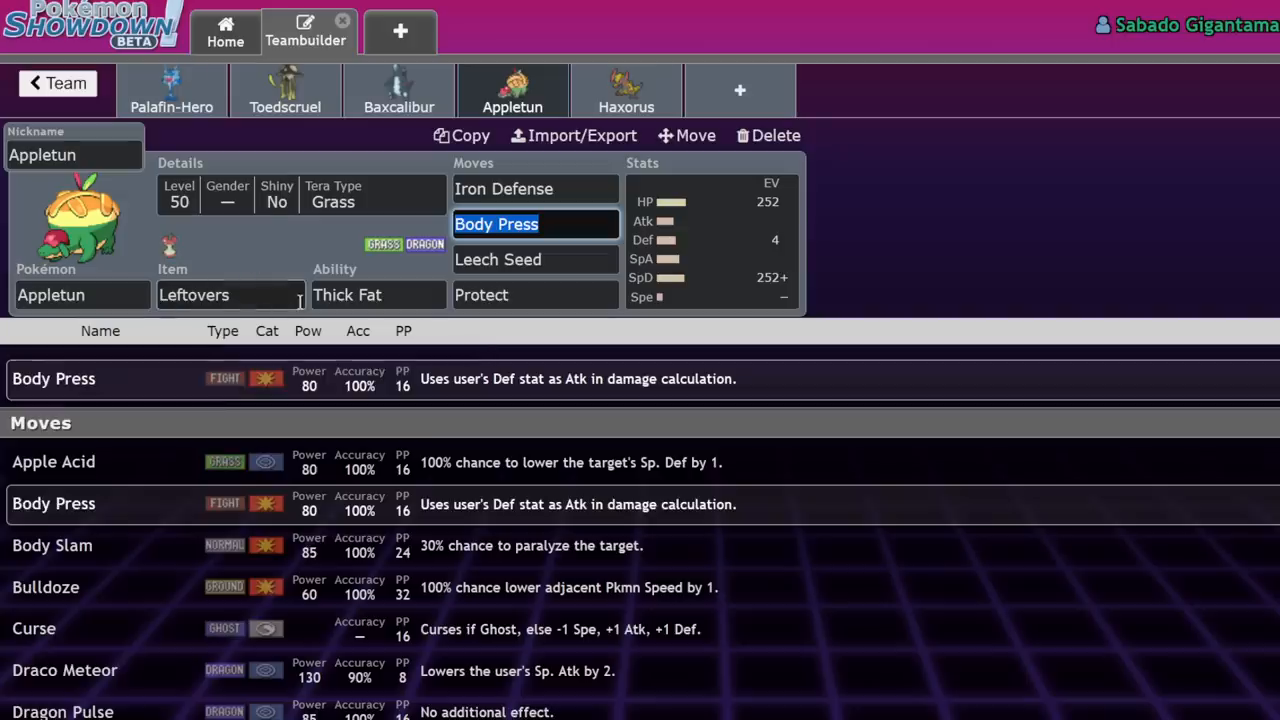
Review Appletun's Sassy 252 HP/4 Def/252 SpD spread, its Thick Fat ability options, and its Tera Grass details.
left_click(710, 240)
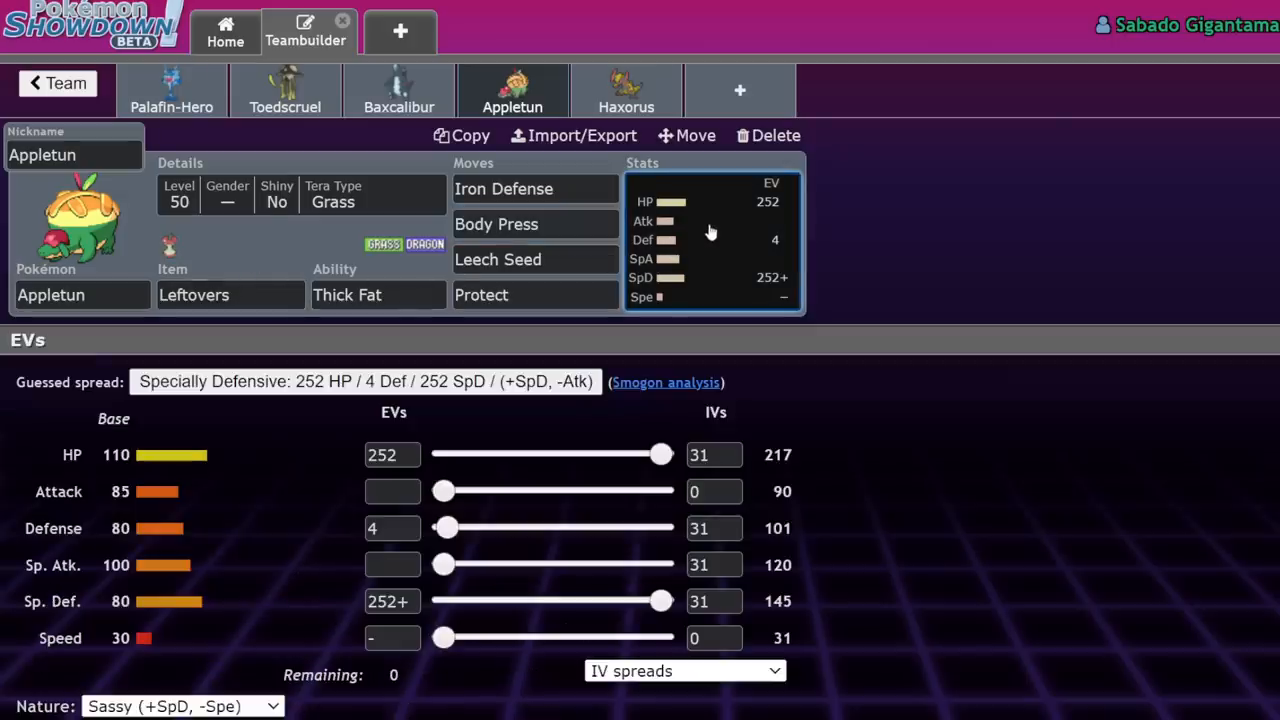
mouse_move(780, 380)
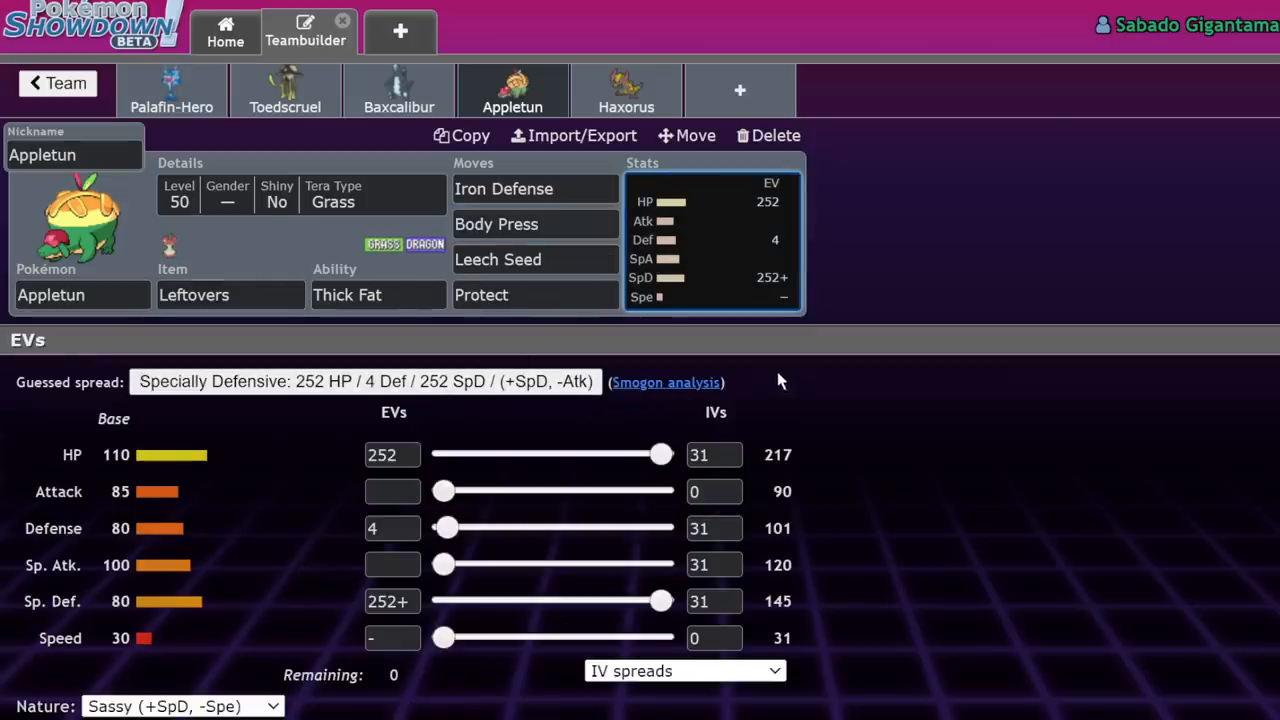
mouse_move(756, 352)
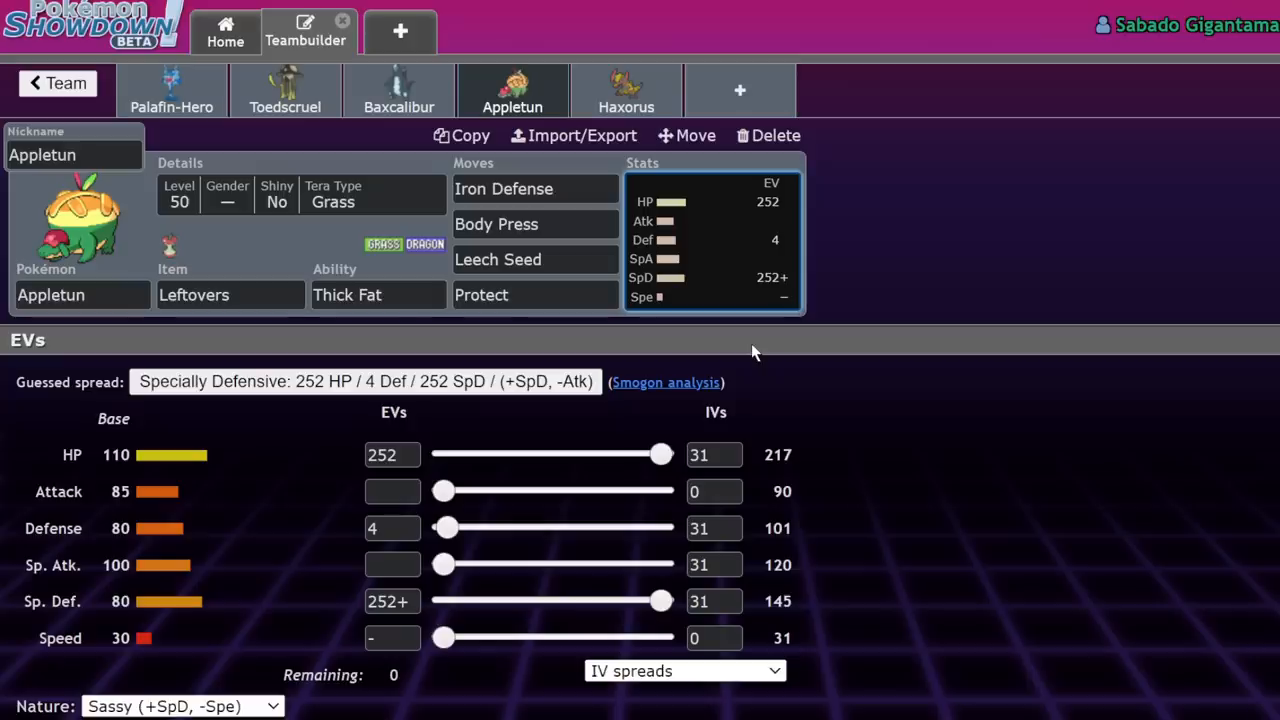
mouse_move(1010, 378)
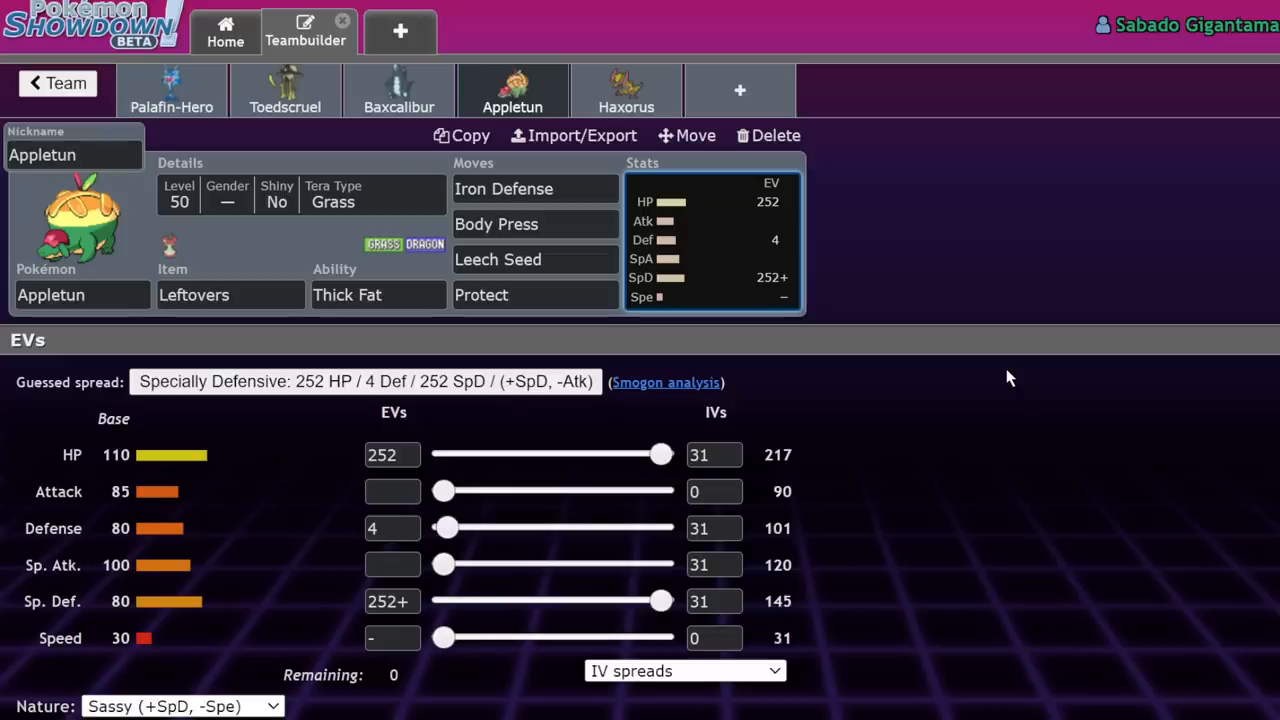
mouse_move(570, 332)
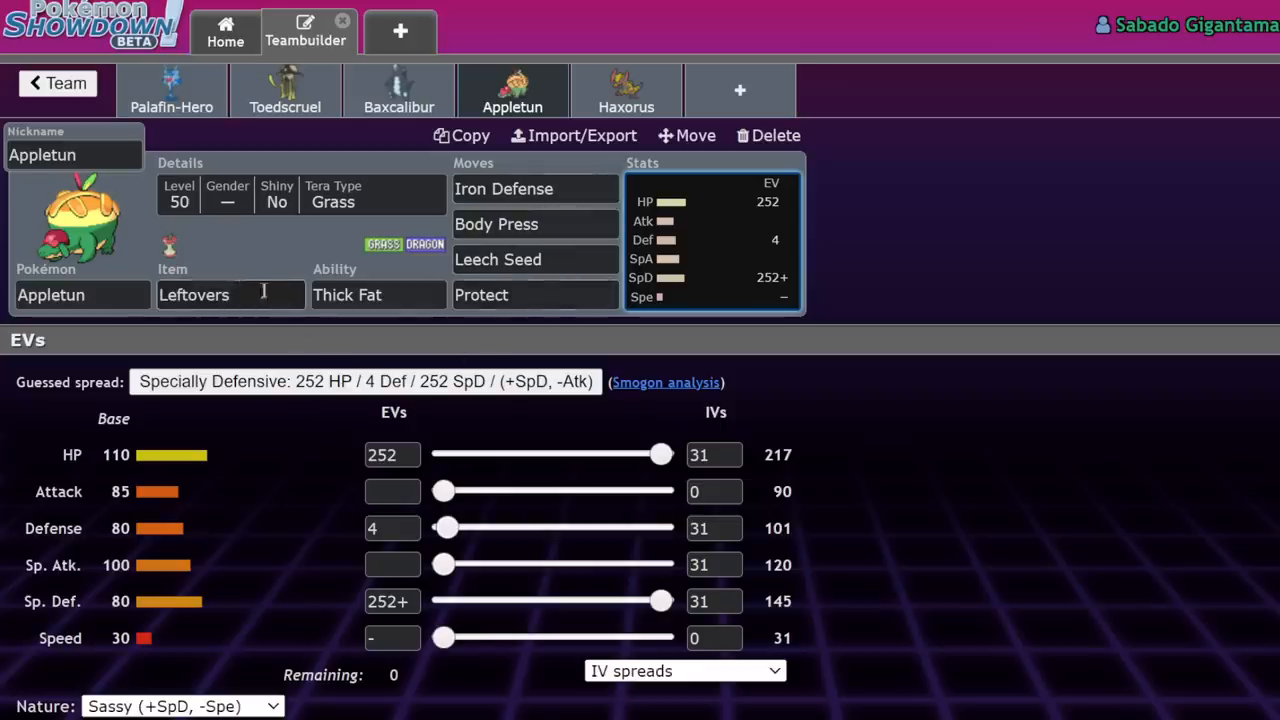
left_click(378, 294)
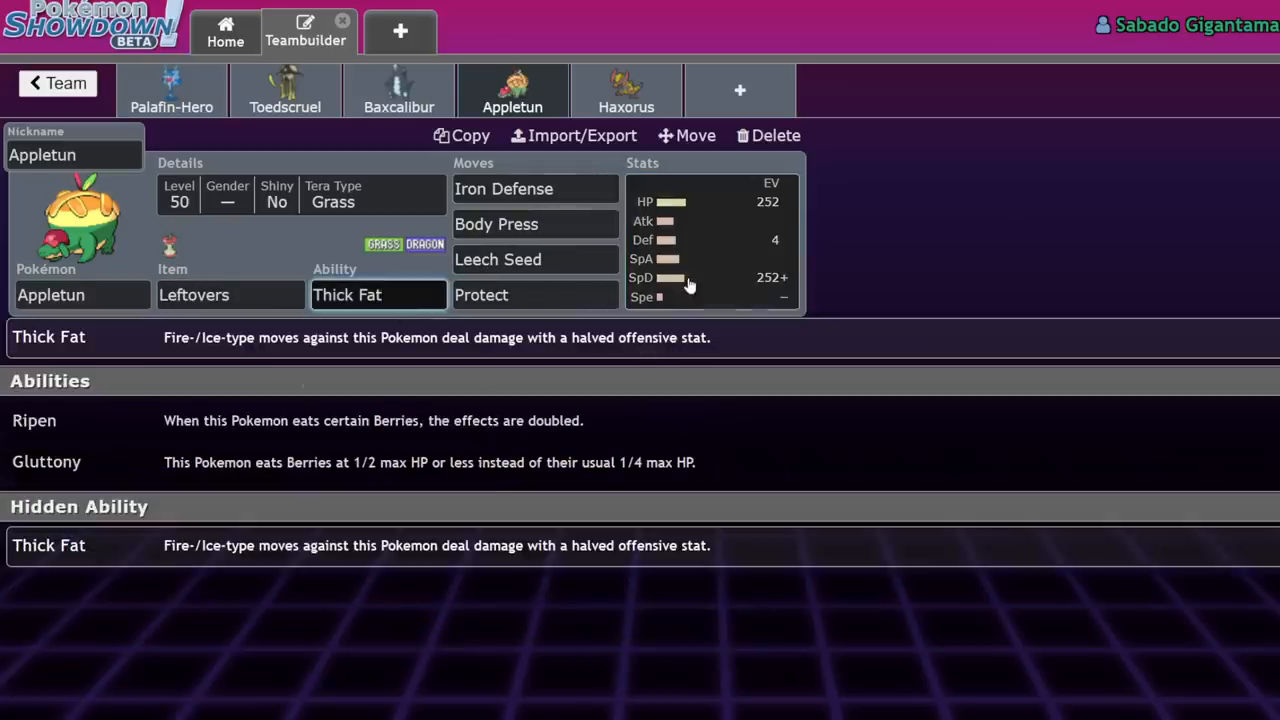
left_click(710, 240)
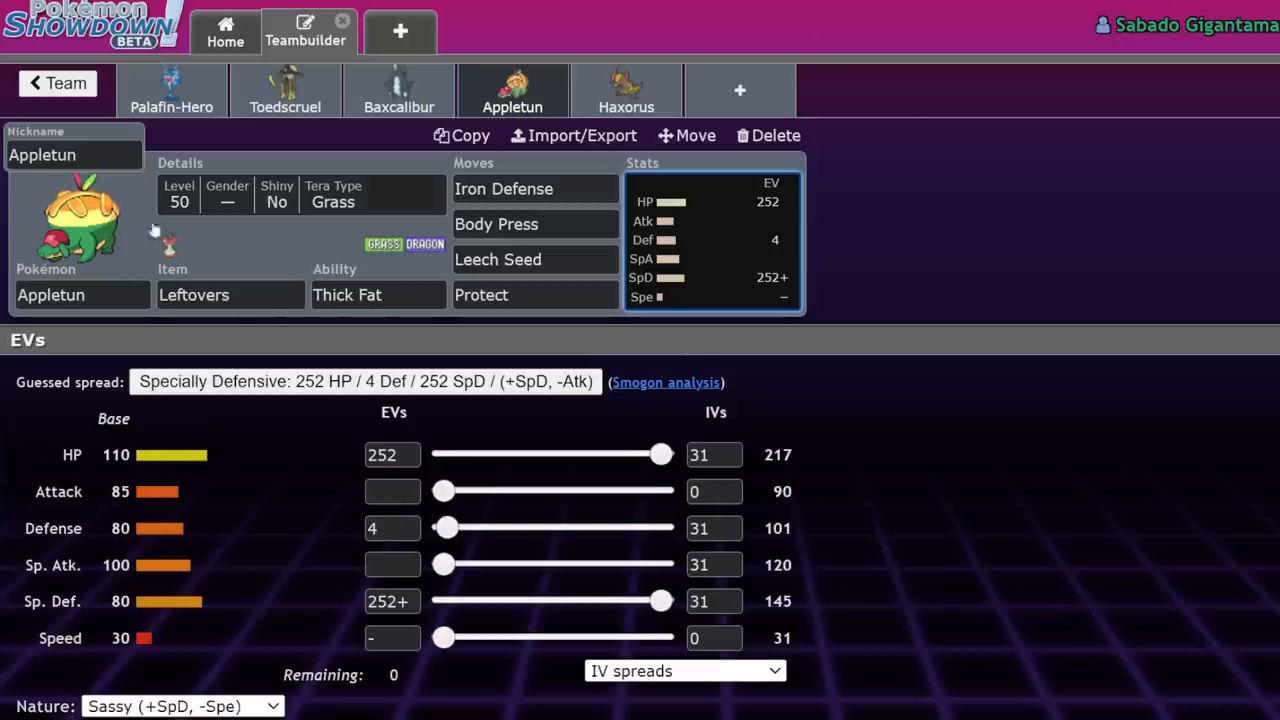
left_click(378, 294)
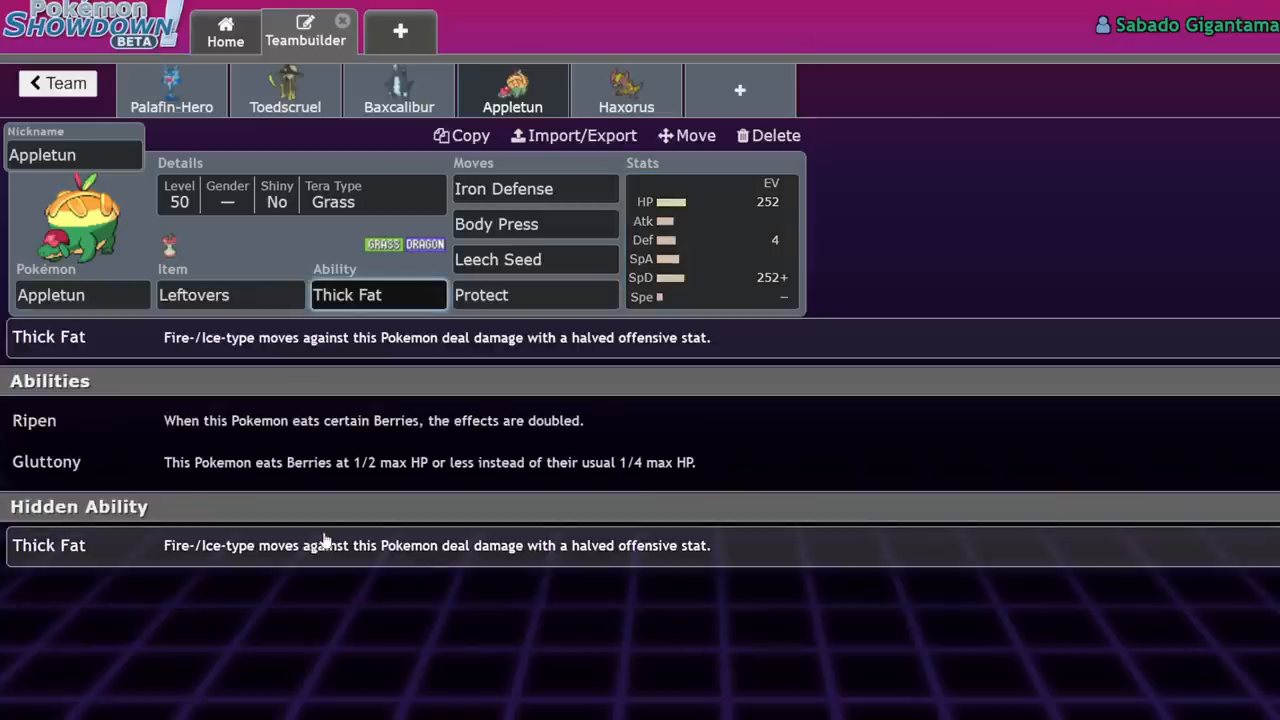
mouse_move(170, 498)
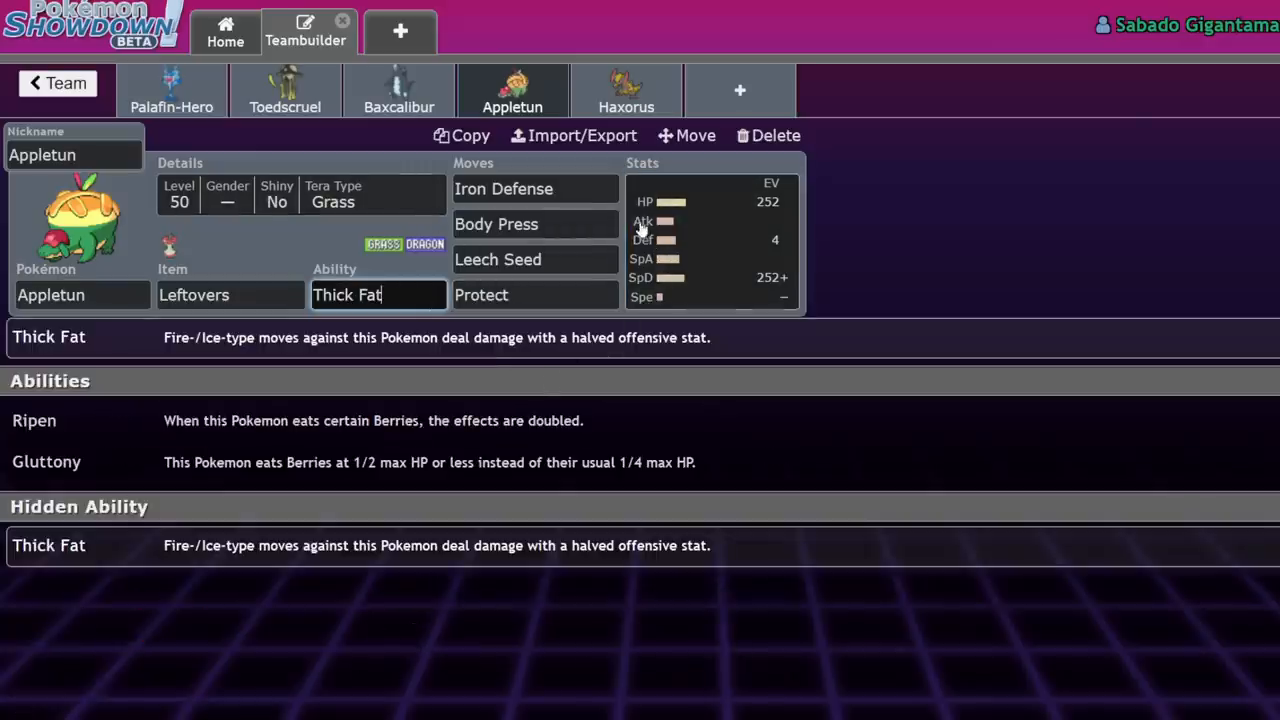
left_click(332, 200)
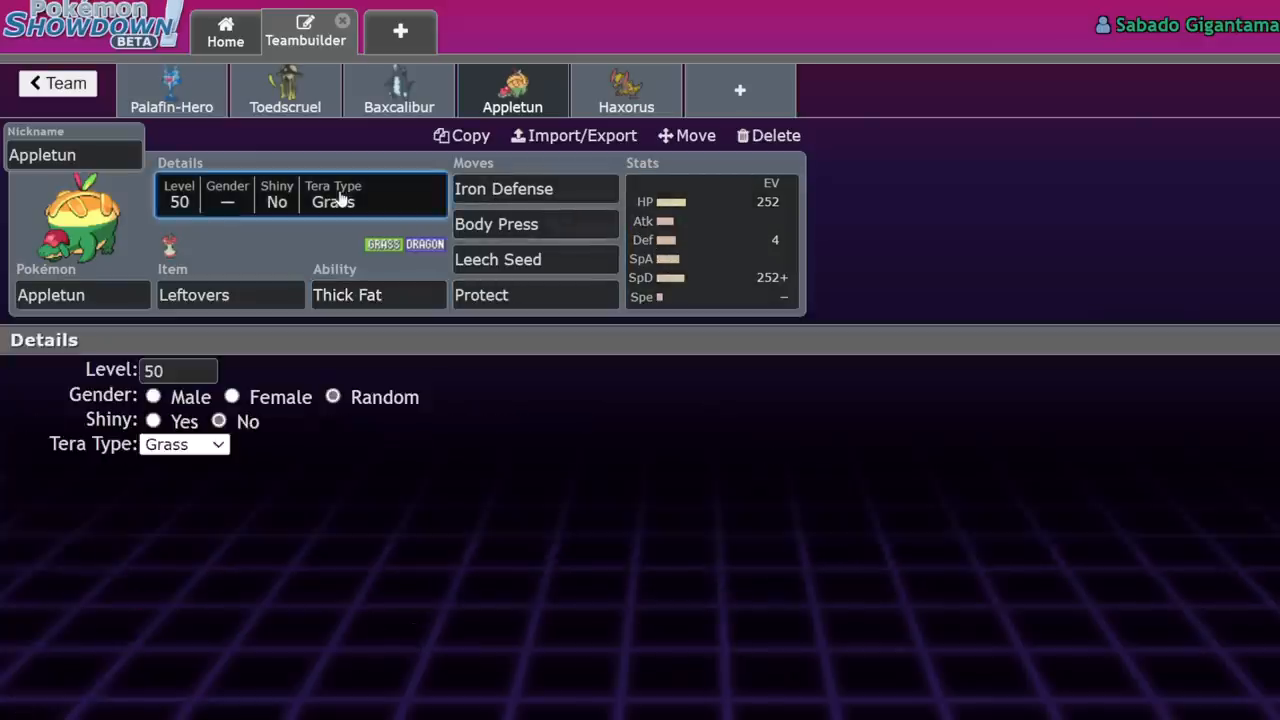
mouse_move(684, 230)
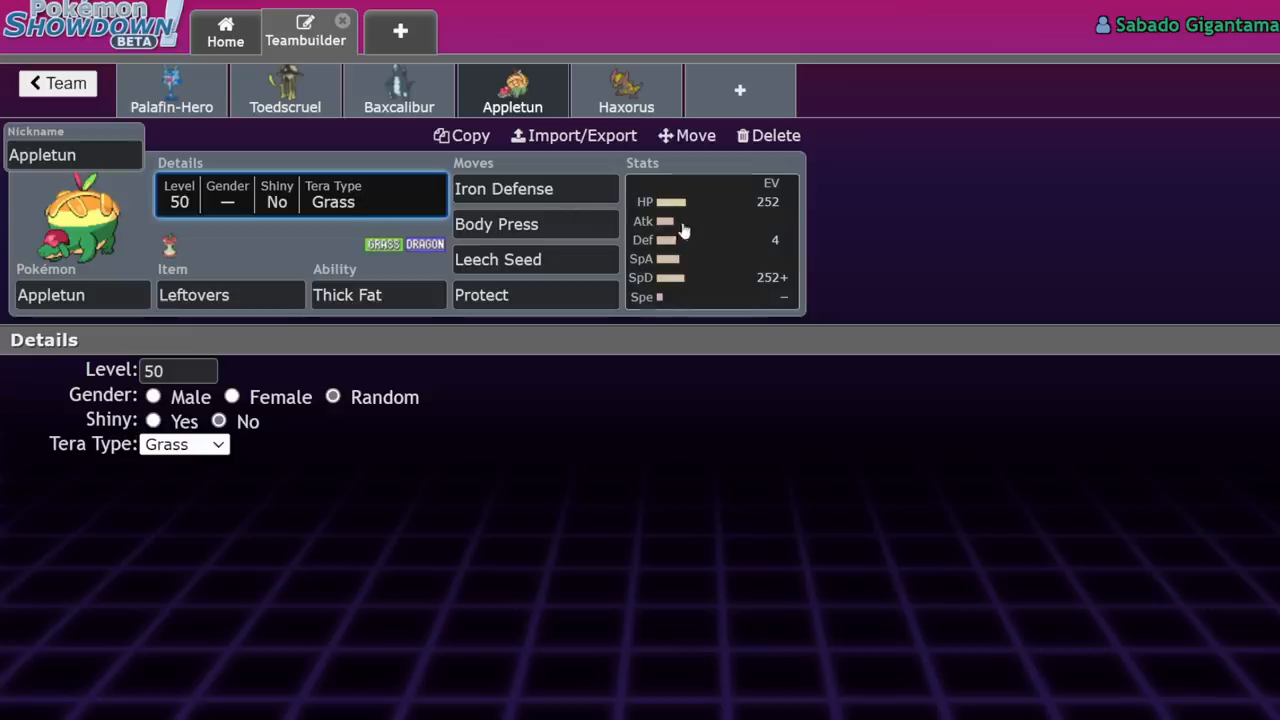
mouse_move(696, 240)
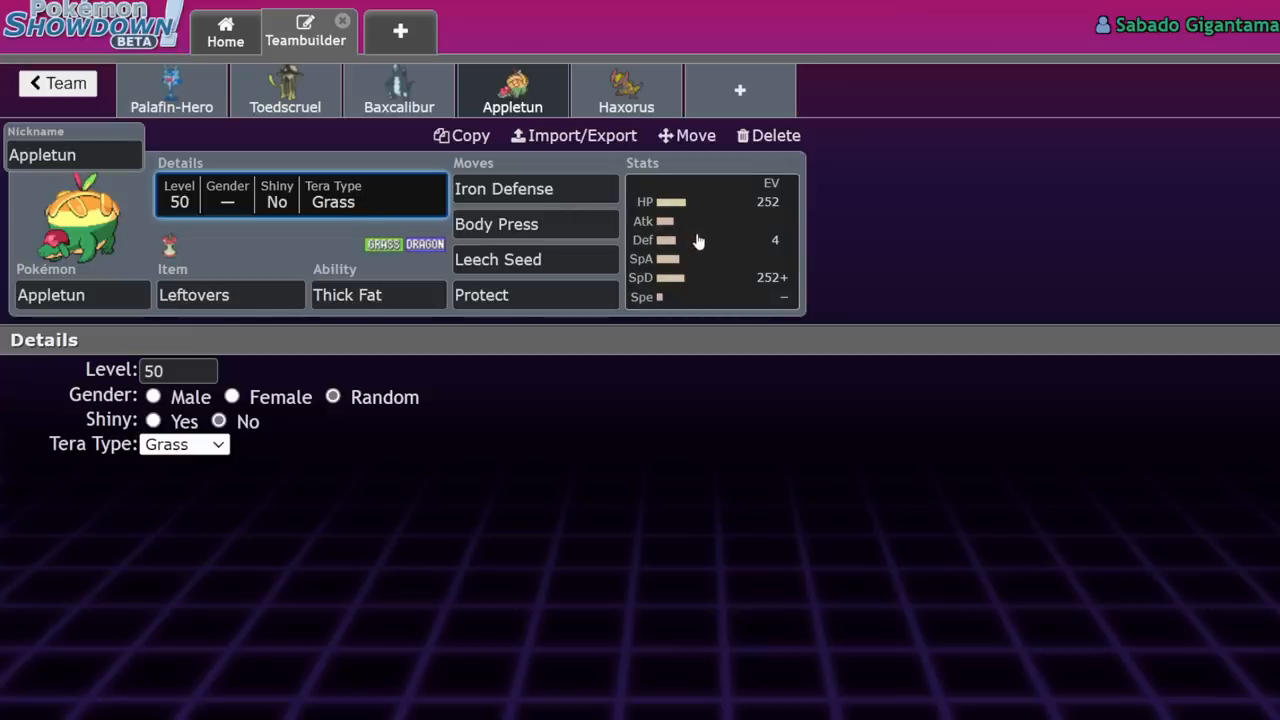
mouse_move(696, 240)
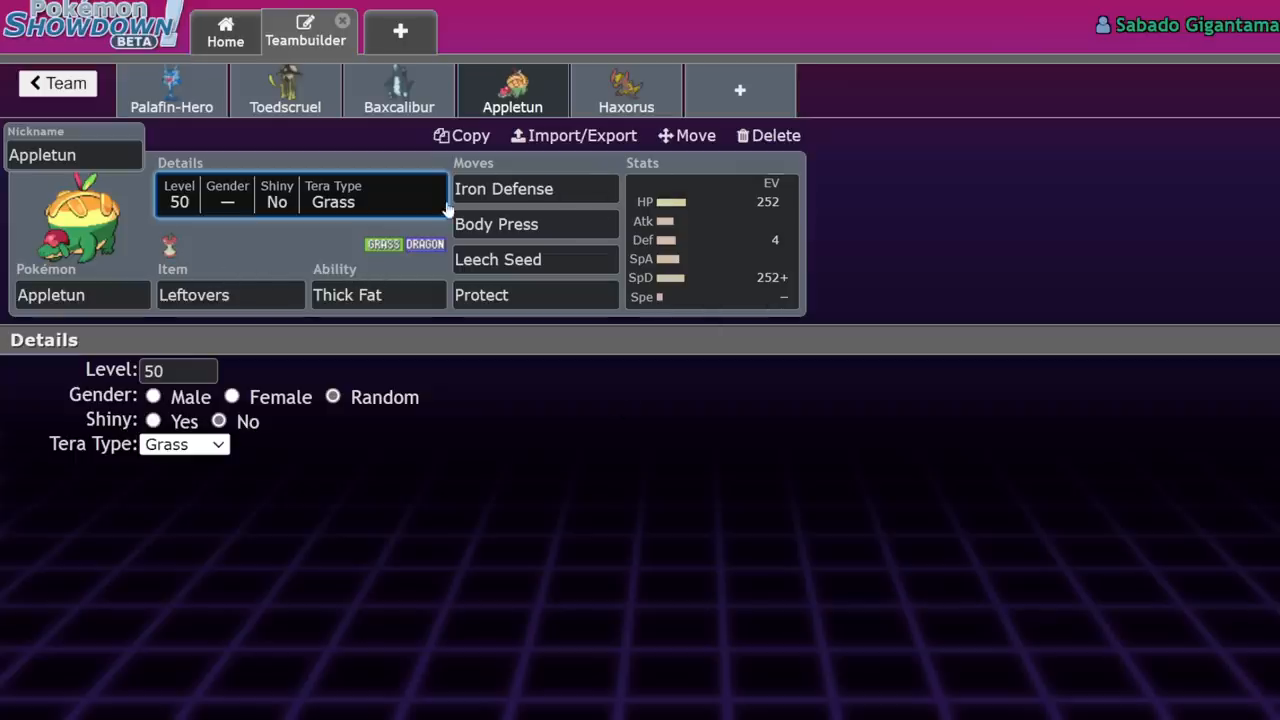
mouse_move(36, 284)
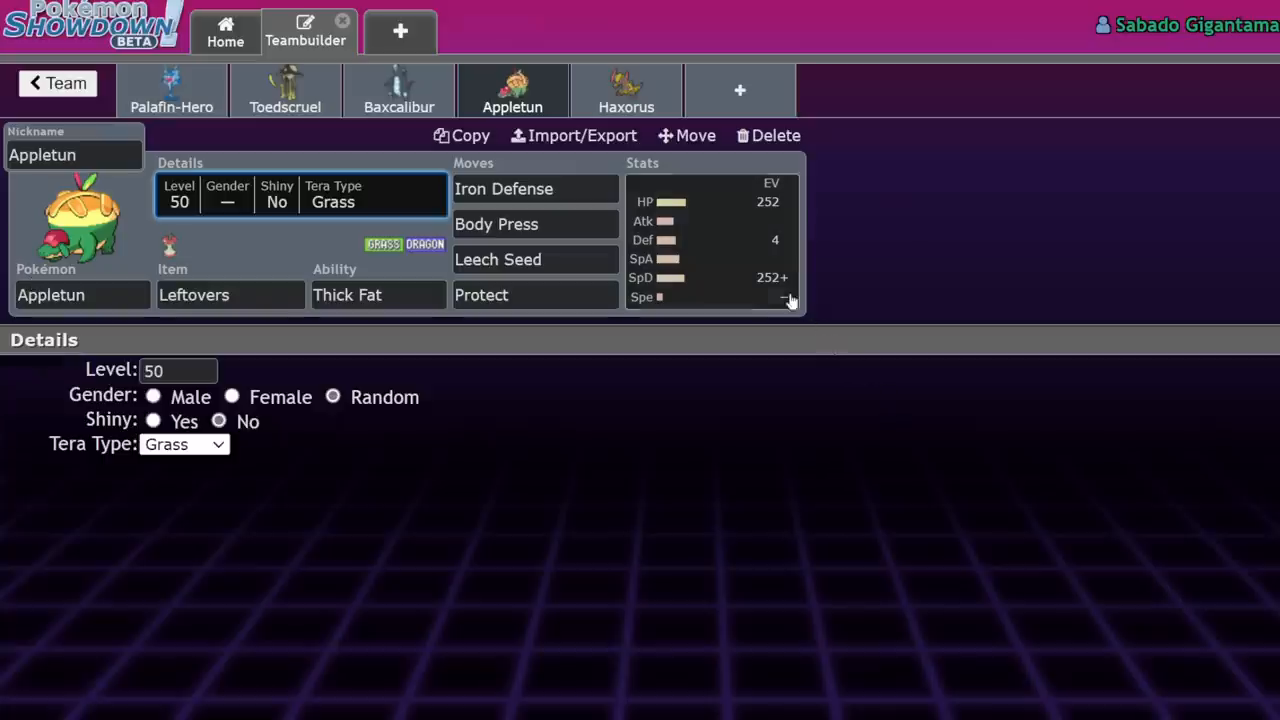
mouse_move(756, 316)
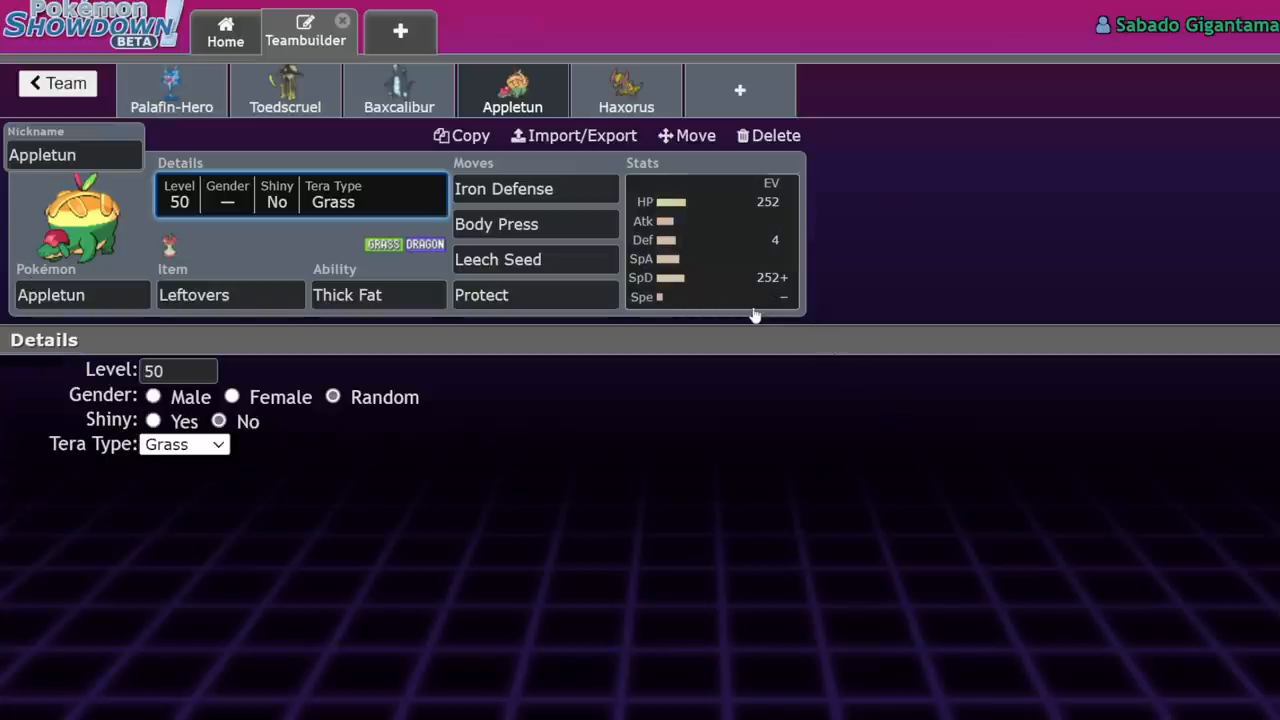
mouse_move(736, 272)
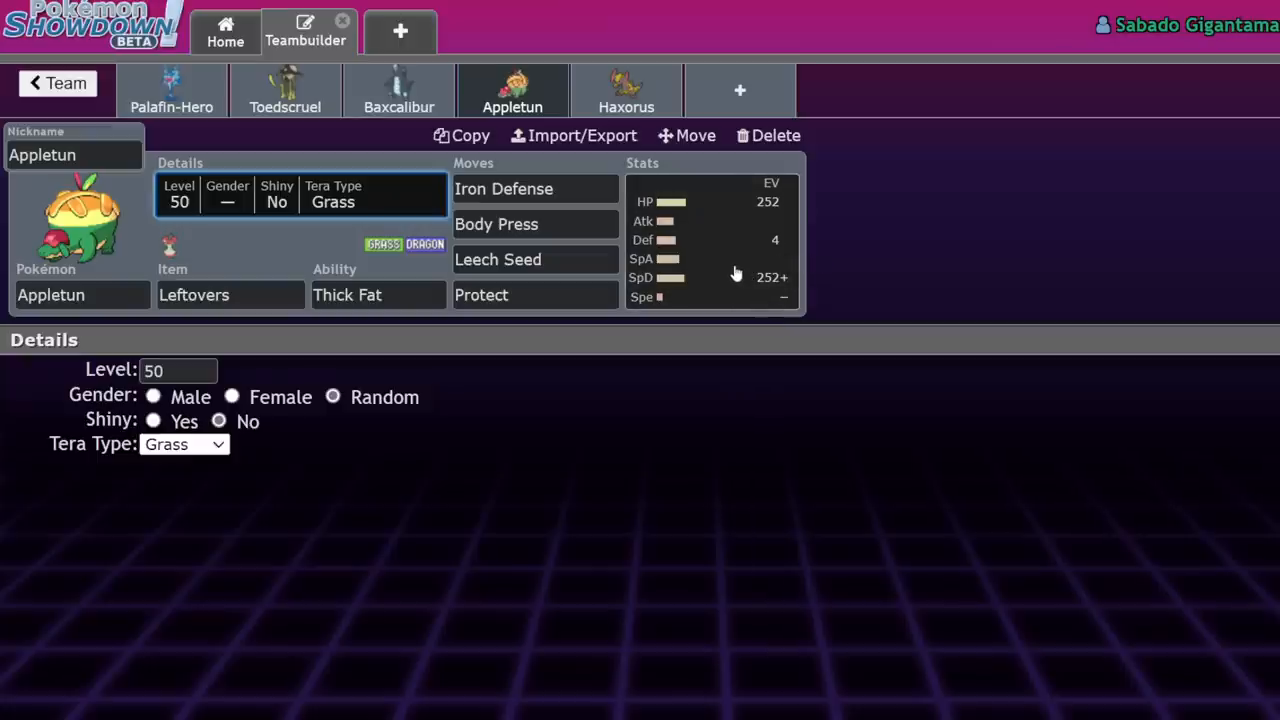
mouse_move(730, 272)
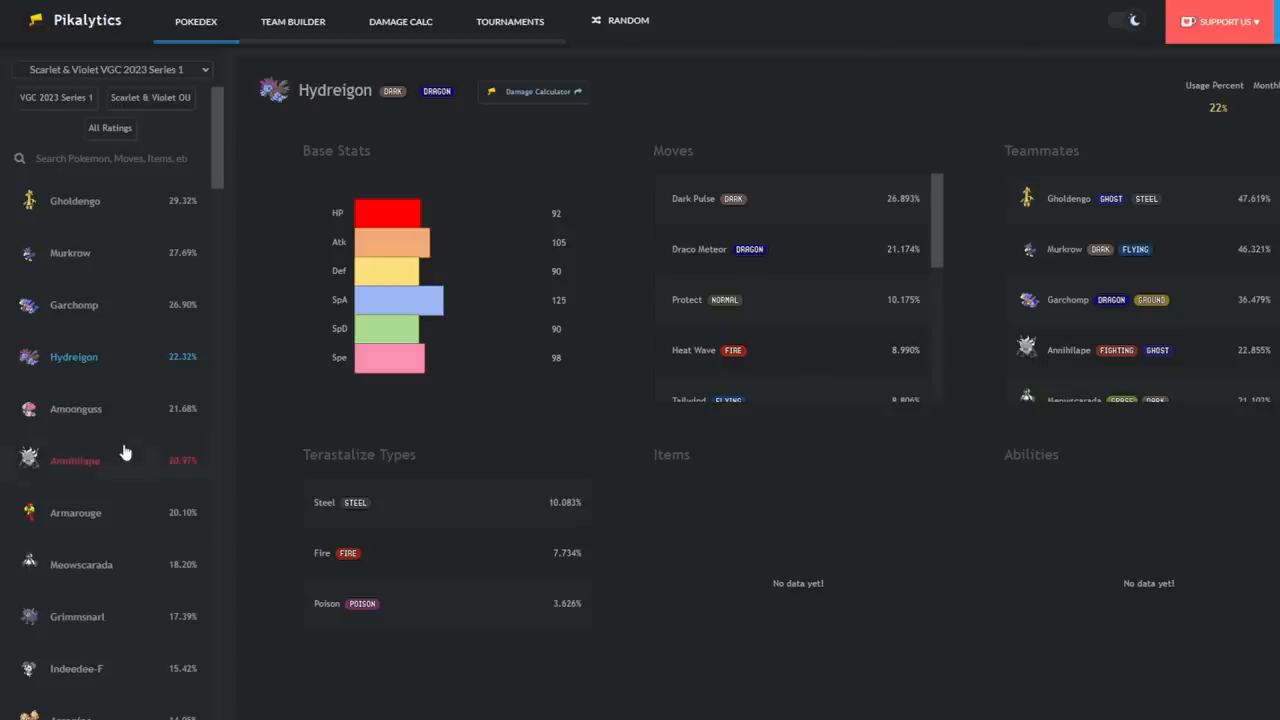
Scroll down the Pikalytics Hydreigon usage page.
scroll("down", 3)
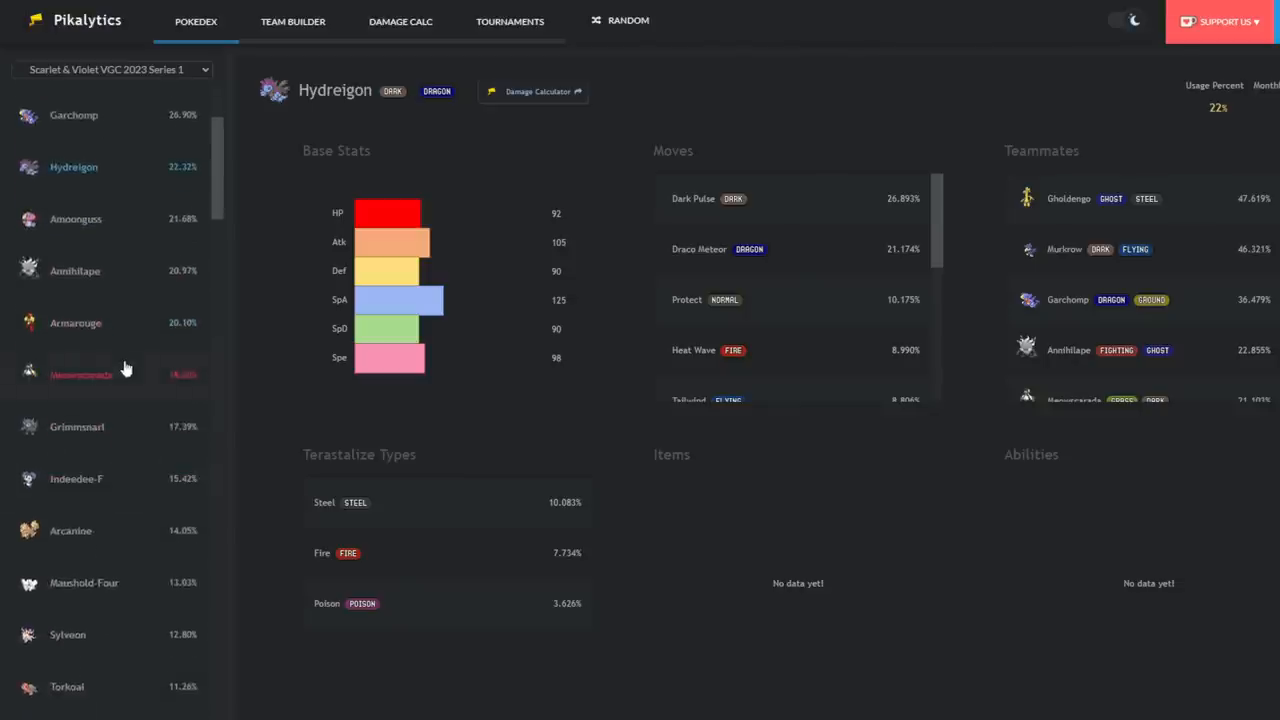
mouse_move(128, 402)
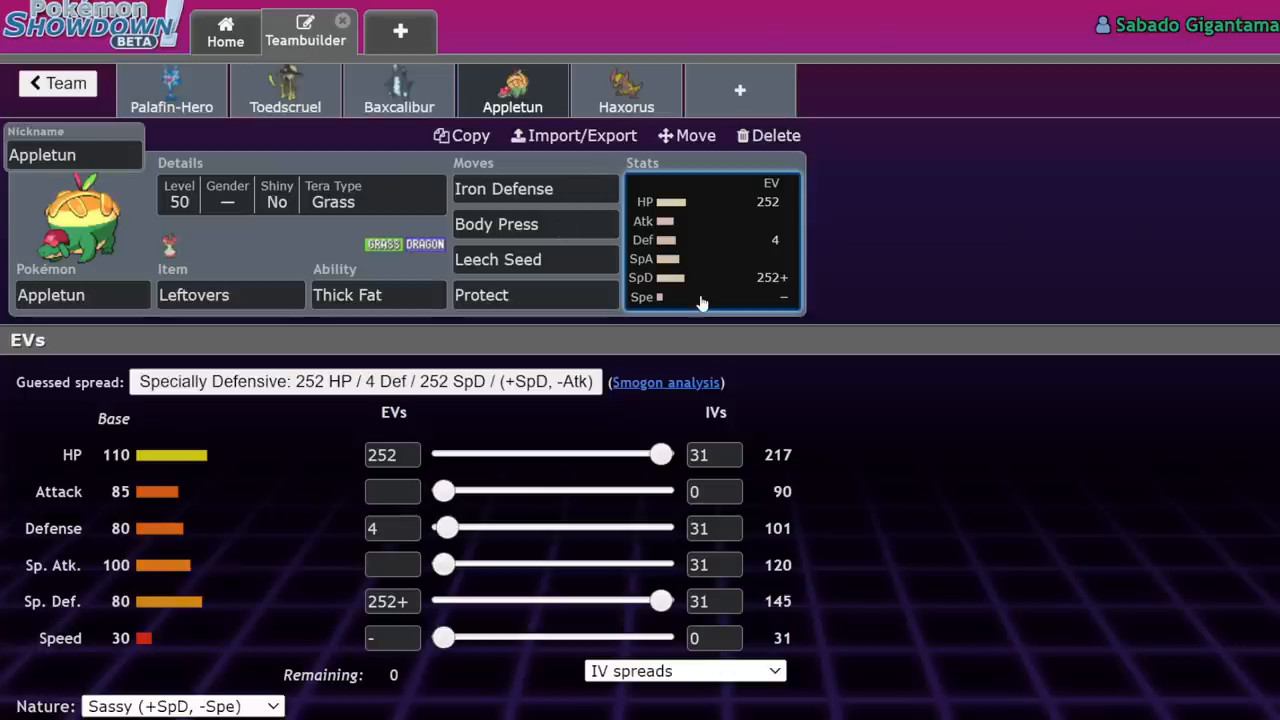
mouse_move(198, 340)
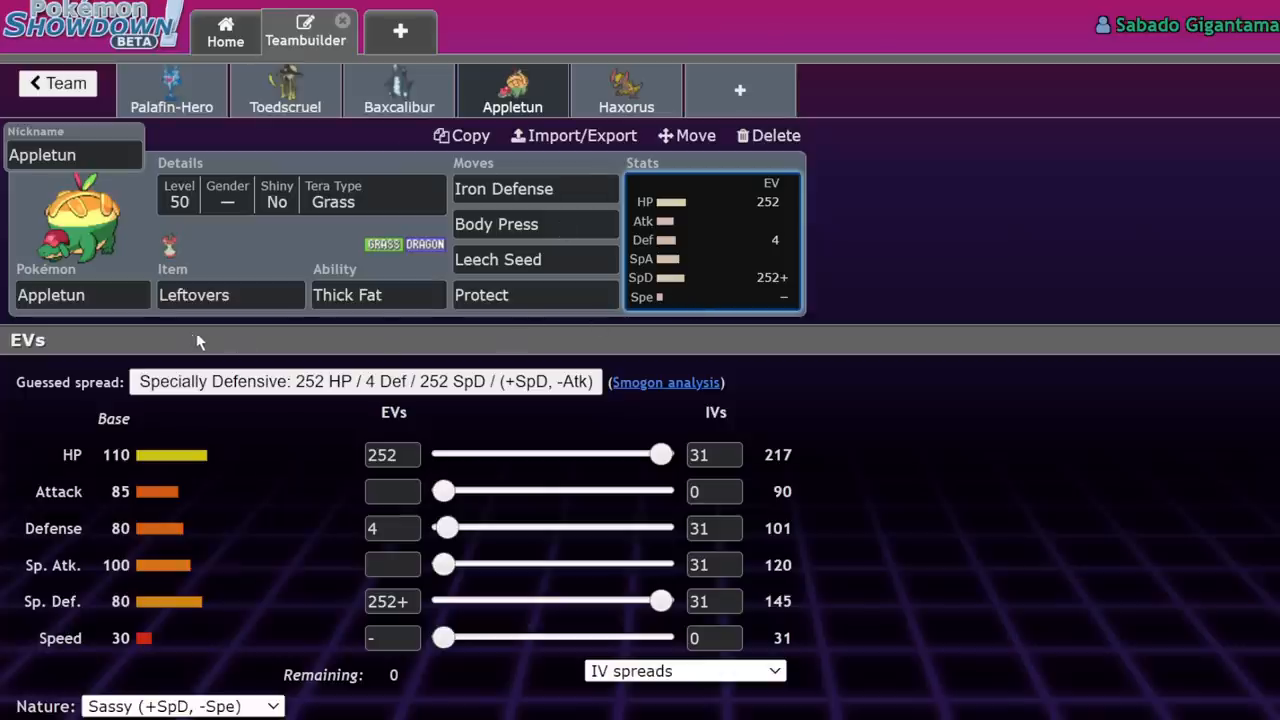
mouse_move(1024, 218)
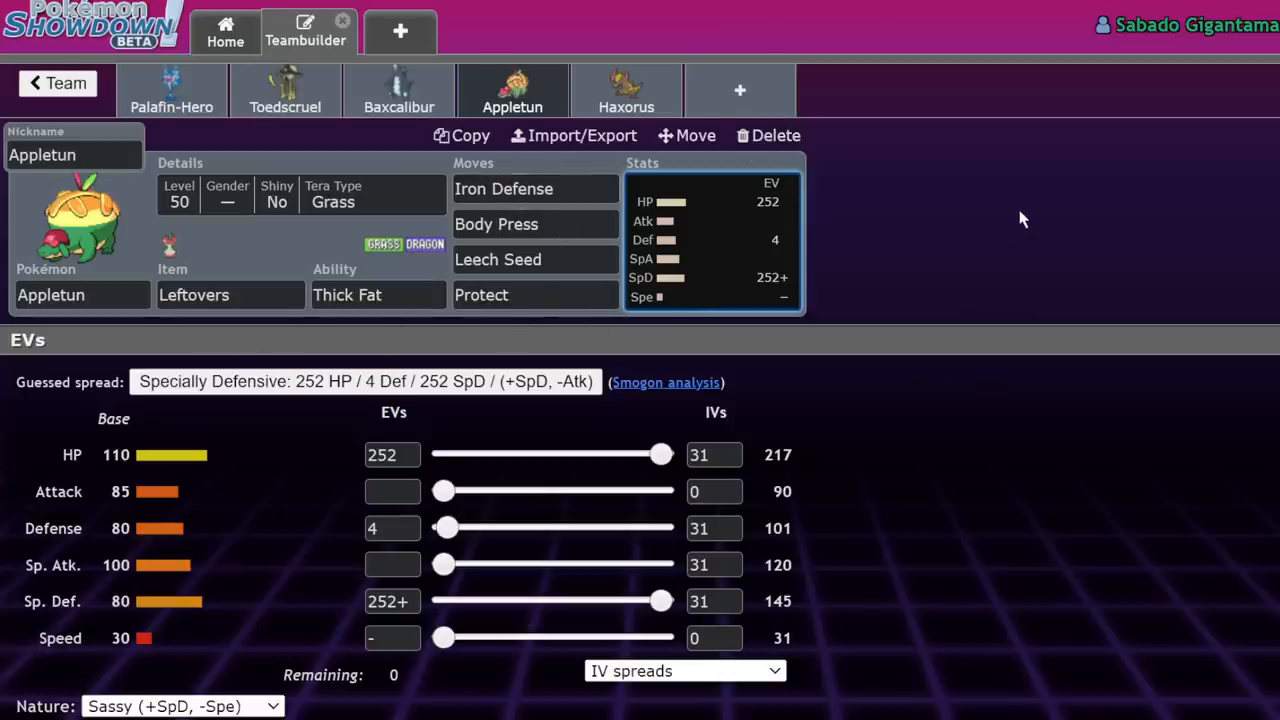
mouse_move(228, 412)
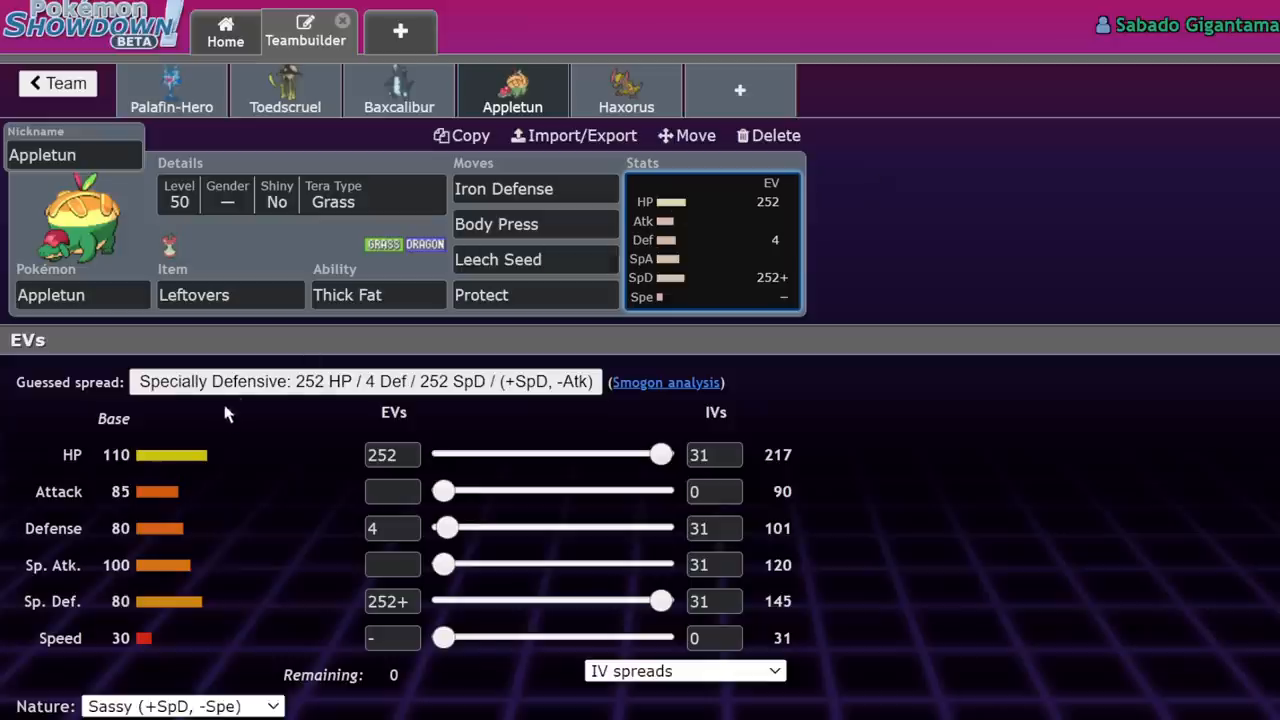
mouse_move(336, 64)
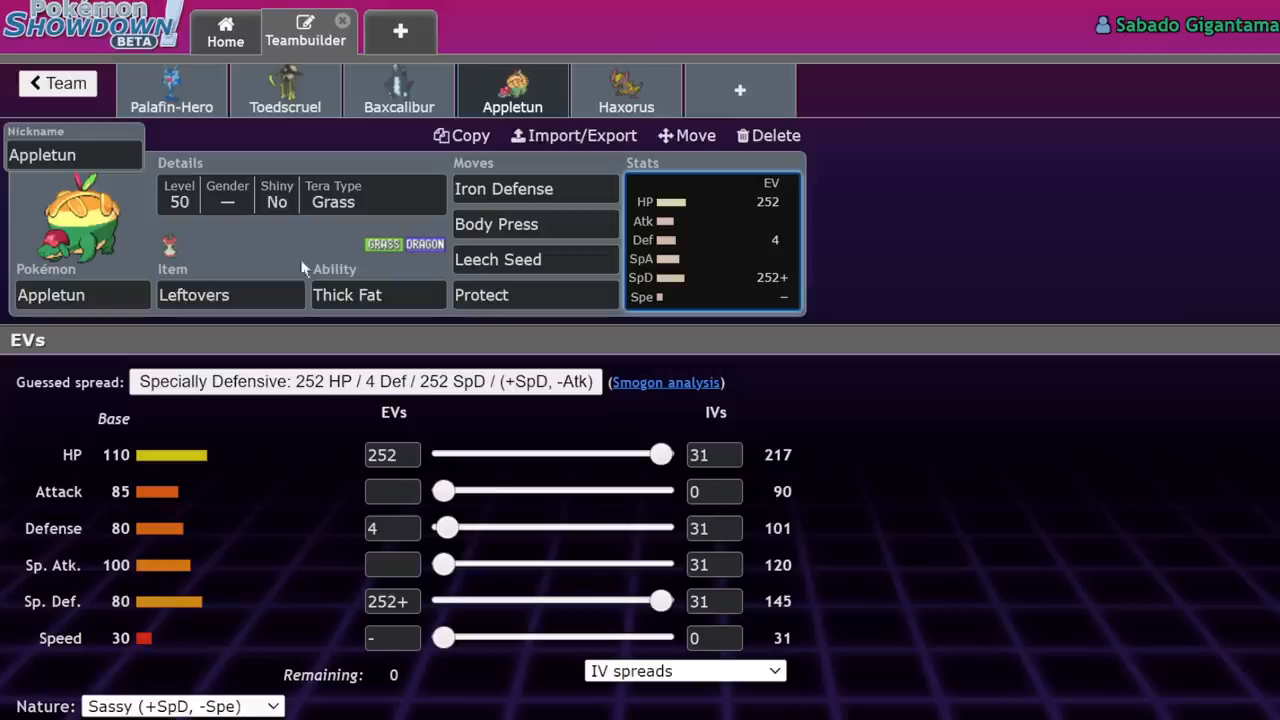
Open Haxorus's Focus Sash / Mold Breaker set with Dragon Dance, Earthquake, Close Combat and Dragon Claw.
left_click(626, 90)
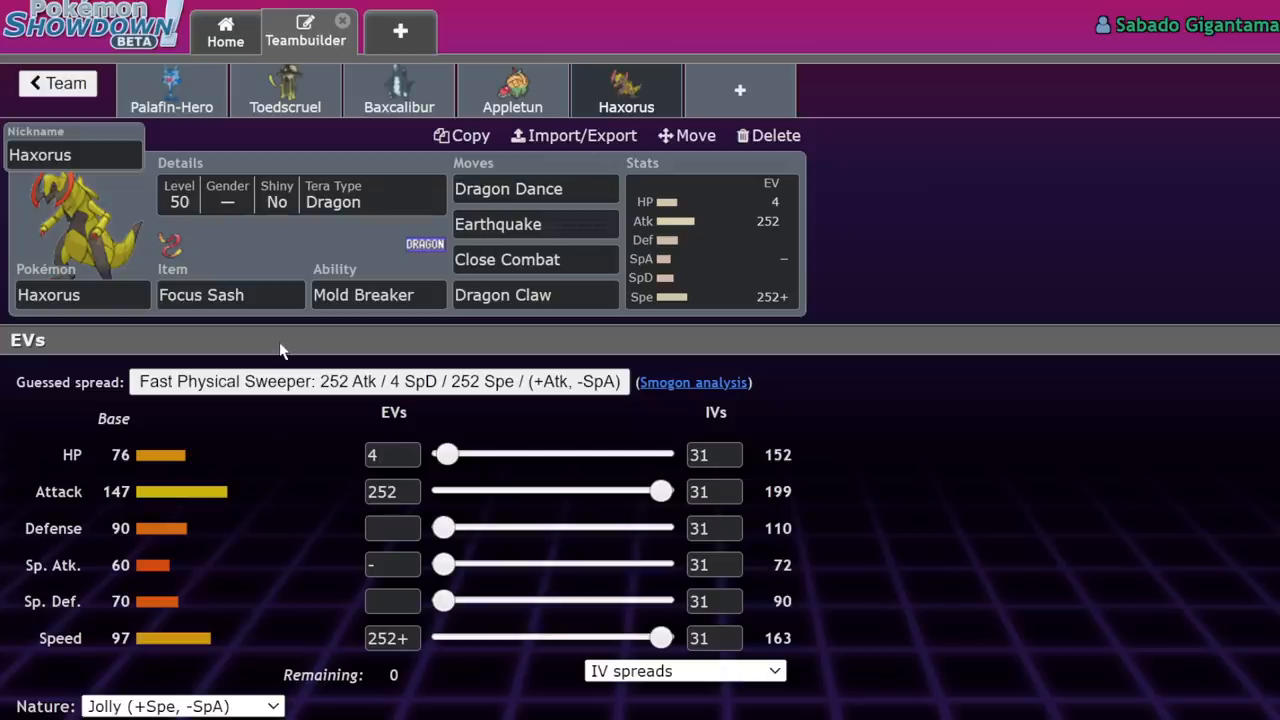
mouse_move(758, 390)
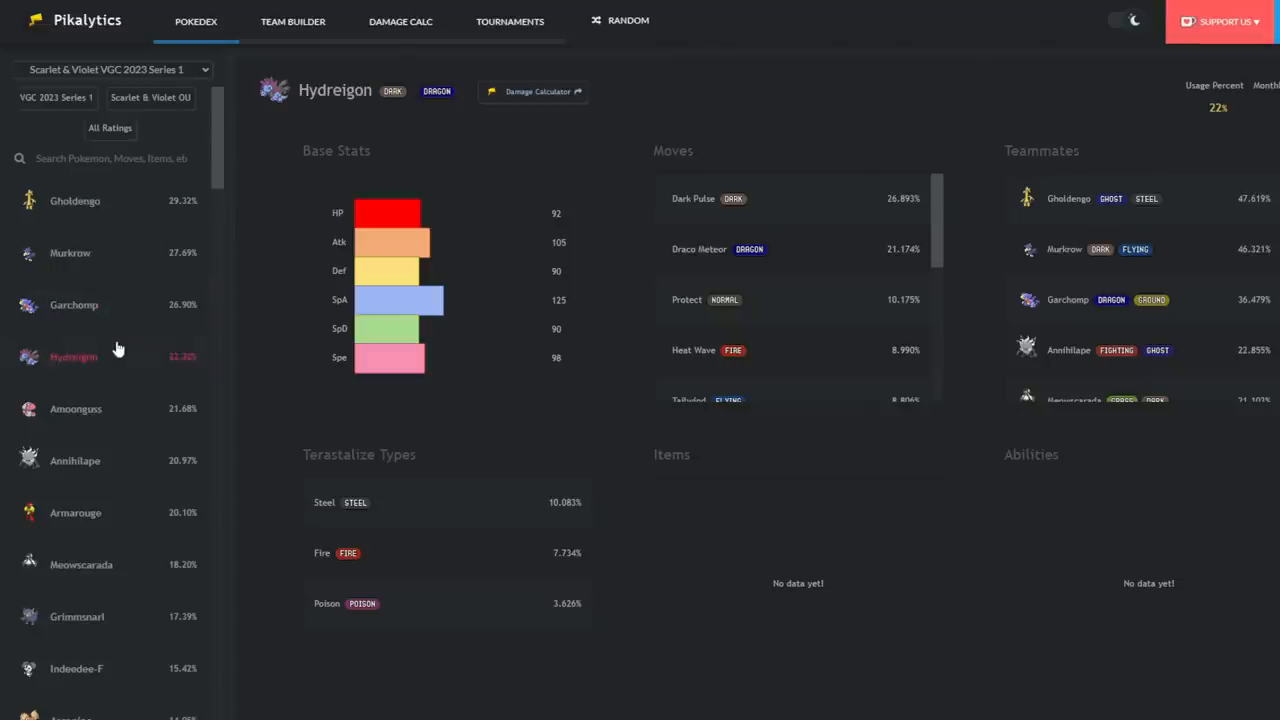
scroll("down", 3)
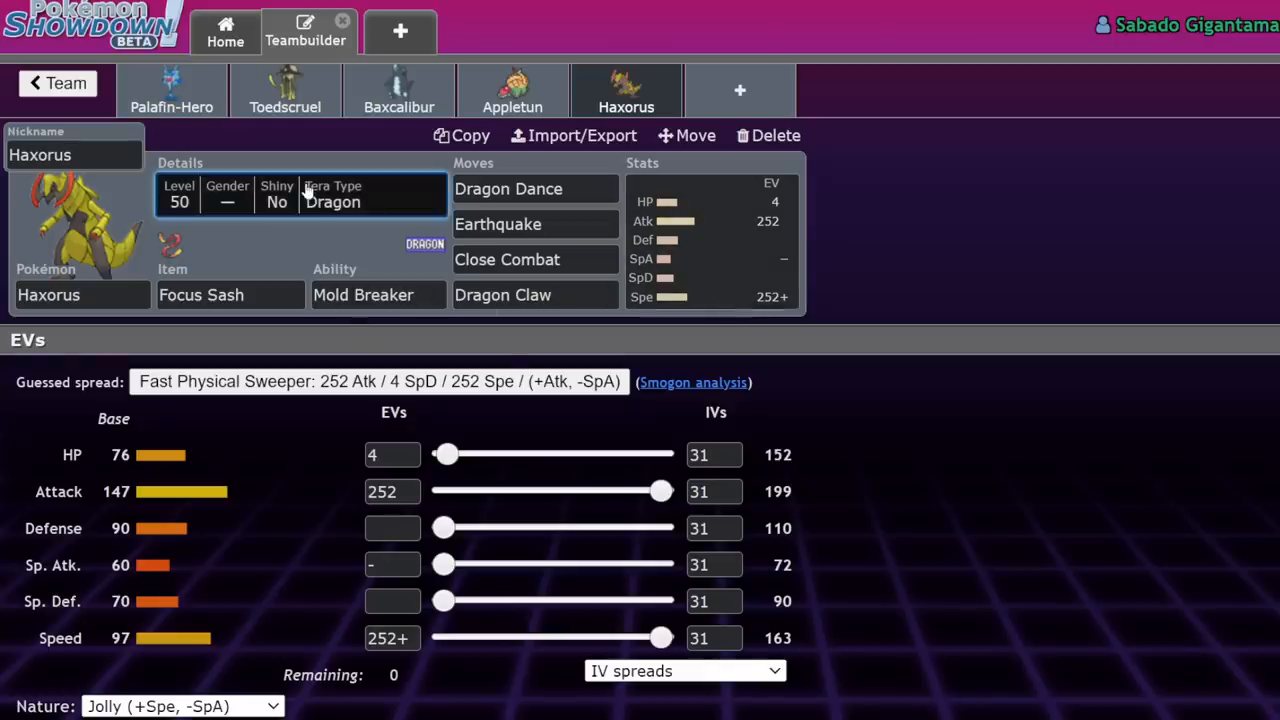
Set Haxorus's Tera Type to Ground, then browse alternatives for its Dragon Claw and Close Combat slots.
left_click(300, 194)
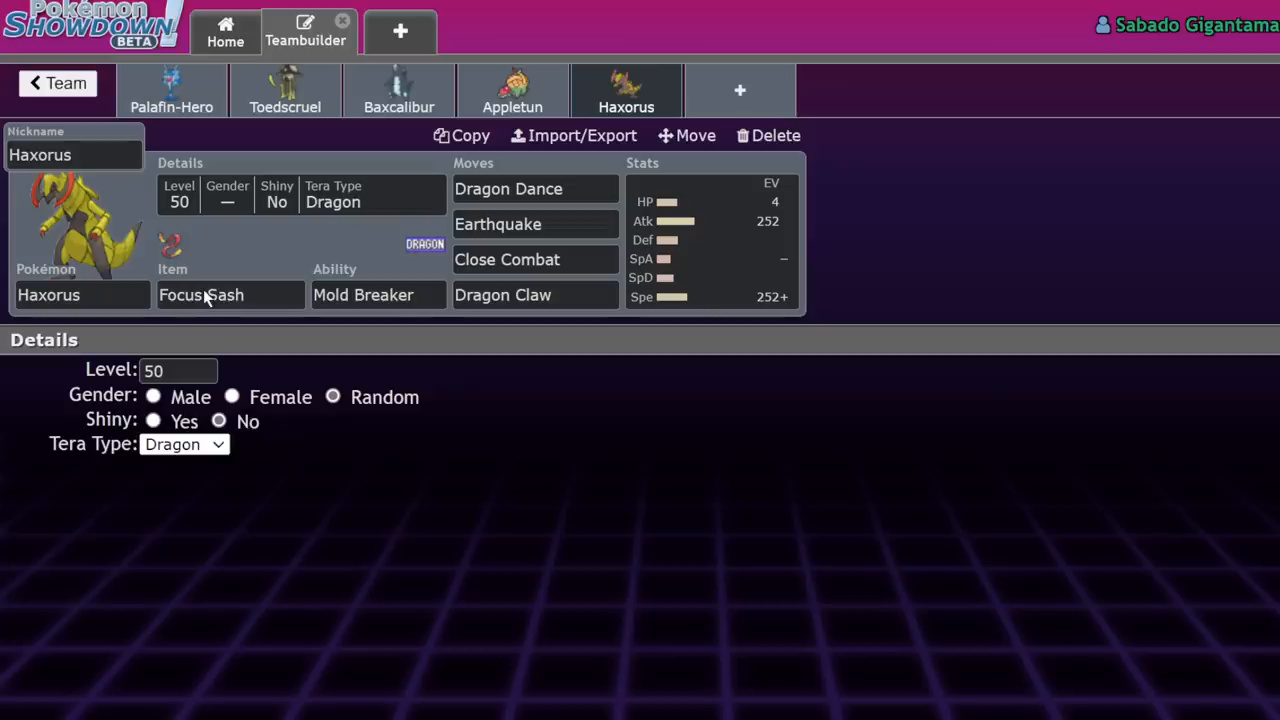
left_click(710, 240)
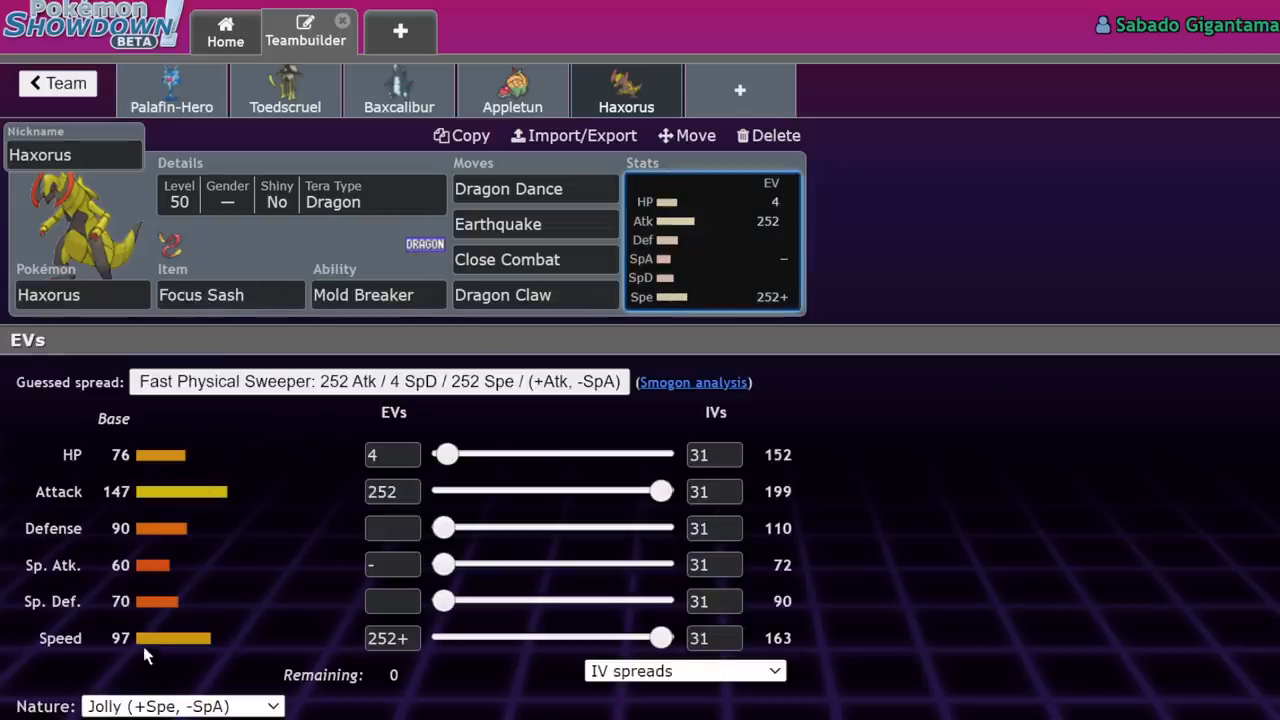
mouse_move(332, 456)
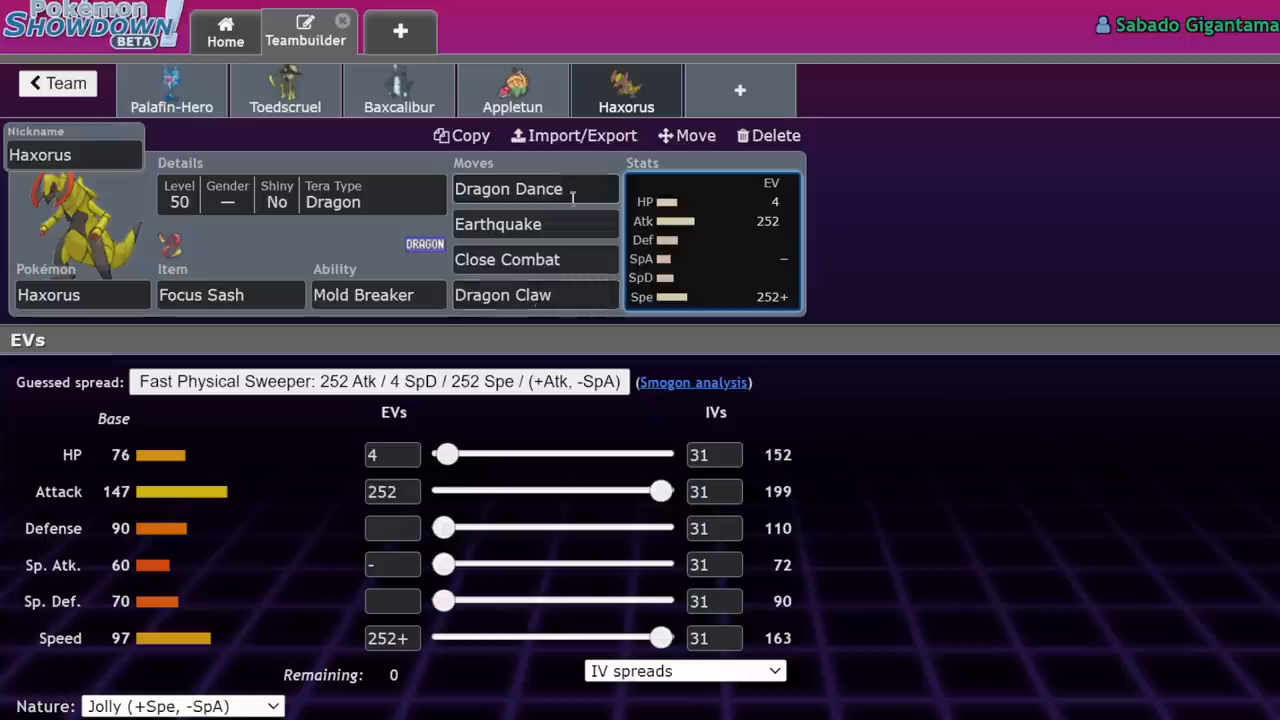
left_click(536, 294)
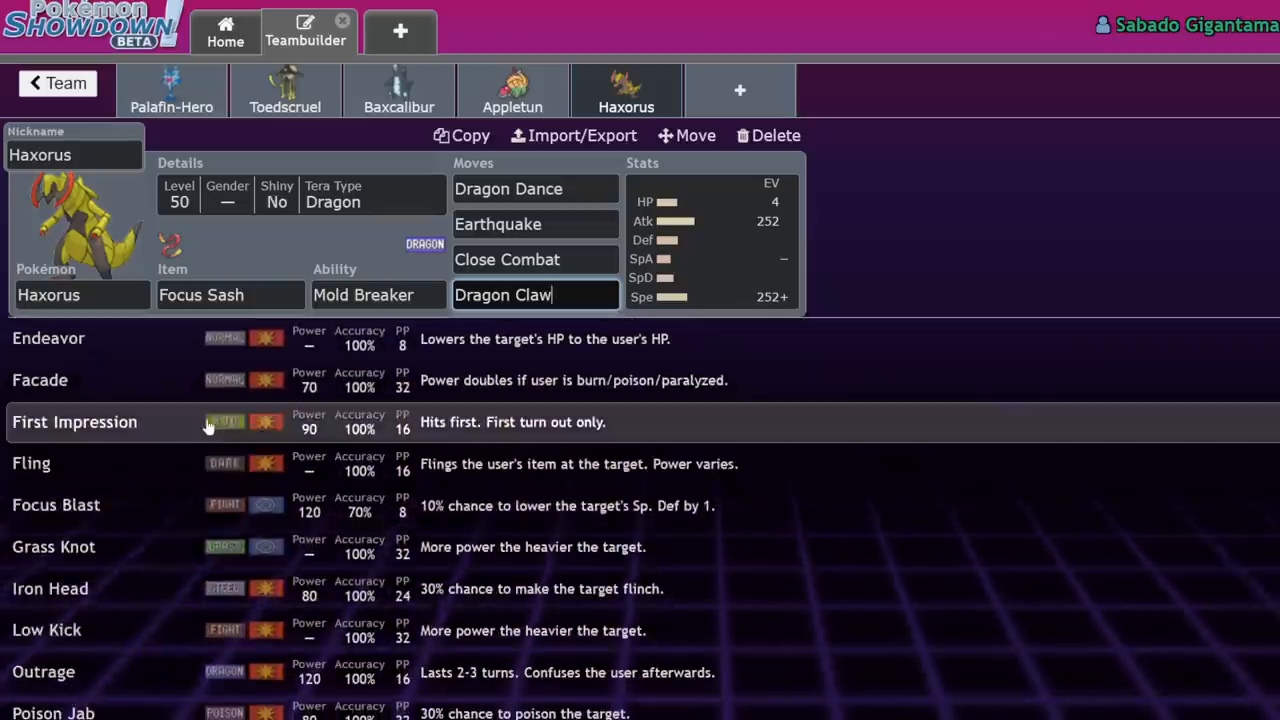
scroll("down", 3)
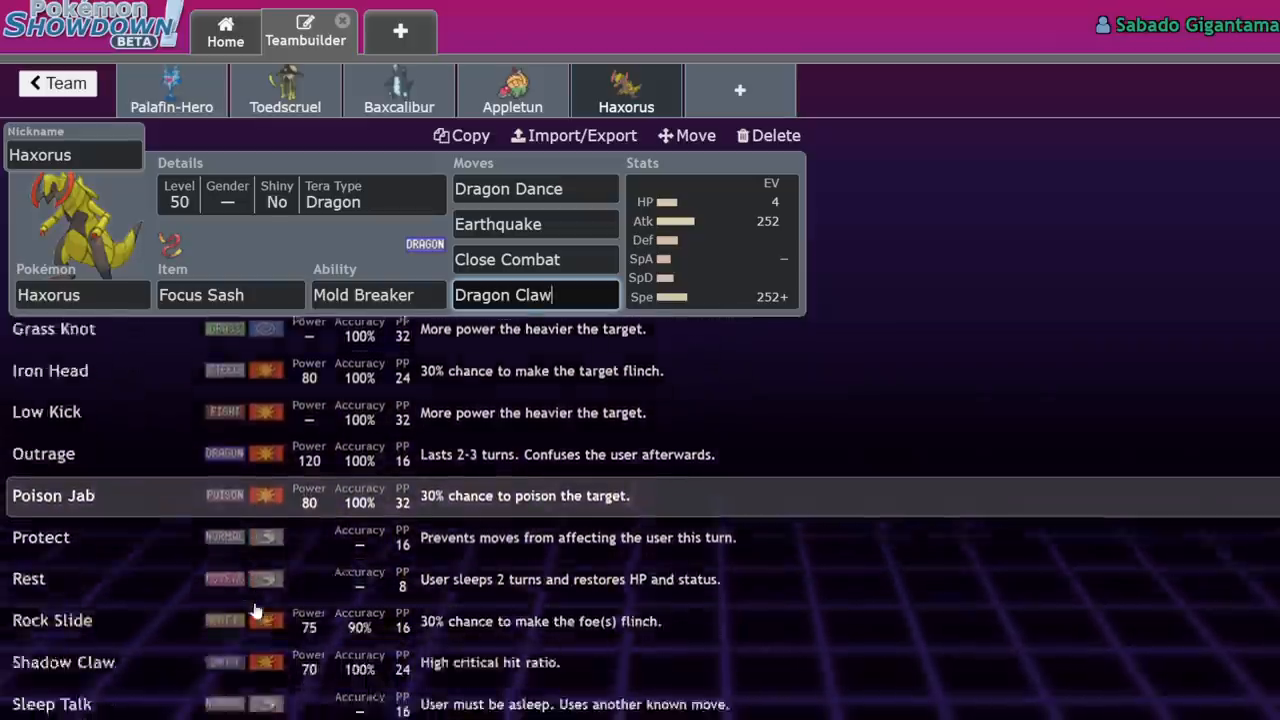
scroll("down", 3)
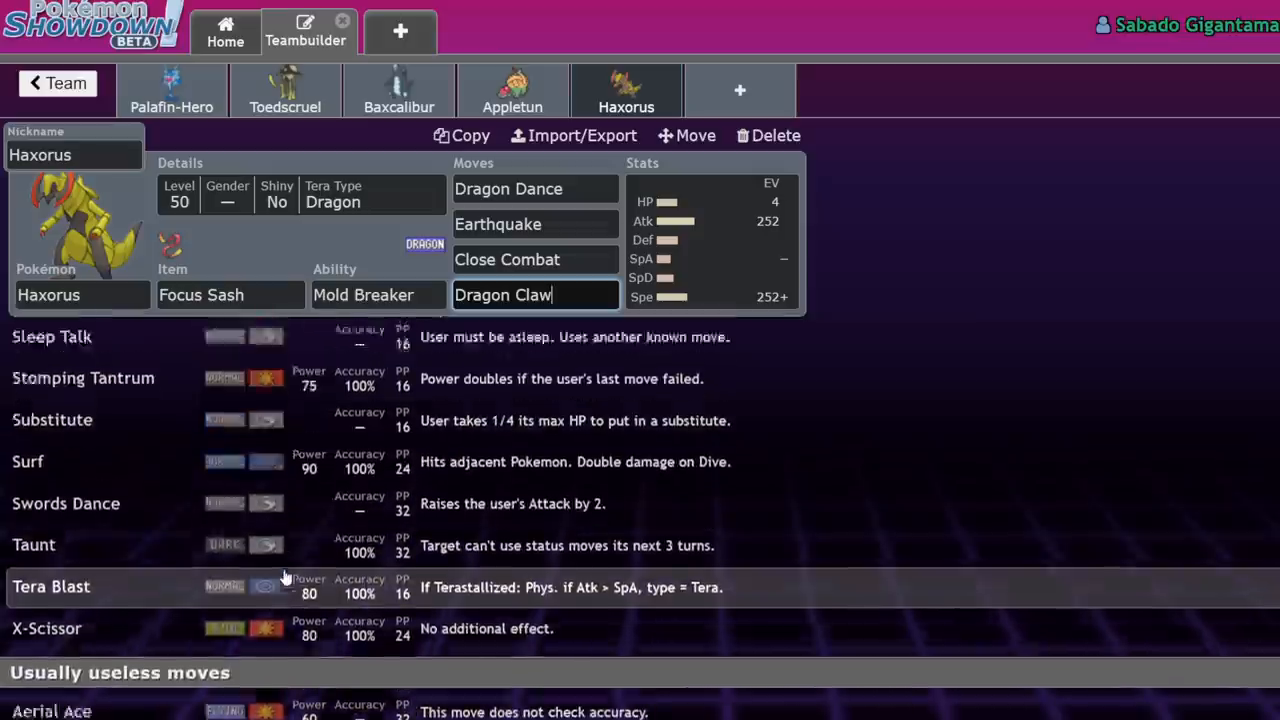
left_click(536, 260)
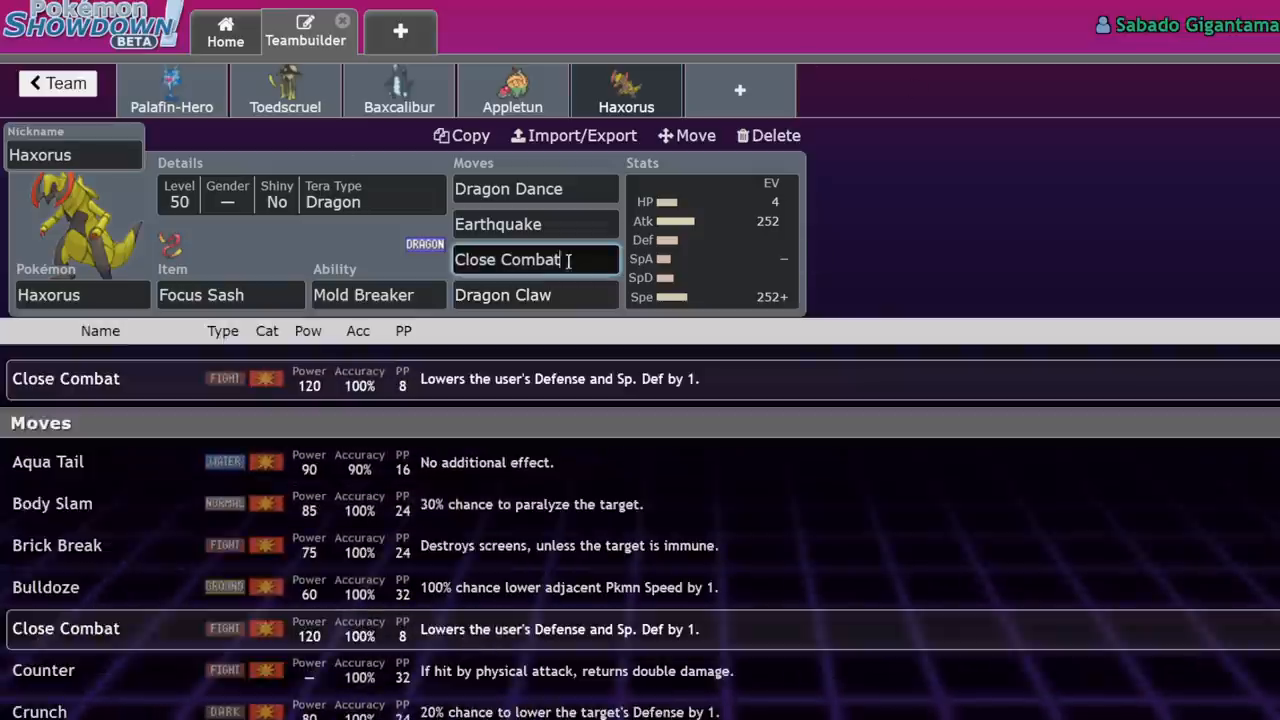
left_click(710, 240)
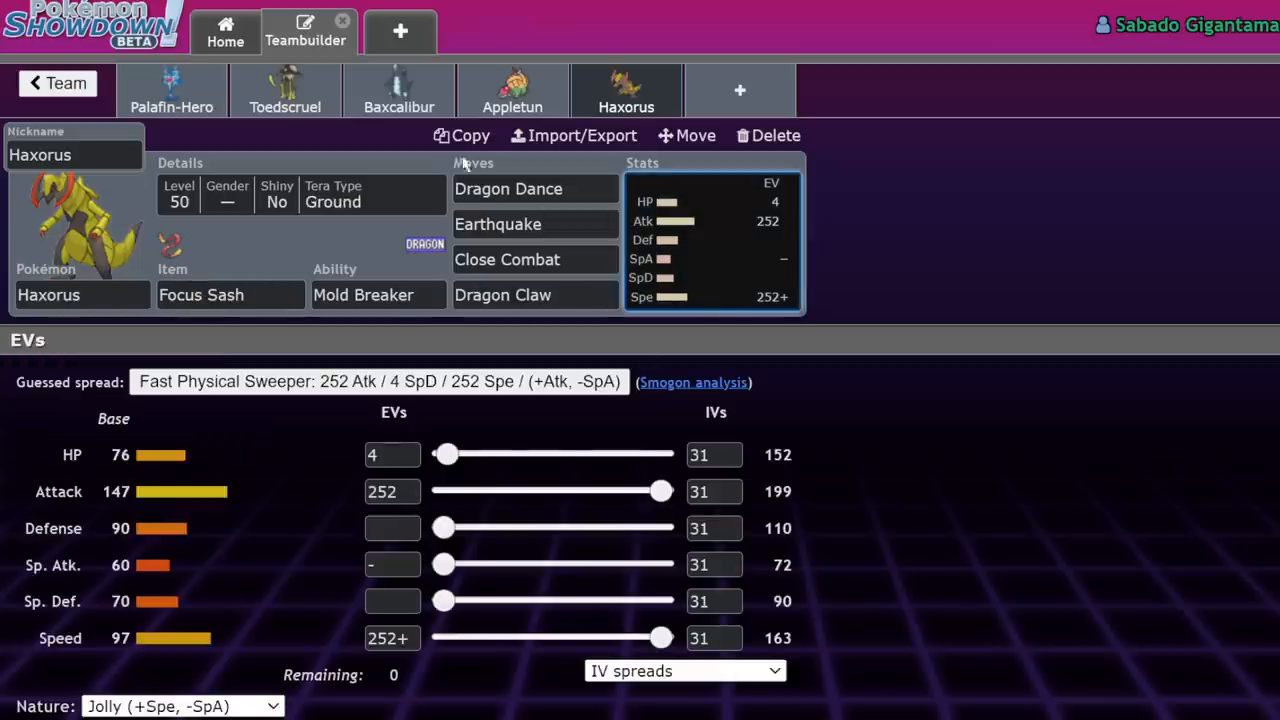
left_click(378, 294)
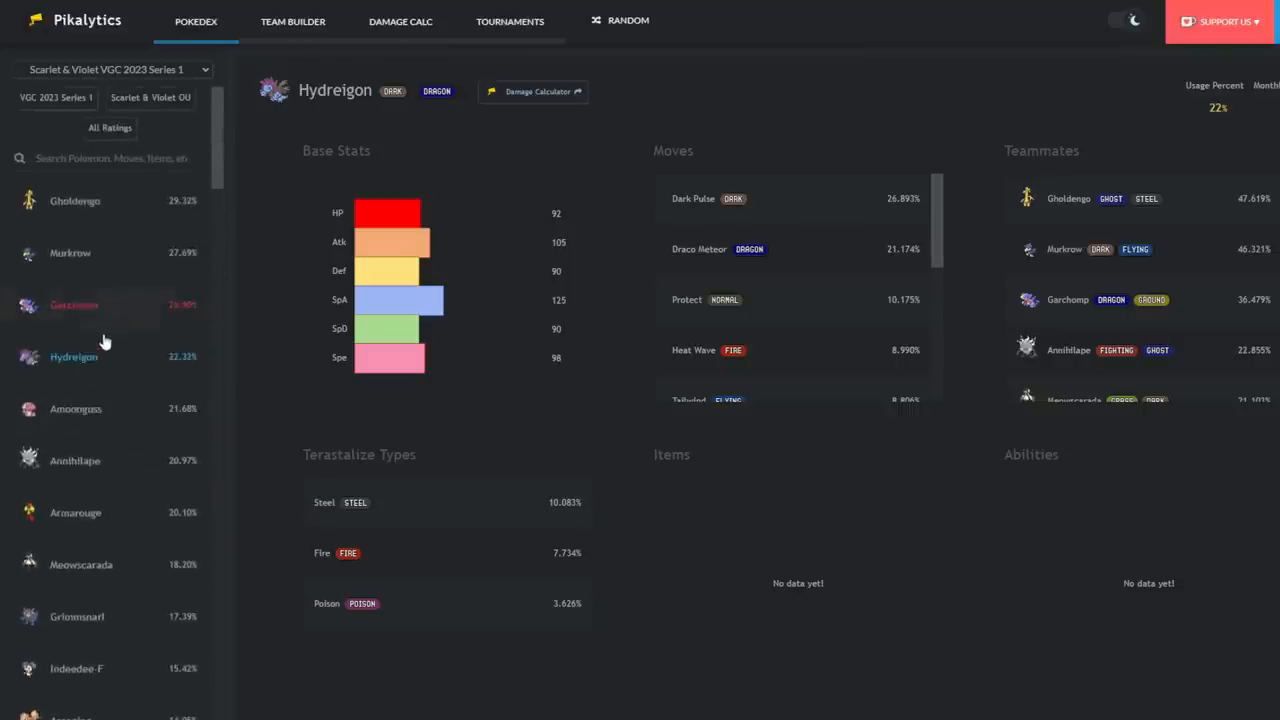
scroll("down", 3)
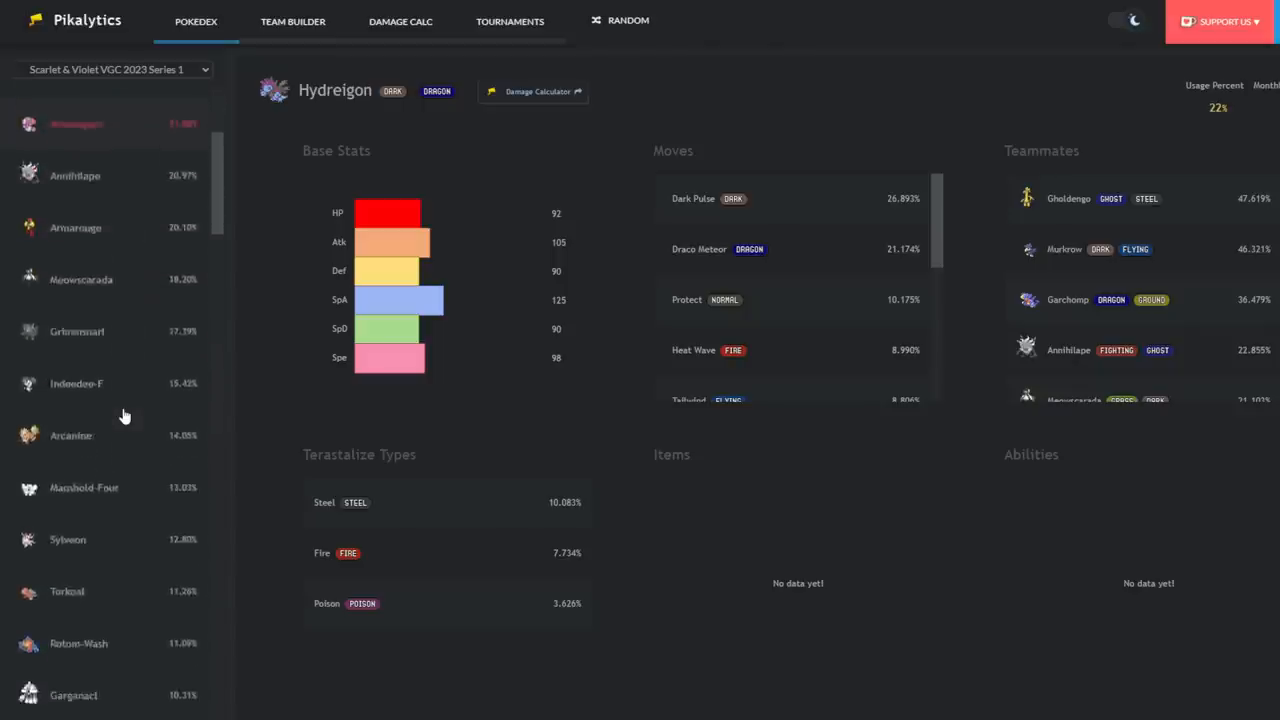
scroll("down", 3)
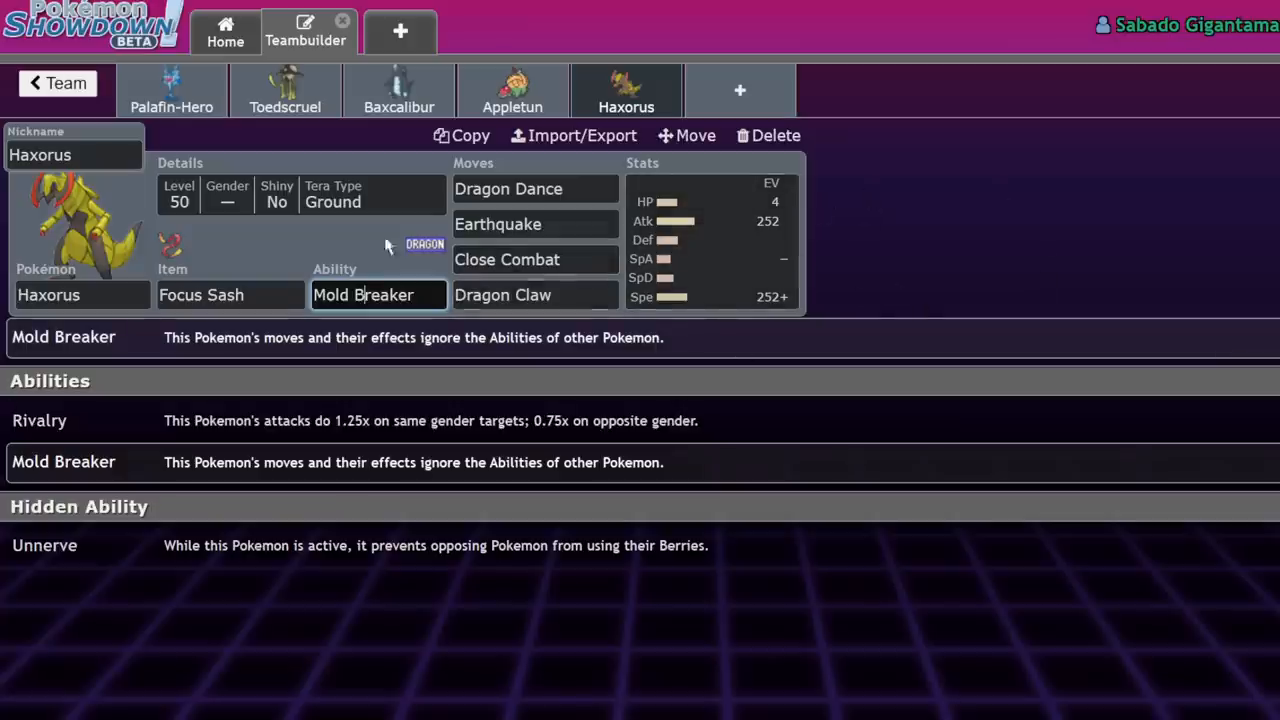
Look over Haxorus's move alternatives and swap Dragon Claw for First Impression.
left_click(710, 240)
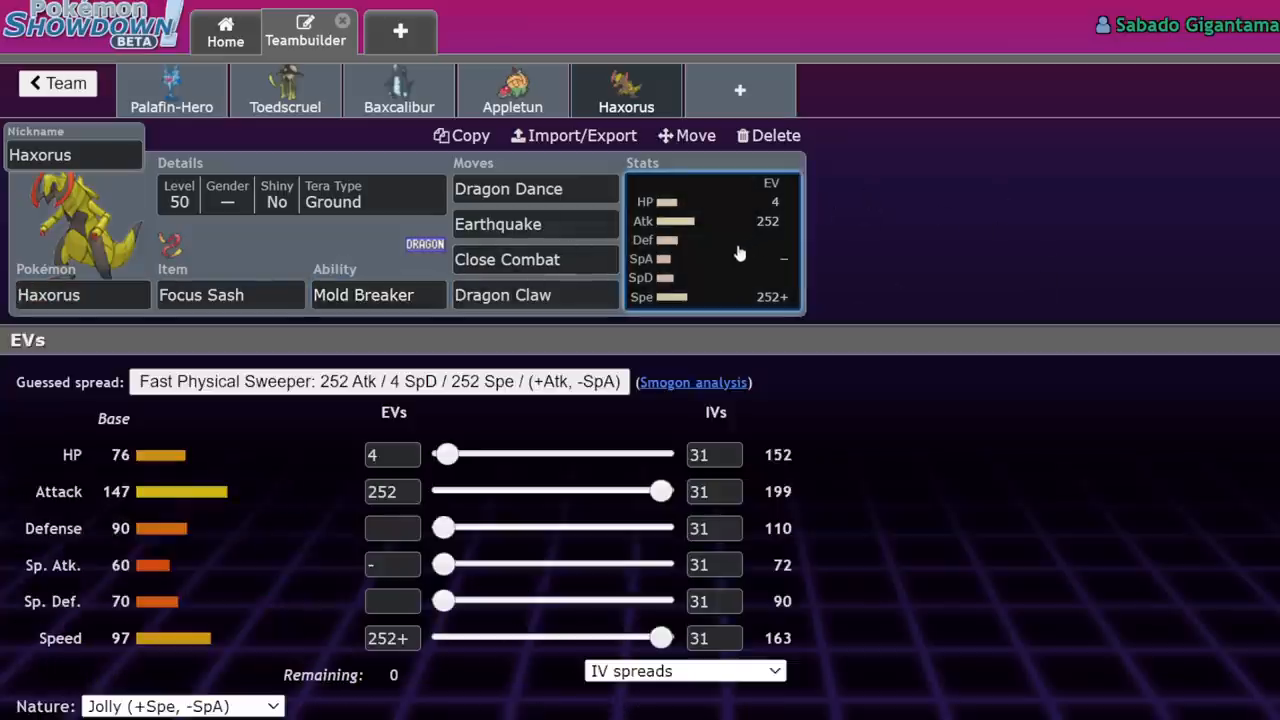
left_click(536, 224)
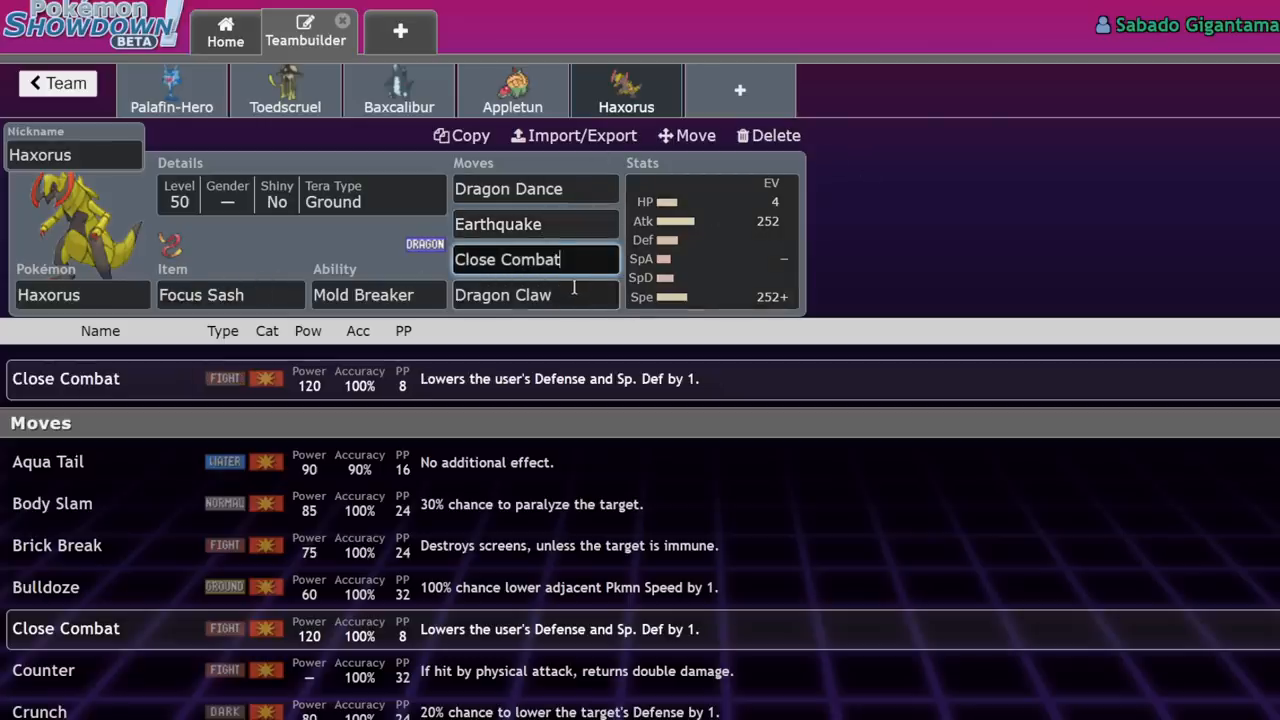
left_click(536, 224)
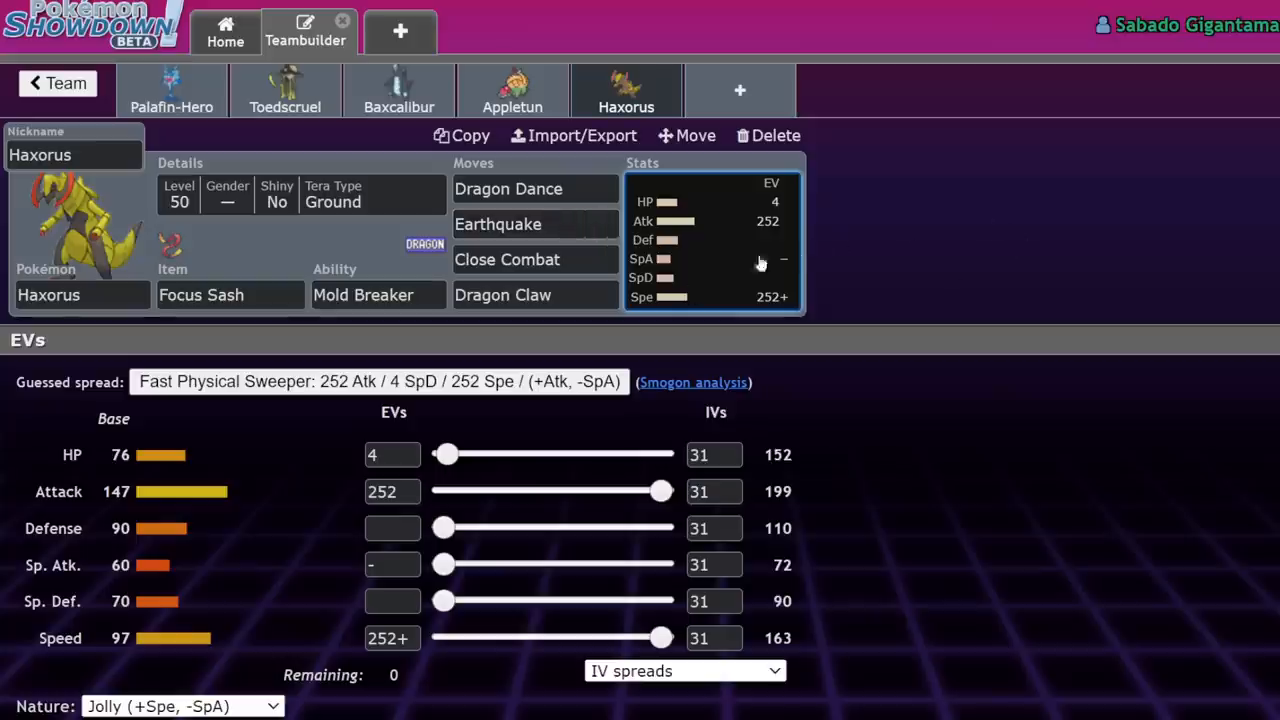
left_click(508, 260)
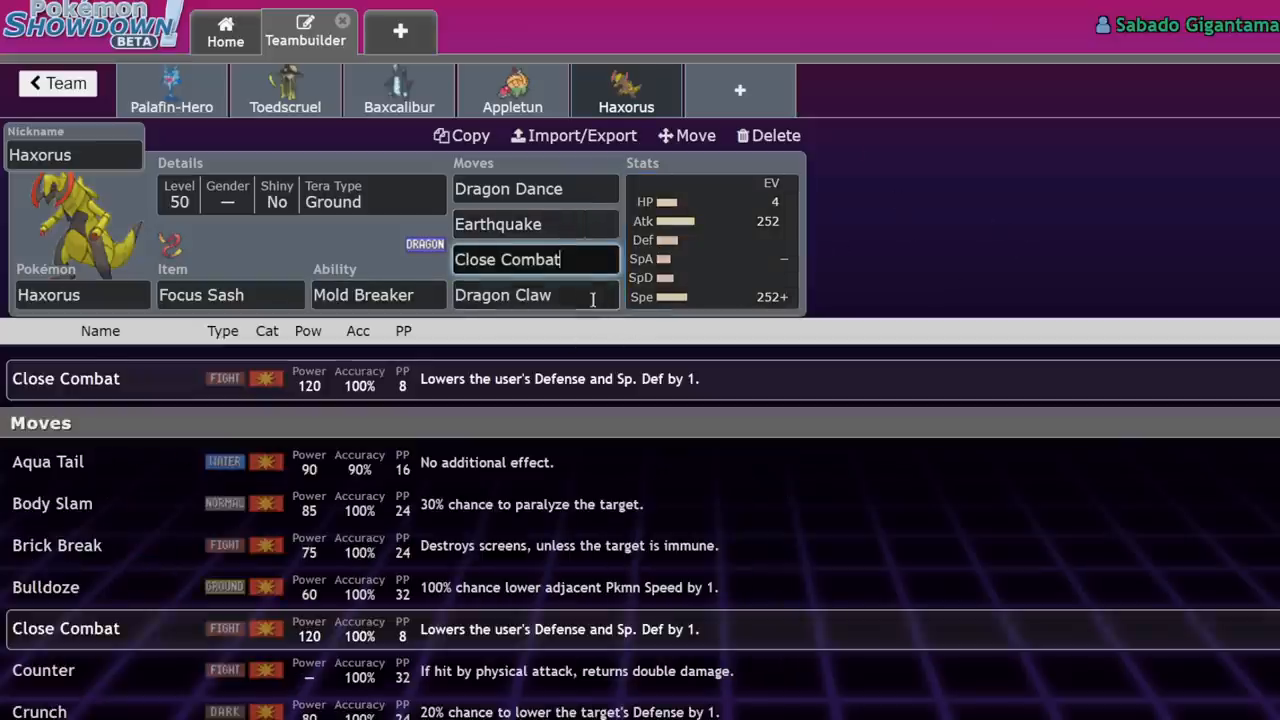
type("fiors")
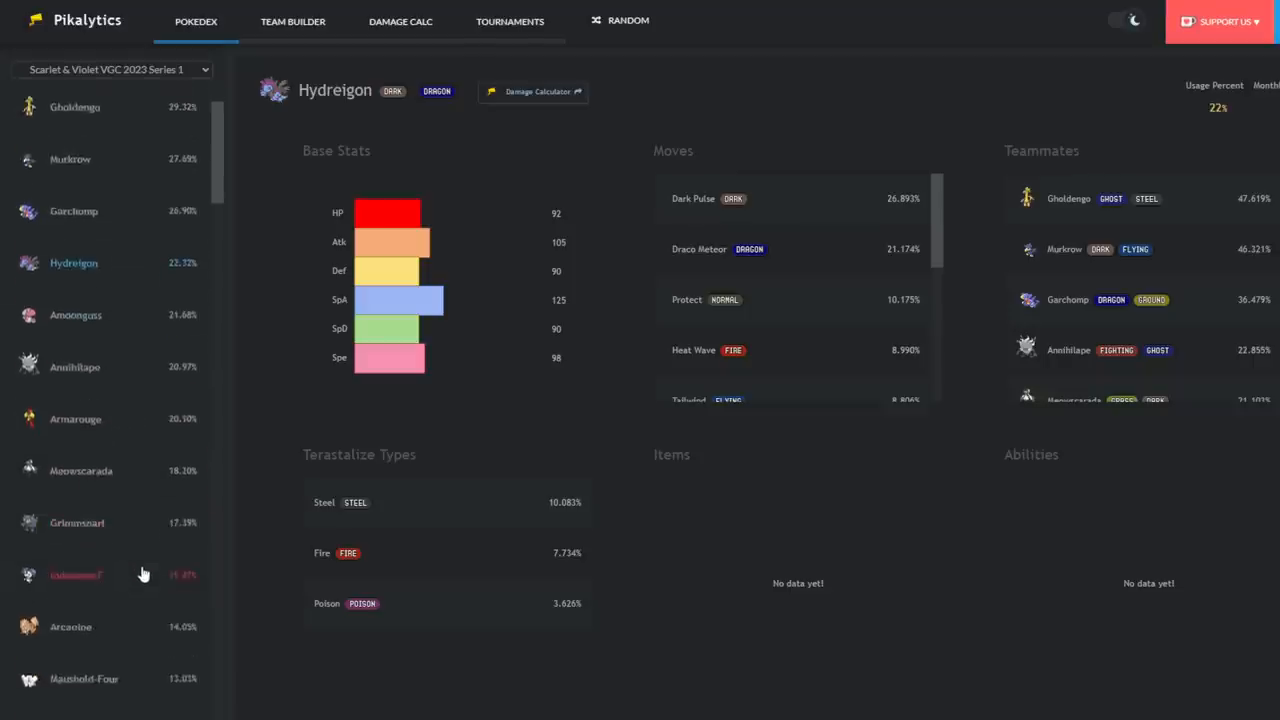
scroll("down", 3)
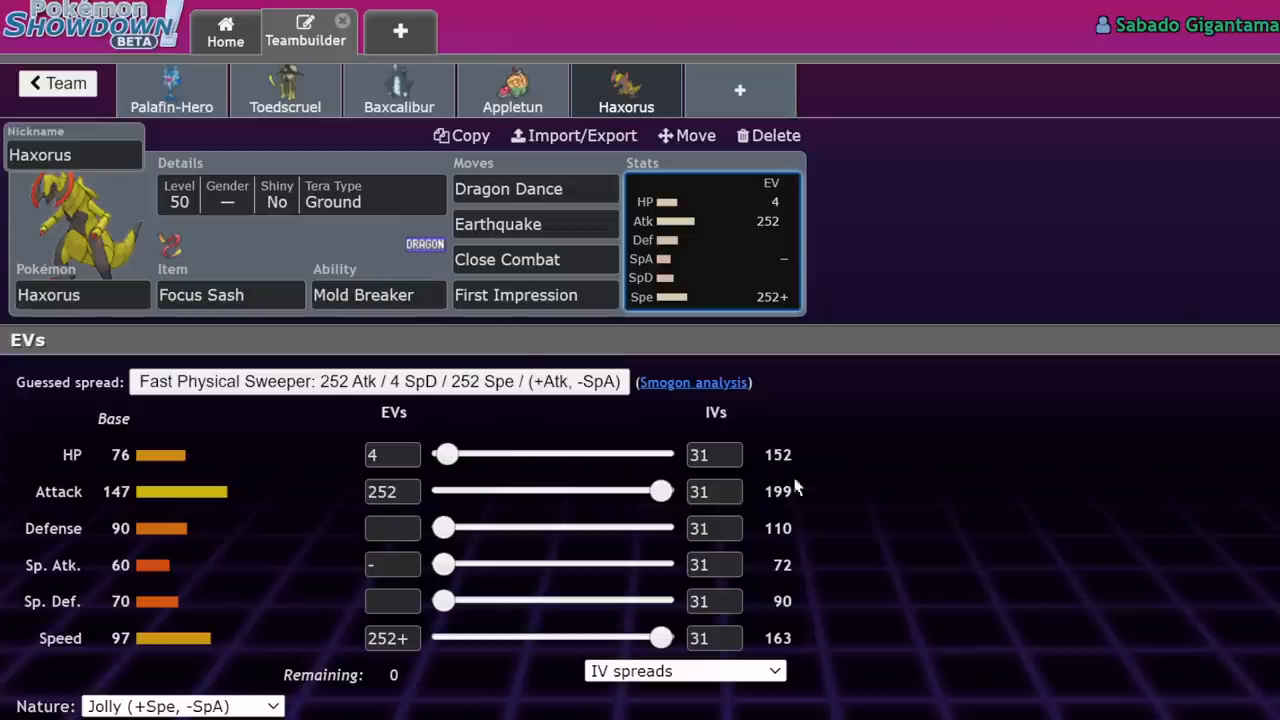
mouse_move(754, 448)
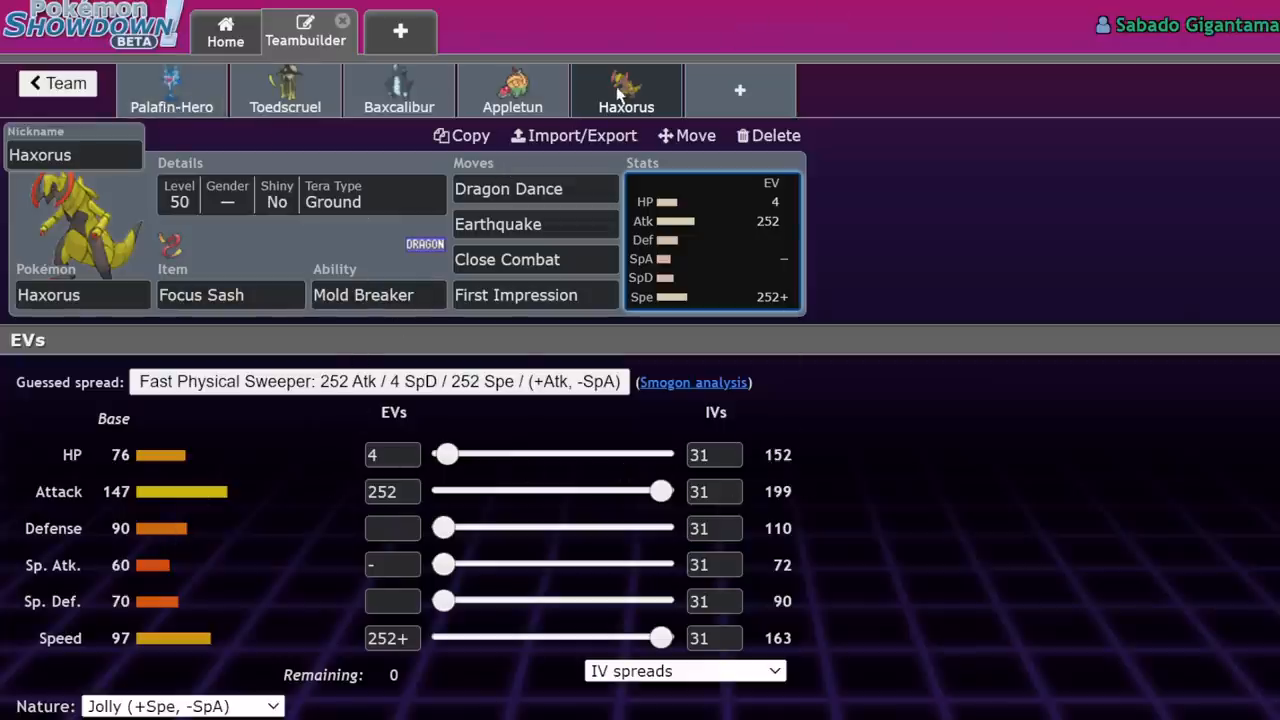
mouse_move(190, 148)
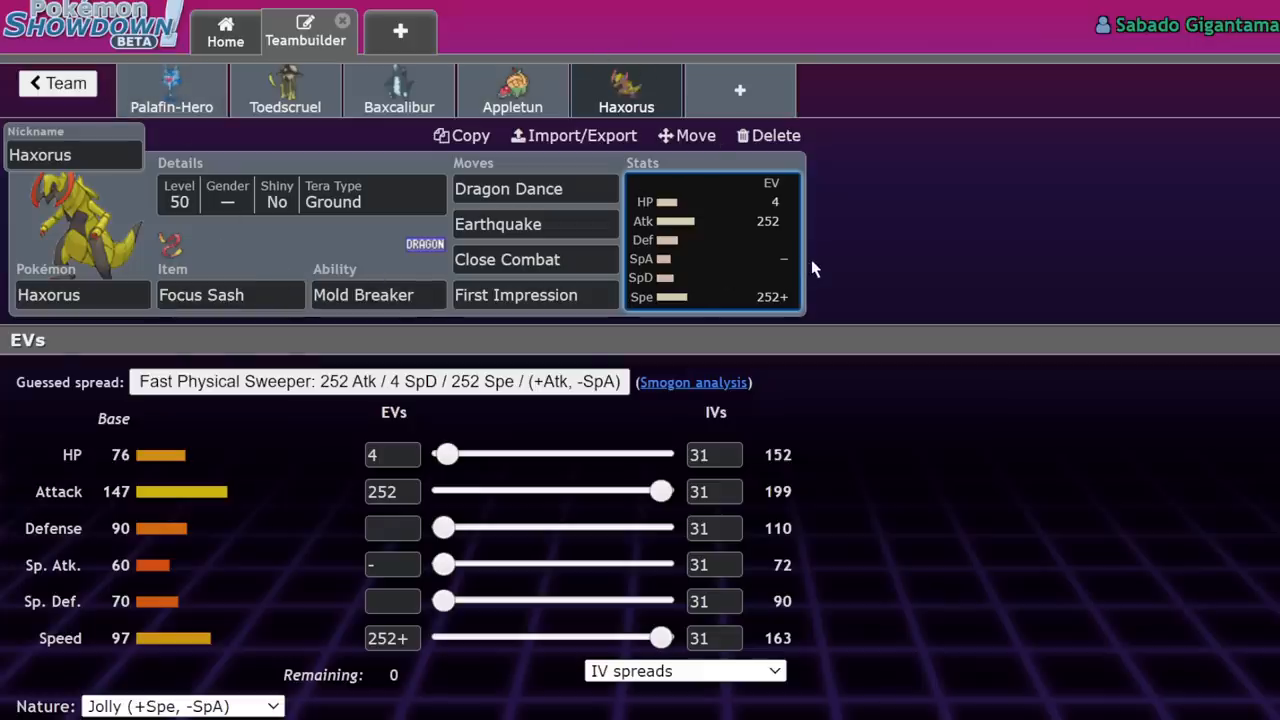
mouse_move(208, 530)
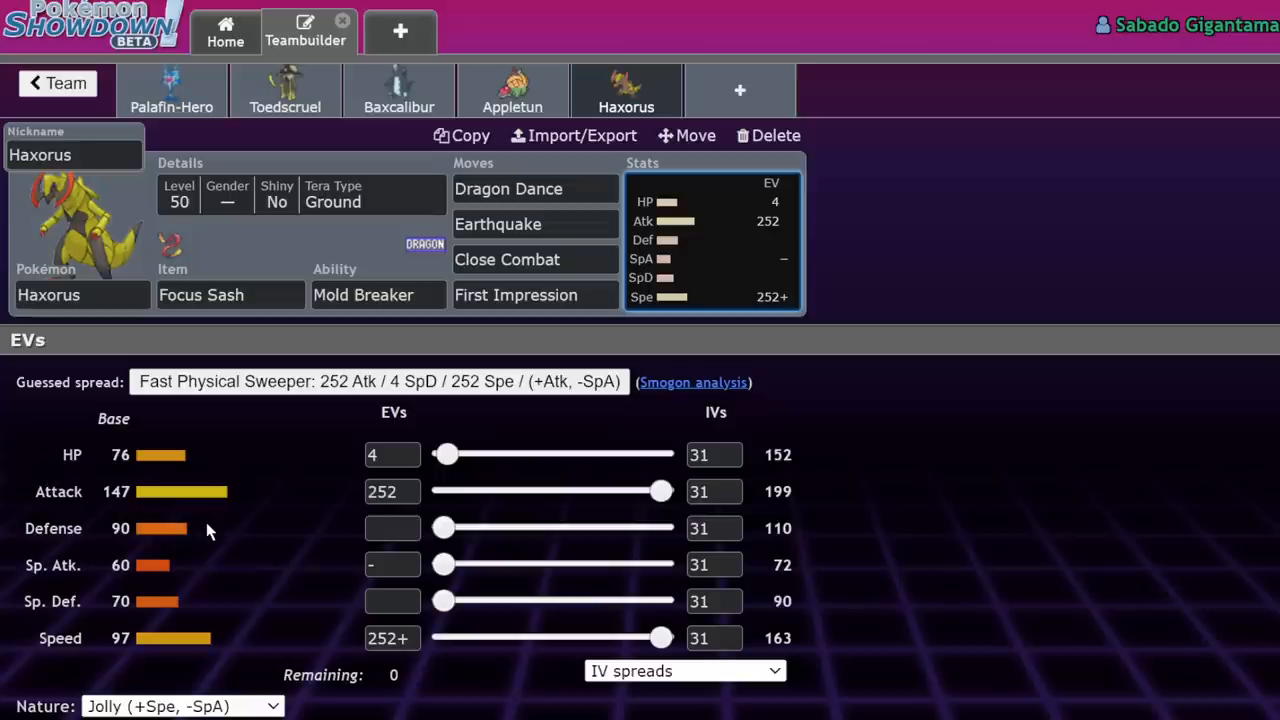
mouse_move(810, 436)
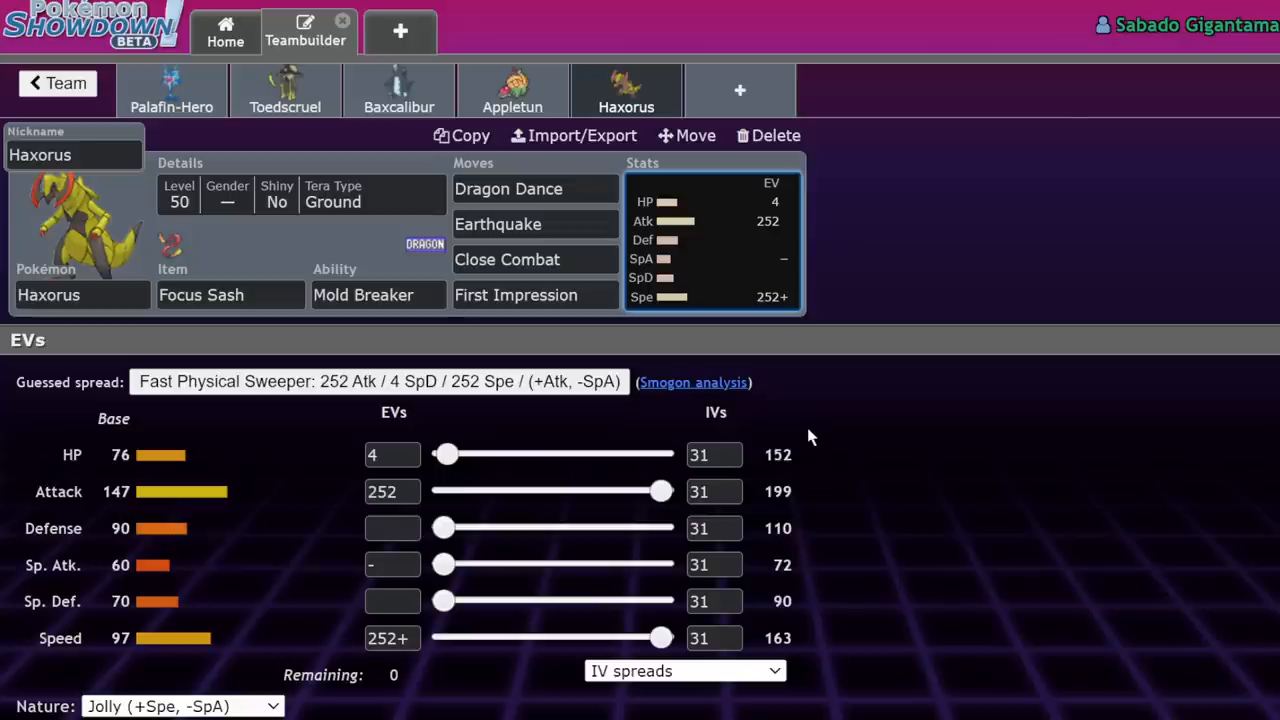